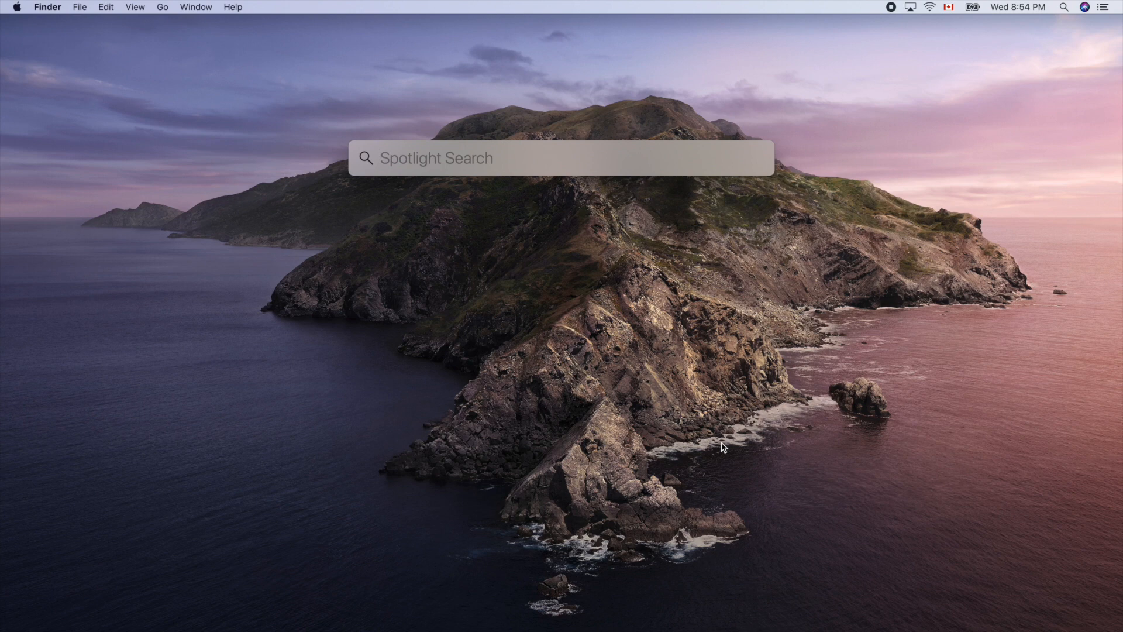
Step: Launch Xcode from Spotlight so its welcome window appears
key("escape")
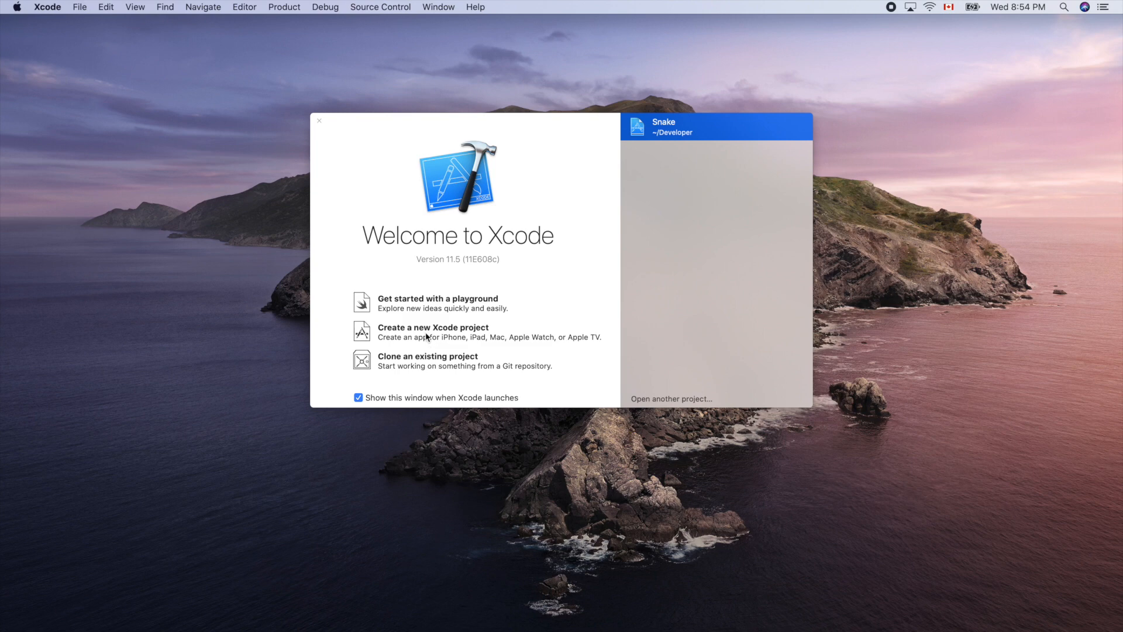
Step: Start a Single View App project named Chess using Swift and a Storyboard interface
left_click(433, 332)
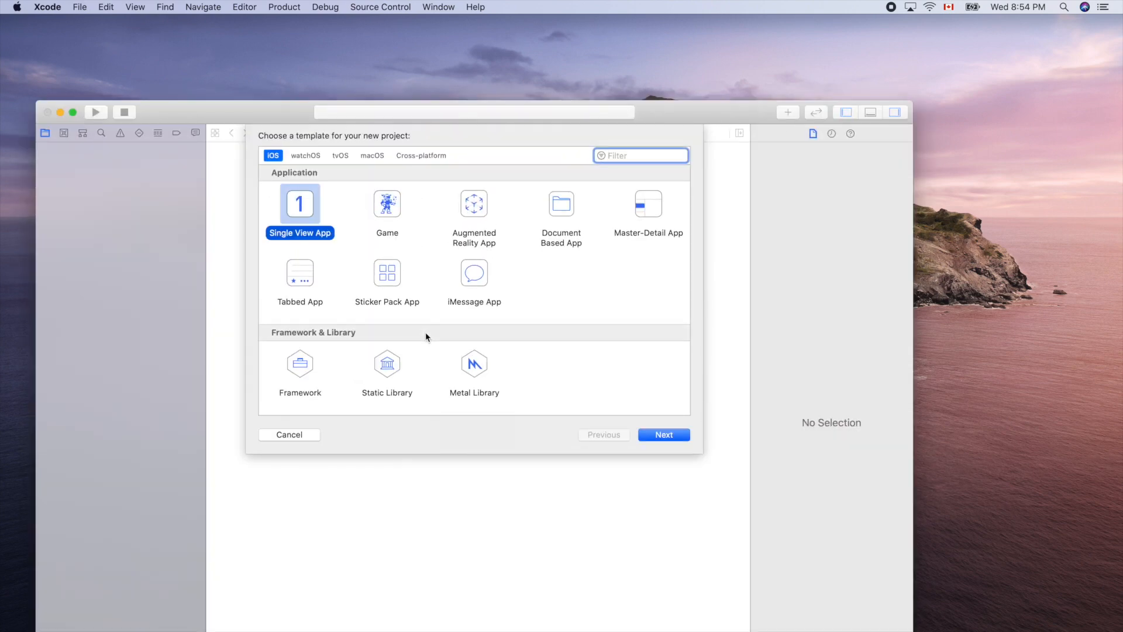
mouse_move(294, 123)
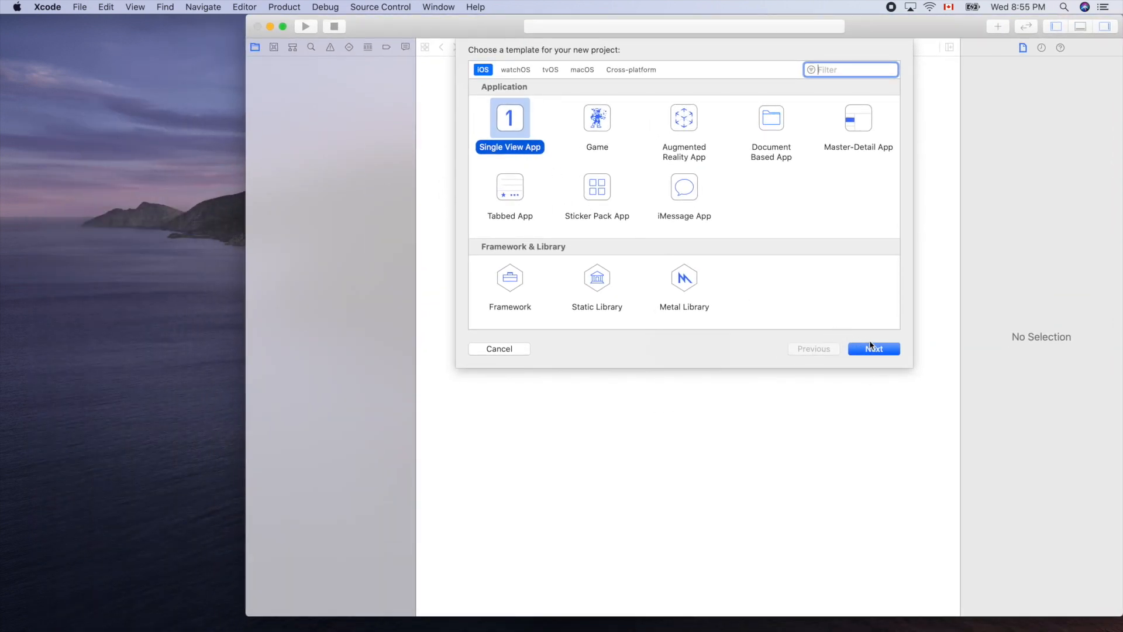
left_click(873, 349)
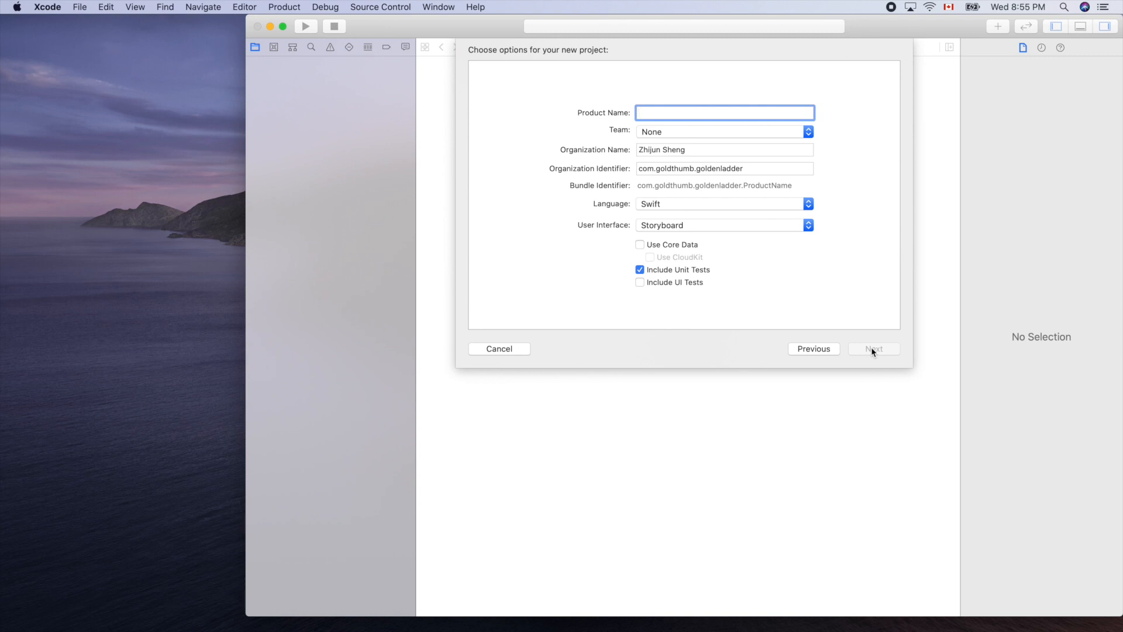
type("Chess")
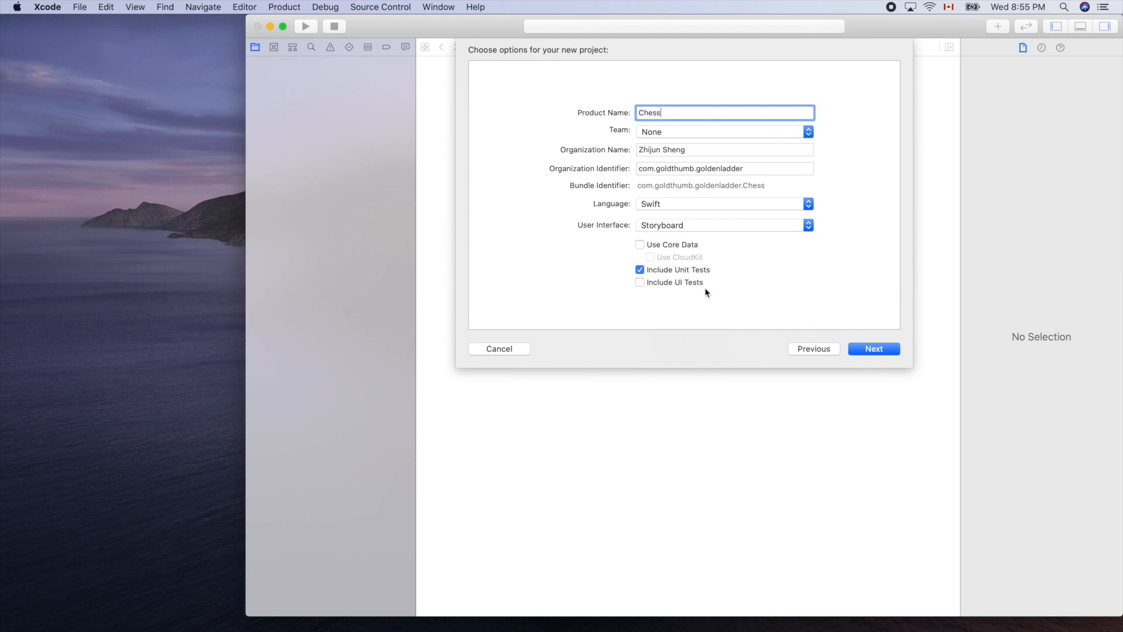
mouse_move(714, 247)
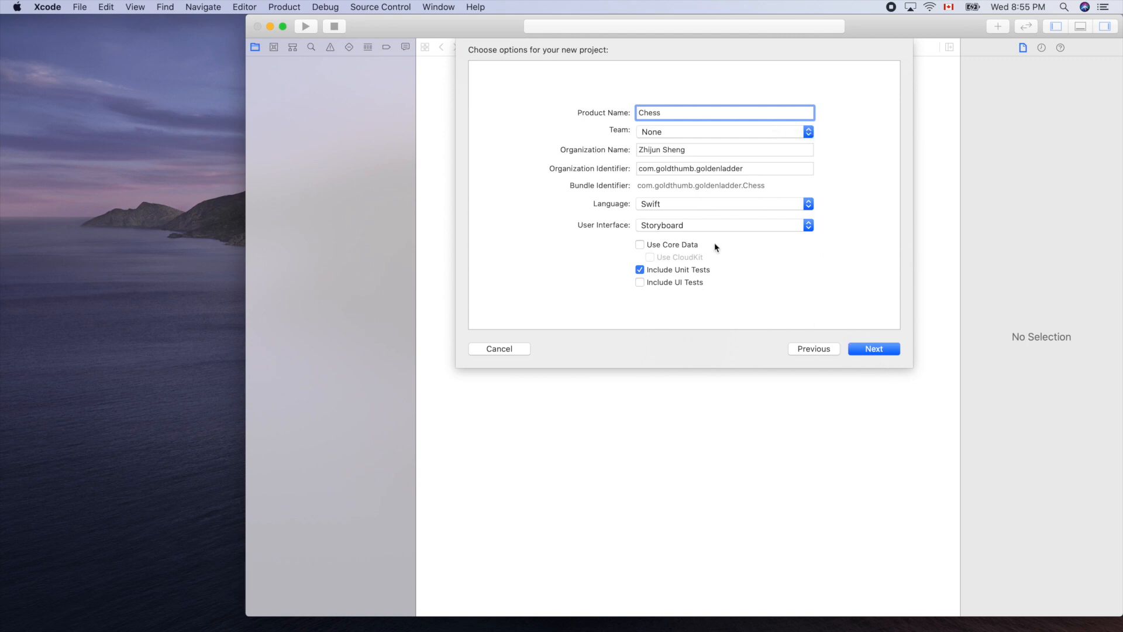
mouse_move(653, 213)
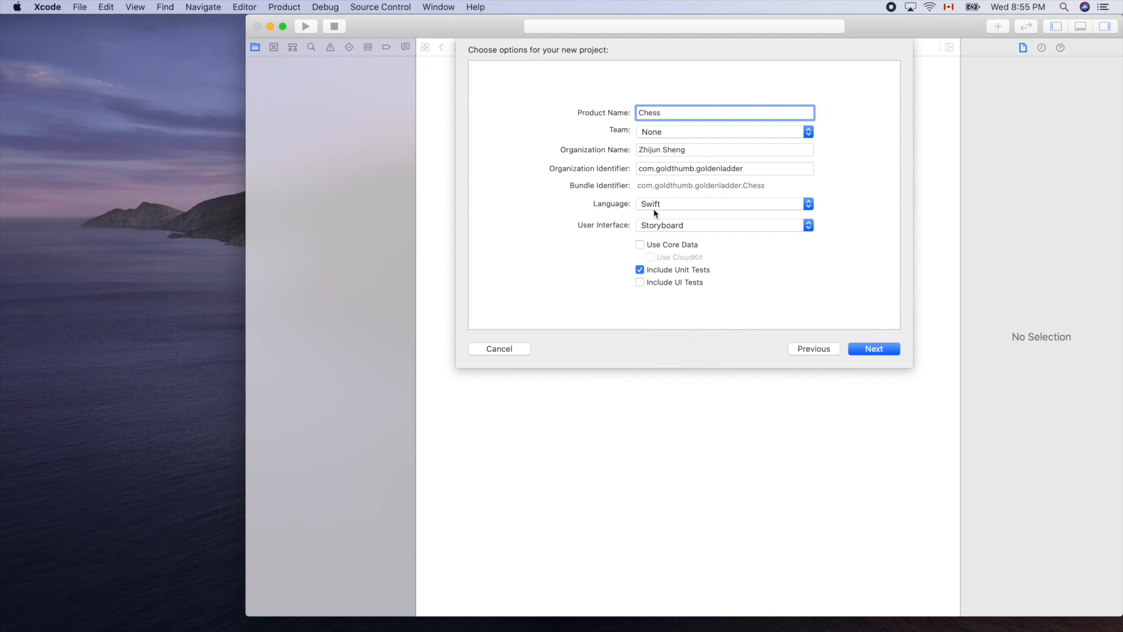
mouse_move(621, 233)
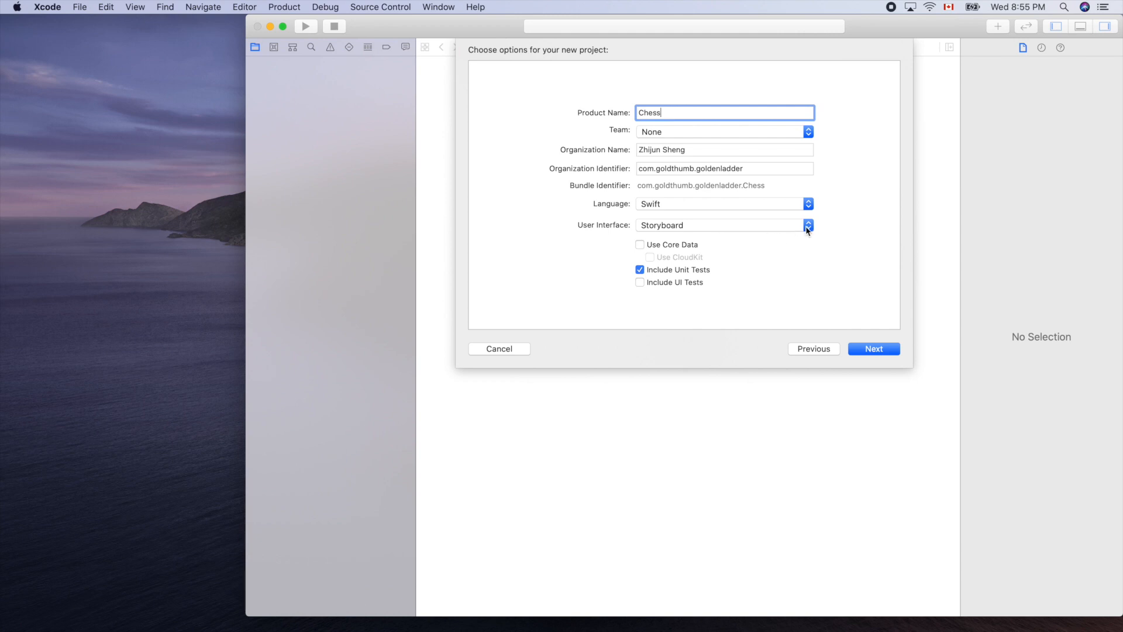
left_click(808, 225)
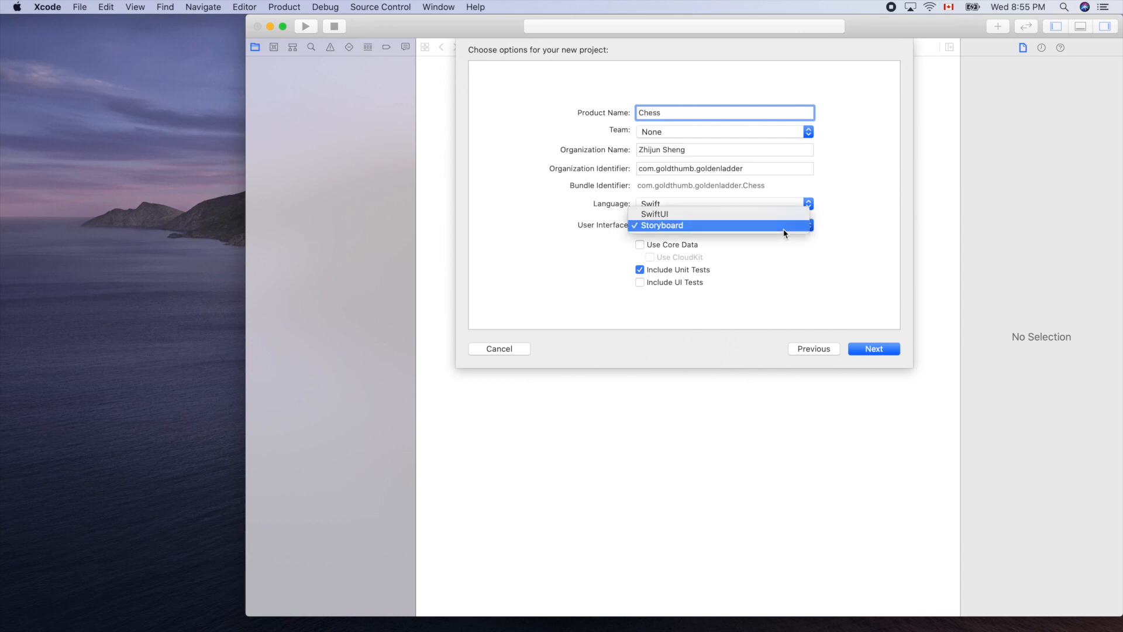
left_click(660, 225)
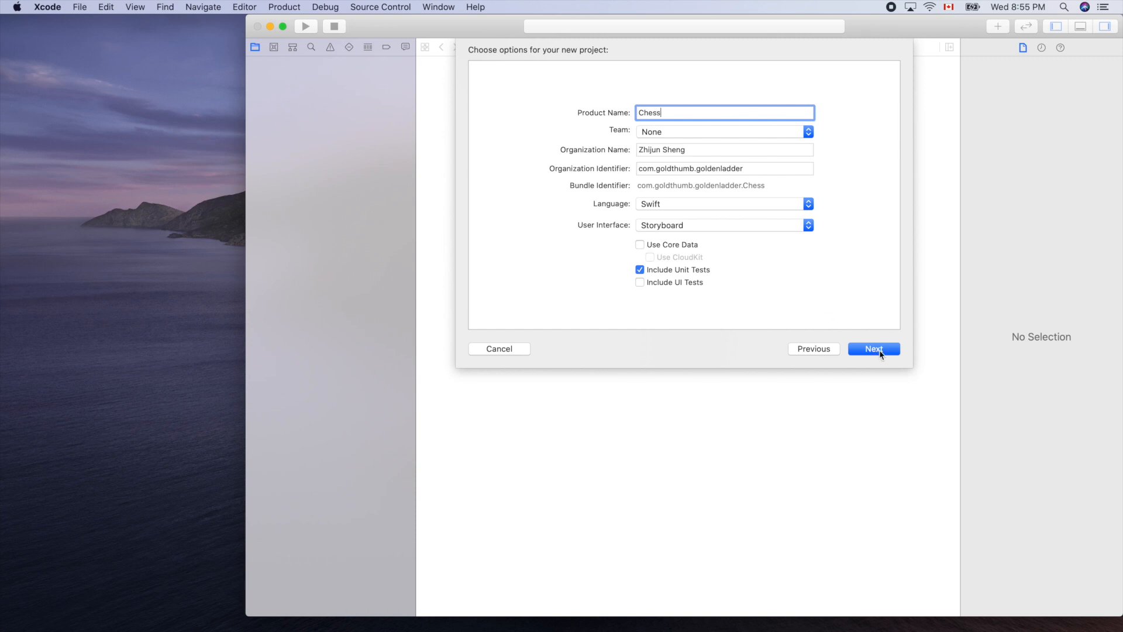
Step: Create the Chess project in the Developer folder
left_click(873, 348)
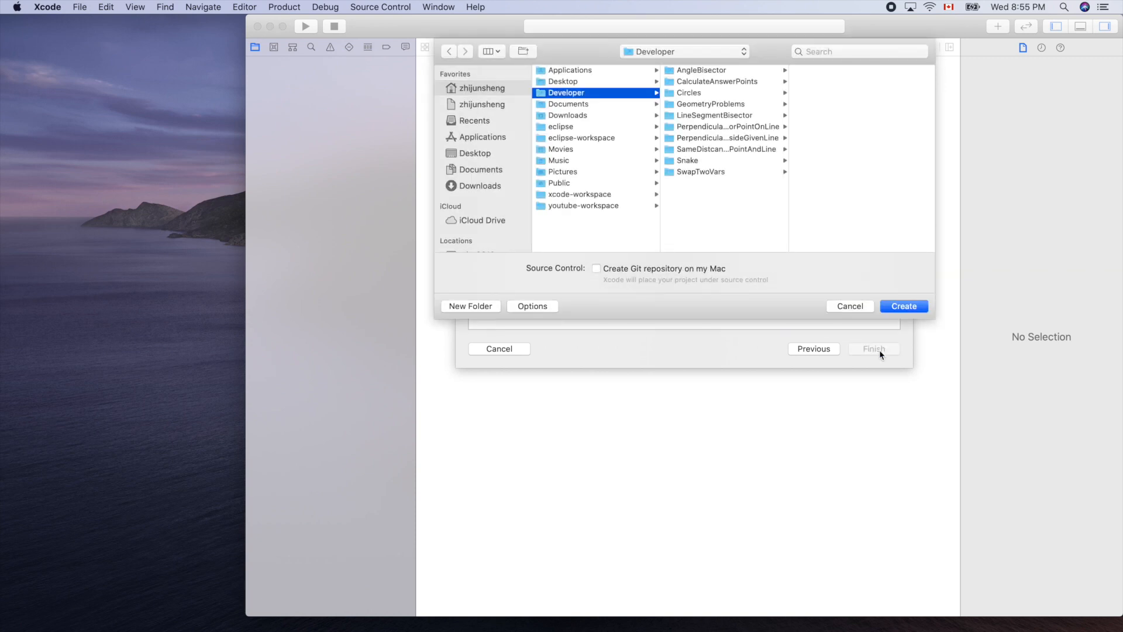
mouse_move(845, 288)
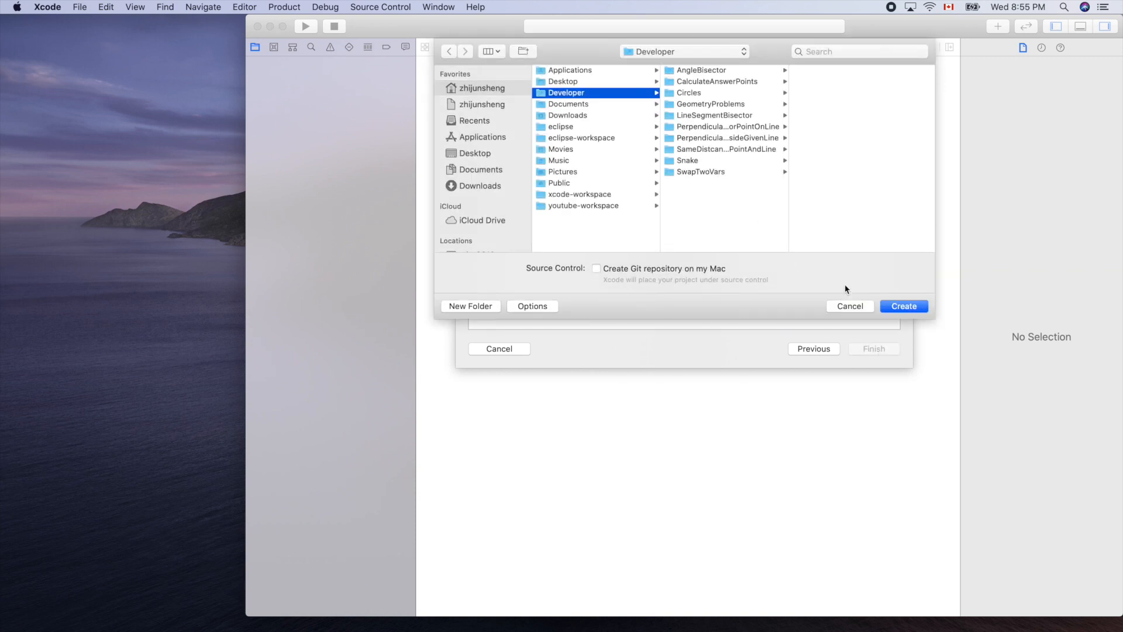
left_click(904, 306)
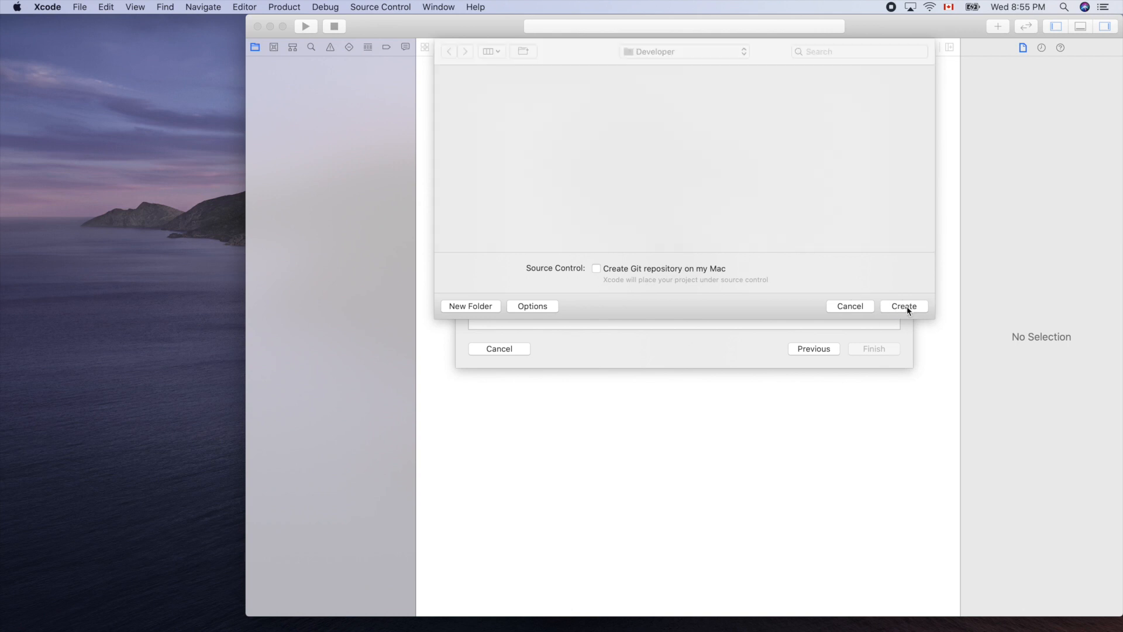
left_click(903, 306)
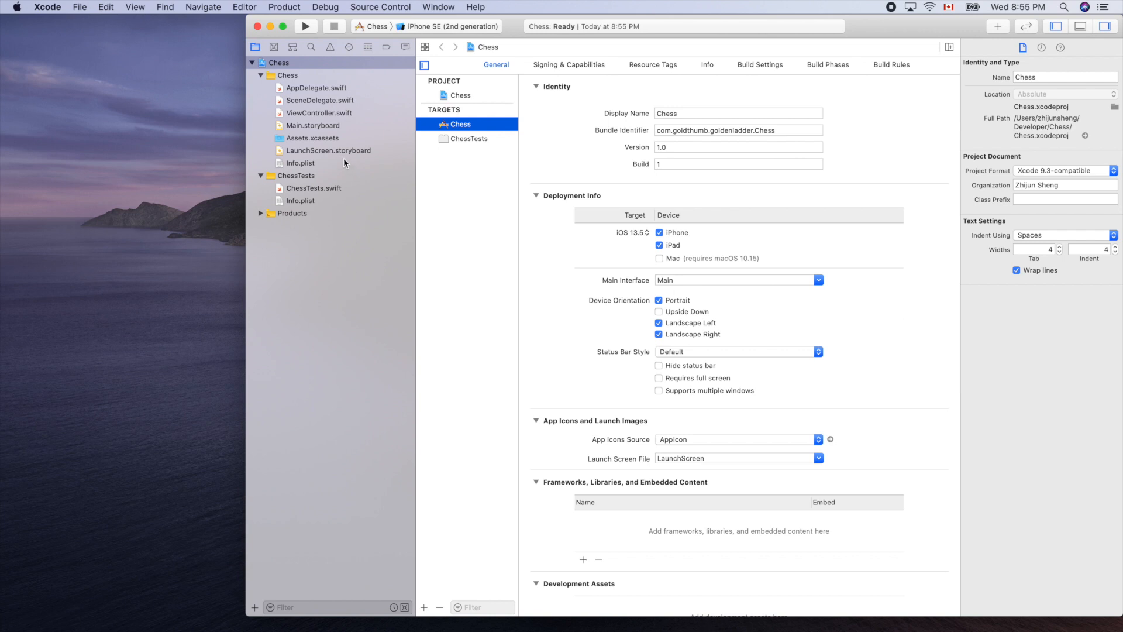
Step: Add a new Cocoa Touch Class file to the Chess group
left_click(286, 75)
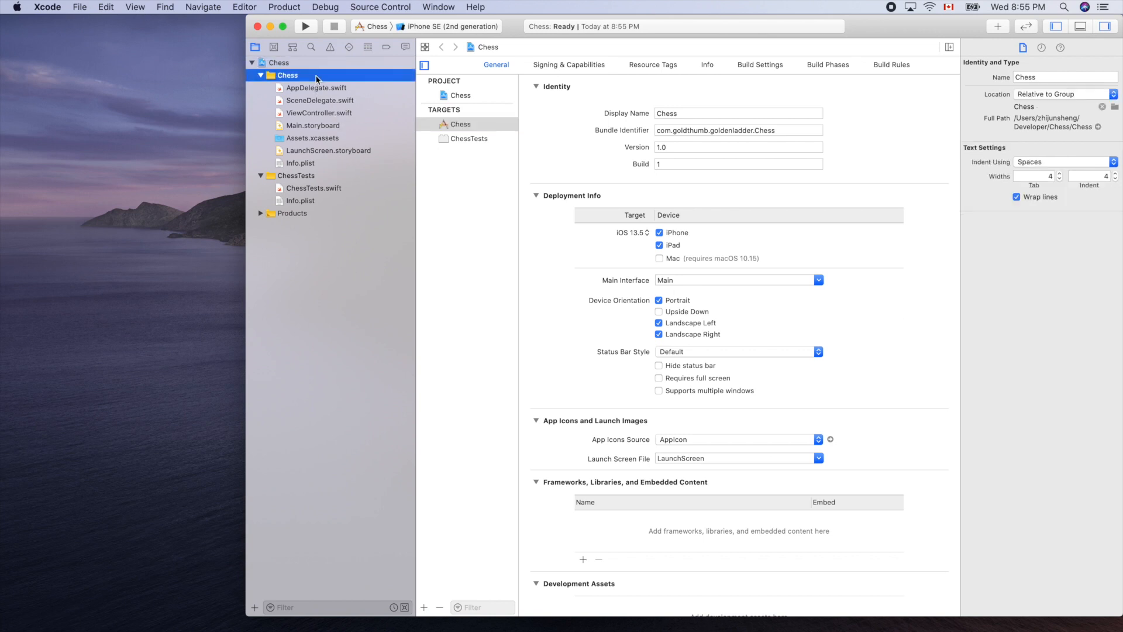
mouse_move(372, 83)
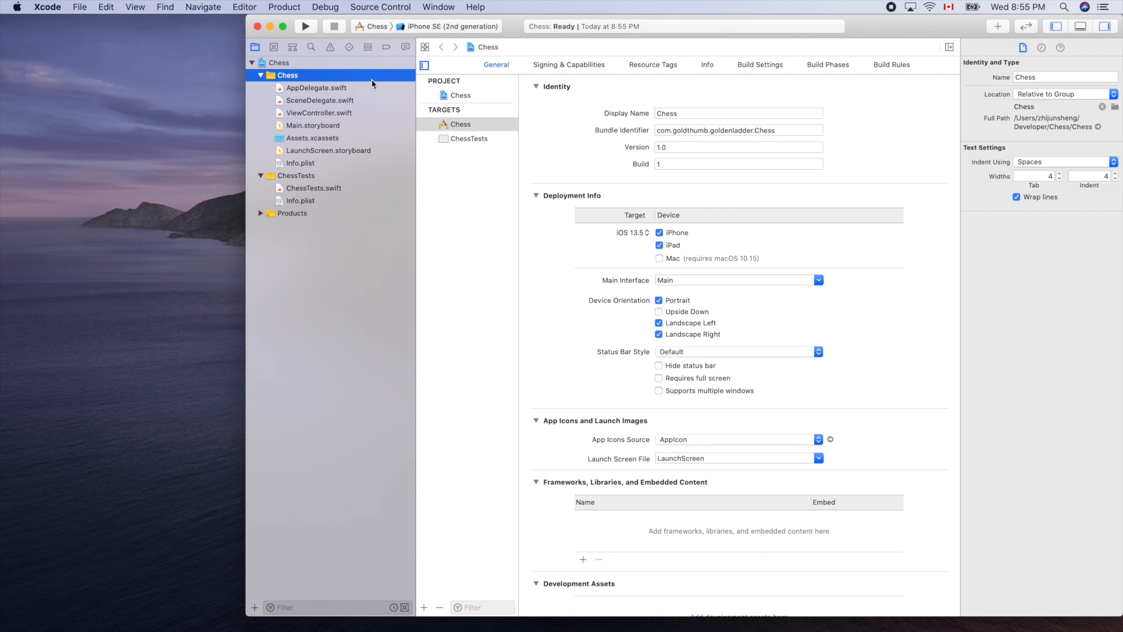
mouse_move(377, 82)
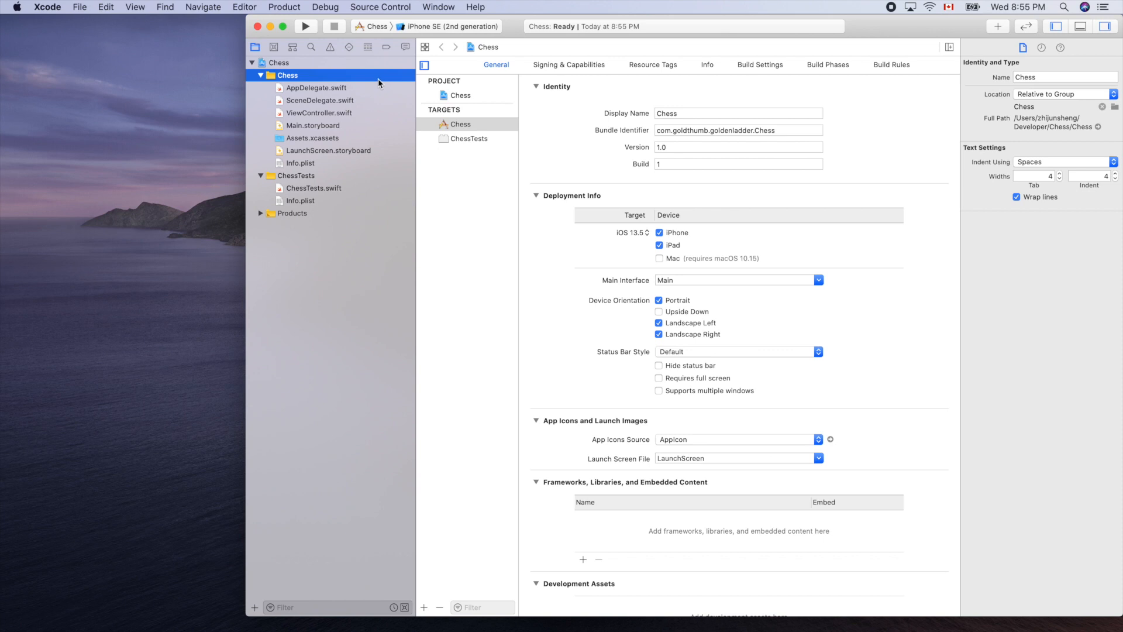
right_click(287, 76)
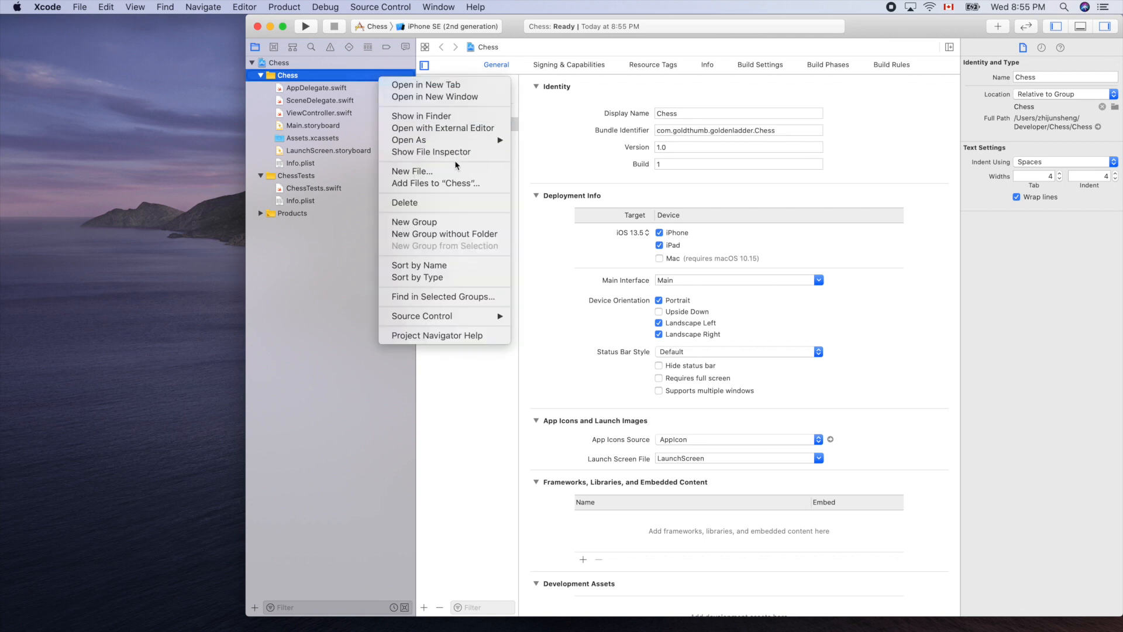
left_click(411, 170)
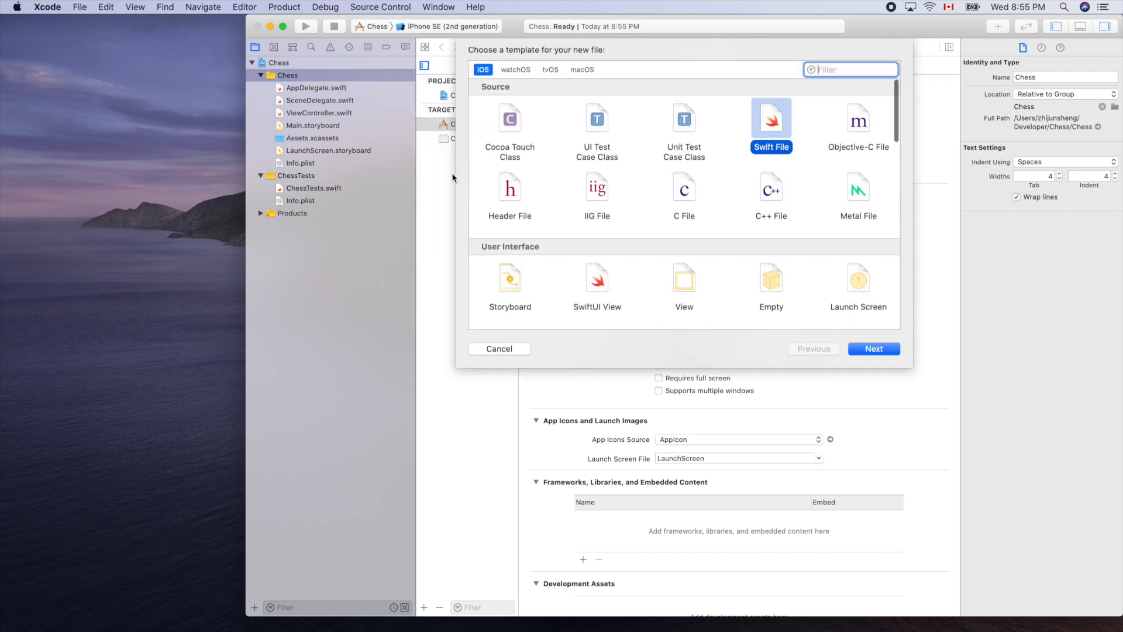
mouse_move(505, 135)
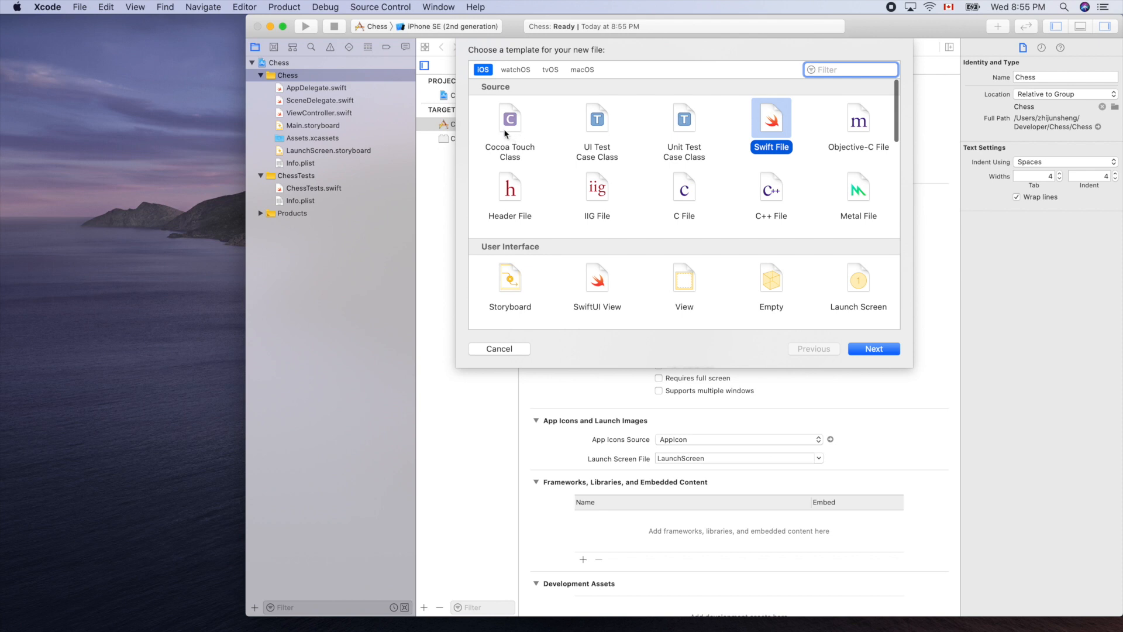
left_click(509, 131)
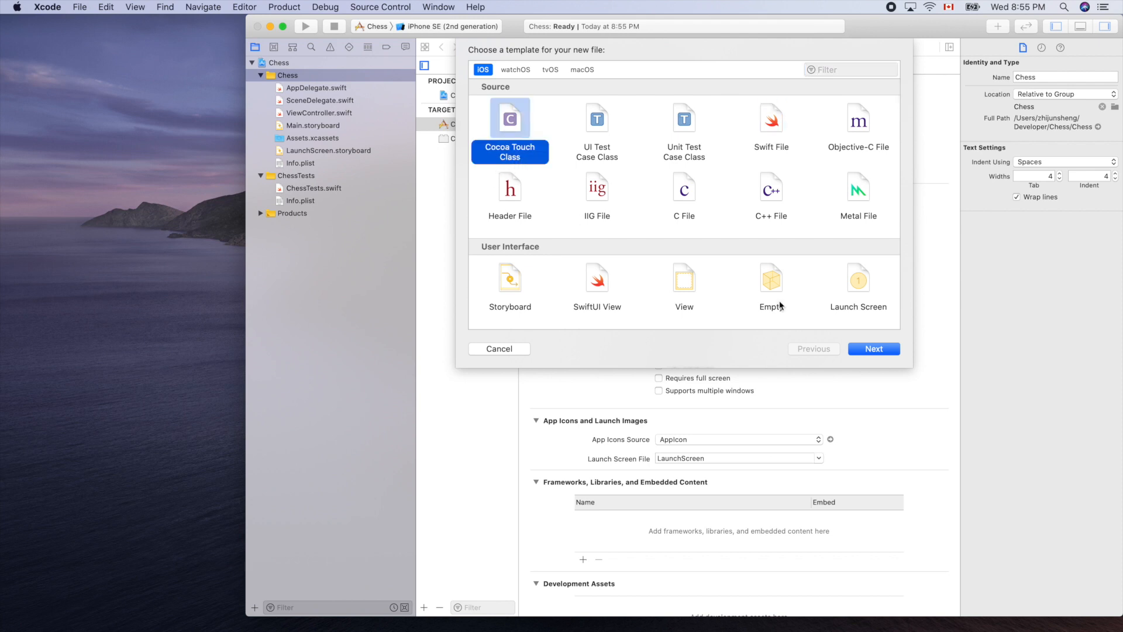
Step: Name the class BoardView as a UIView subclass
left_click(873, 349)
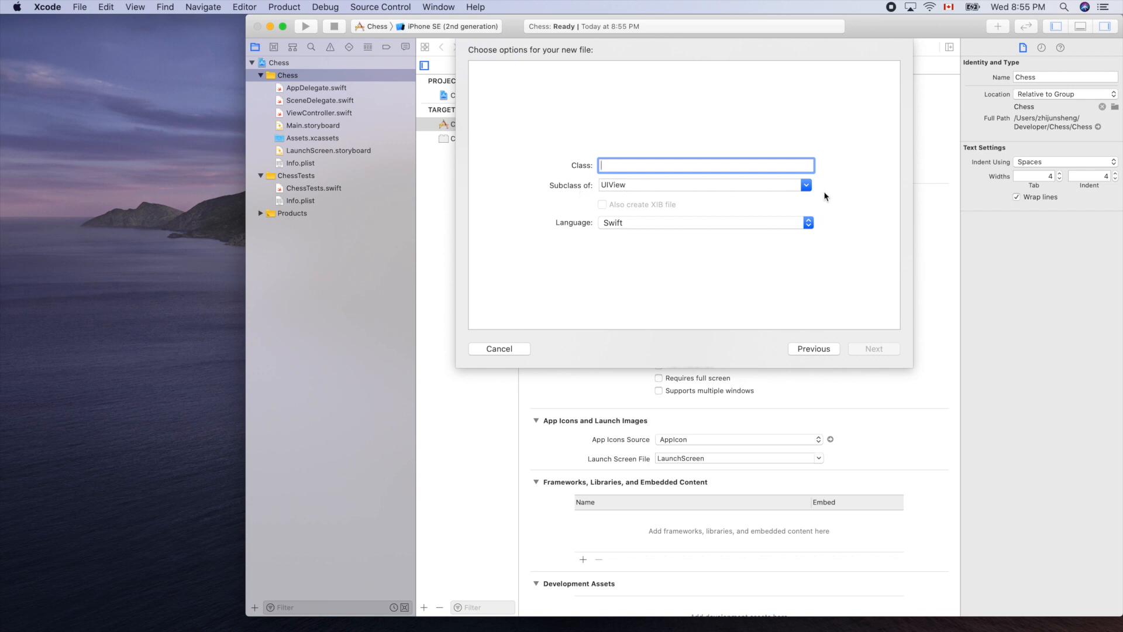
left_click(805, 185)
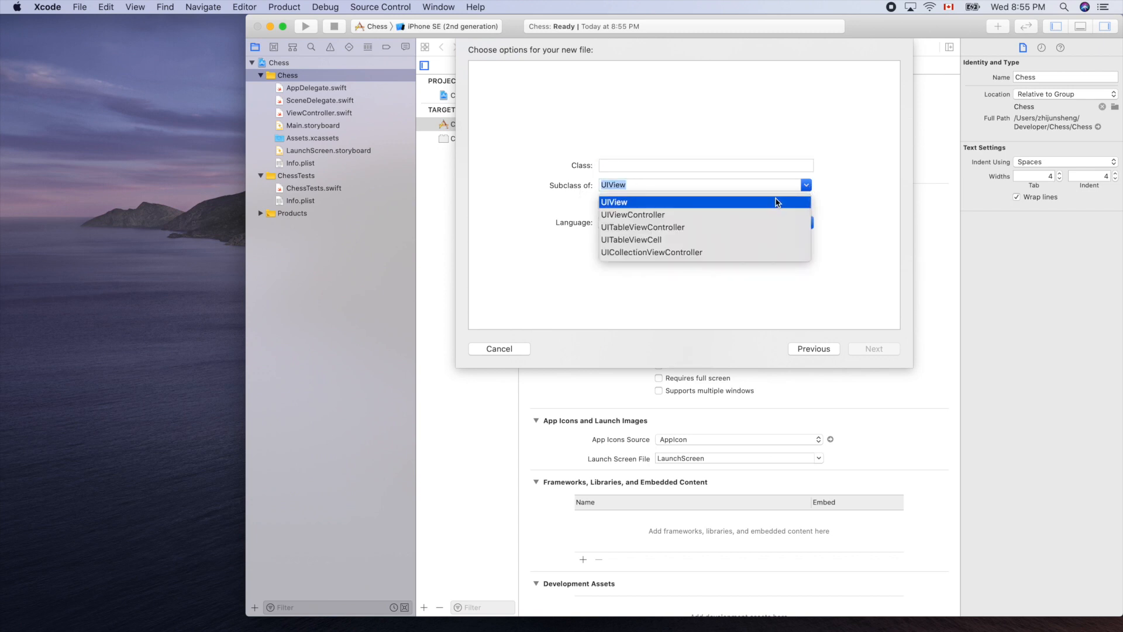
left_click(613, 201)
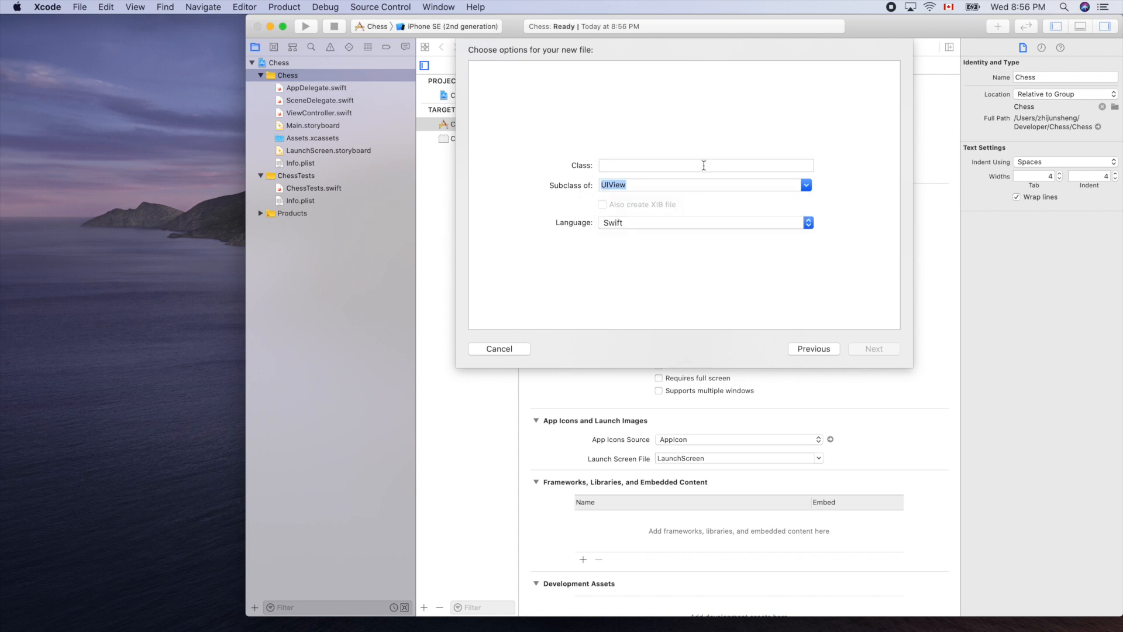
type("Ba")
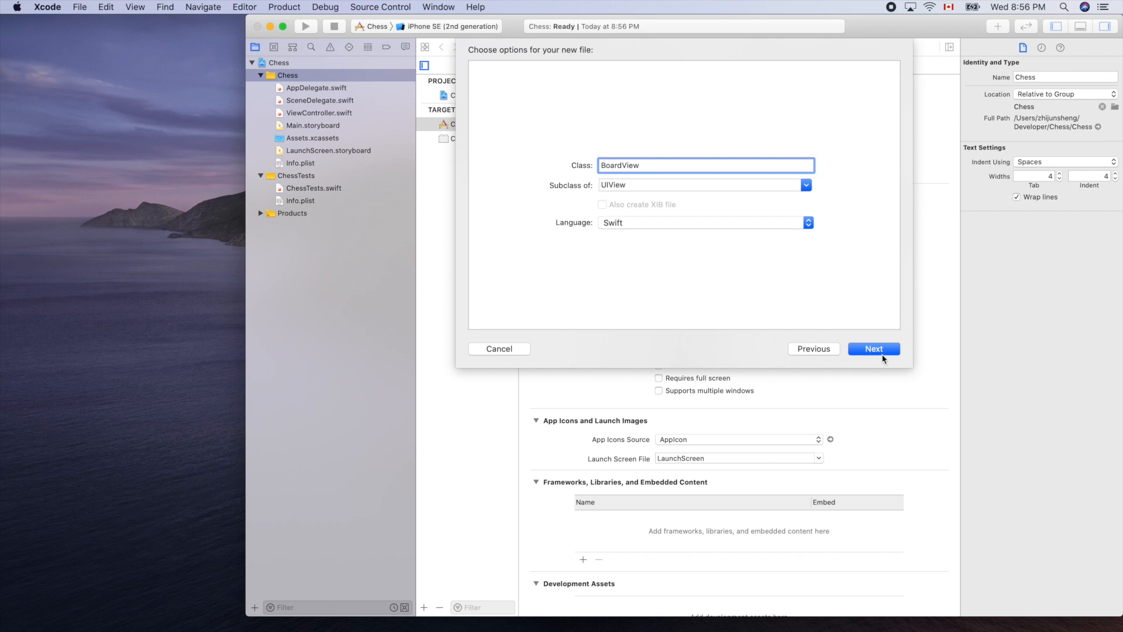
Step: Create BoardView.swift inside the inner Chess source folder
left_click(873, 349)
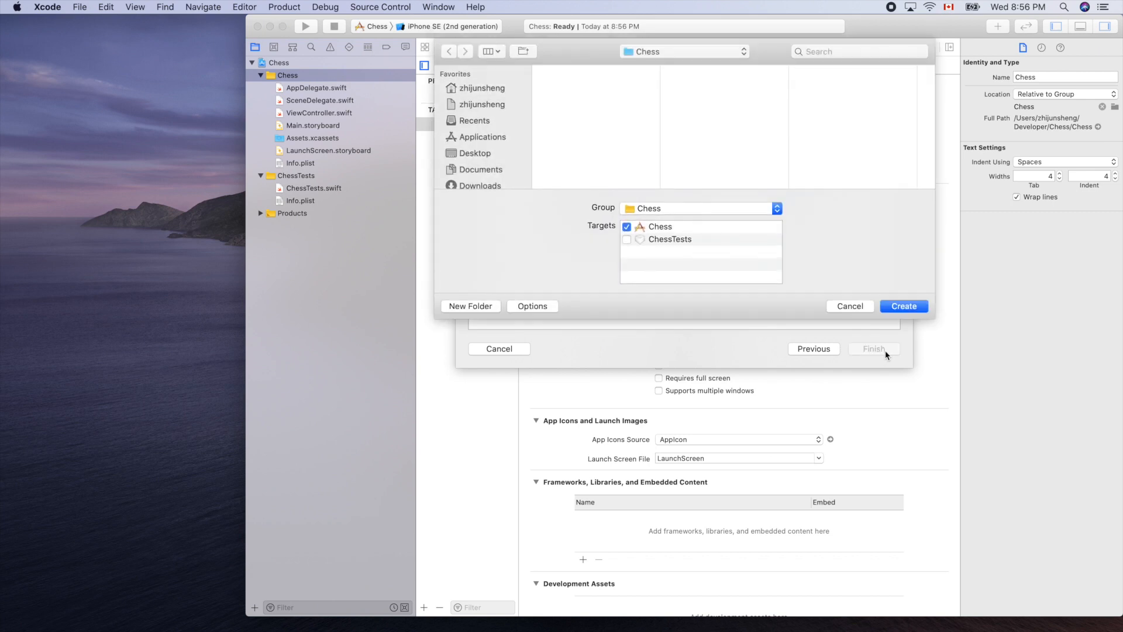
left_click(559, 92)
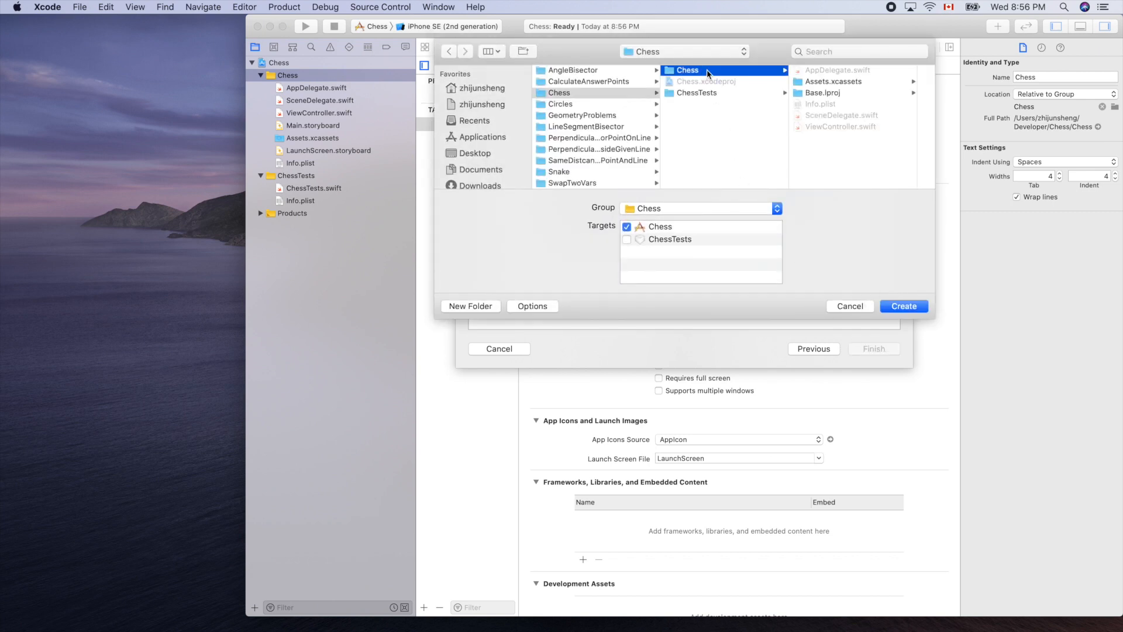
left_click(904, 306)
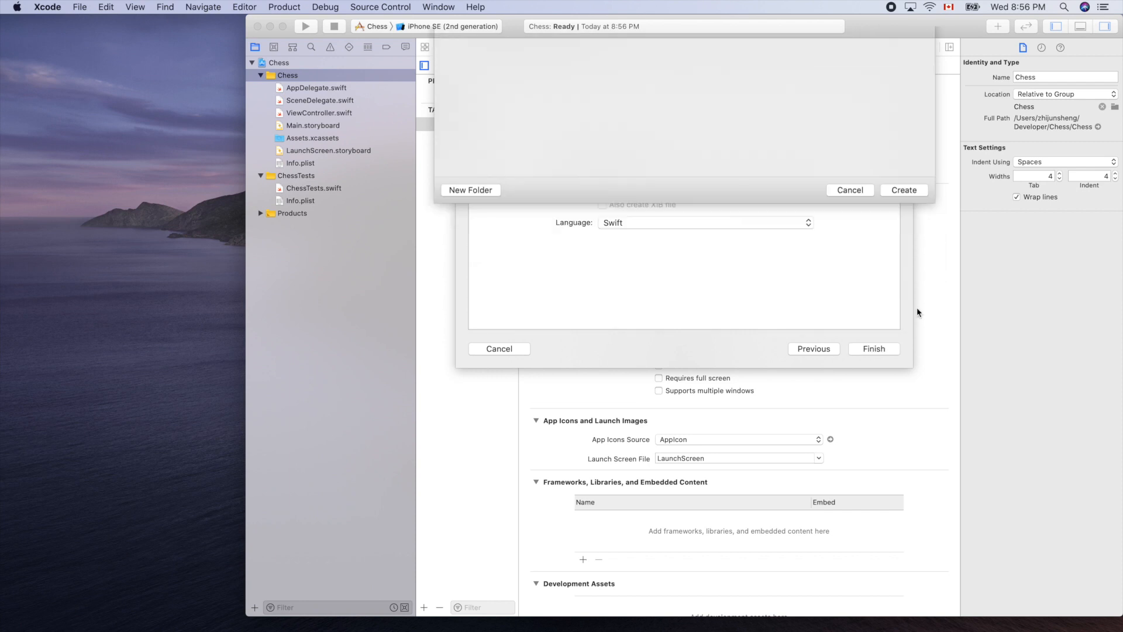
left_click(903, 190)
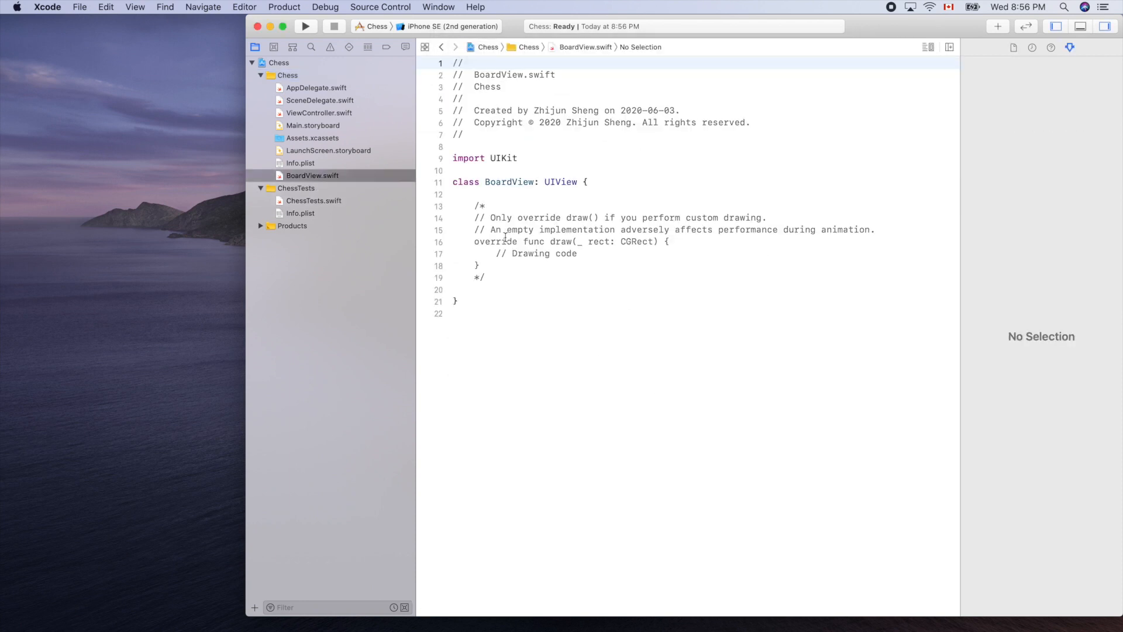
Step: Uncomment the draw(_:) override and clear its // Drawing code body
left_click(312, 175)
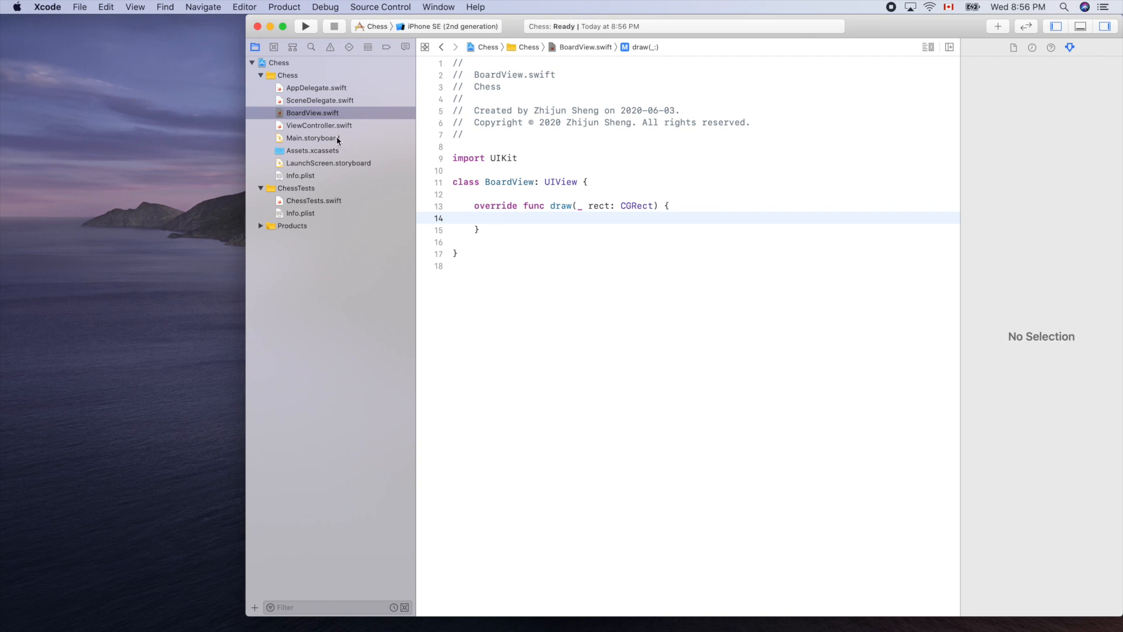
Step: Open Main.storyboard and preview it as an iPad 9.7" instead of iPhone 11
left_click(313, 138)
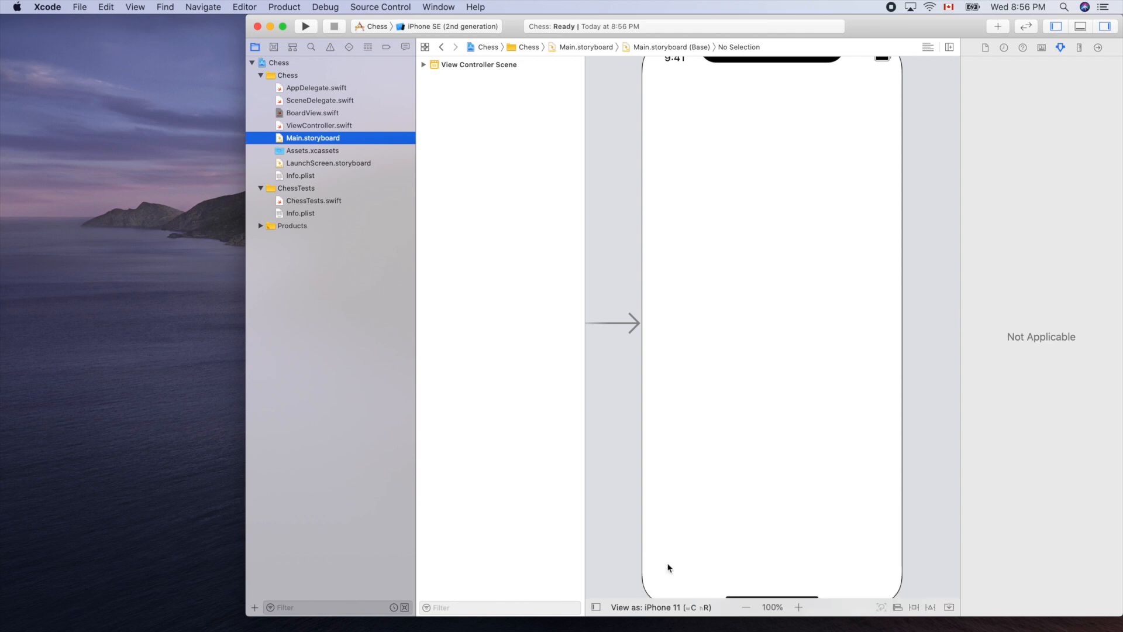
mouse_move(661, 607)
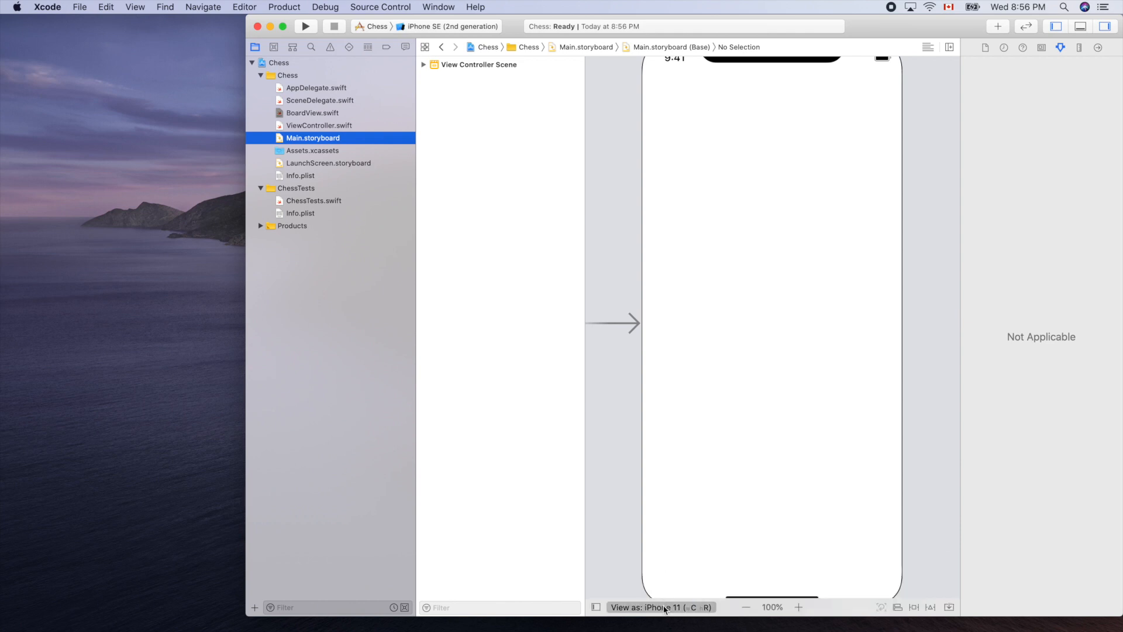
left_click(659, 606)
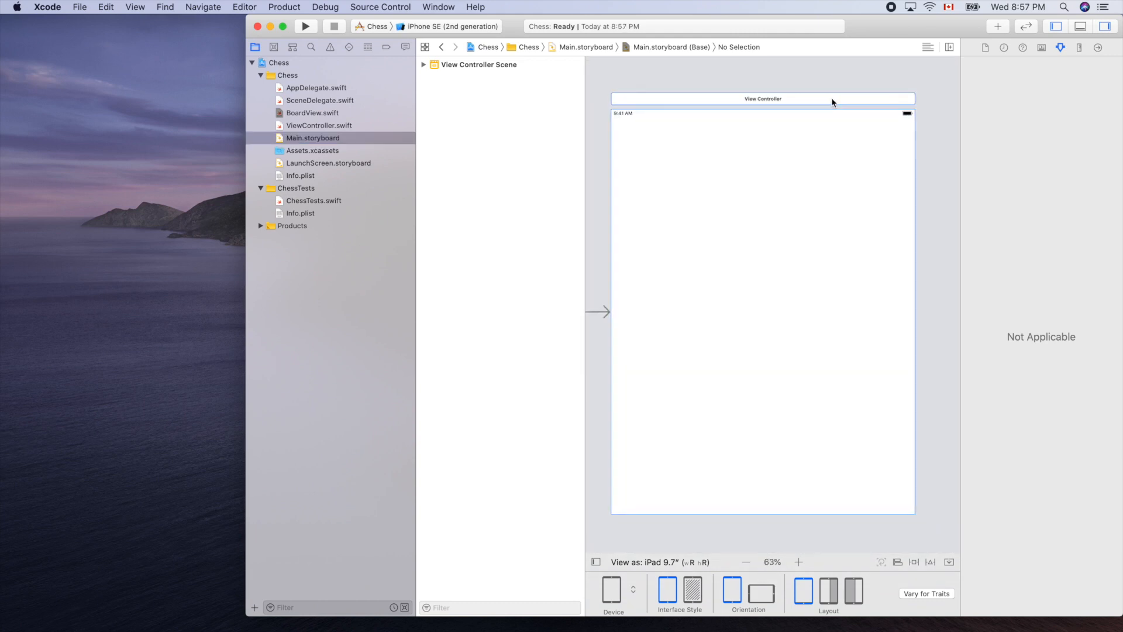
Step: Select the View Controller and search the Object Library for 'uiv' to add a View
left_click(763, 98)
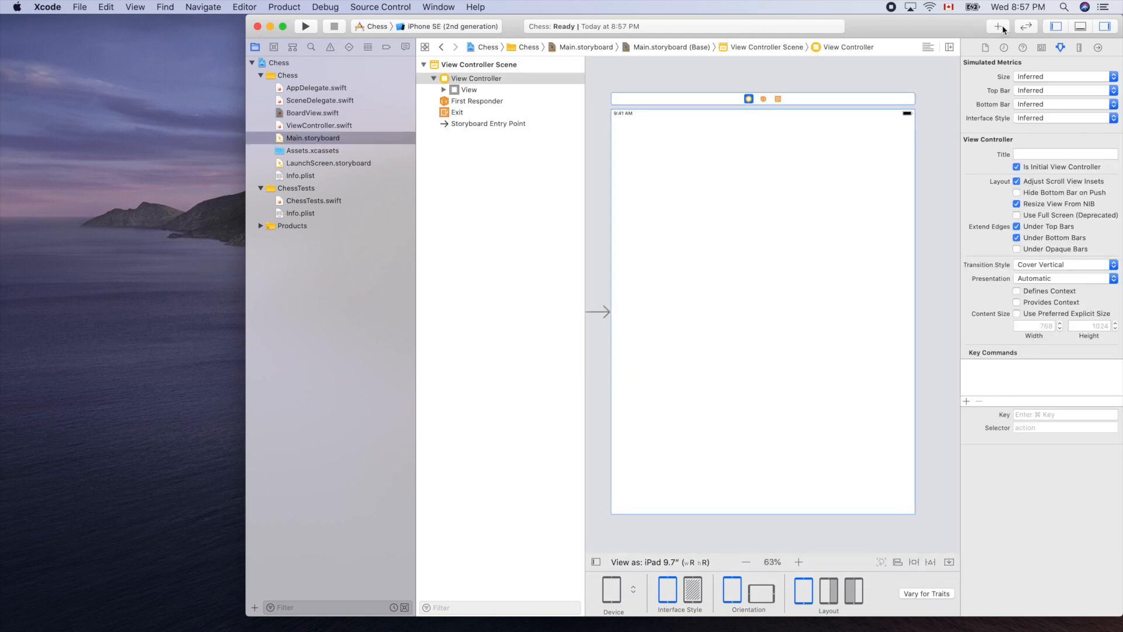
left_click(998, 26)
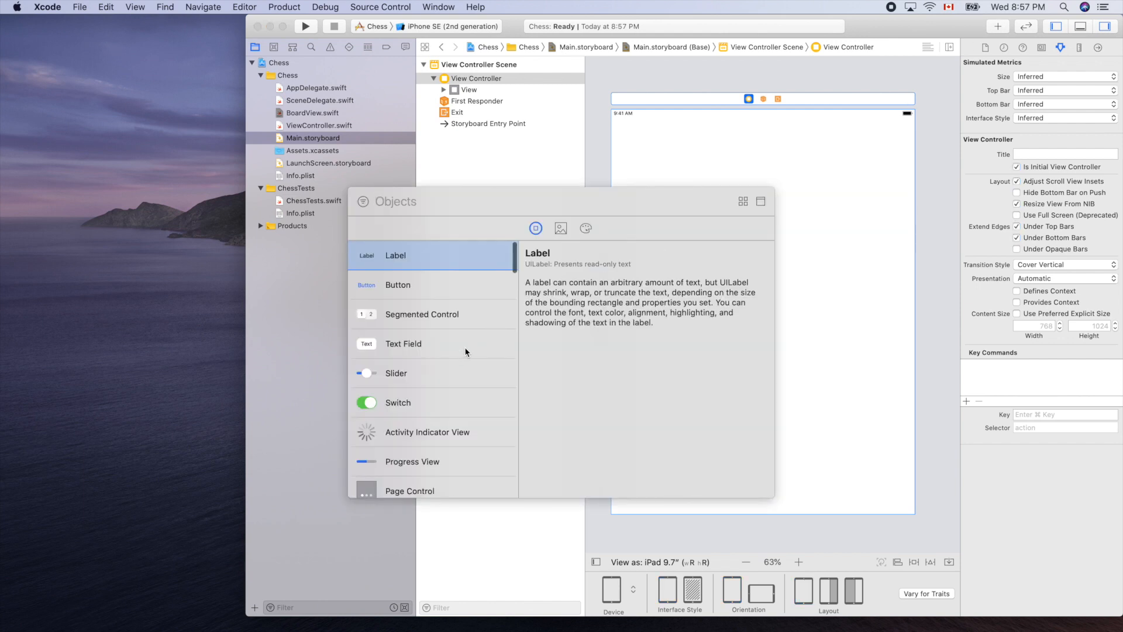
type("uiv")
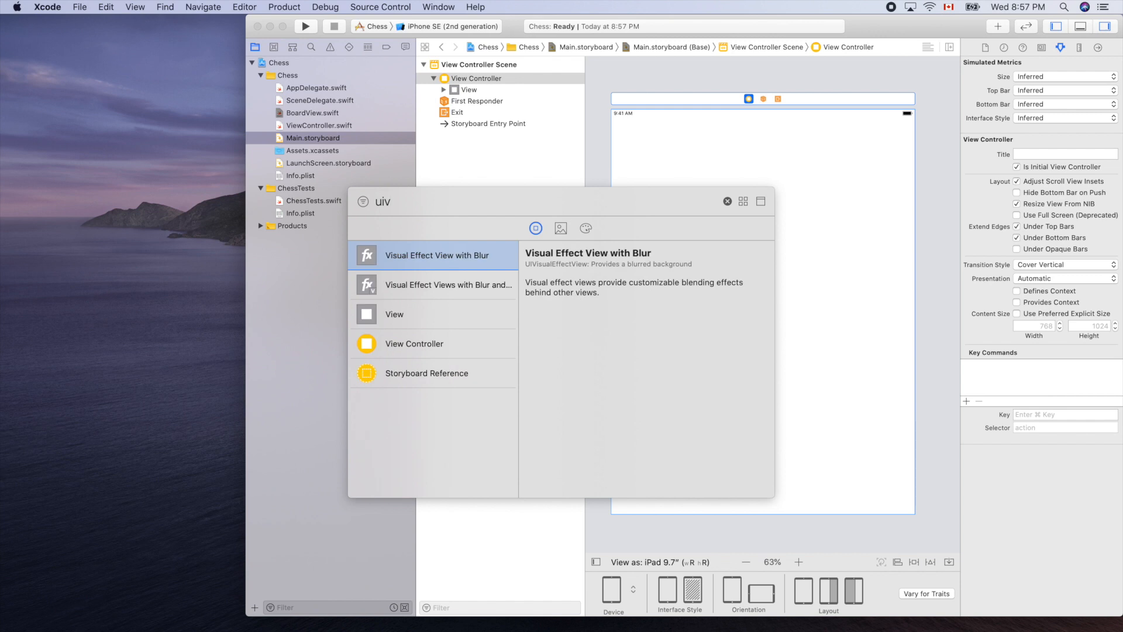
mouse_move(647, 175)
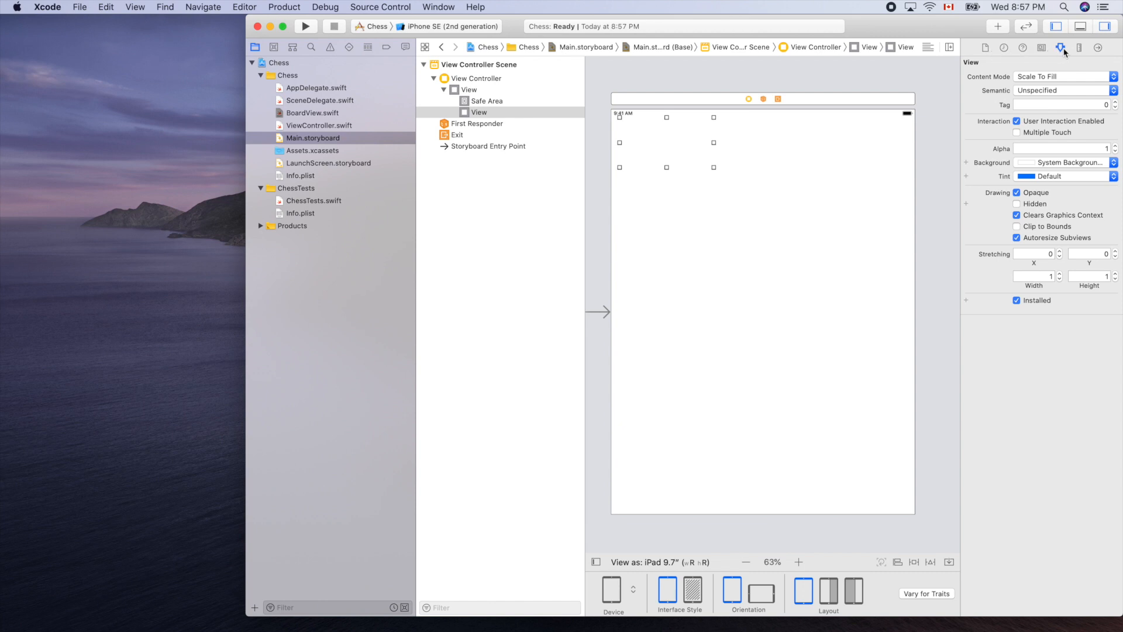
mouse_move(1062, 48)
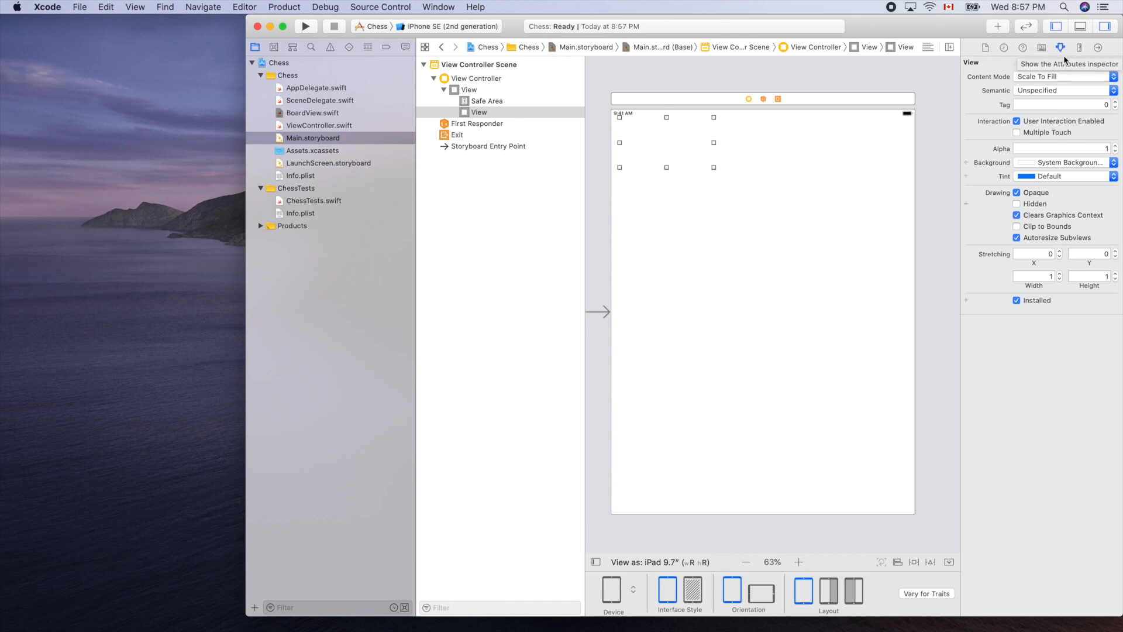
mouse_move(1061, 47)
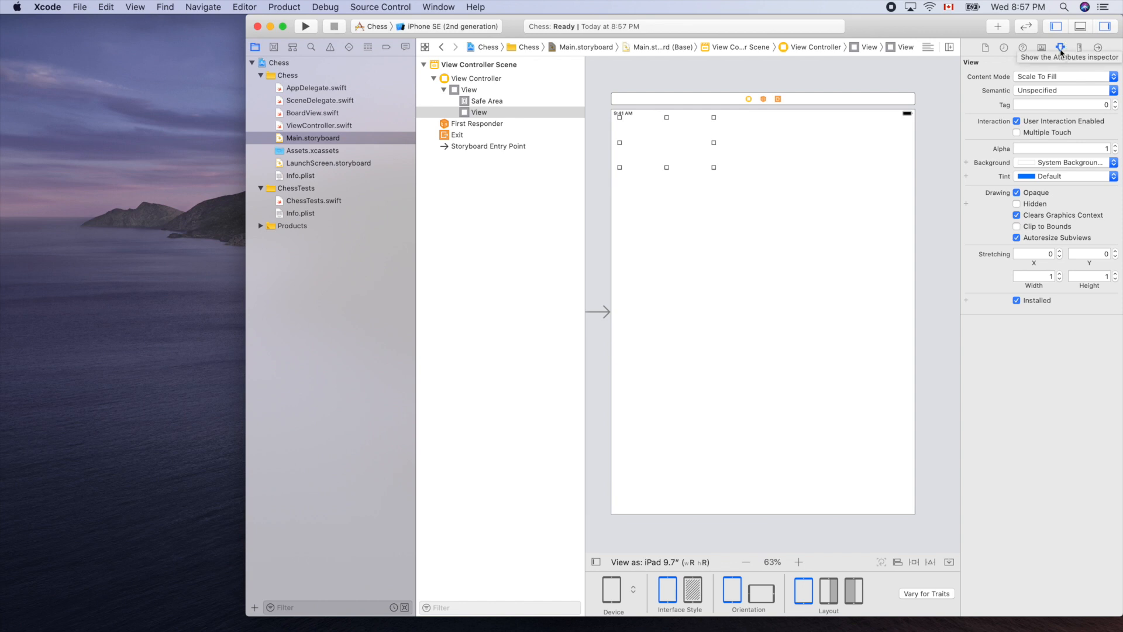
mouse_move(1066, 57)
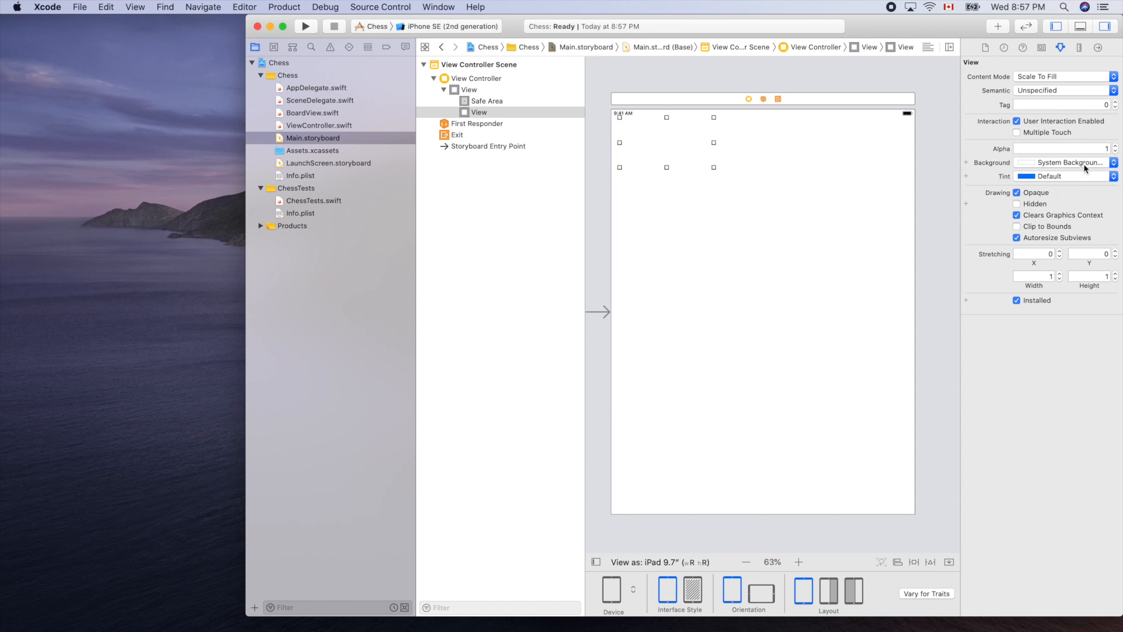
Step: Set the view's background to Group Table View Background Color
left_click(1065, 163)
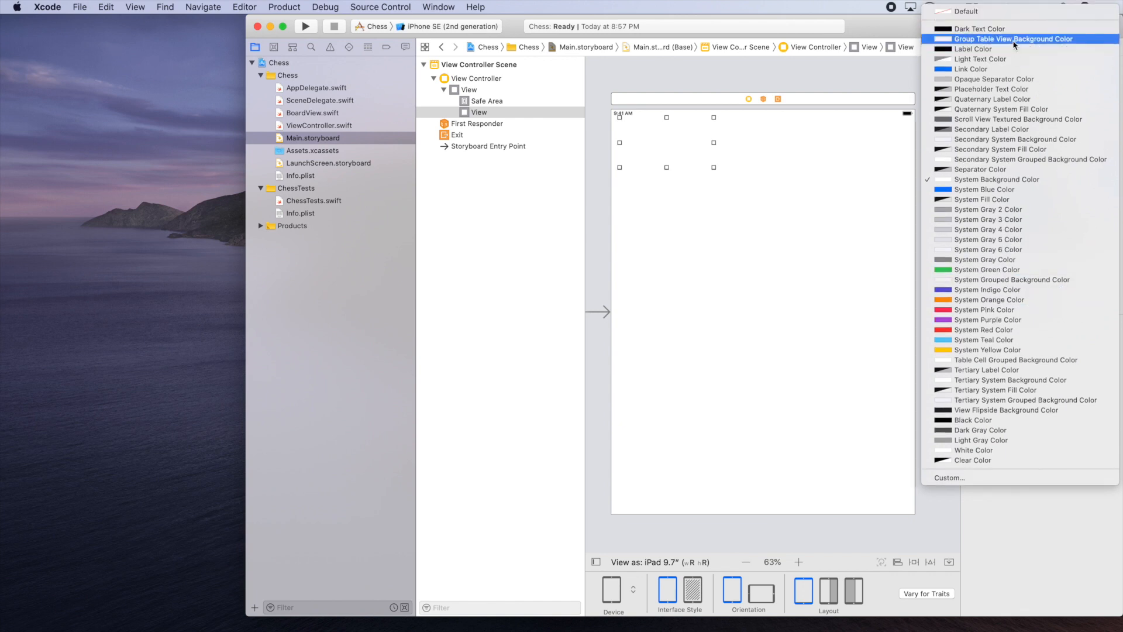
left_click(1013, 39)
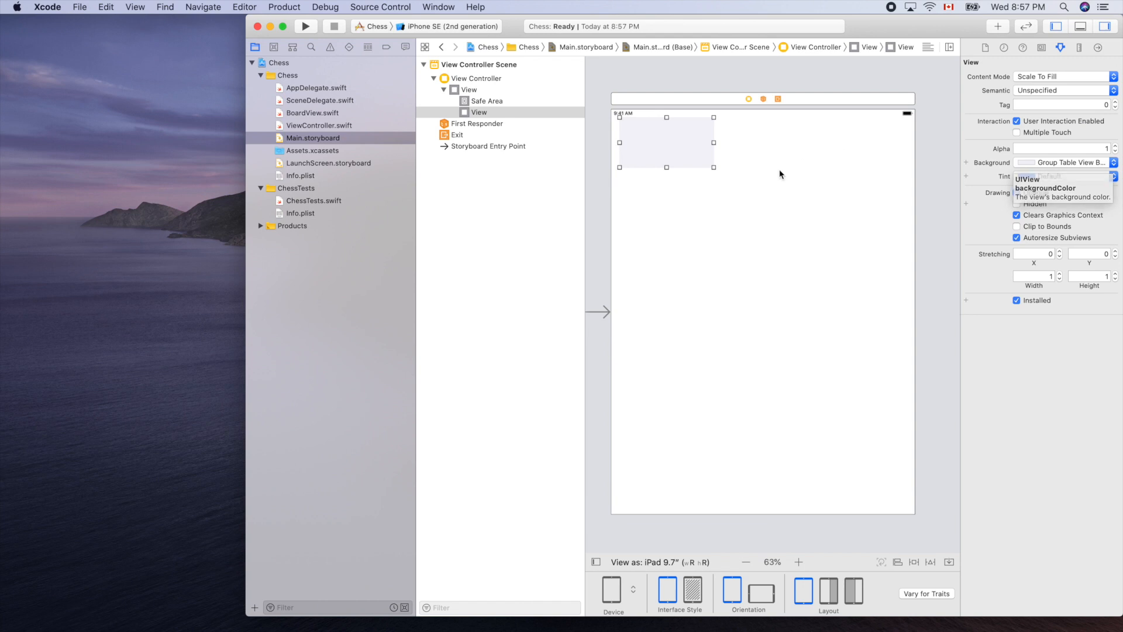
Step: Resize the view to about 728 by 726 points
left_click_drag(713, 166, 888, 351)
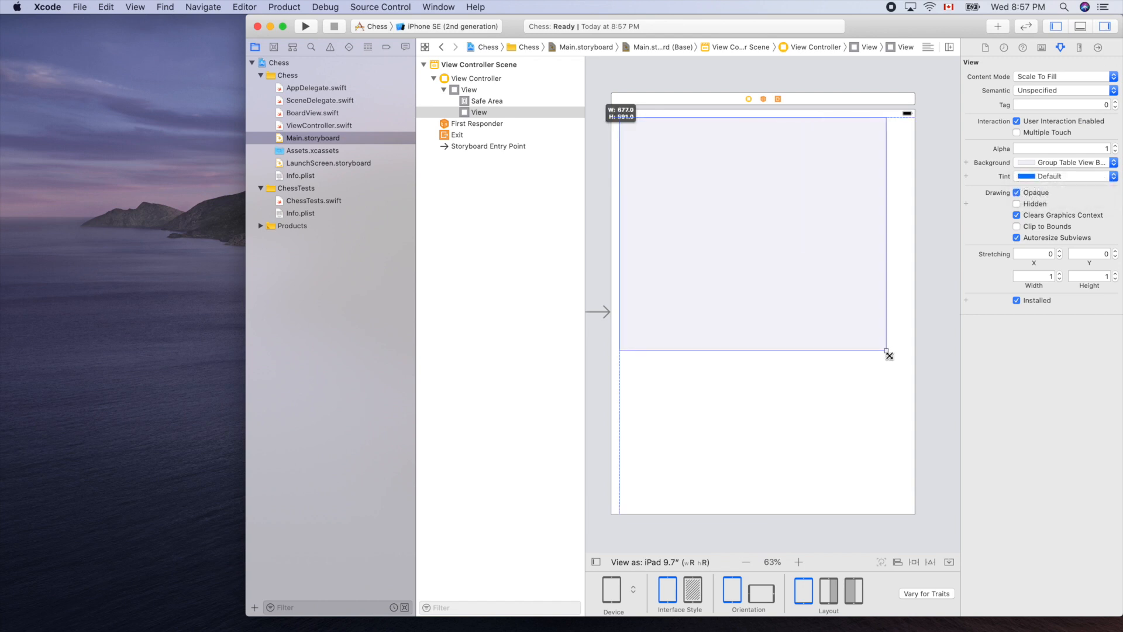
left_click_drag(888, 352, 905, 397)
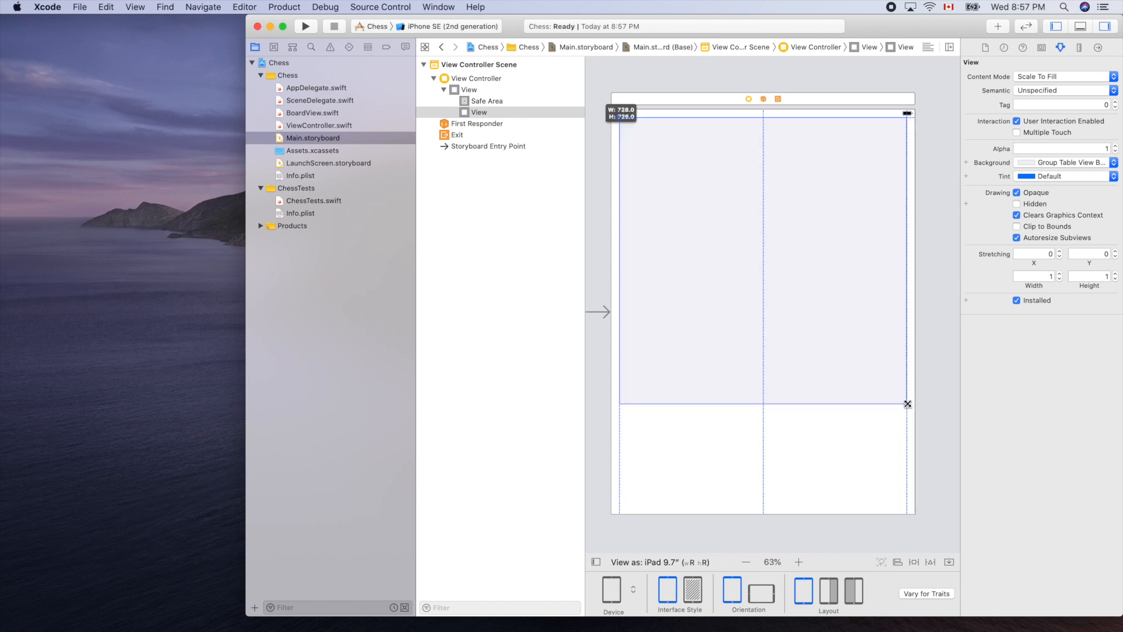
left_click_drag(907, 403, 907, 403)
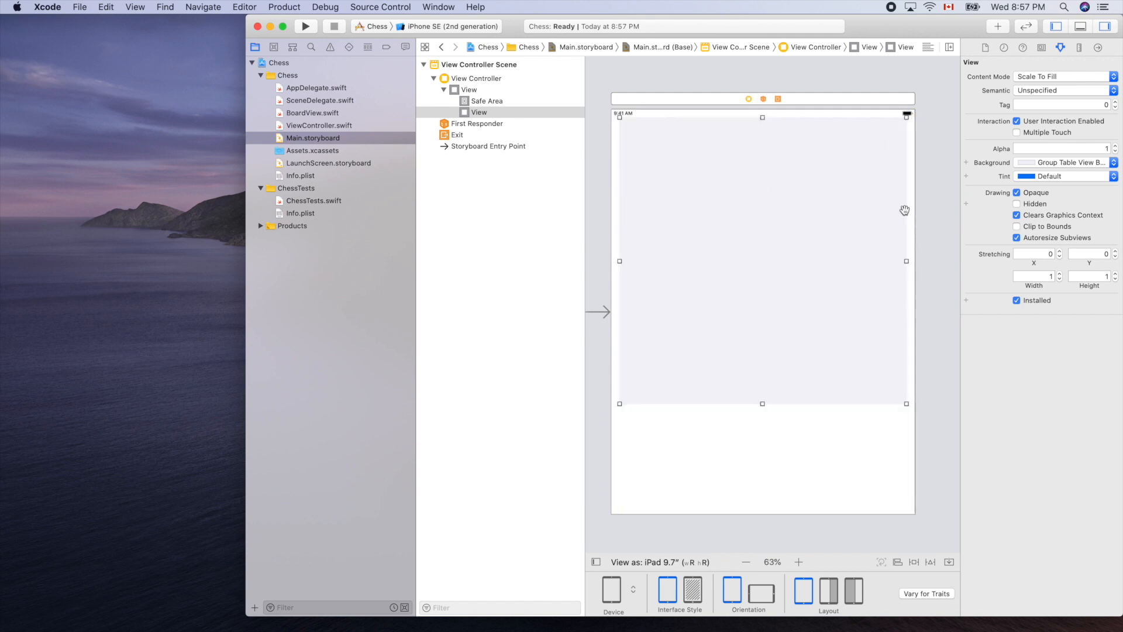
mouse_move(929, 434)
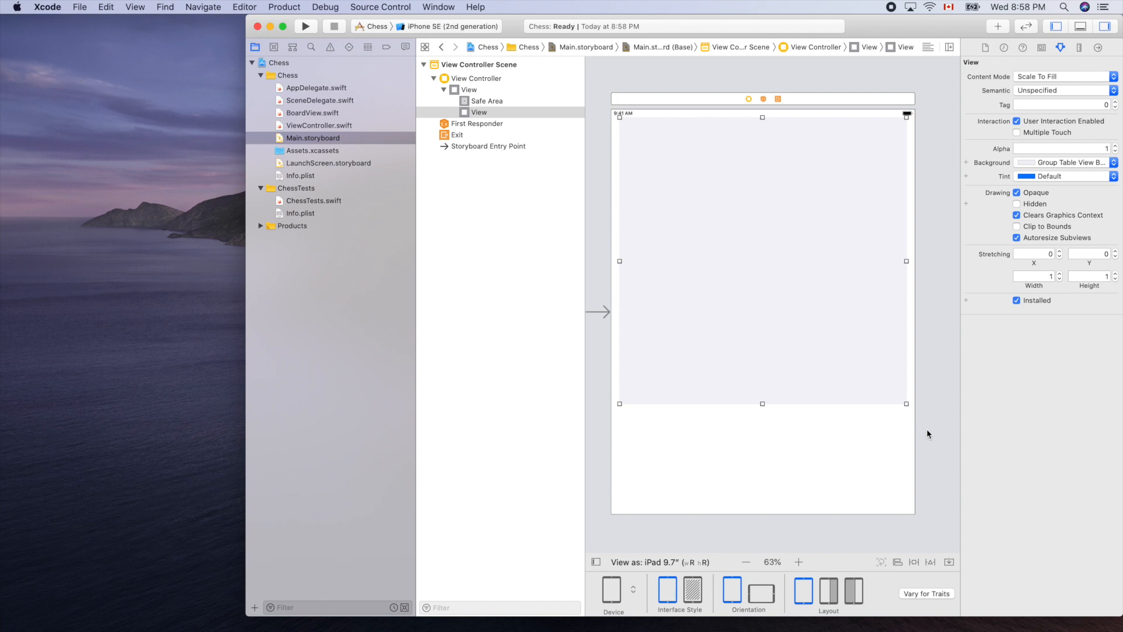
mouse_move(785, 239)
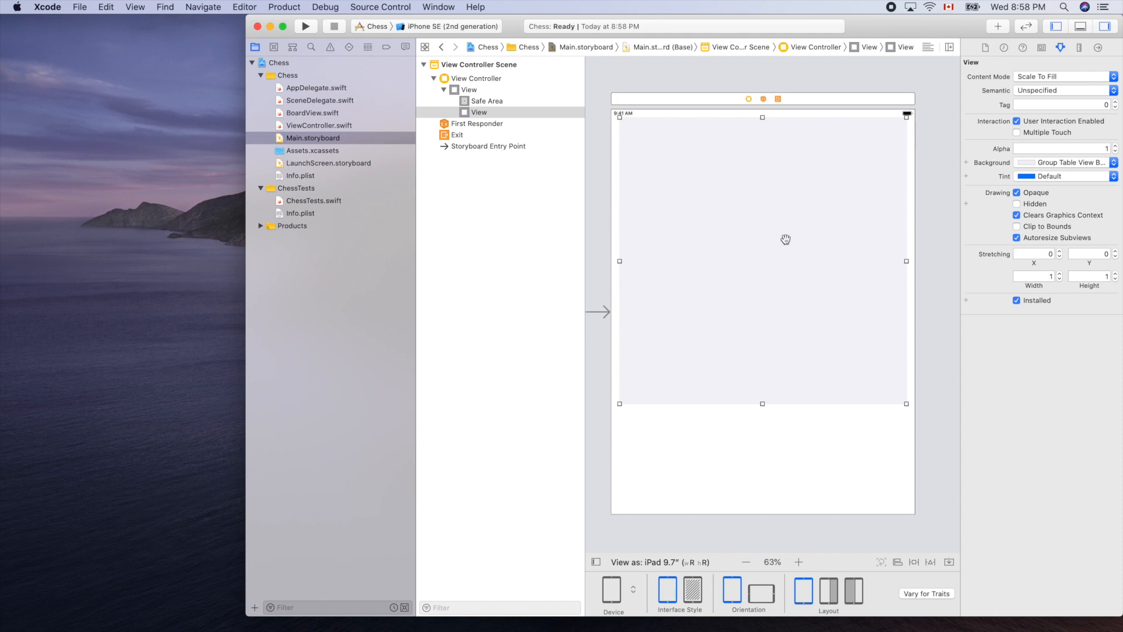
mouse_move(875, 237)
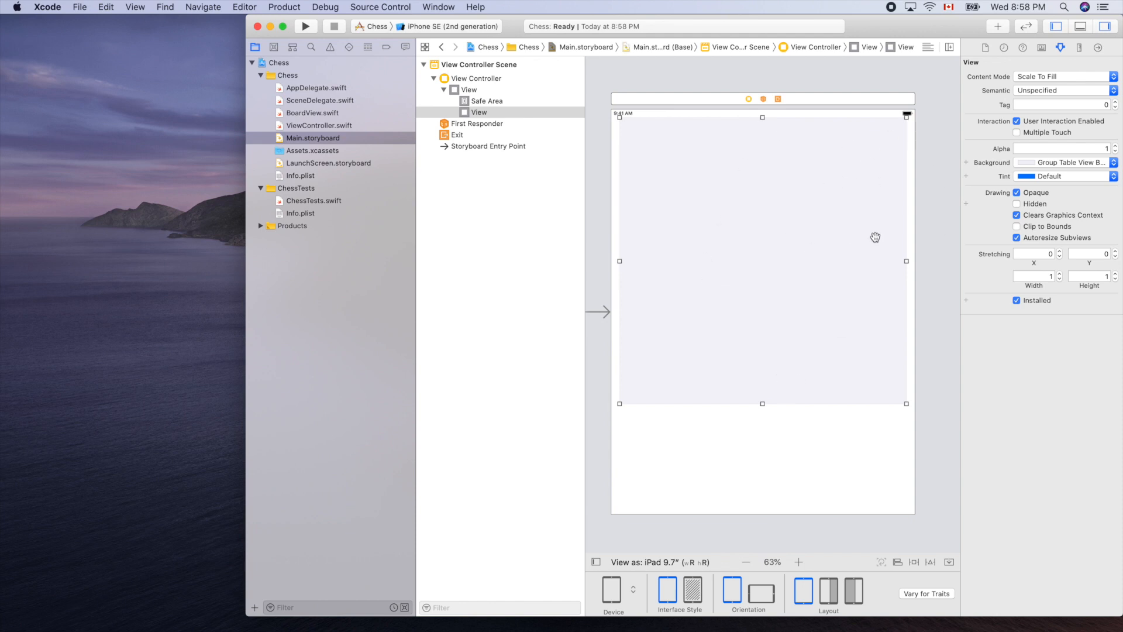
mouse_move(787, 425)
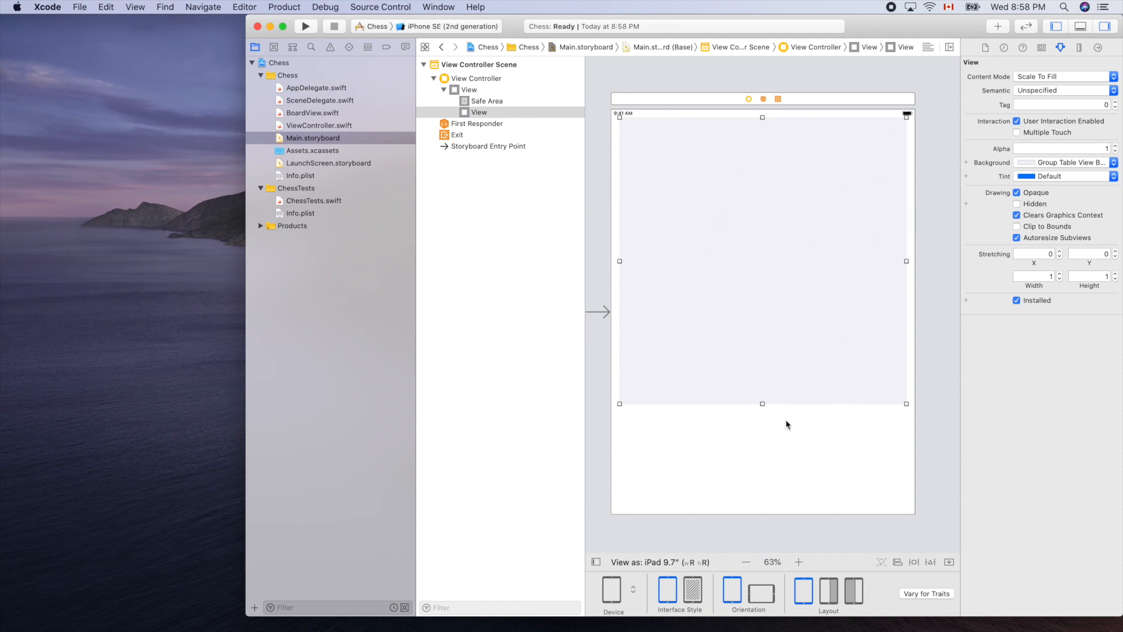
mouse_move(840, 453)
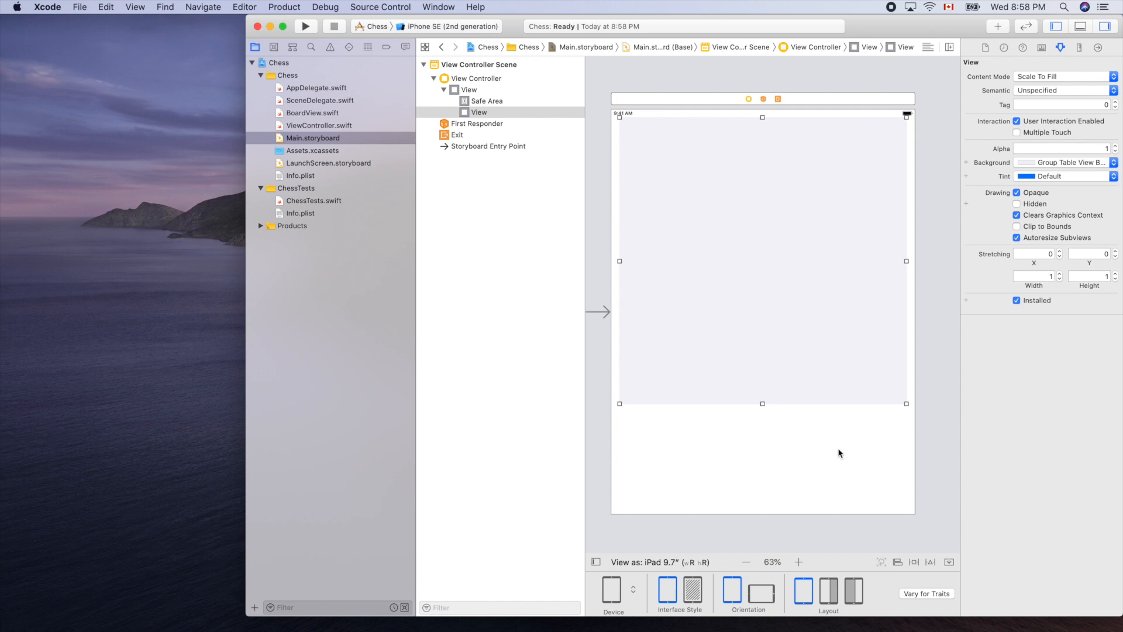
mouse_move(778, 213)
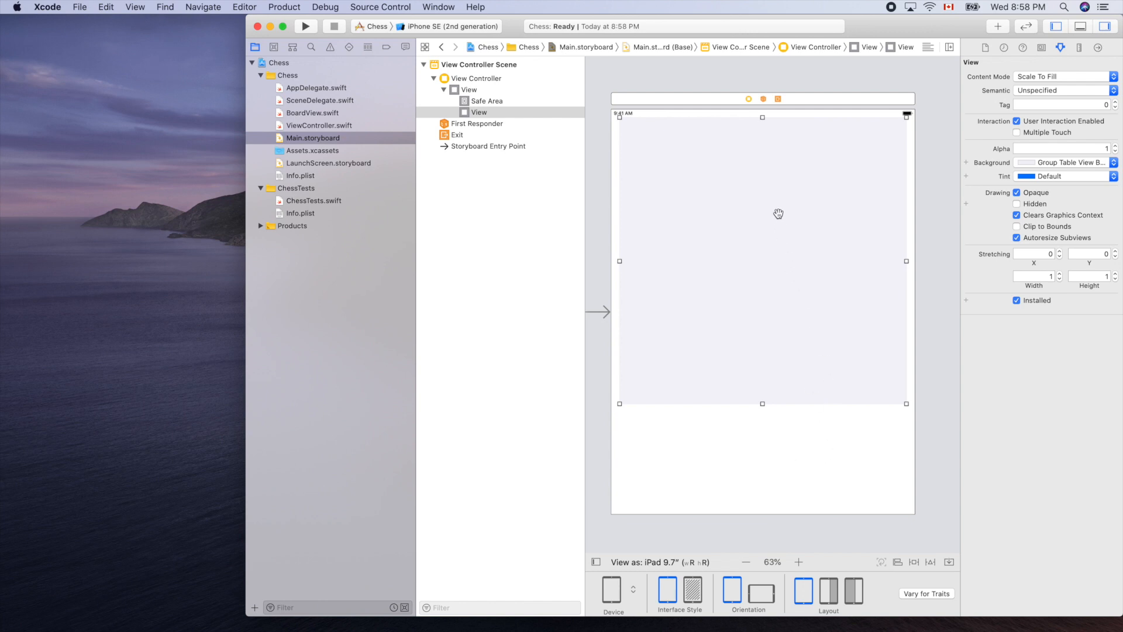
mouse_move(901, 546)
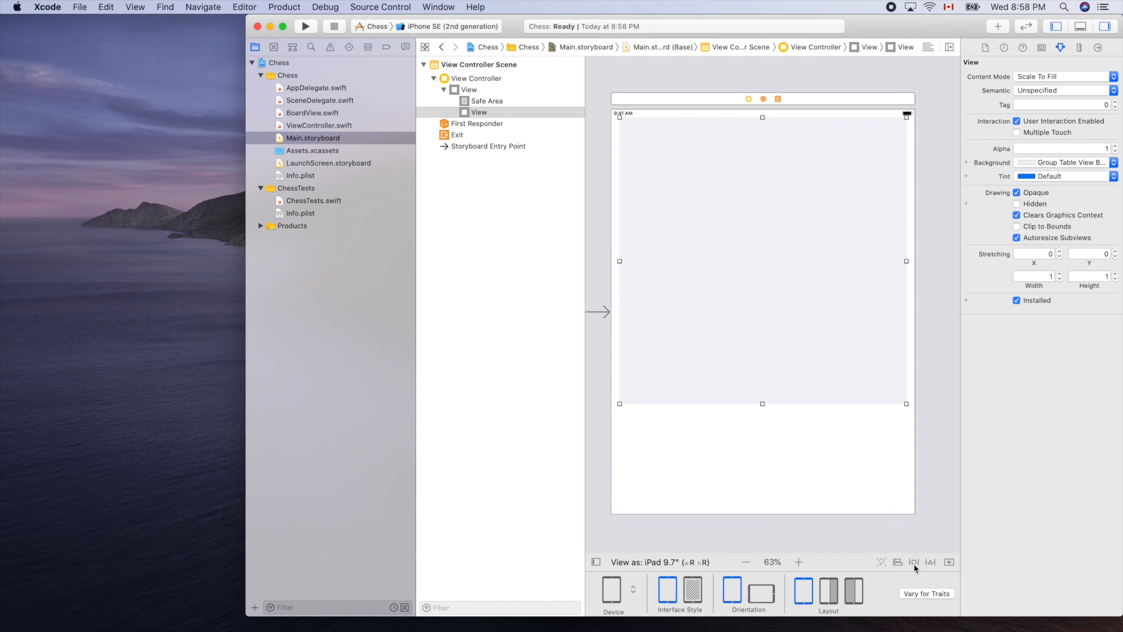
Step: Add 20-point top, left and right spacing plus an aspect ratio constraint
left_click(914, 561)
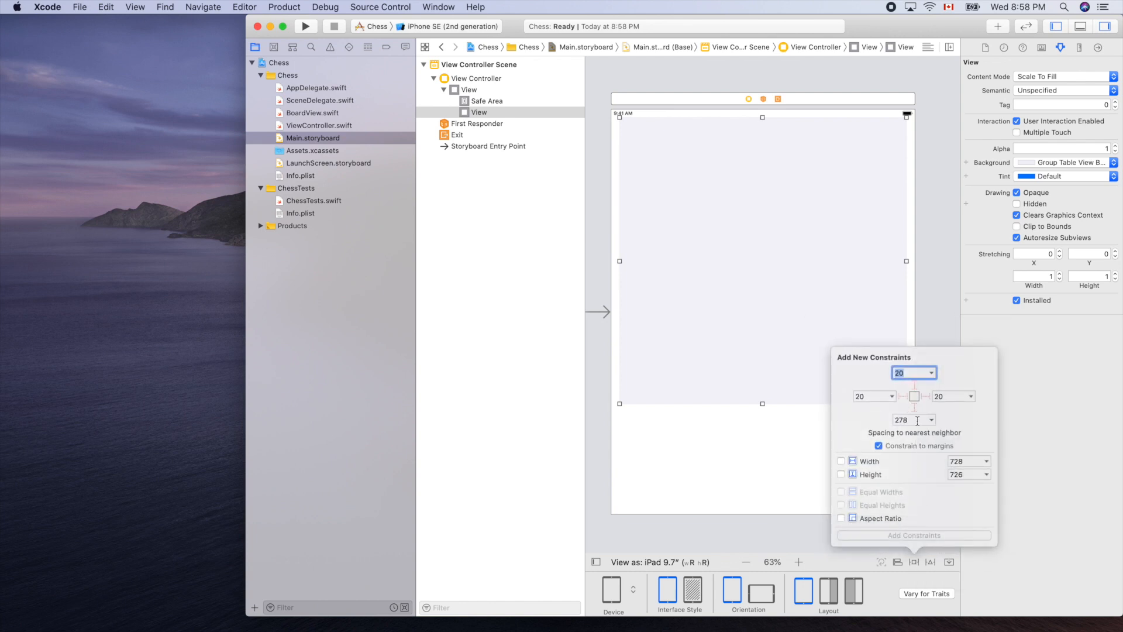
mouse_move(852, 367)
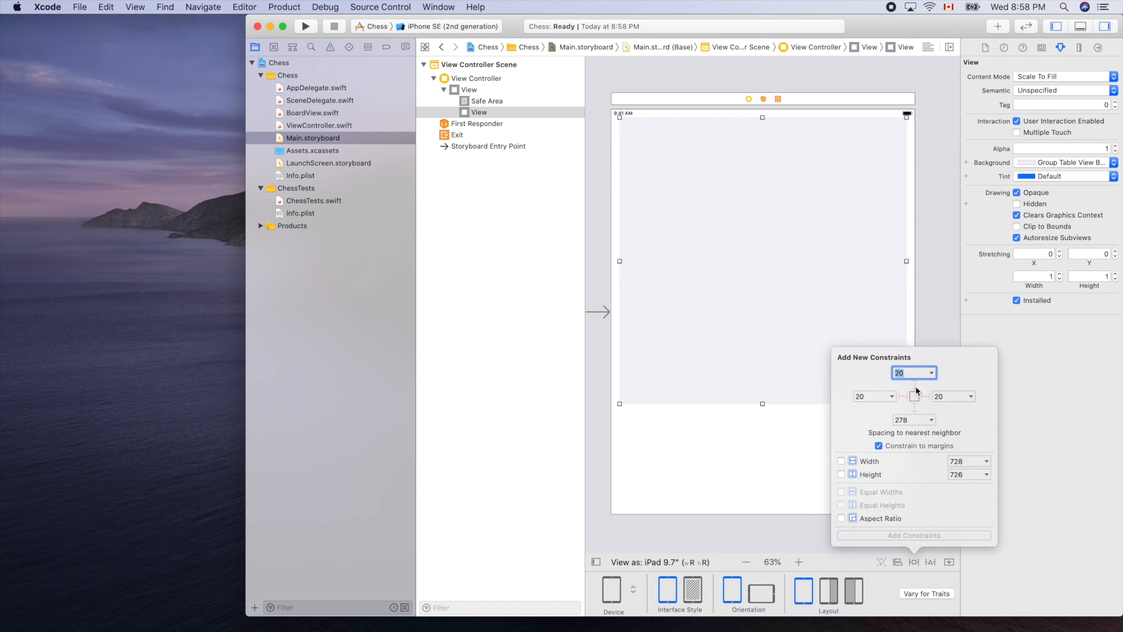
left_click(915, 384)
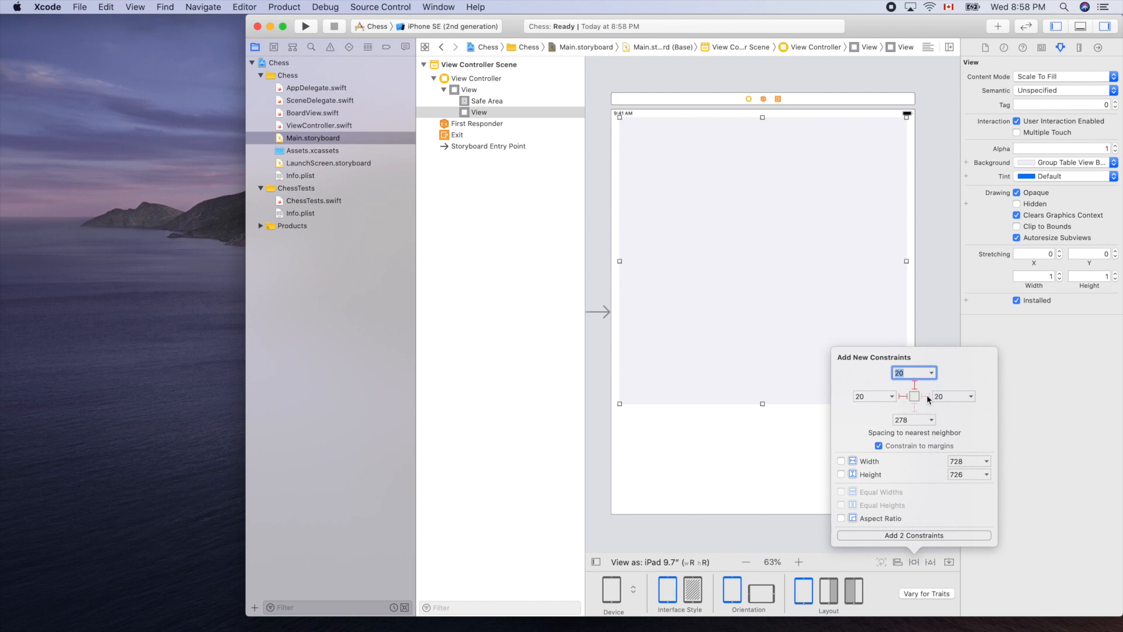
left_click(915, 385)
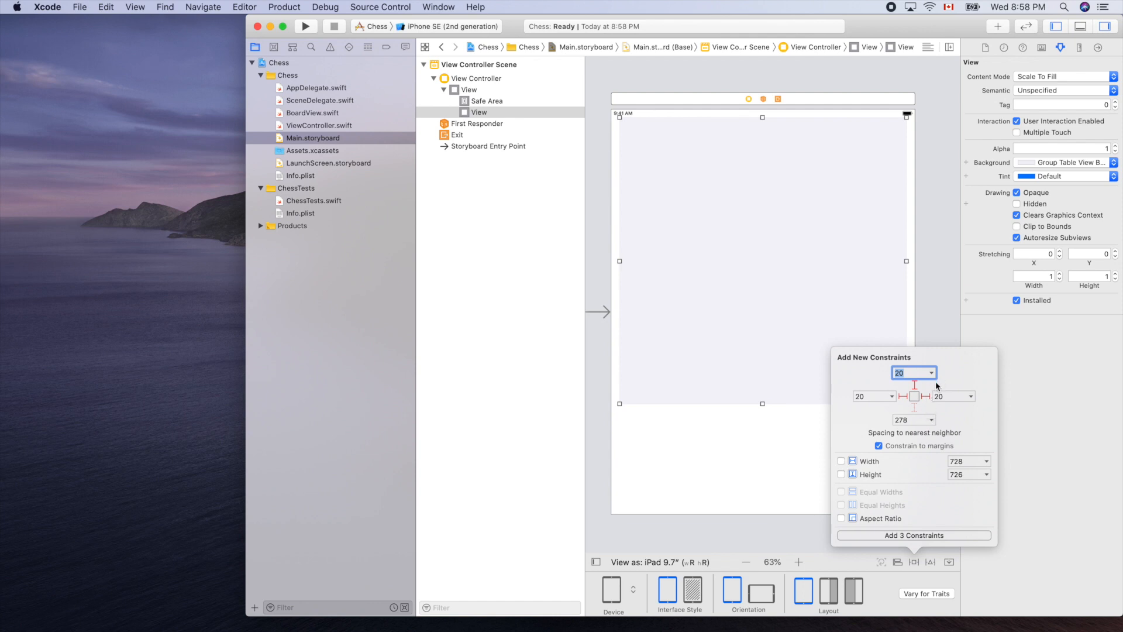
mouse_move(886, 463)
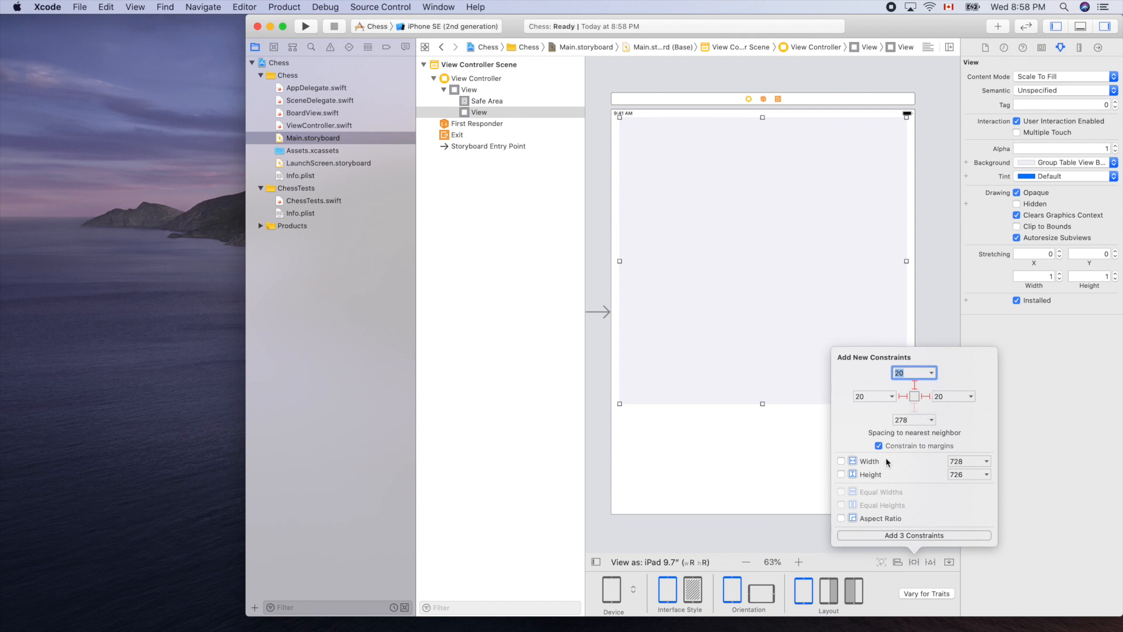
mouse_move(844, 418)
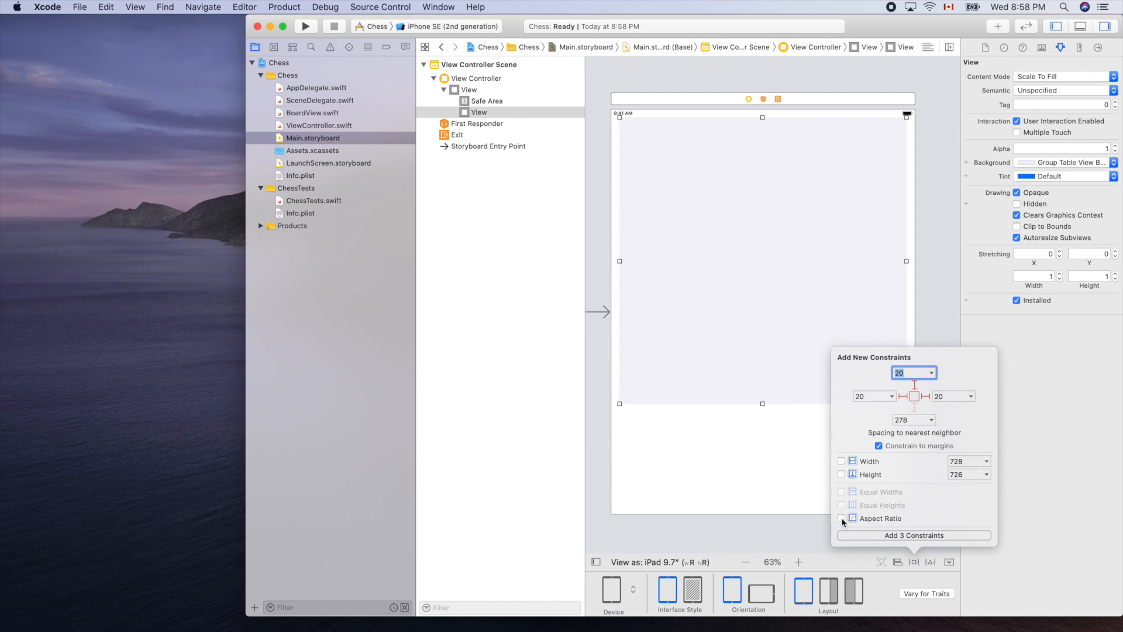
left_click(841, 518)
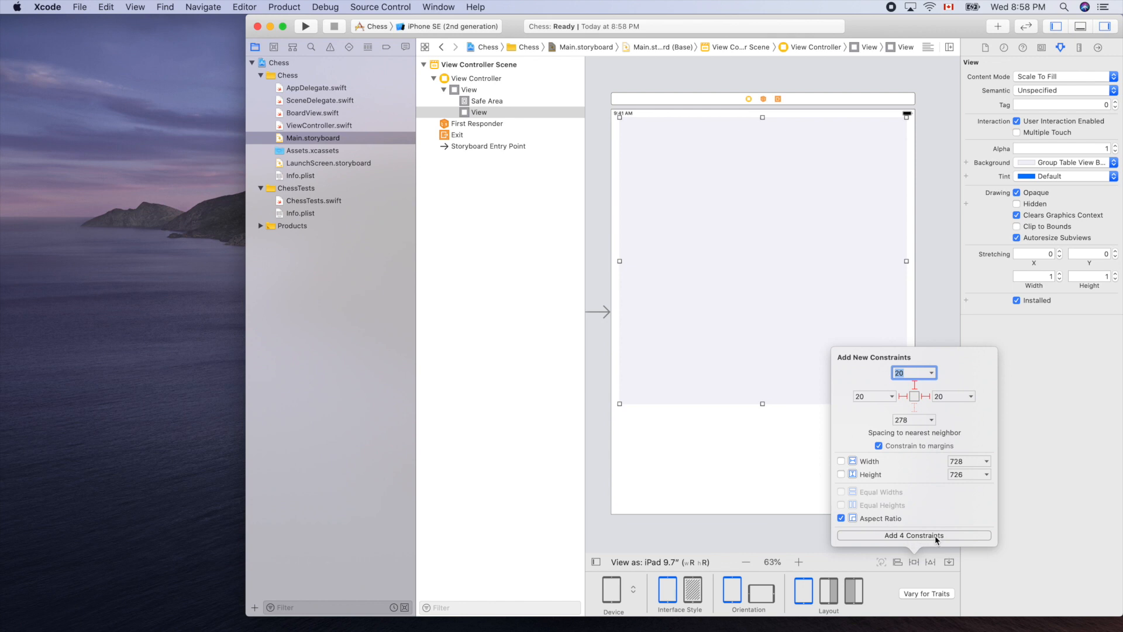
left_click(913, 536)
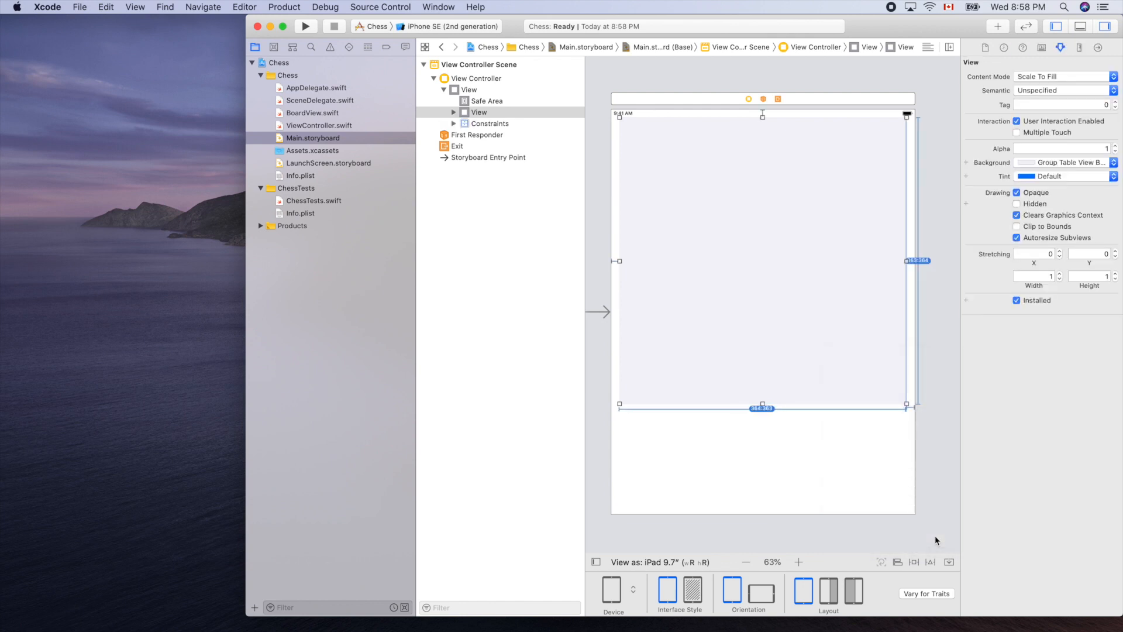
mouse_move(800, 444)
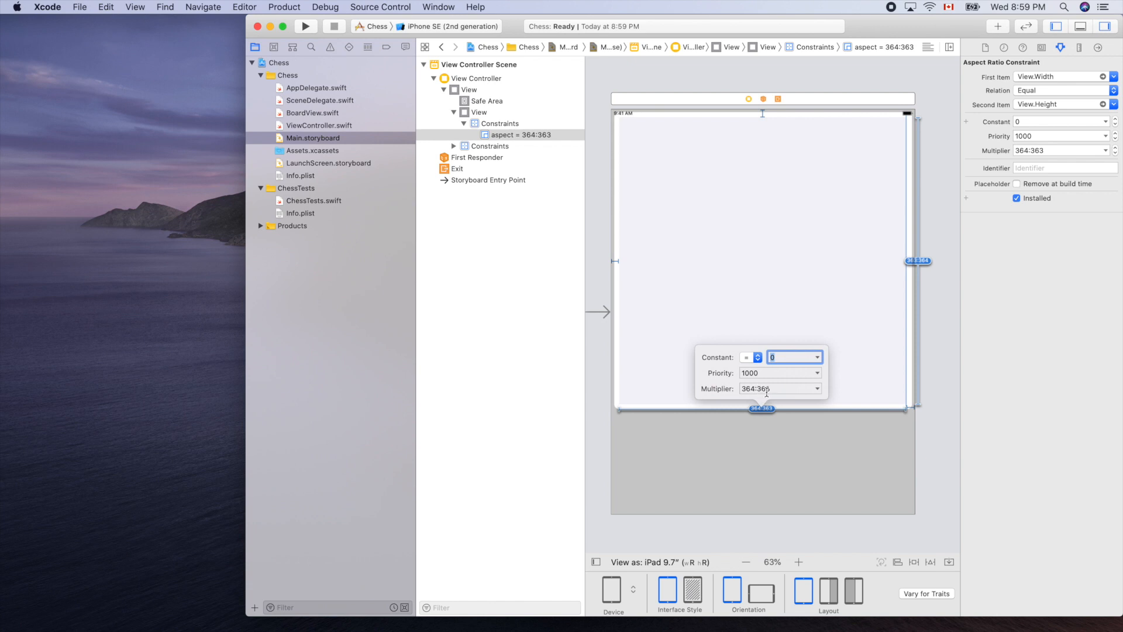
mouse_move(820, 392)
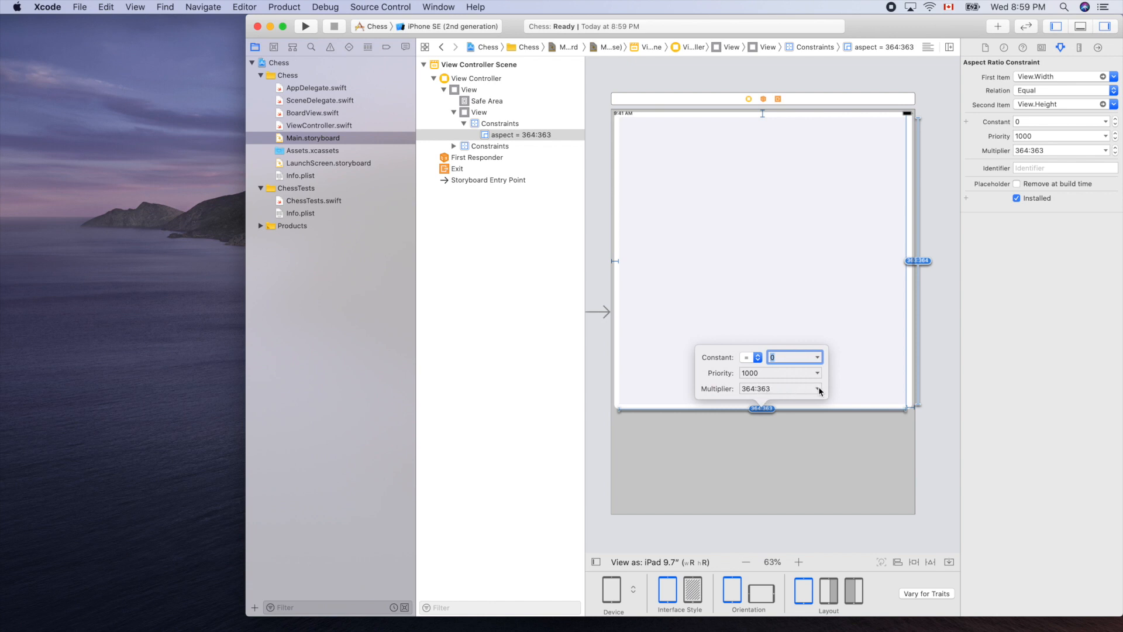
Step: Change the board view's aspect ratio multiplier from 364:363 to the 1:1 preset
left_click(817, 389)
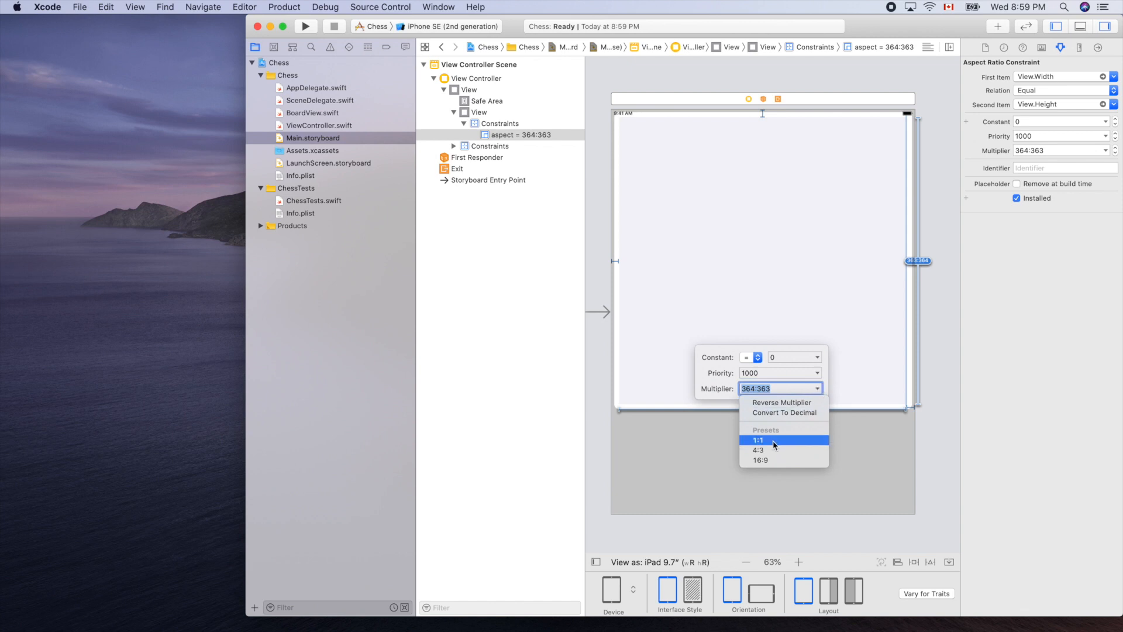
mouse_move(783, 446)
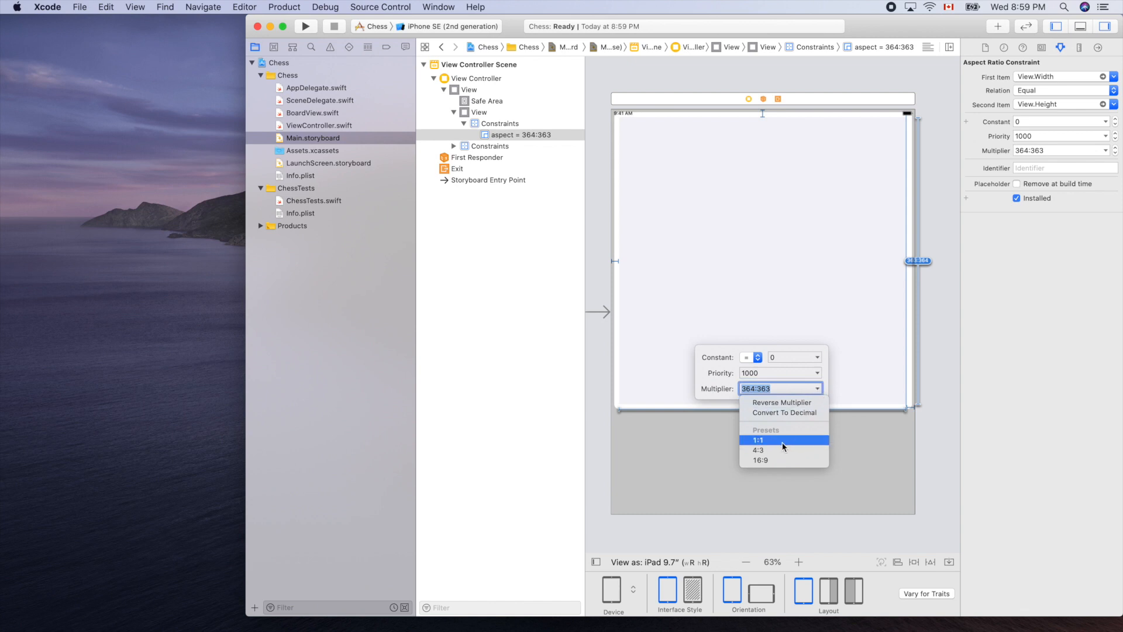
left_click(759, 440)
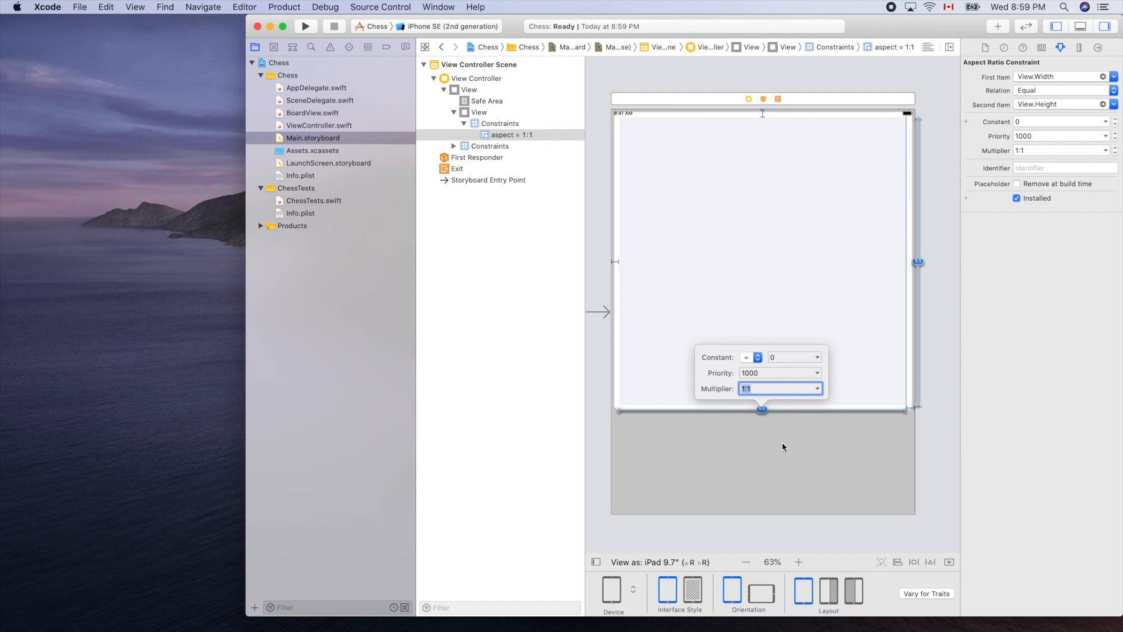
mouse_move(800, 465)
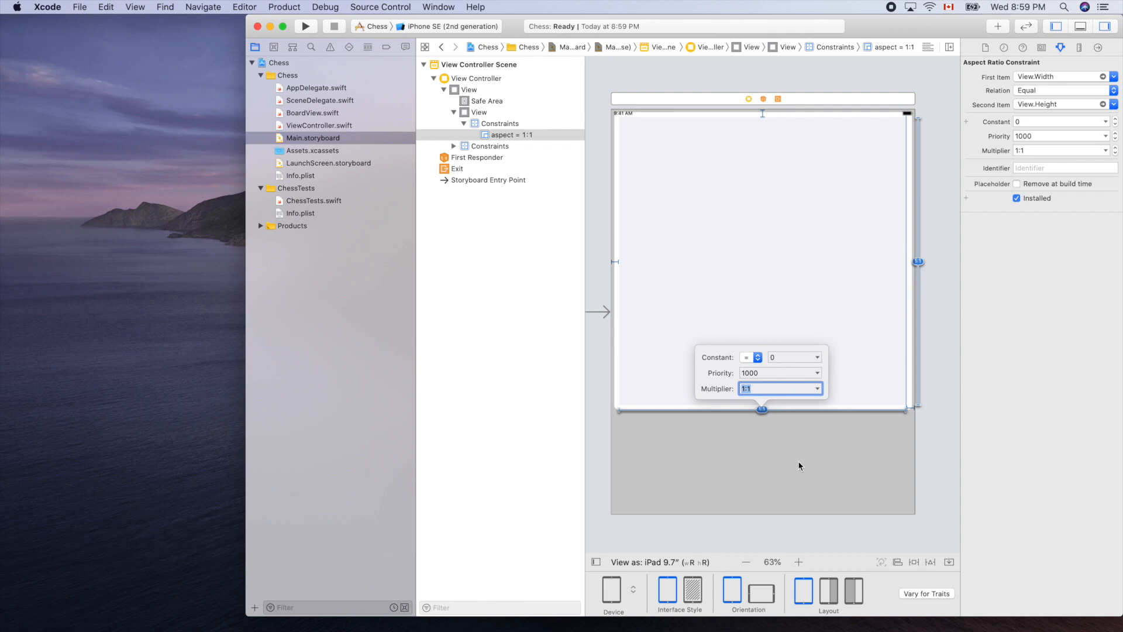
mouse_move(835, 452)
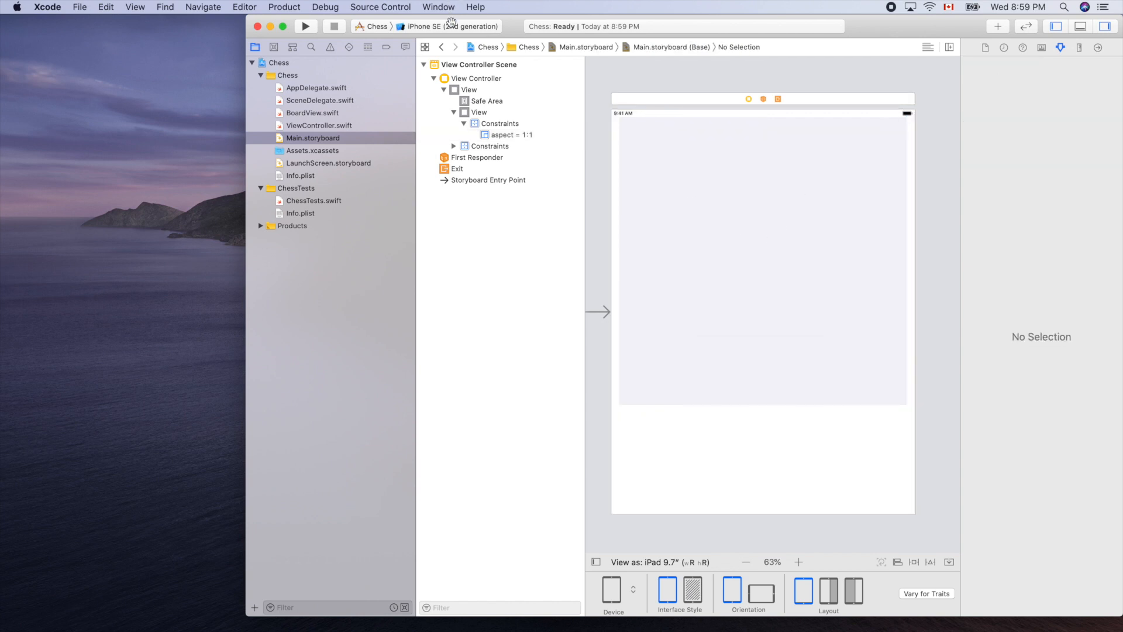
mouse_move(448, 26)
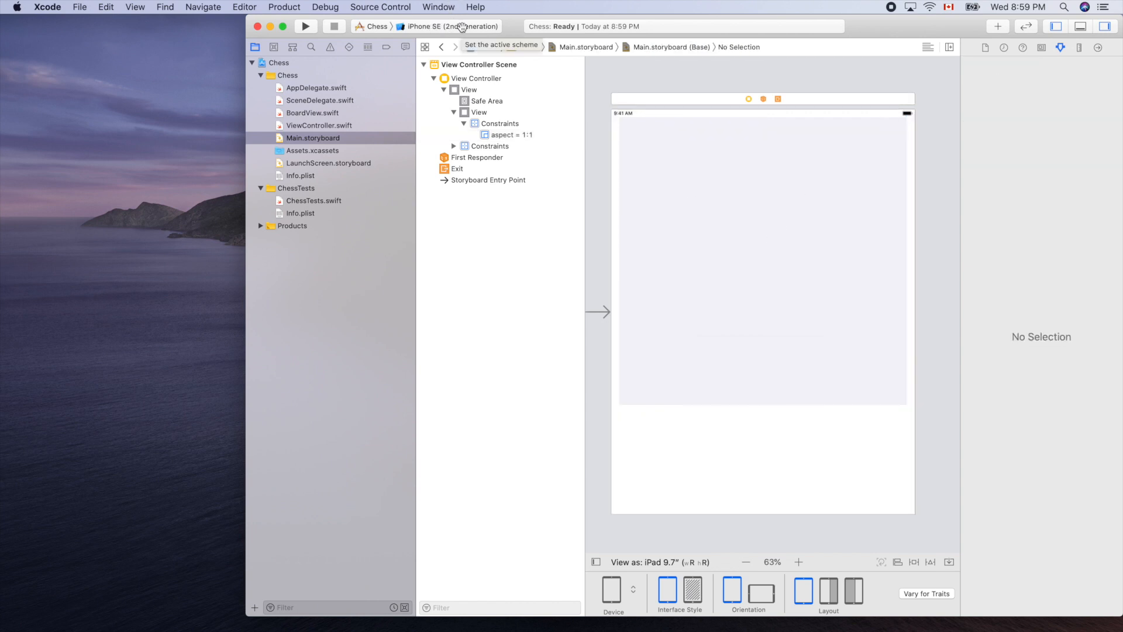
Step: Select iPad Pro (9.7-inch) as the run destination and launch the Chess app
left_click(450, 26)
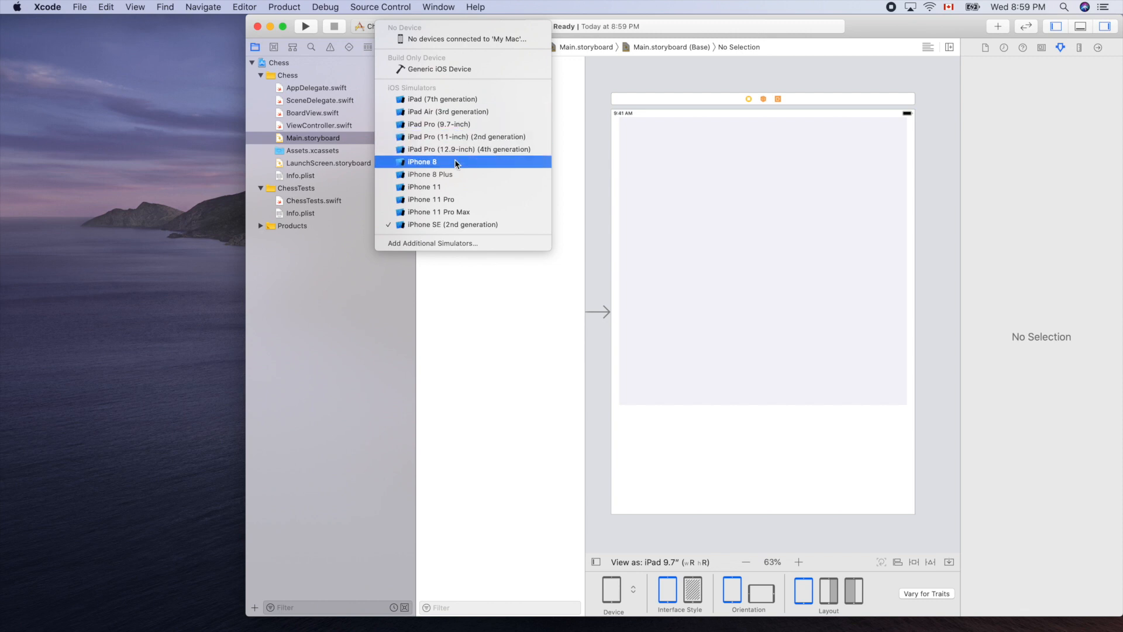
mouse_move(459, 123)
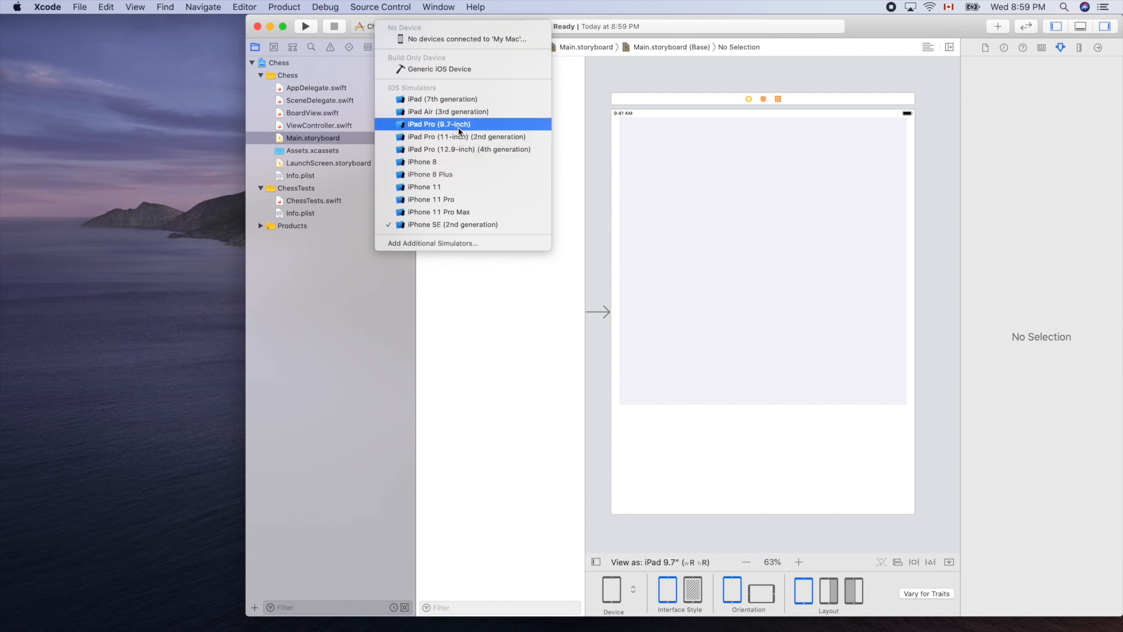
left_click(439, 124)
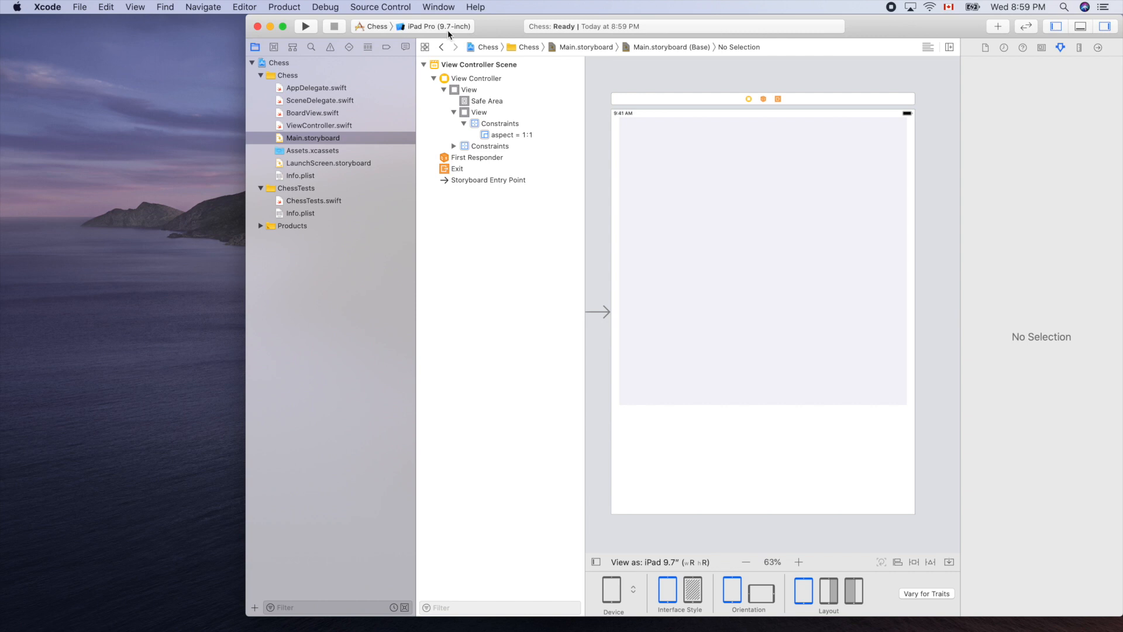
mouse_move(305, 26)
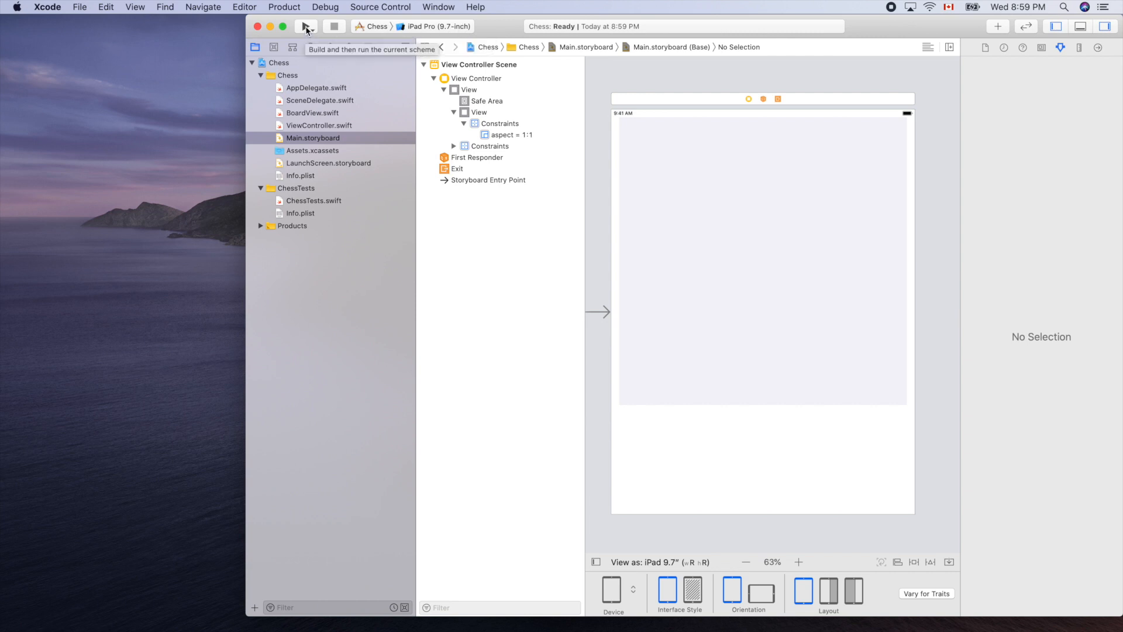
left_click(307, 27)
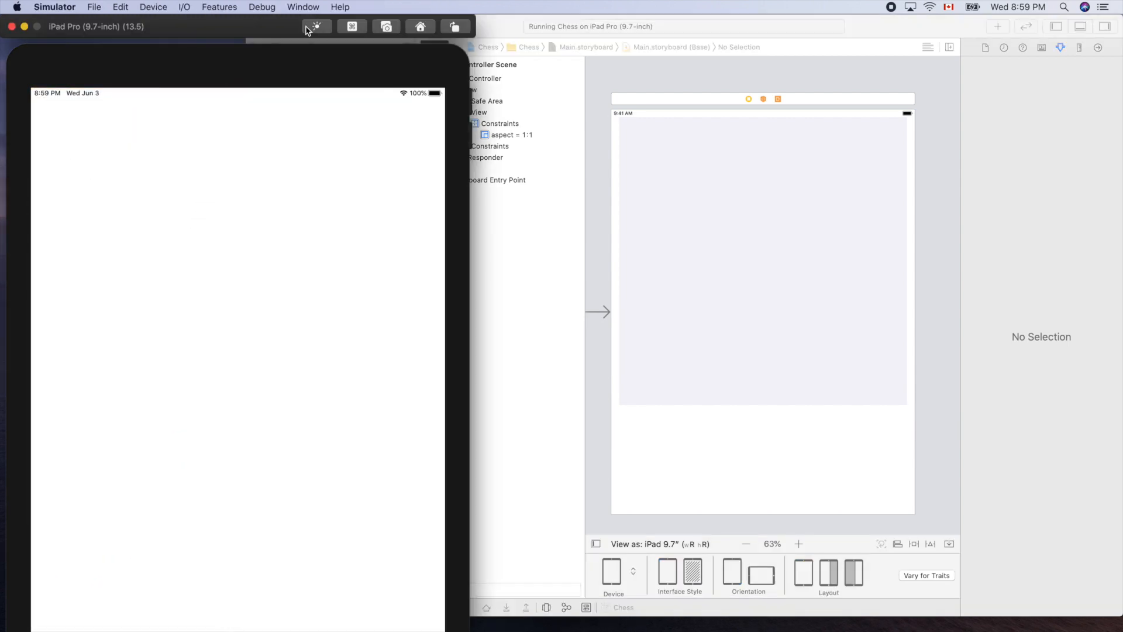
mouse_move(316, 26)
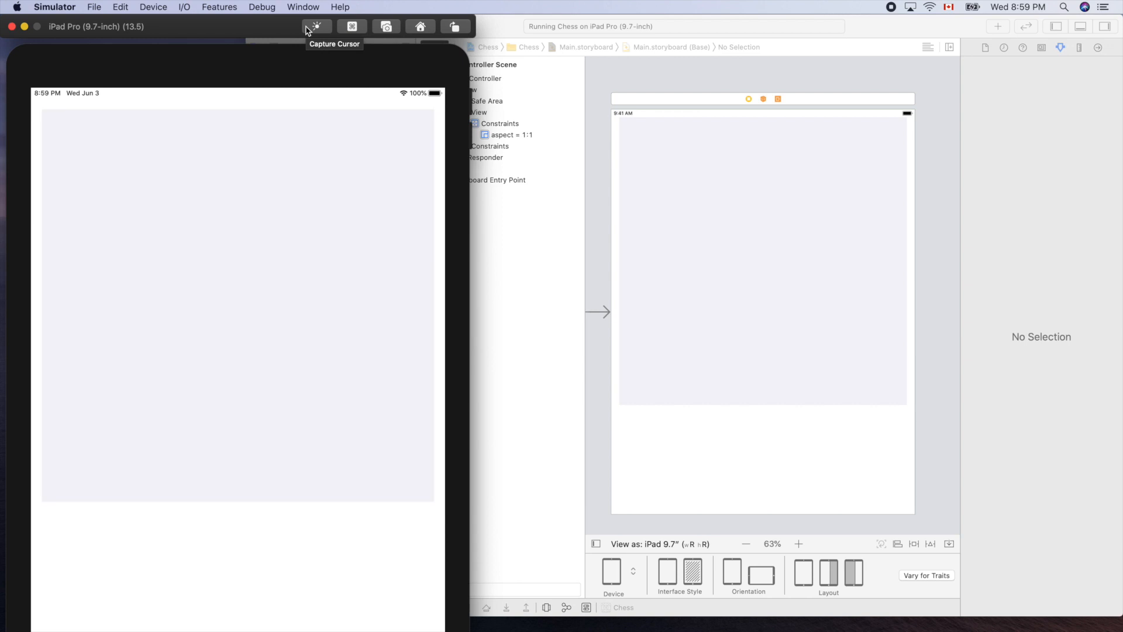
mouse_move(49, 341)
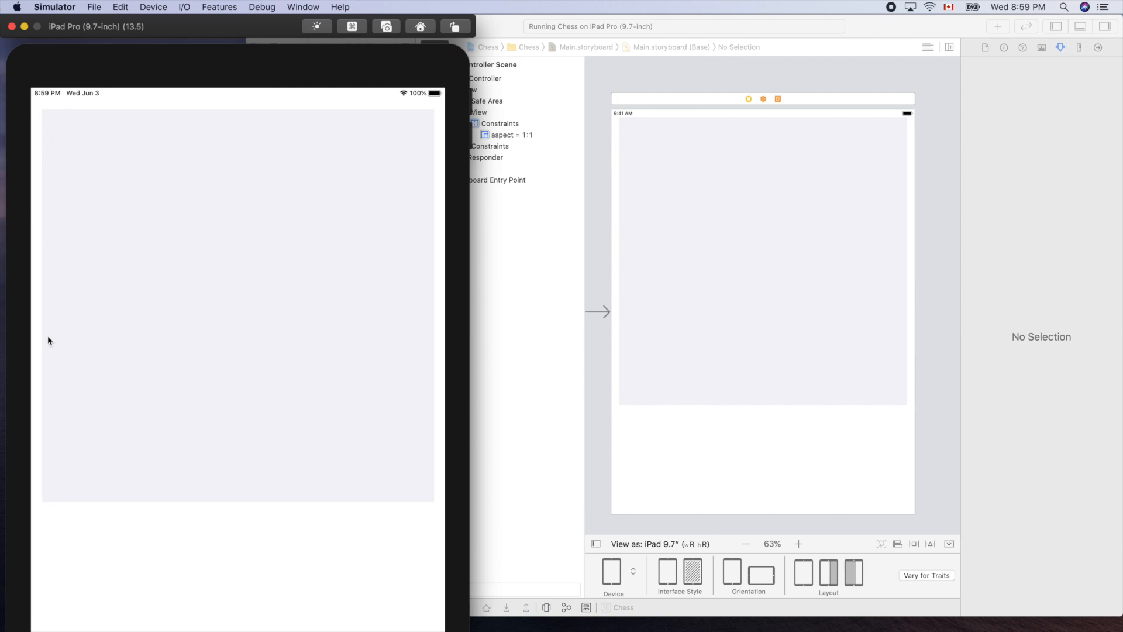
mouse_move(435, 118)
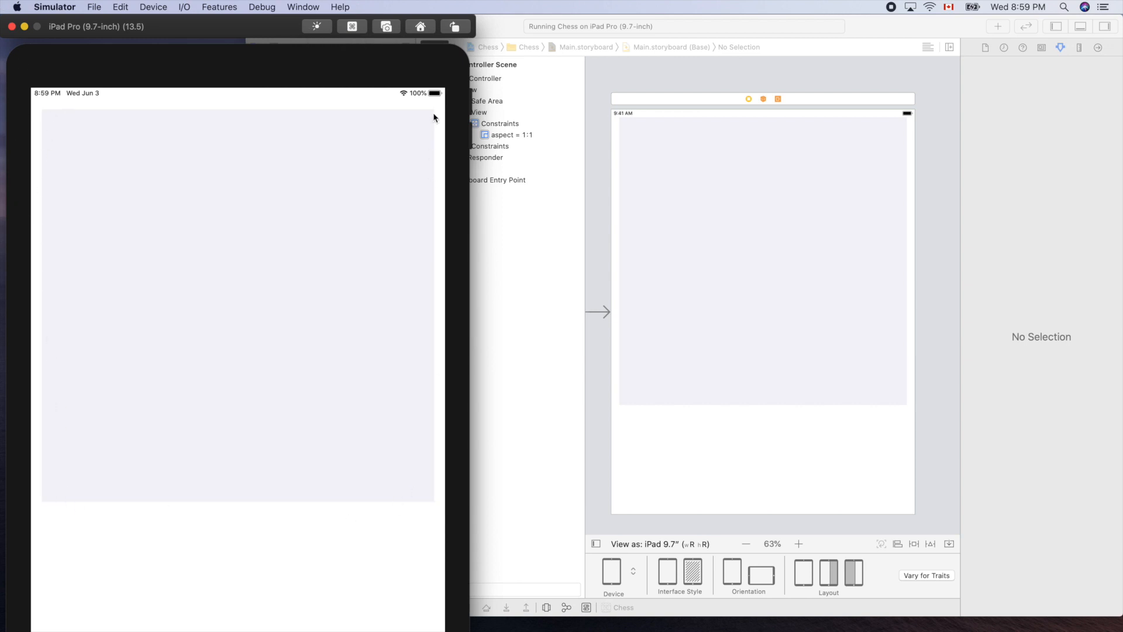
mouse_move(795, 27)
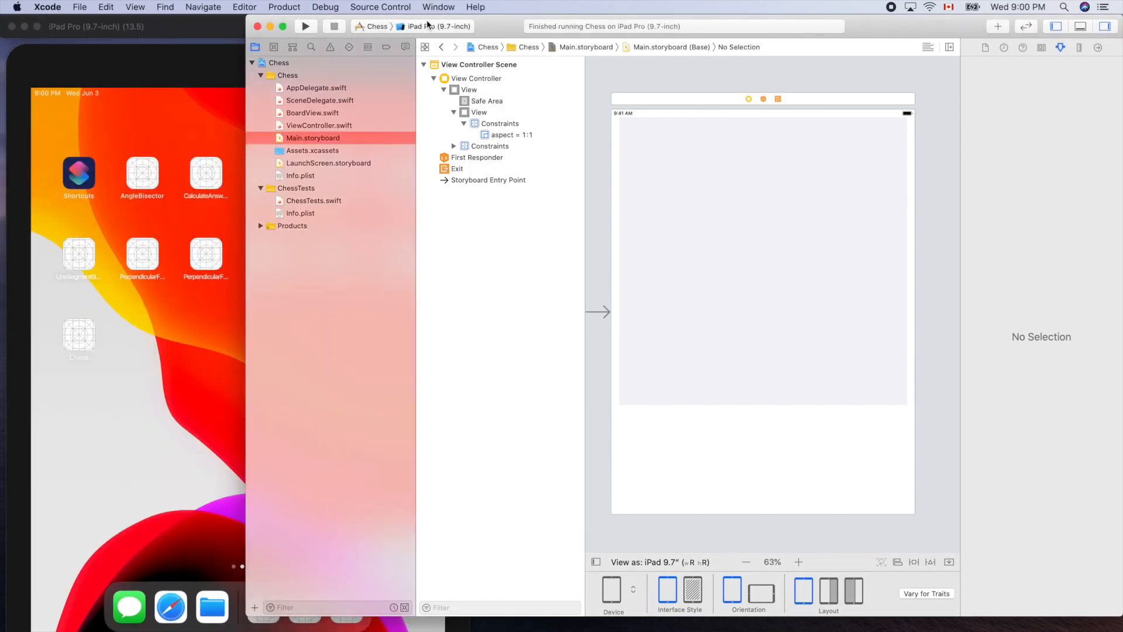
Step: Switch the run destination to iPhone 8 and launch Chess to show the square board
left_click(441, 26)
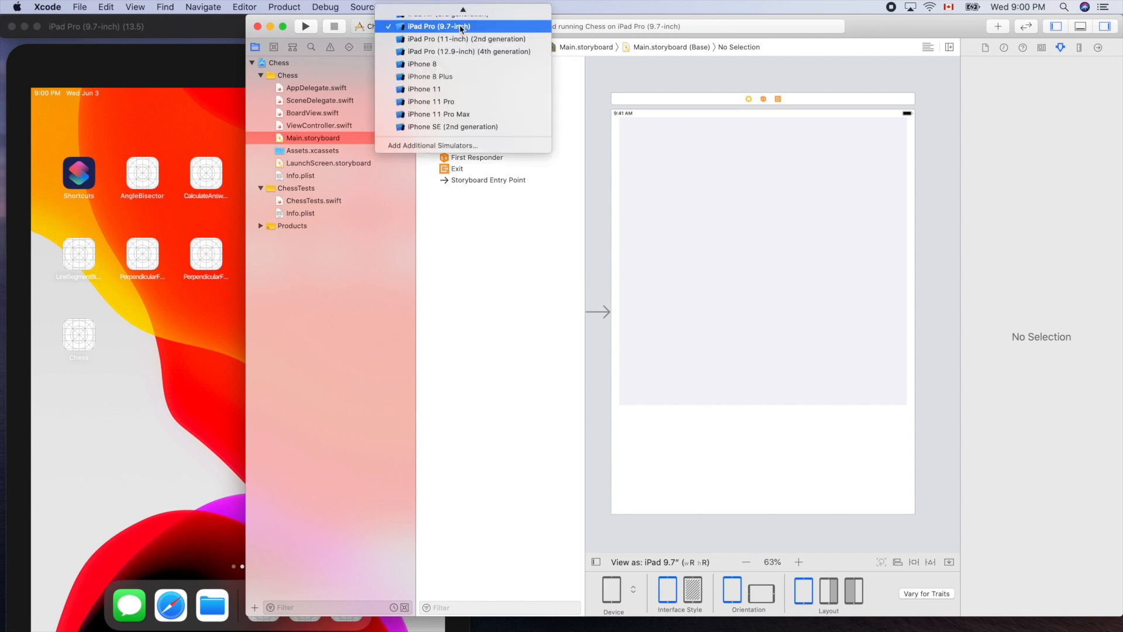
mouse_move(422, 63)
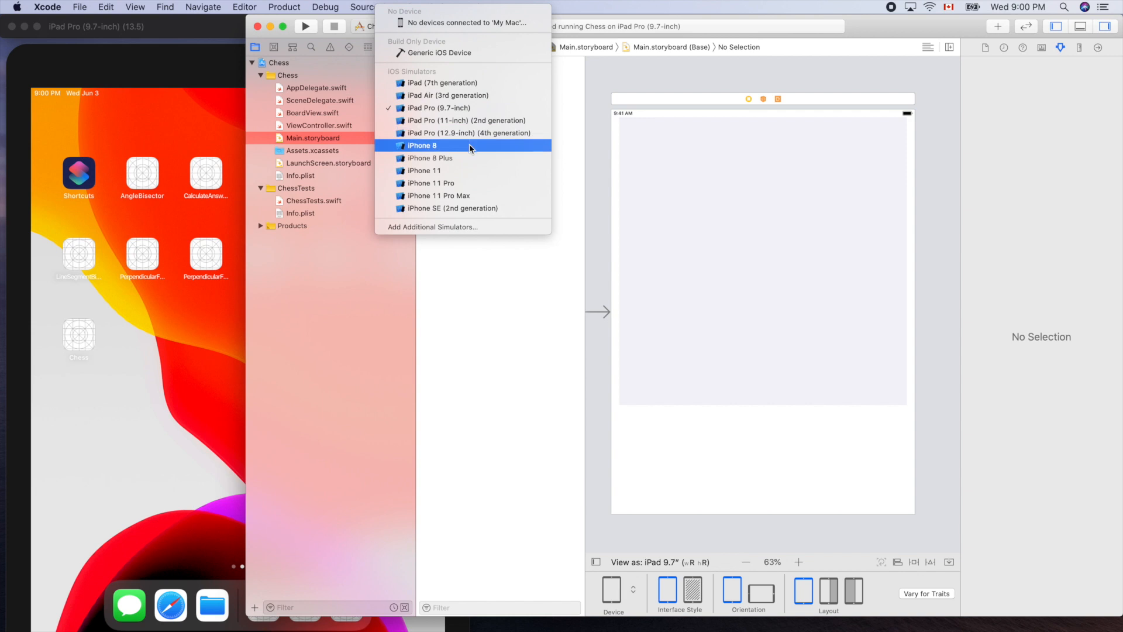
mouse_move(454, 153)
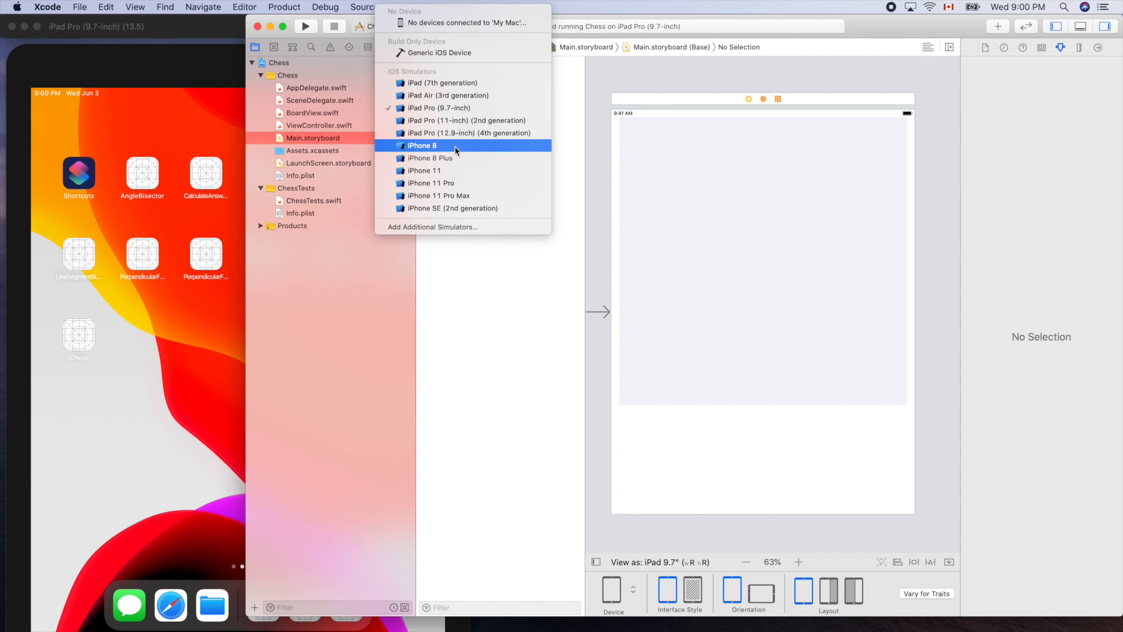
left_click(424, 145)
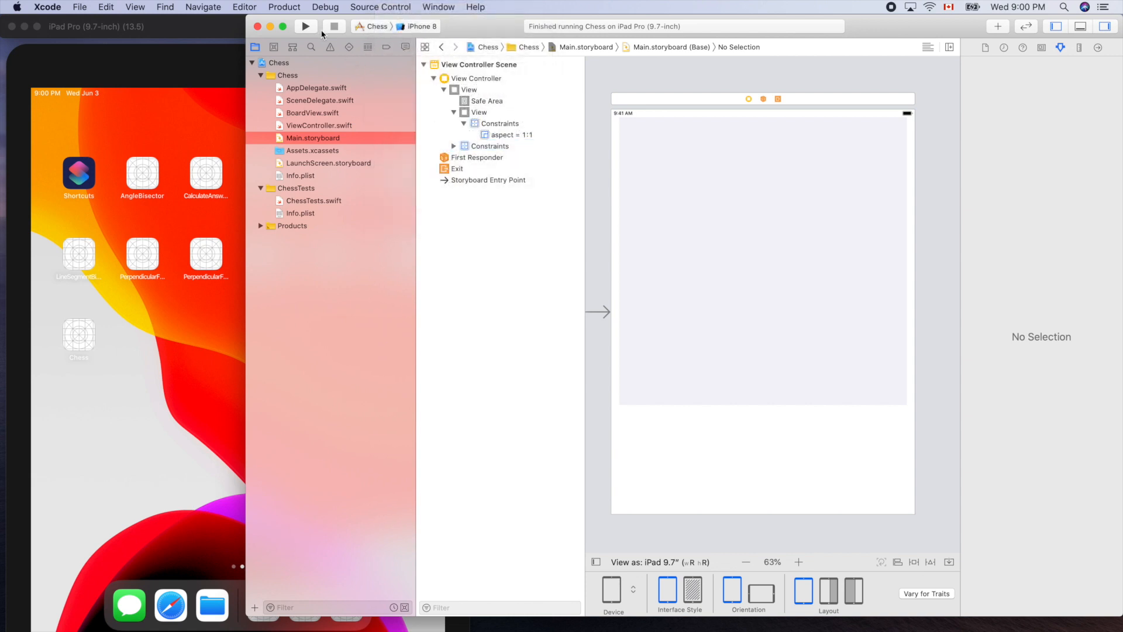
left_click(306, 27)
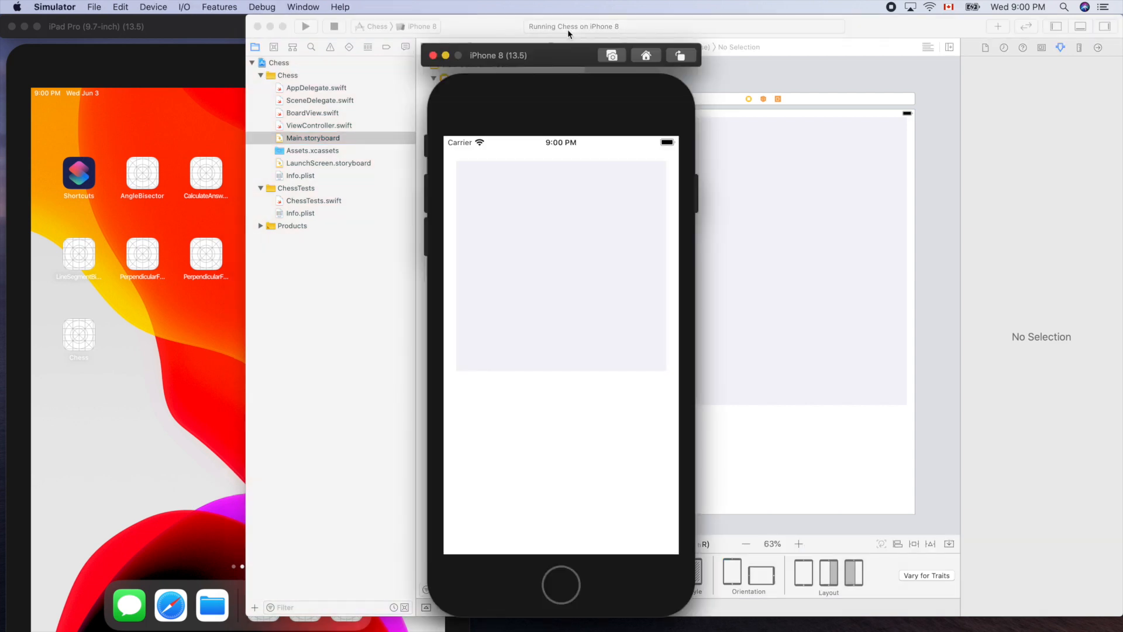
mouse_move(584, 199)
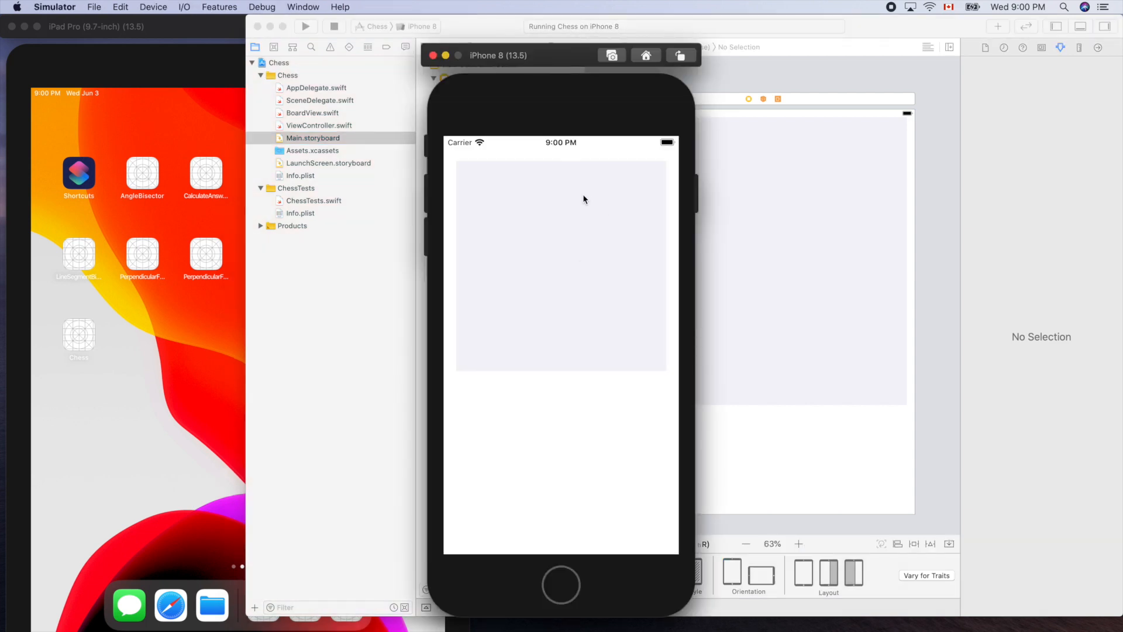
mouse_move(456, 216)
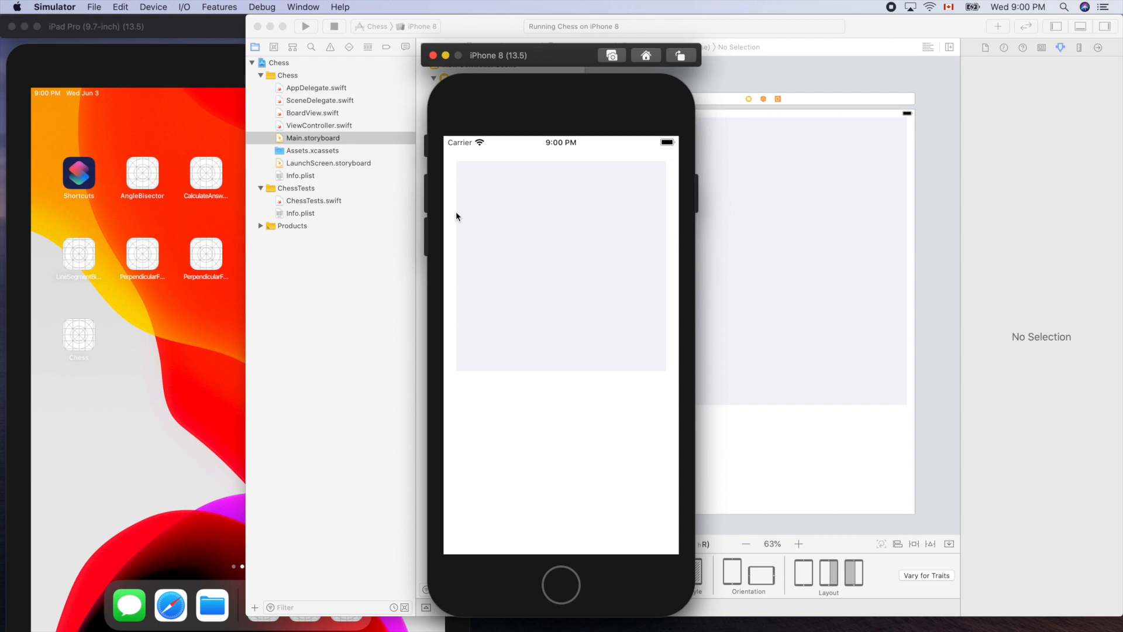
mouse_move(605, 111)
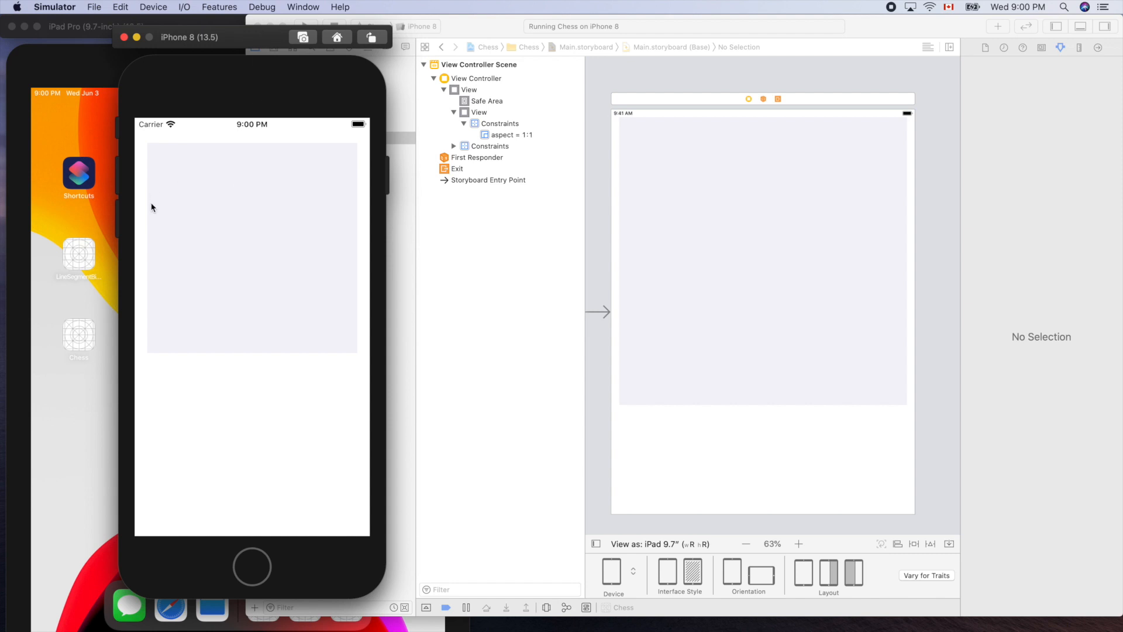
mouse_move(159, 136)
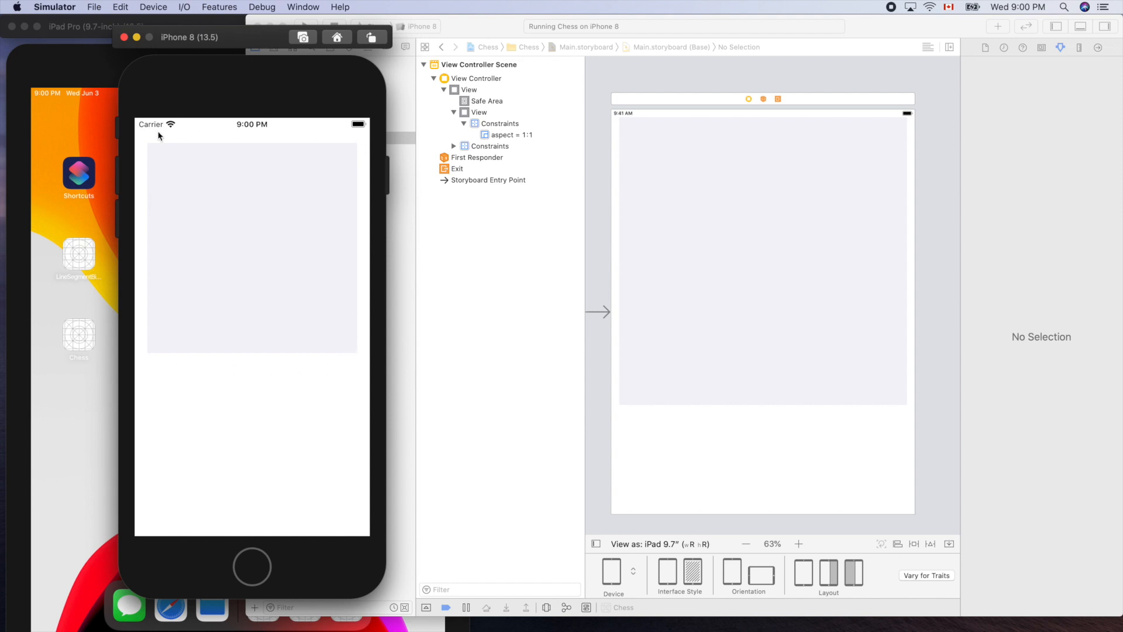
mouse_move(237, 140)
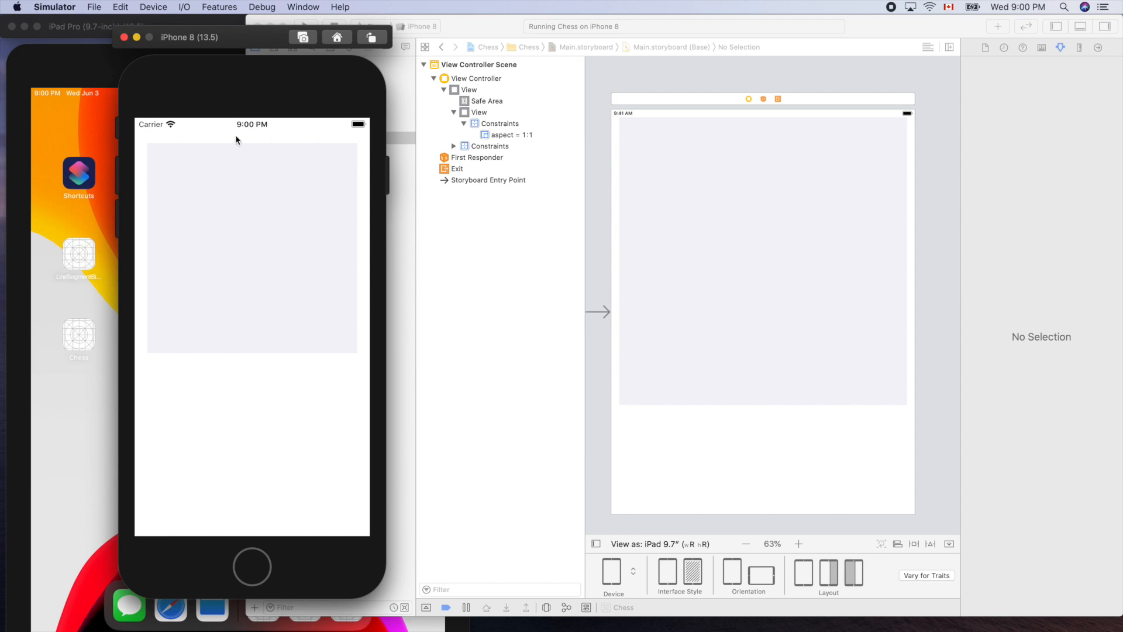
mouse_move(143, 136)
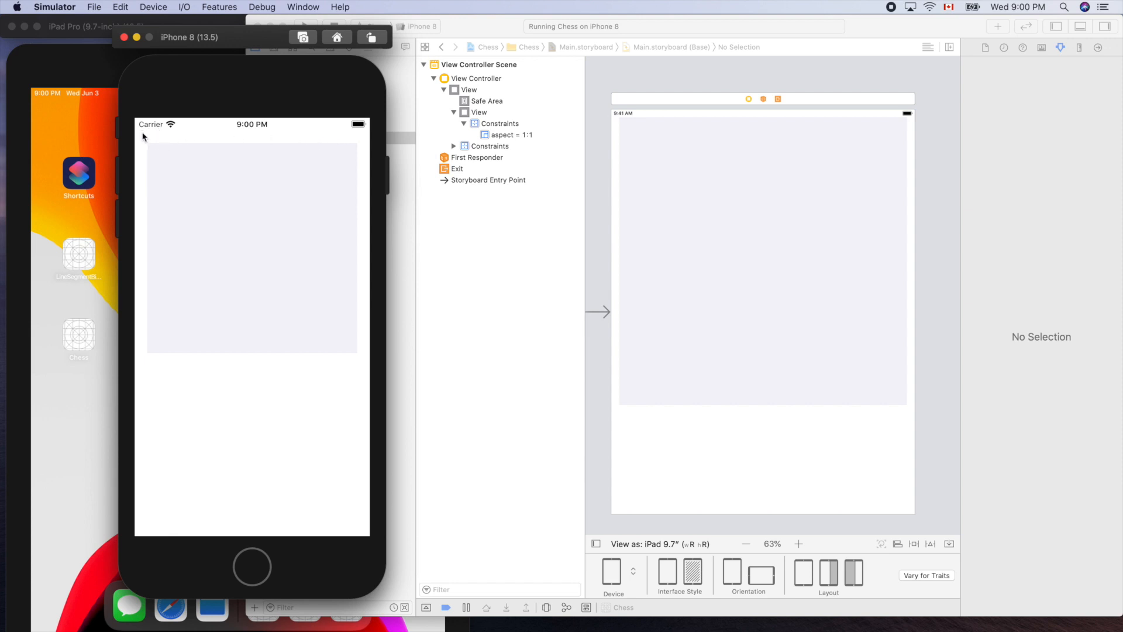
mouse_move(169, 137)
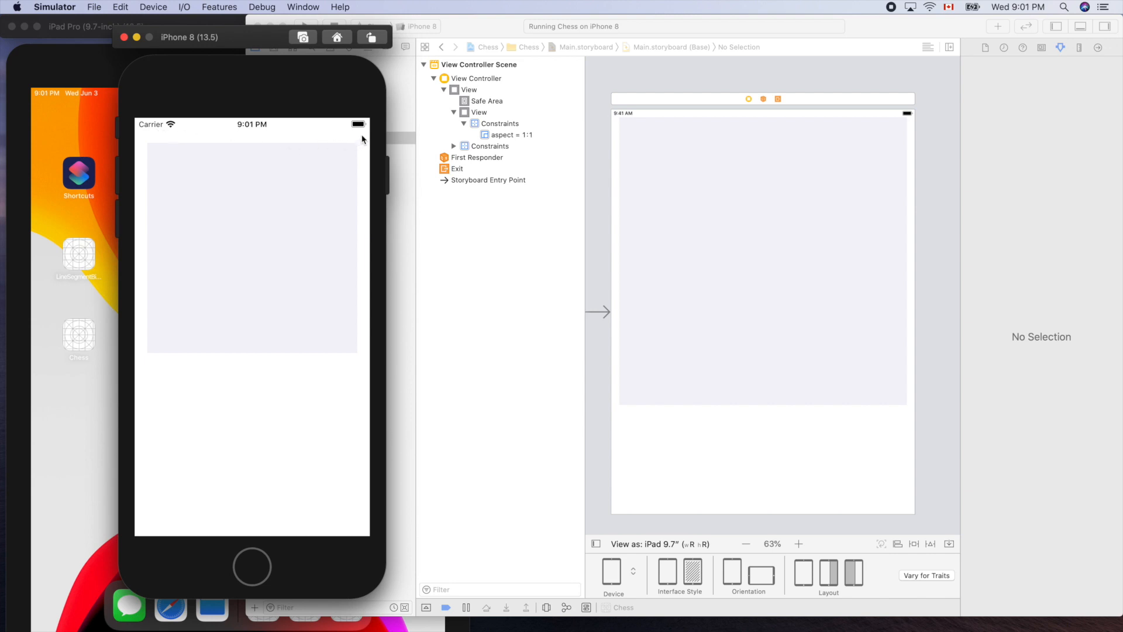
mouse_move(142, 217)
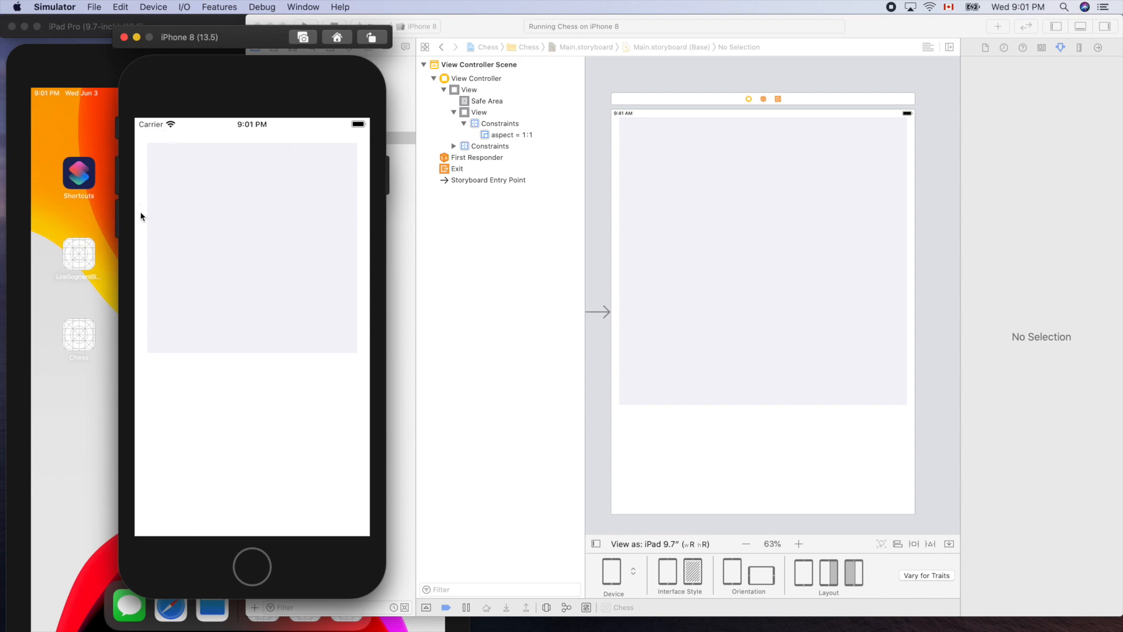
mouse_move(366, 320)
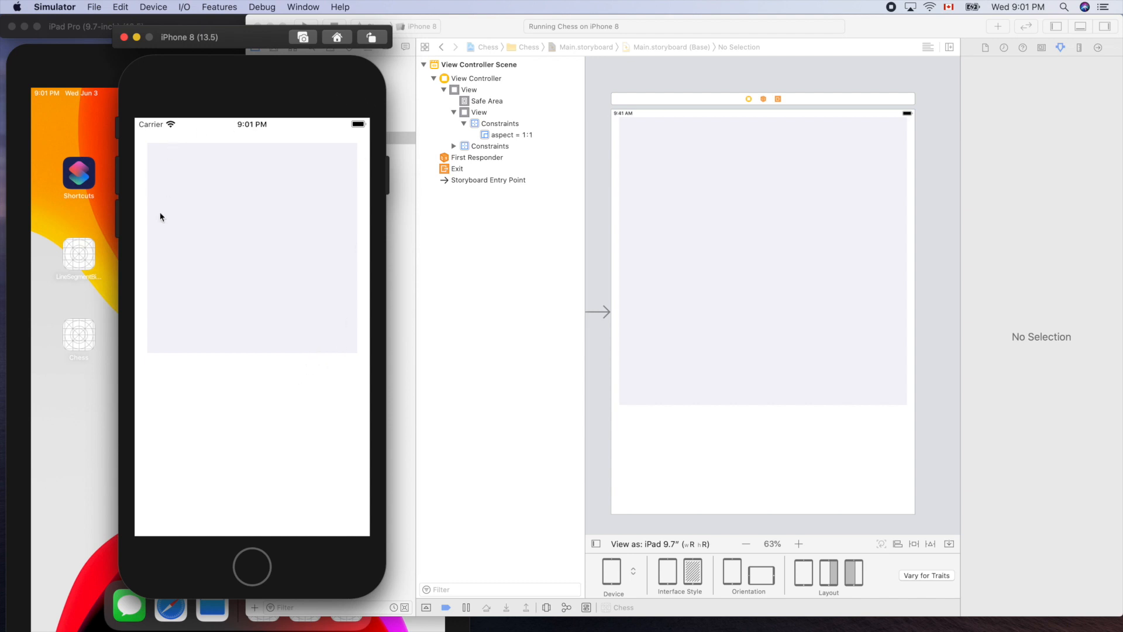
mouse_move(274, 360)
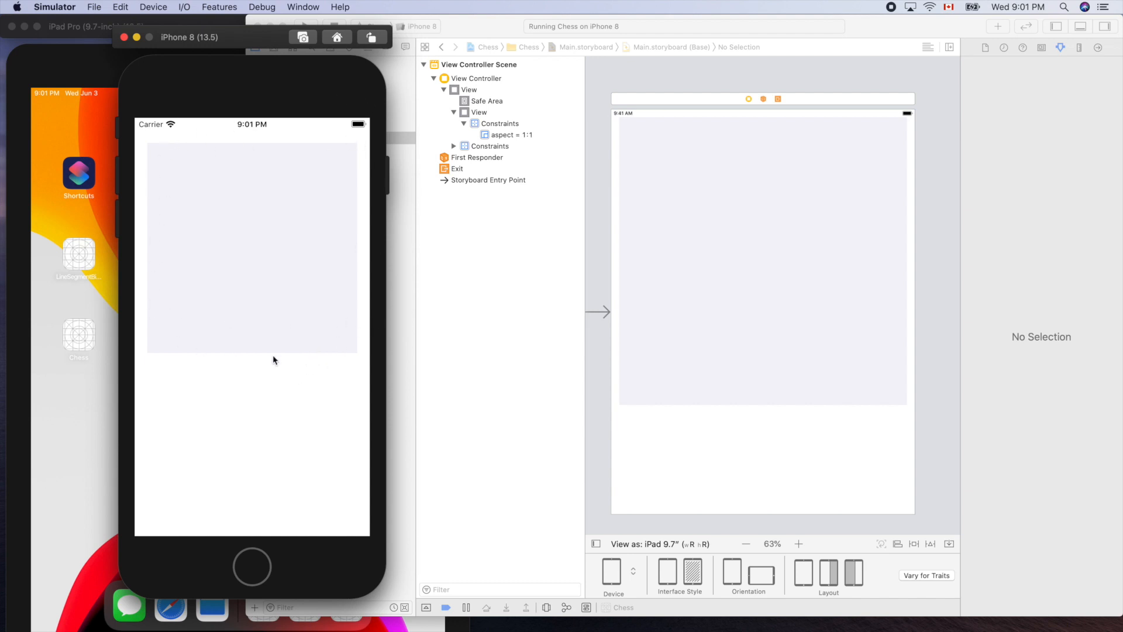
mouse_move(865, 39)
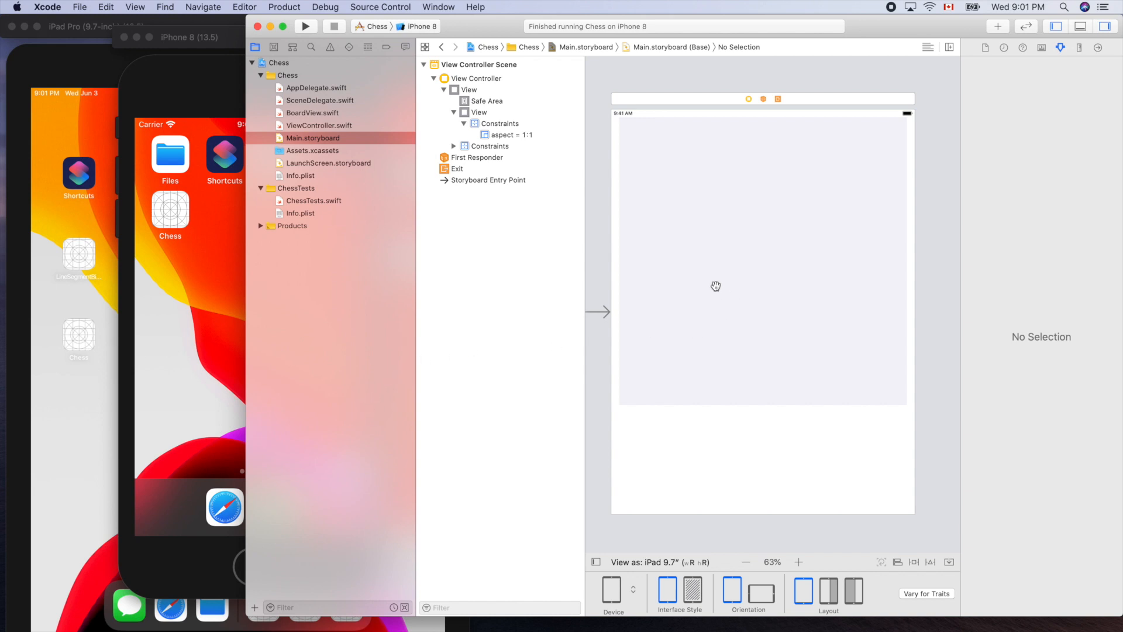
mouse_move(400, 278)
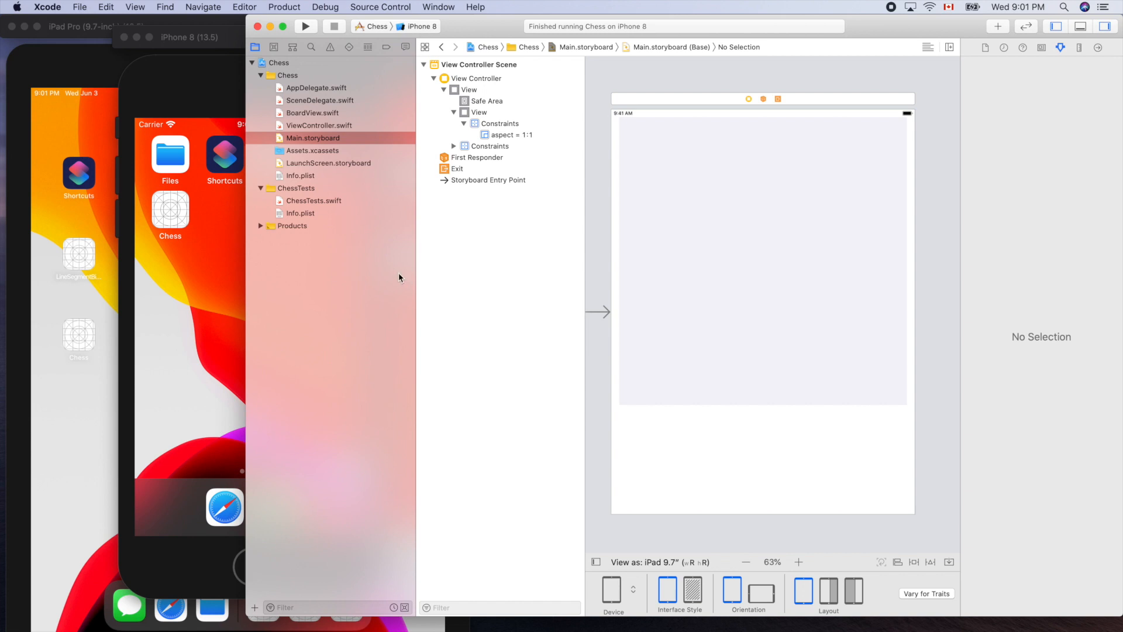
mouse_move(555, 153)
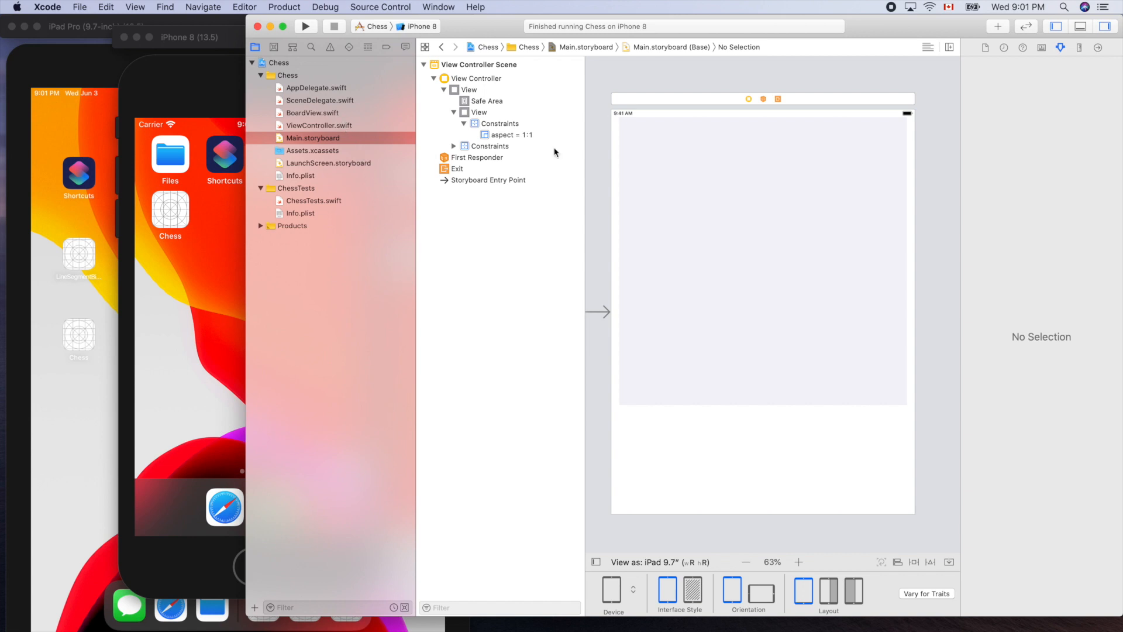
mouse_move(1038, 51)
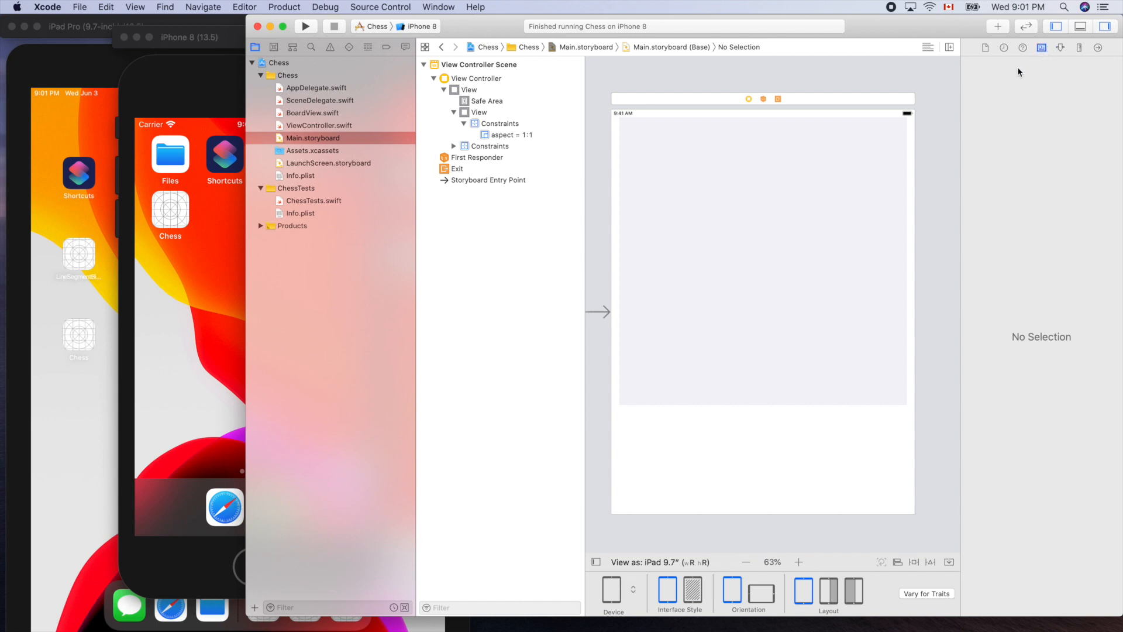
Step: Set the square view's Custom Class to BoardView in the Identity inspector
left_click(763, 258)
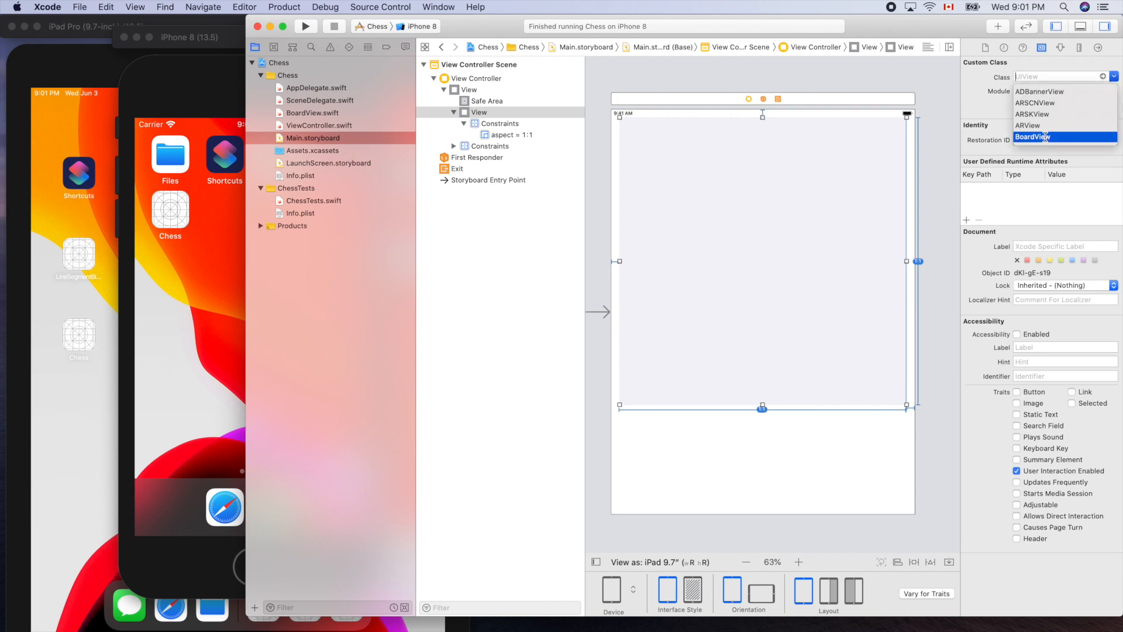
left_click(1043, 136)
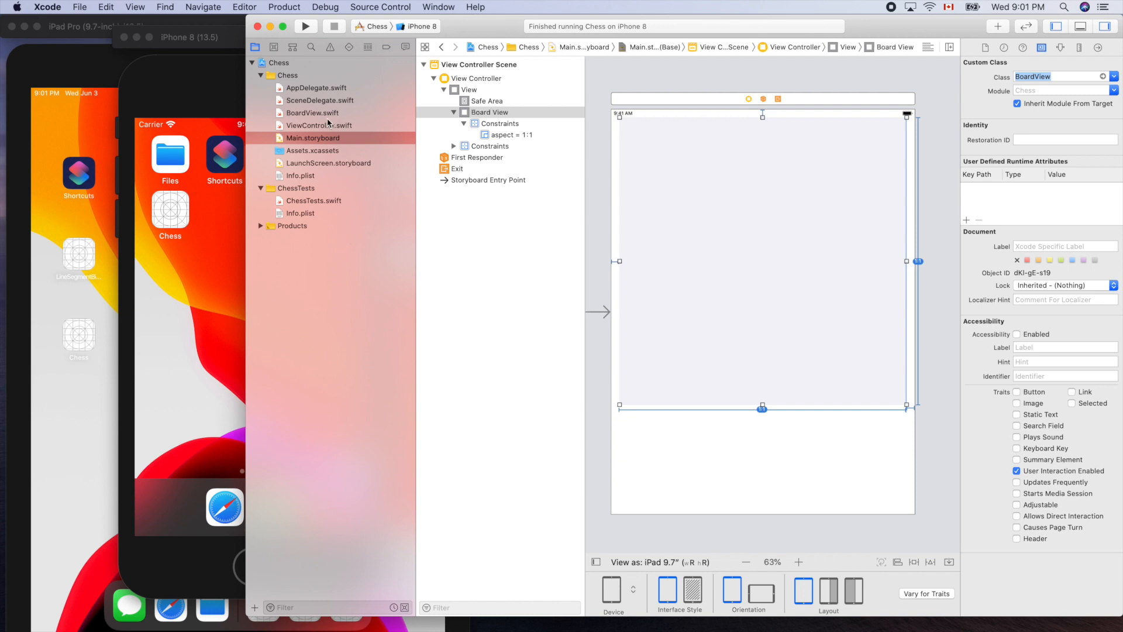
left_click(312, 113)
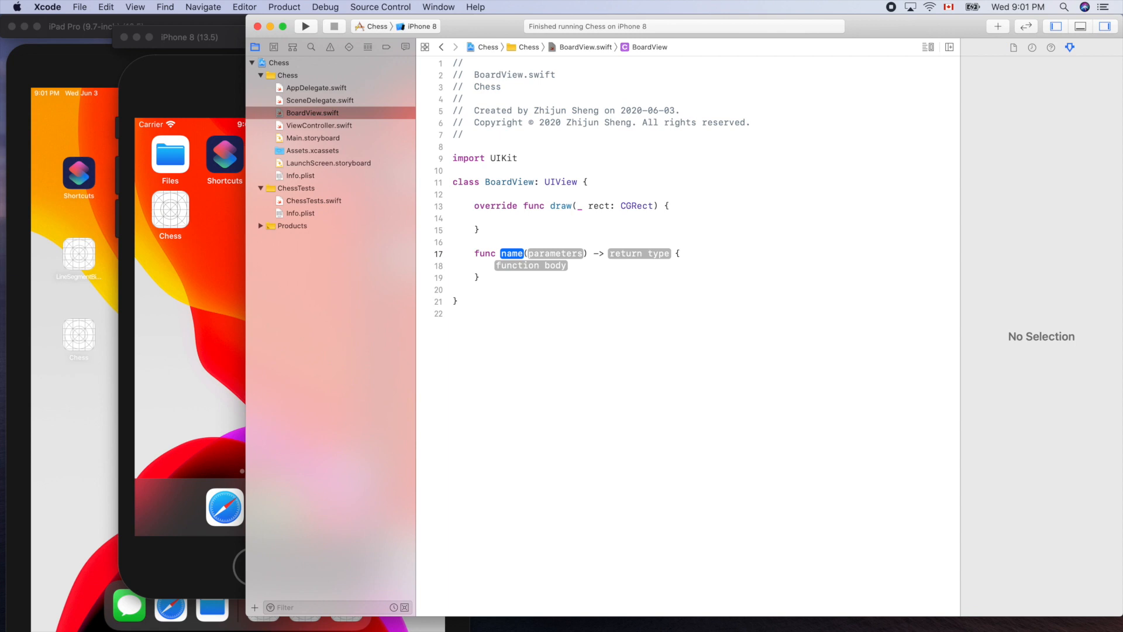
Step: Insert a func snippet named drawBoard() and clear its body placeholder
type("drawBoard() {")
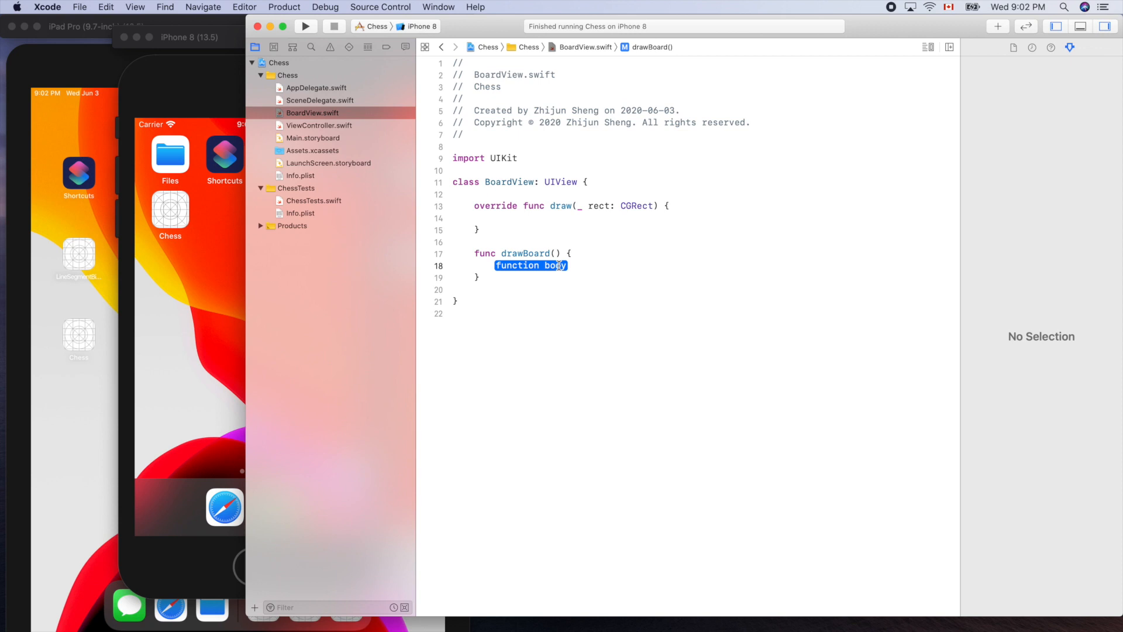
key("Delete")
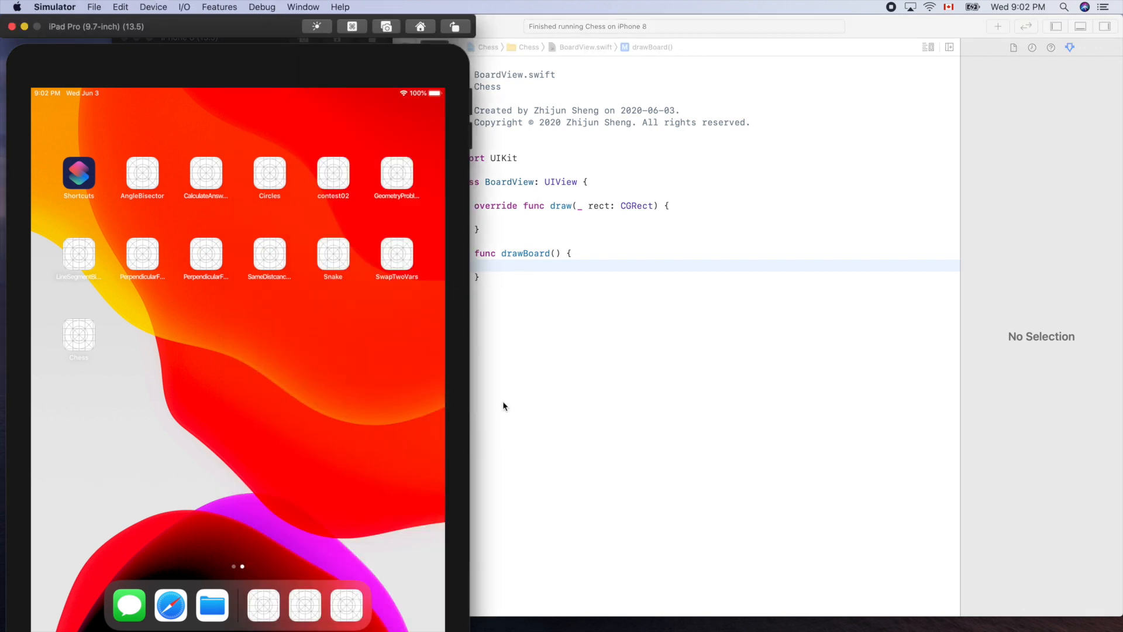
mouse_move(322, 338)
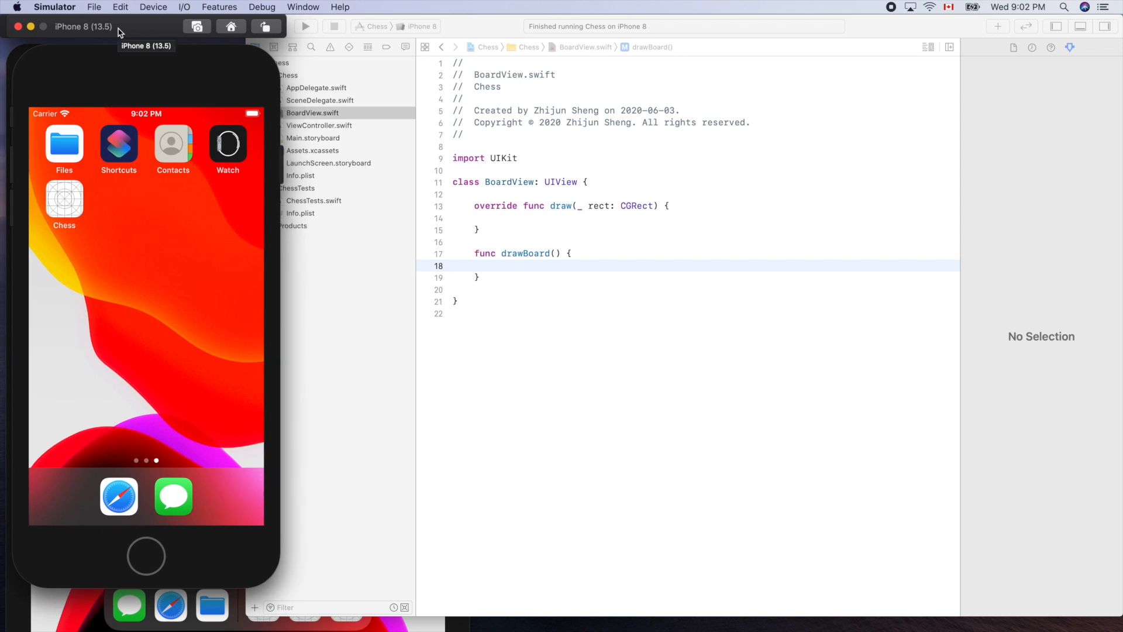
mouse_move(310, 144)
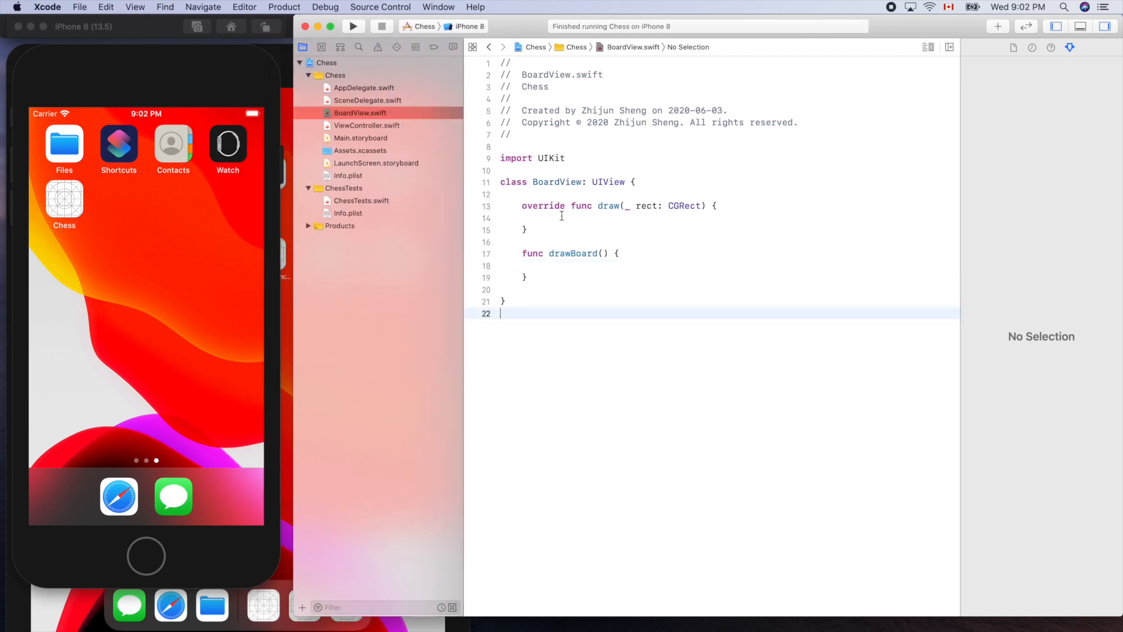
Step: Relaunch Chess on the iPhone 8 simulator to see the empty grey board square
left_click(352, 27)
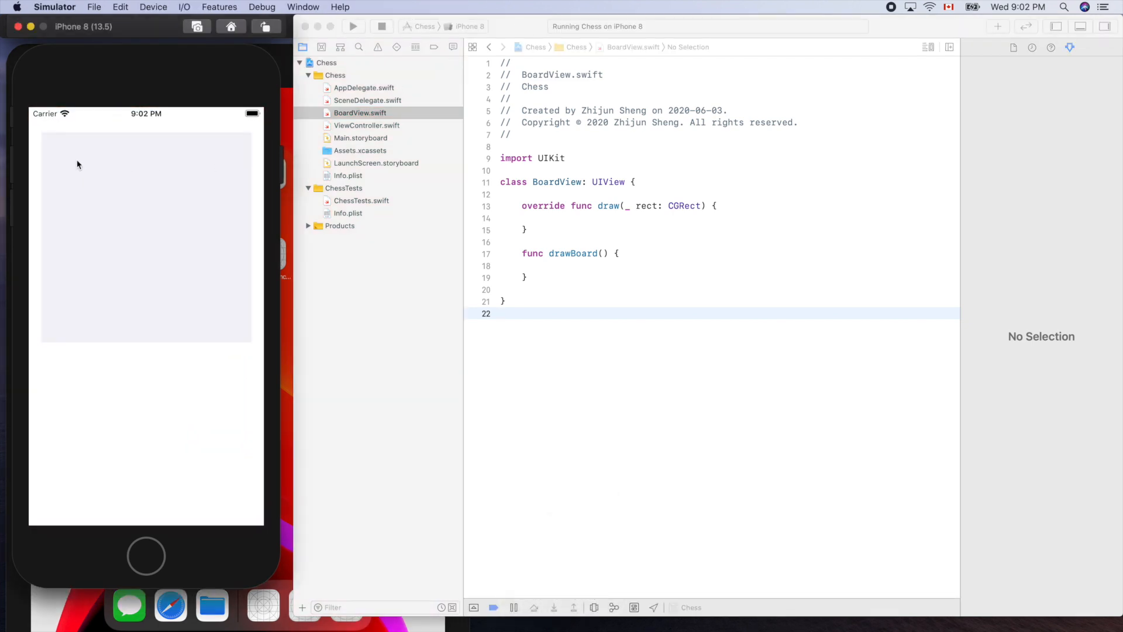
mouse_move(194, 320)
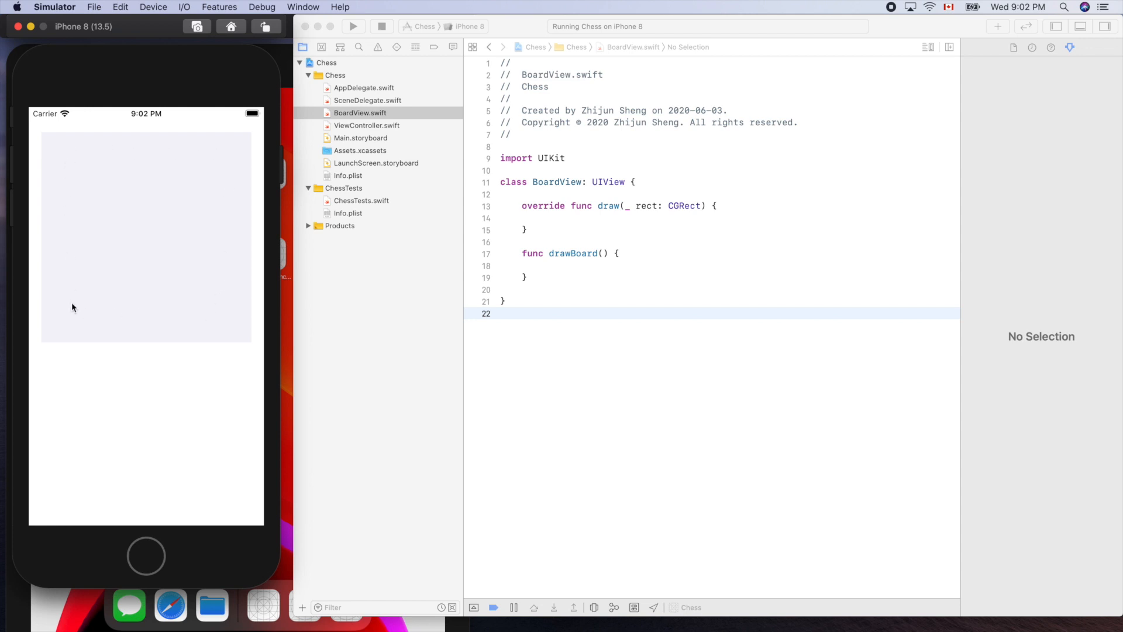
mouse_move(127, 315)
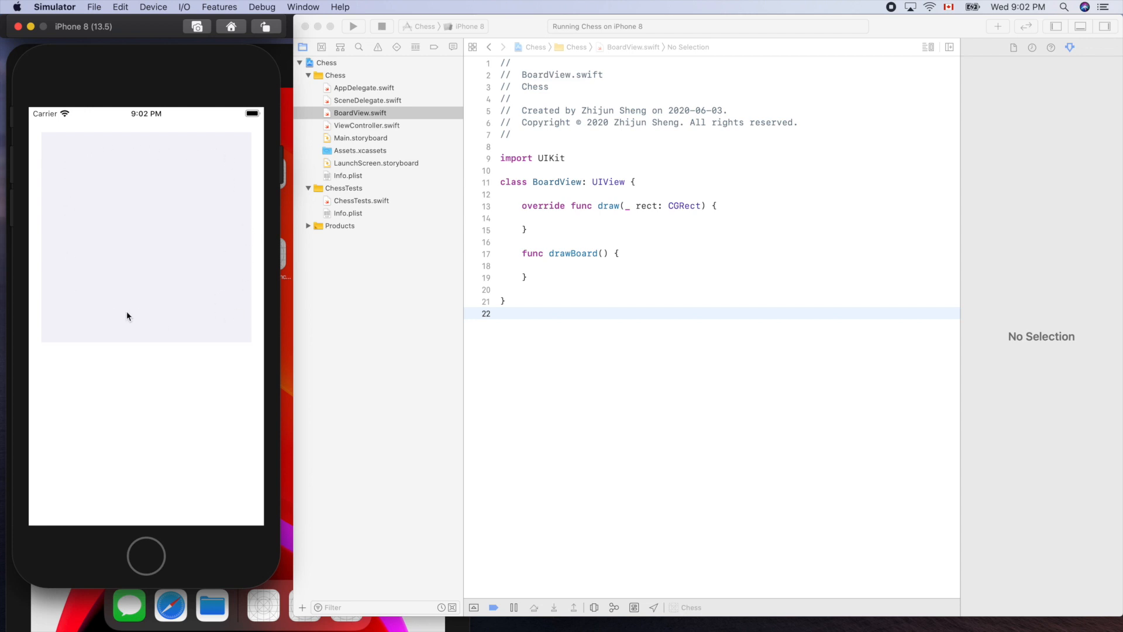
mouse_move(152, 218)
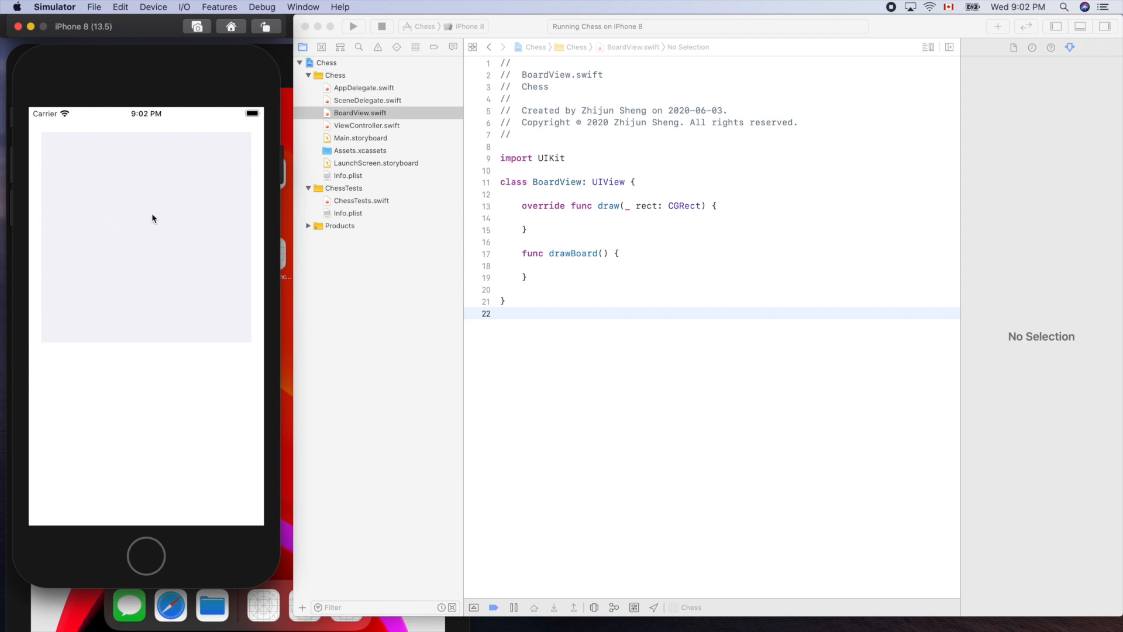
mouse_move(86, 161)
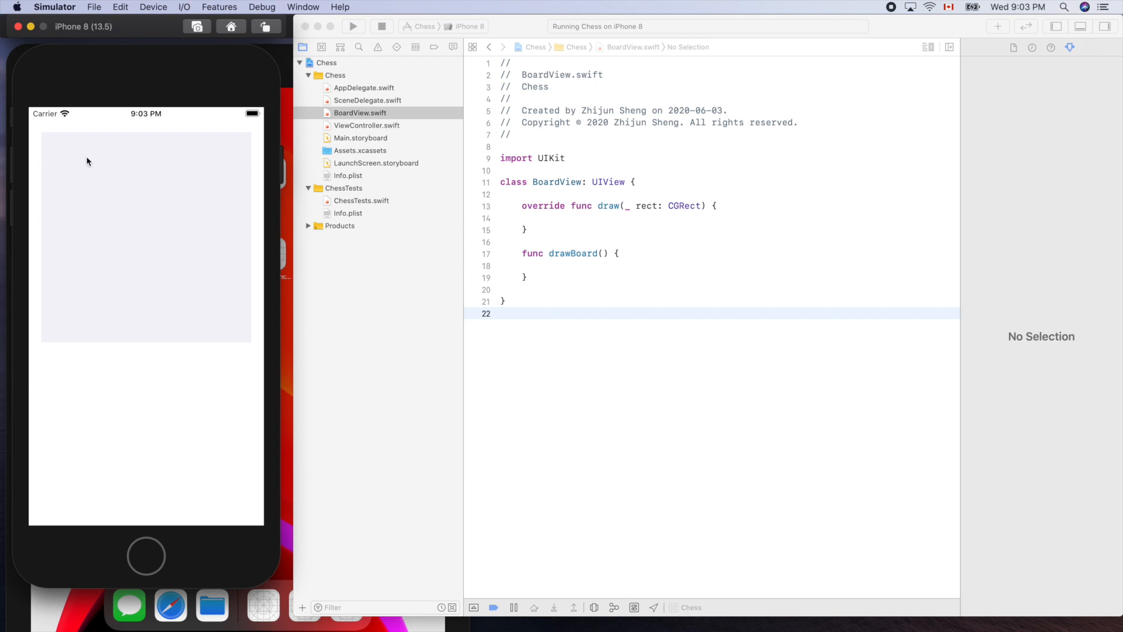
mouse_move(569, 283)
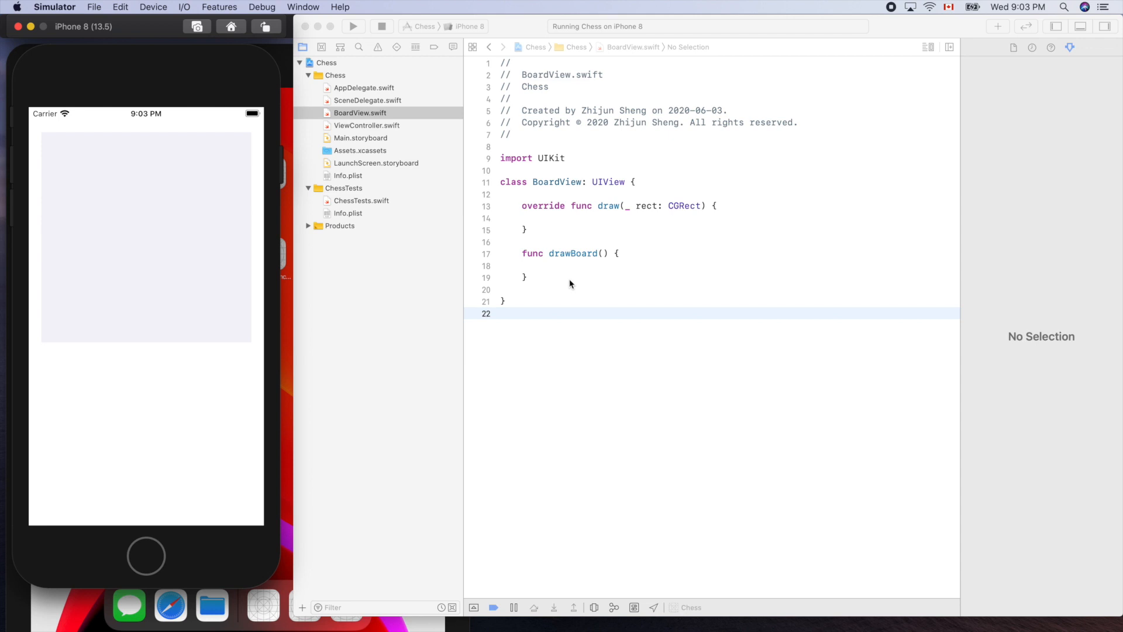
mouse_move(72, 309)
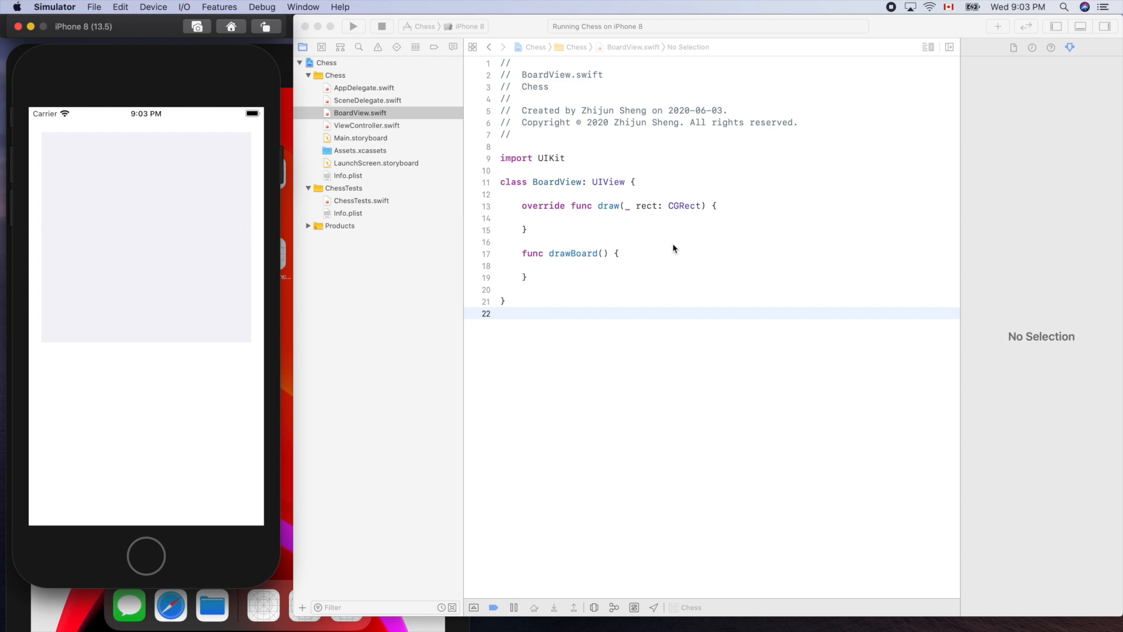
mouse_move(583, 275)
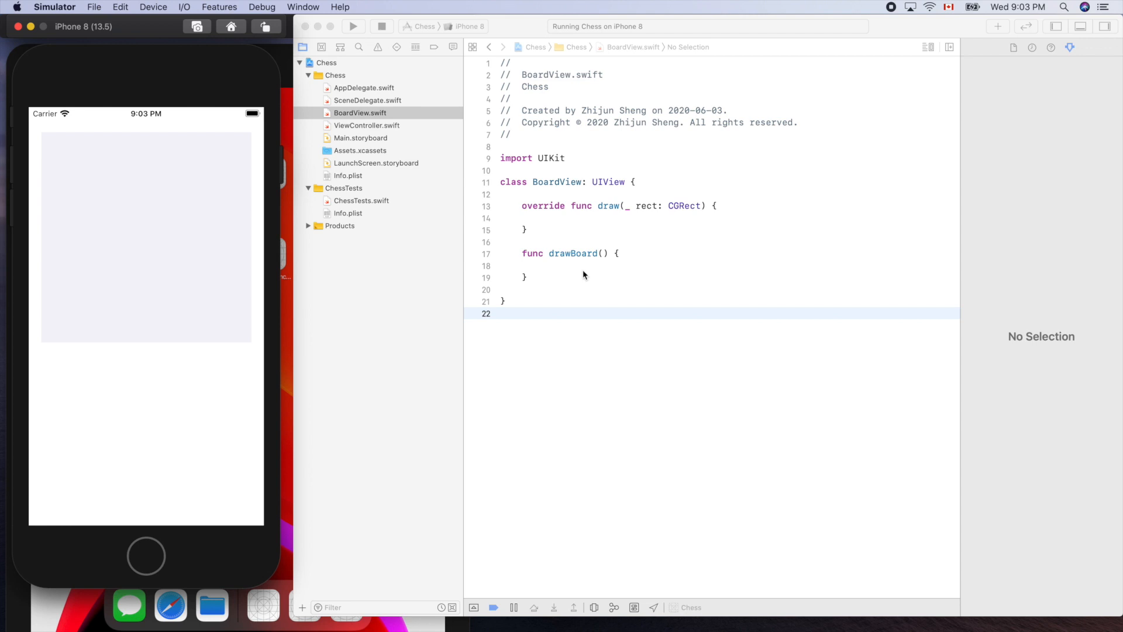
mouse_move(561, 278)
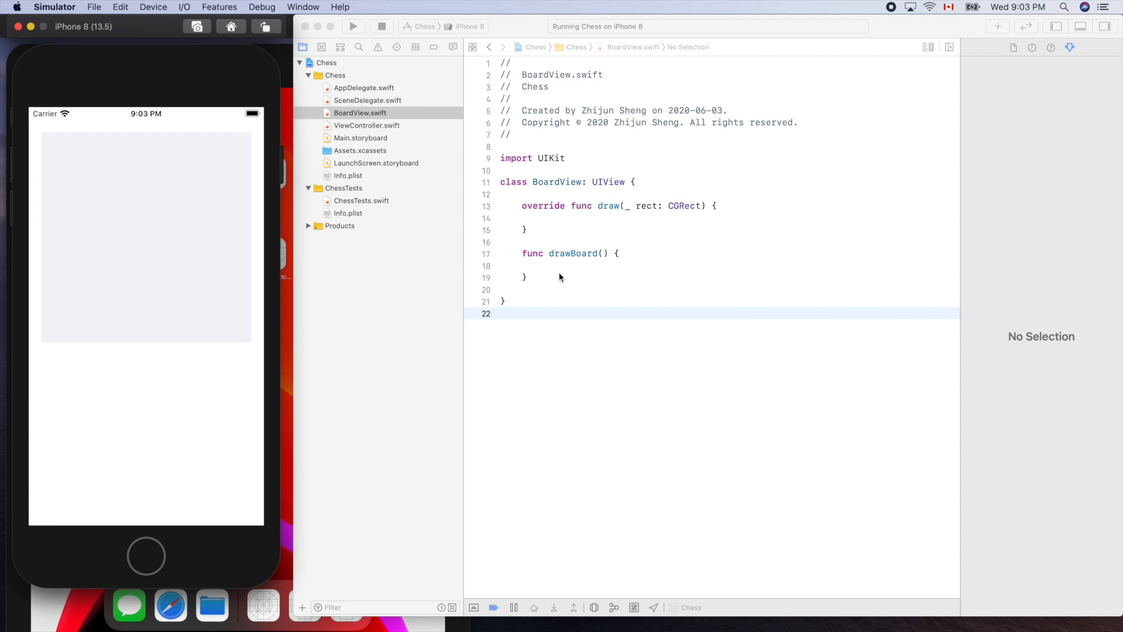
mouse_move(546, 287)
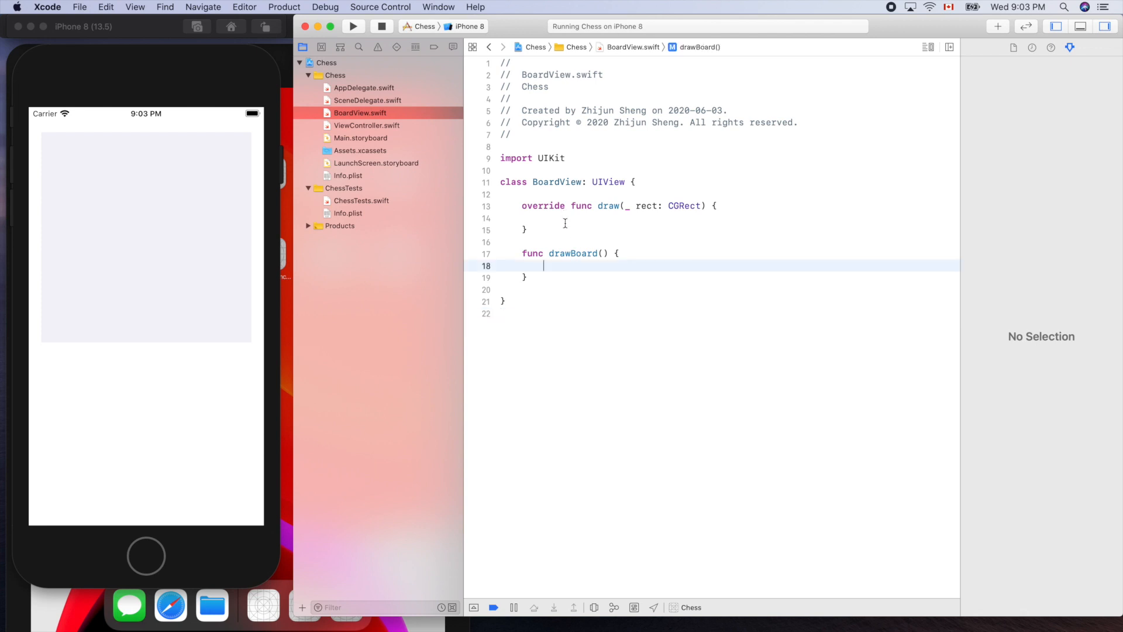
Step: Call drawBoard() from draw(_:) and create a 91-point square UIBezierPath at 100,100
type("drawBoard(")
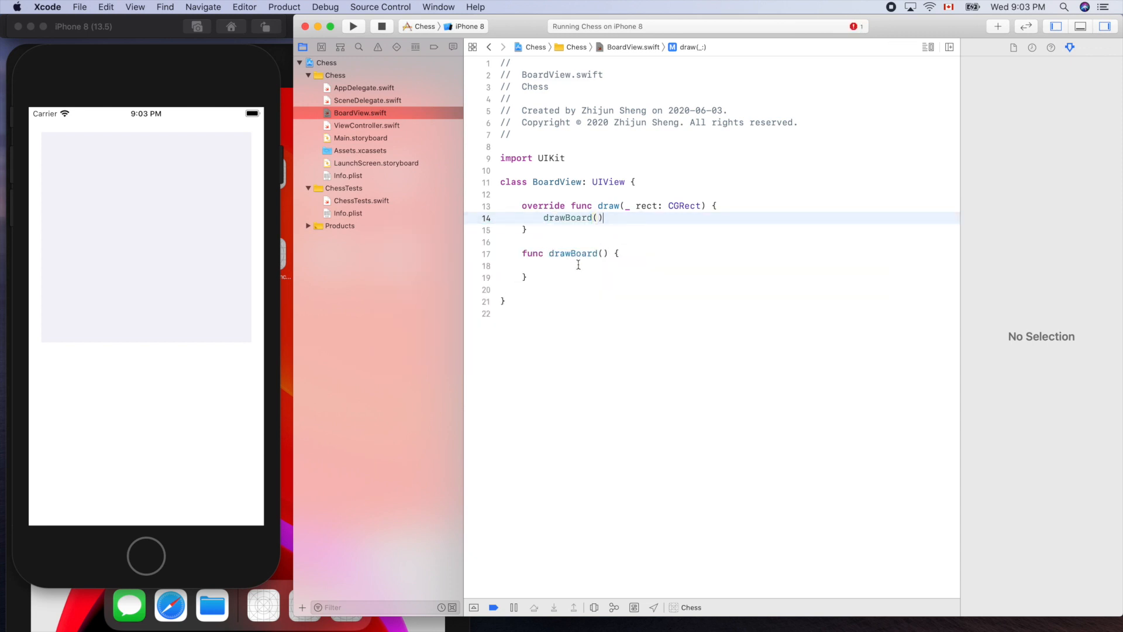
left_click(566, 266)
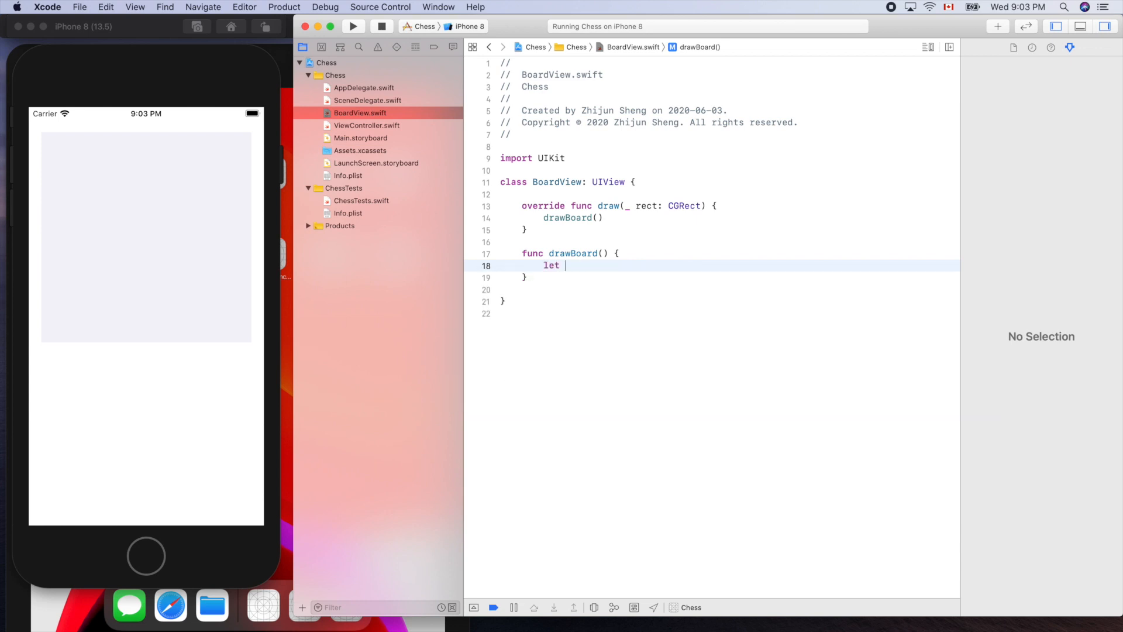
type("let")
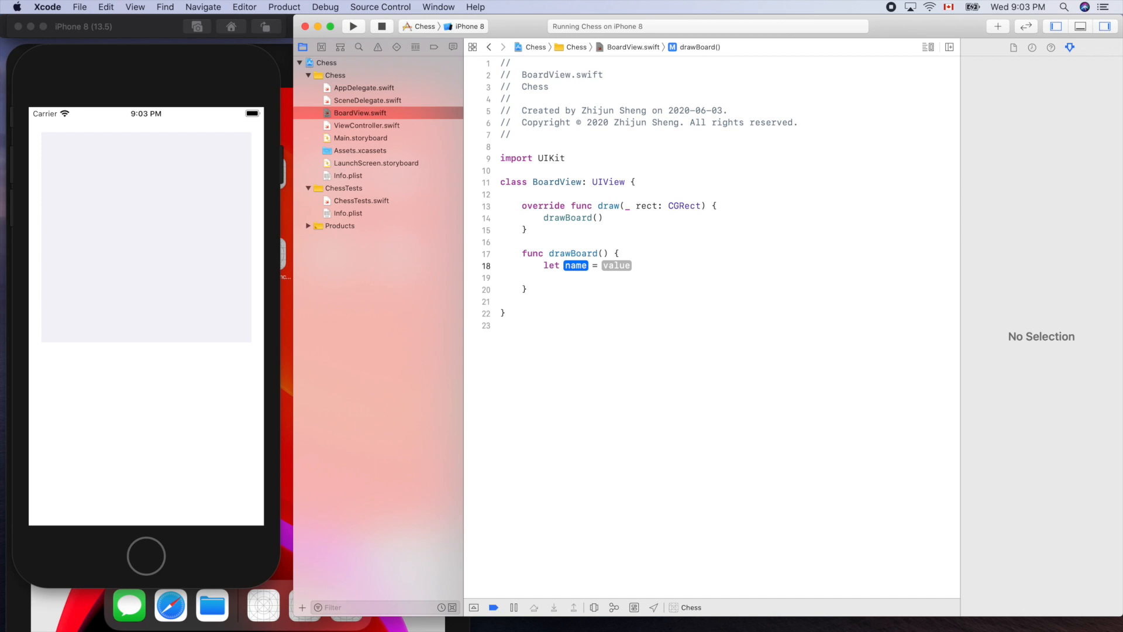
type("b")
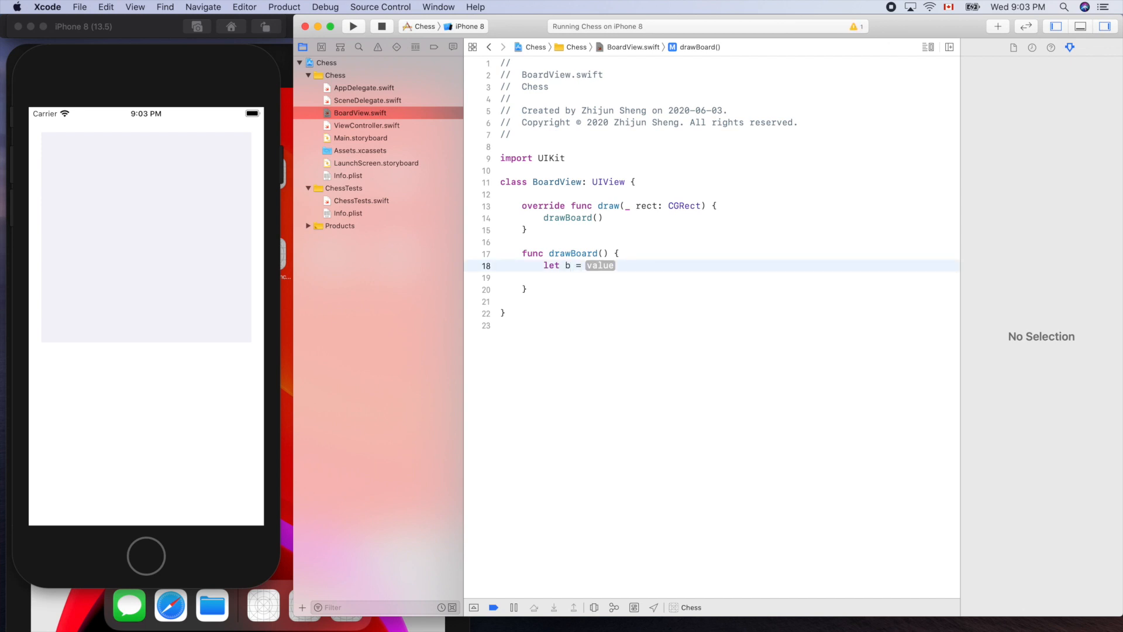
type("oa")
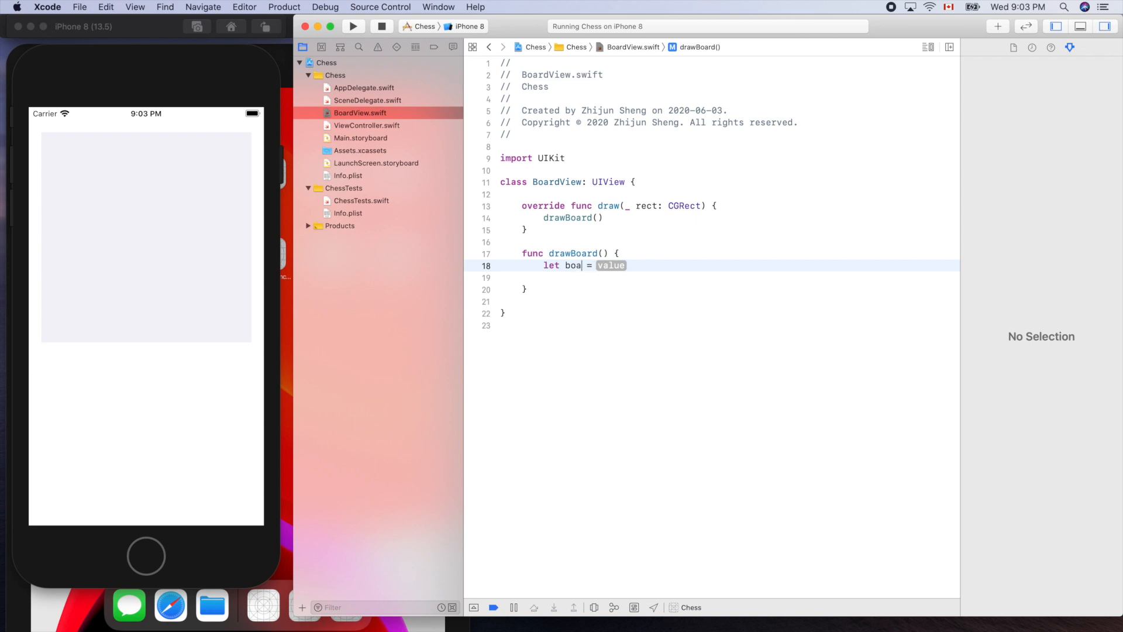
type("path")
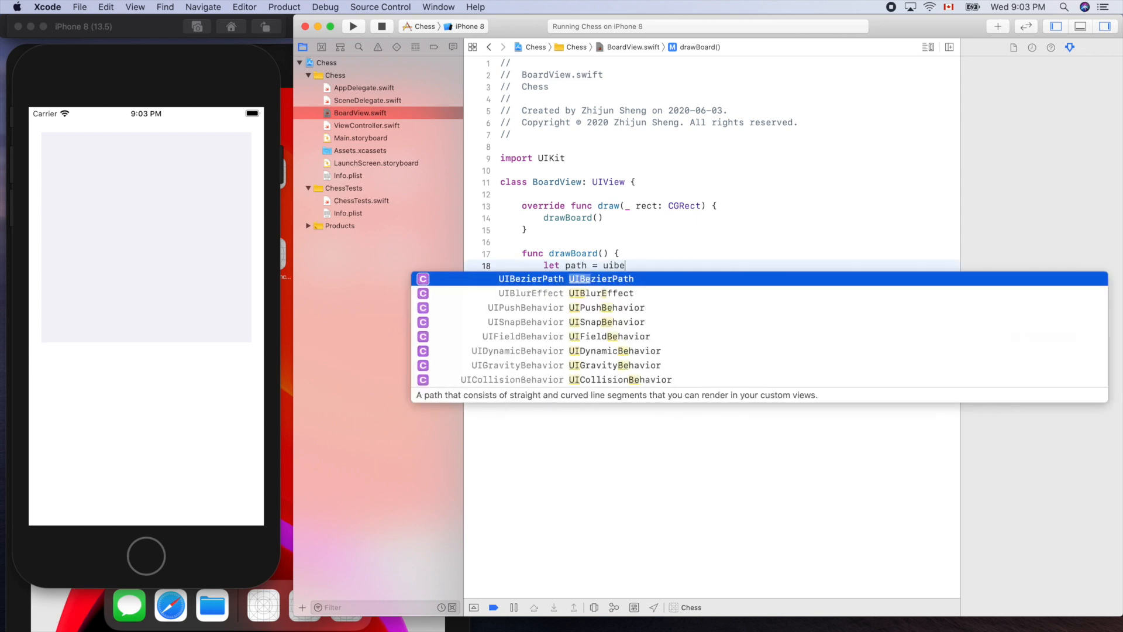
key("Return")
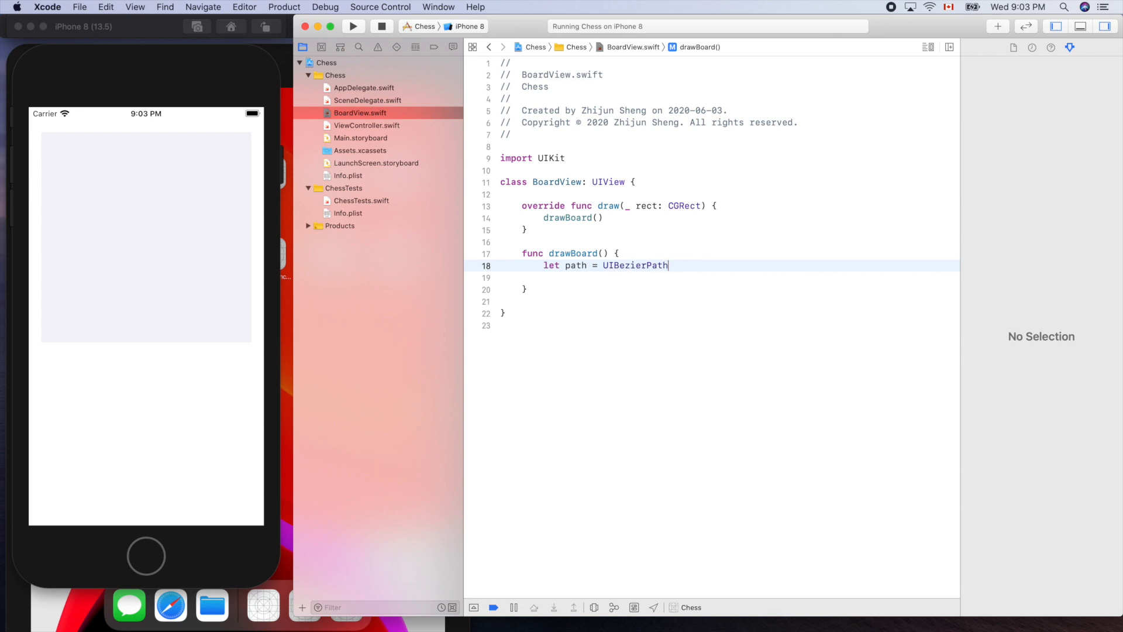
type("(")
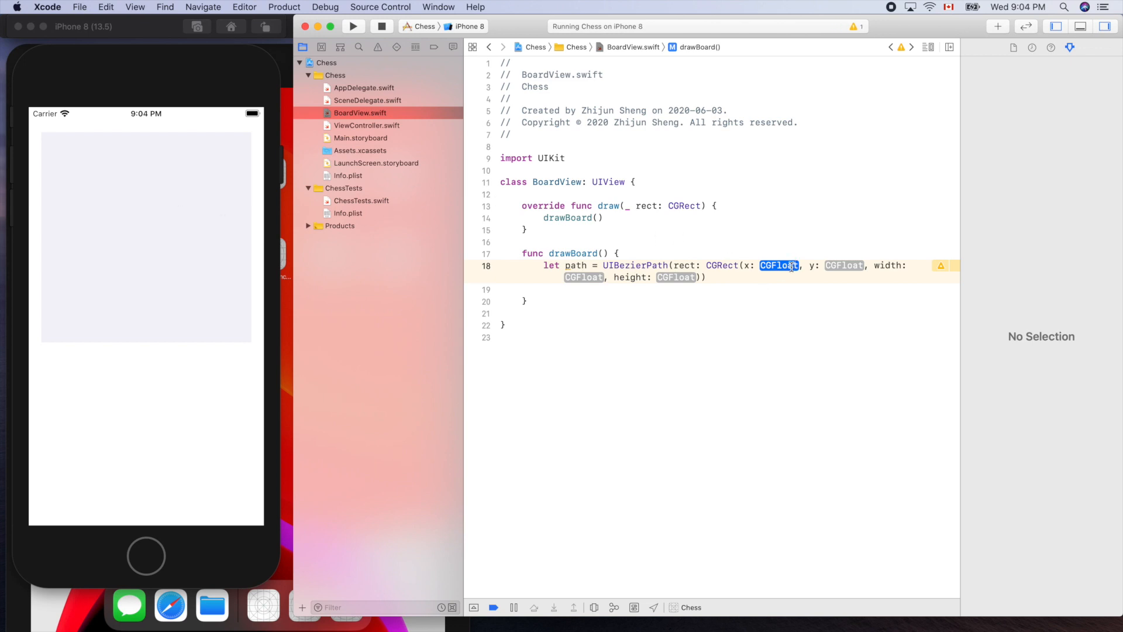
type("100")
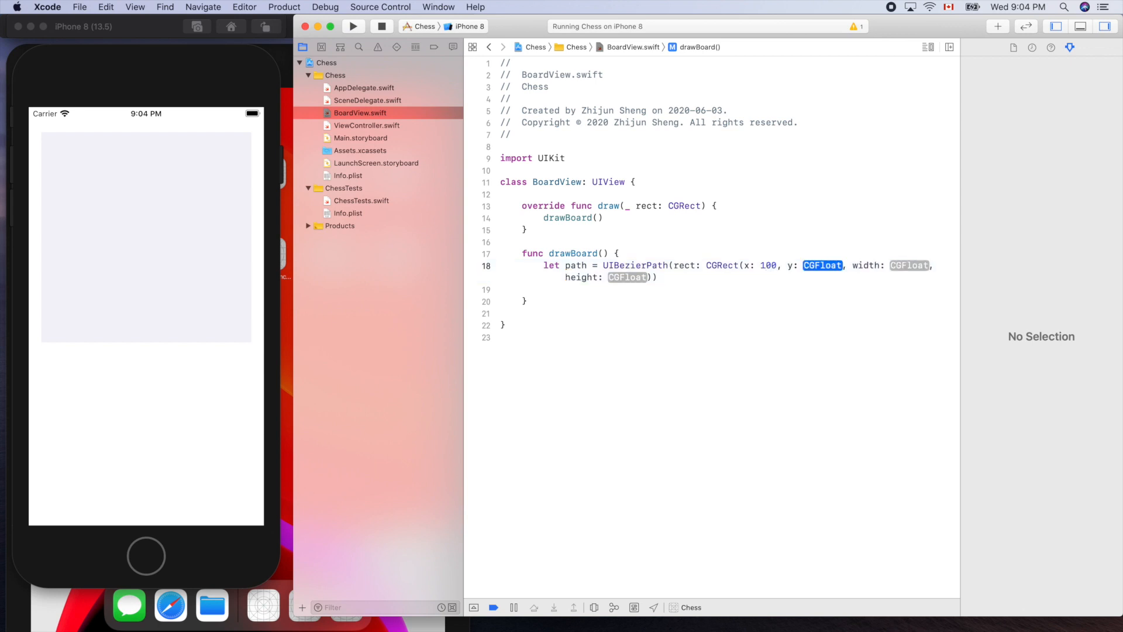
type("100")
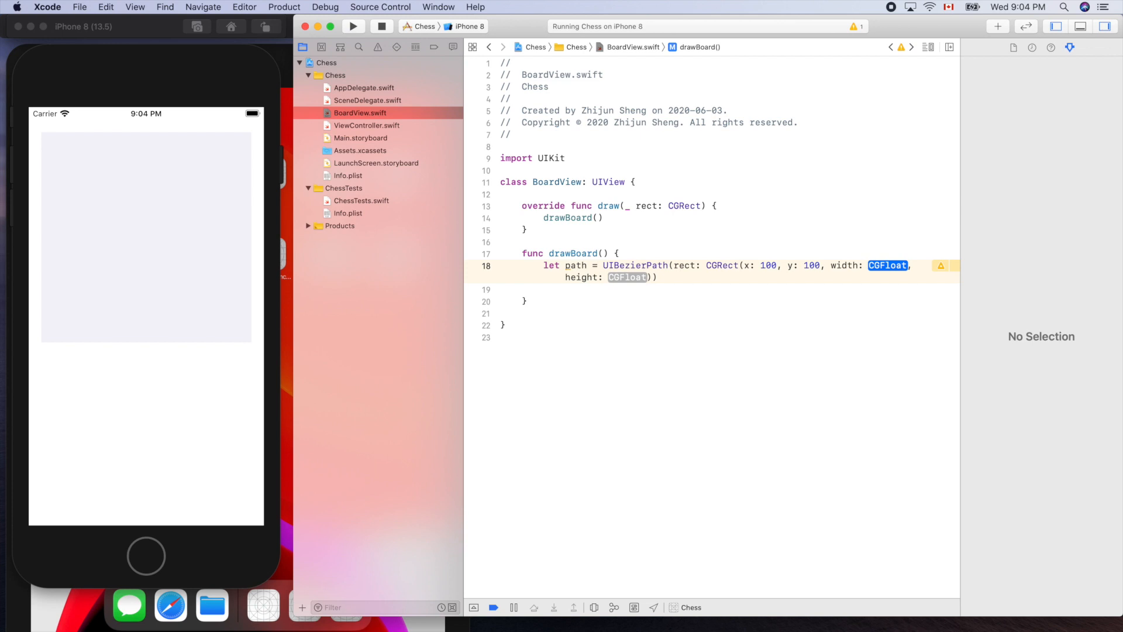
type("91")
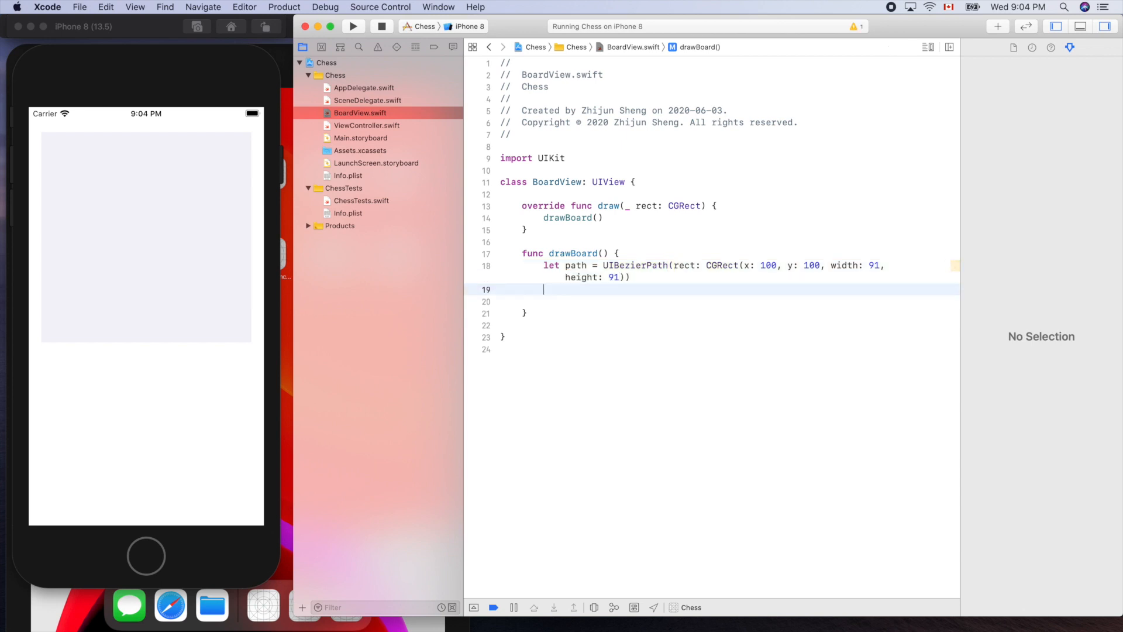
Step: Fill the square path with path.fill()
type("path.")
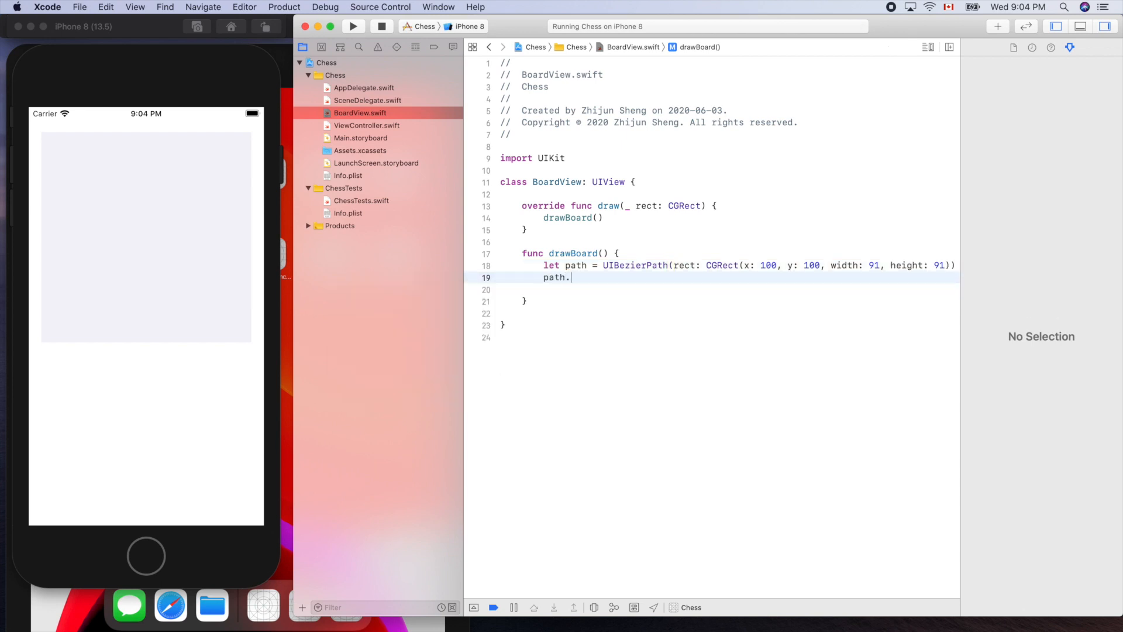
type("fill()")
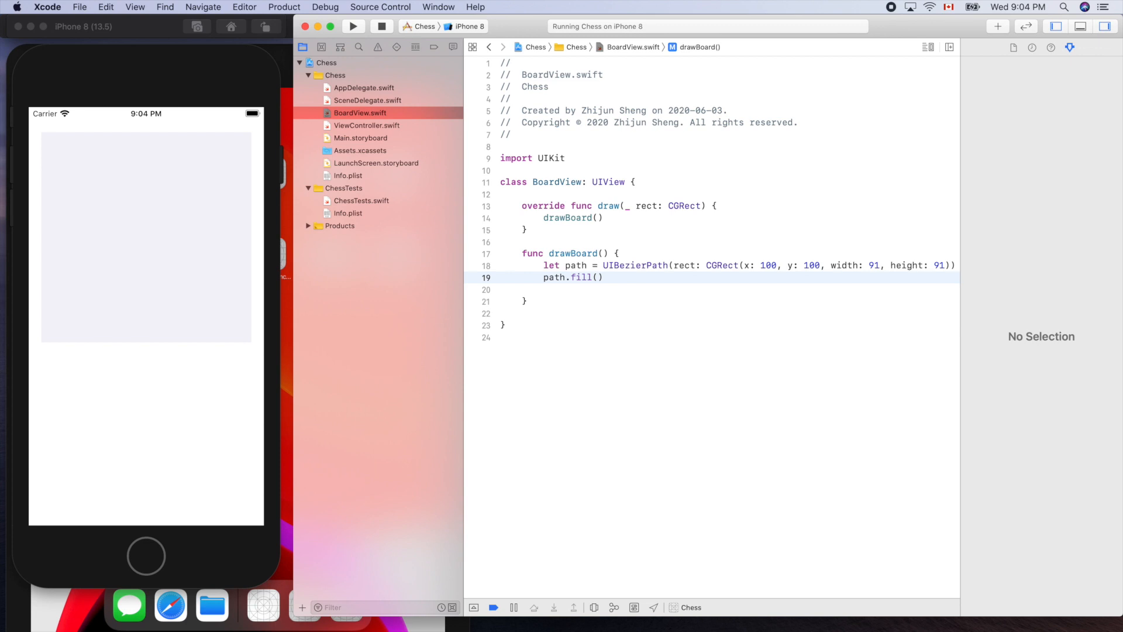
left_click(604, 277)
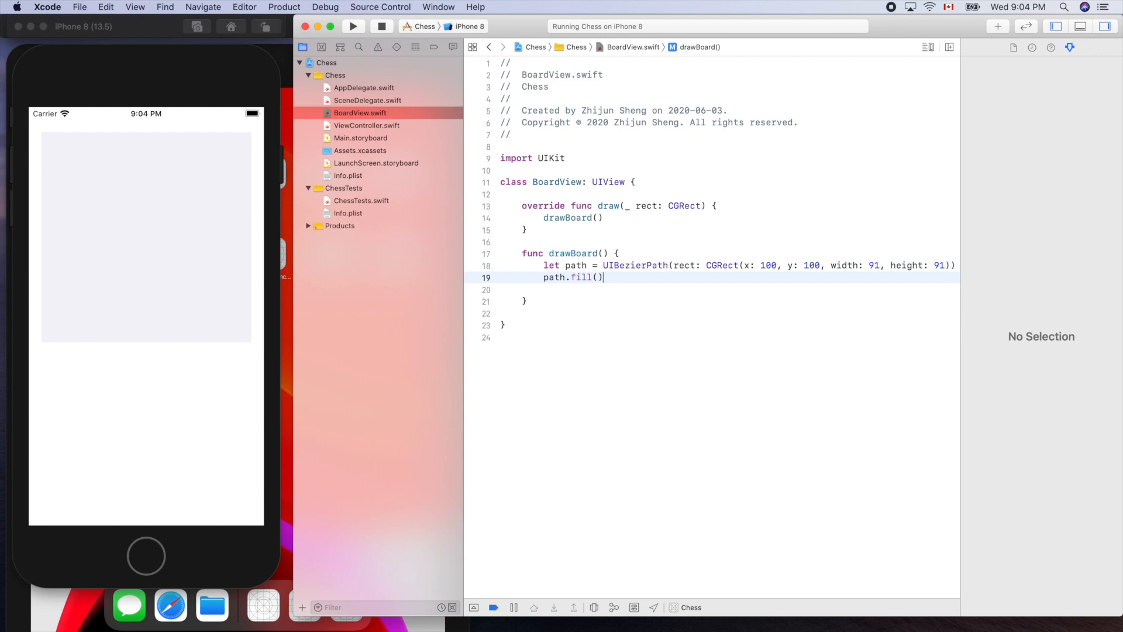
mouse_move(699, 253)
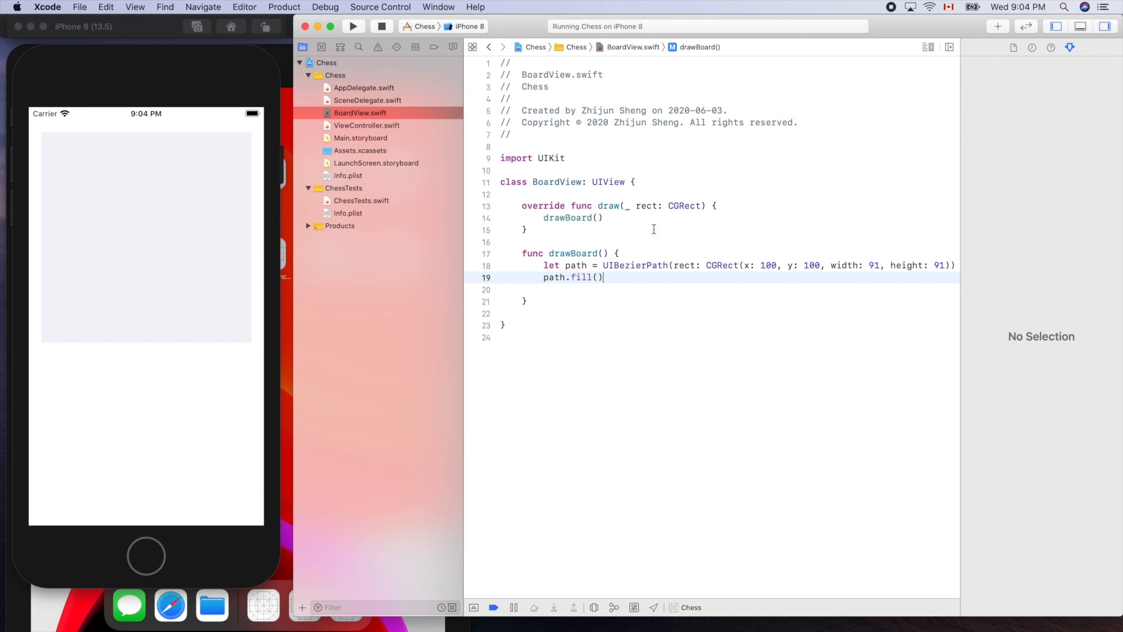
Step: Rebuild Chess on iPhone 8 and view the black filled square in Simulator
left_click(352, 26)
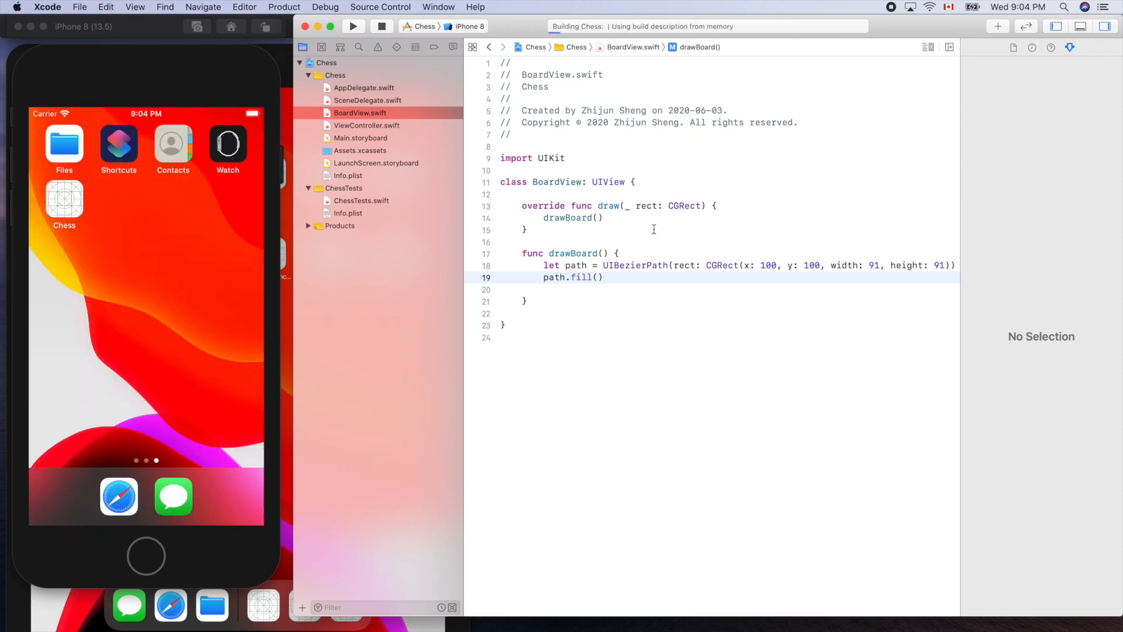
left_click(352, 26)
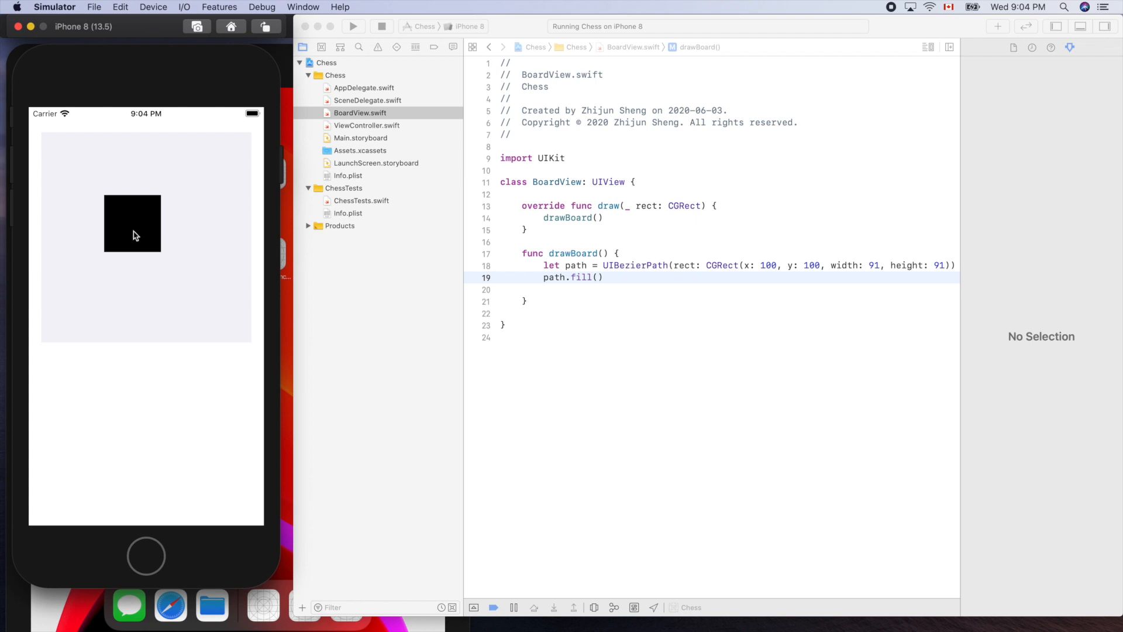
mouse_move(113, 202)
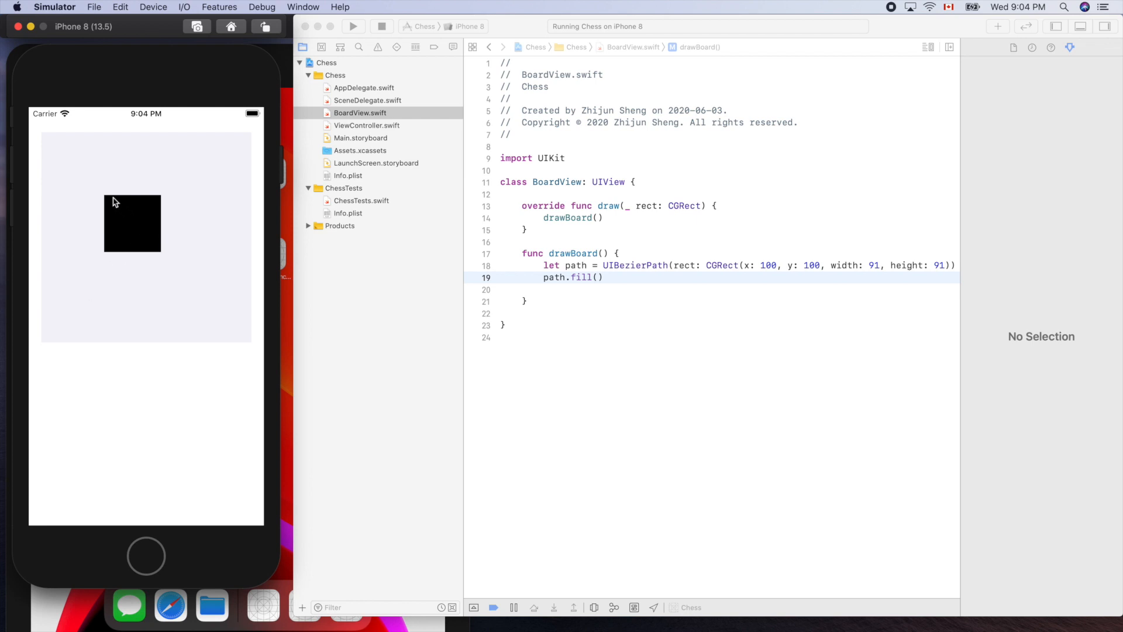
mouse_move(108, 201)
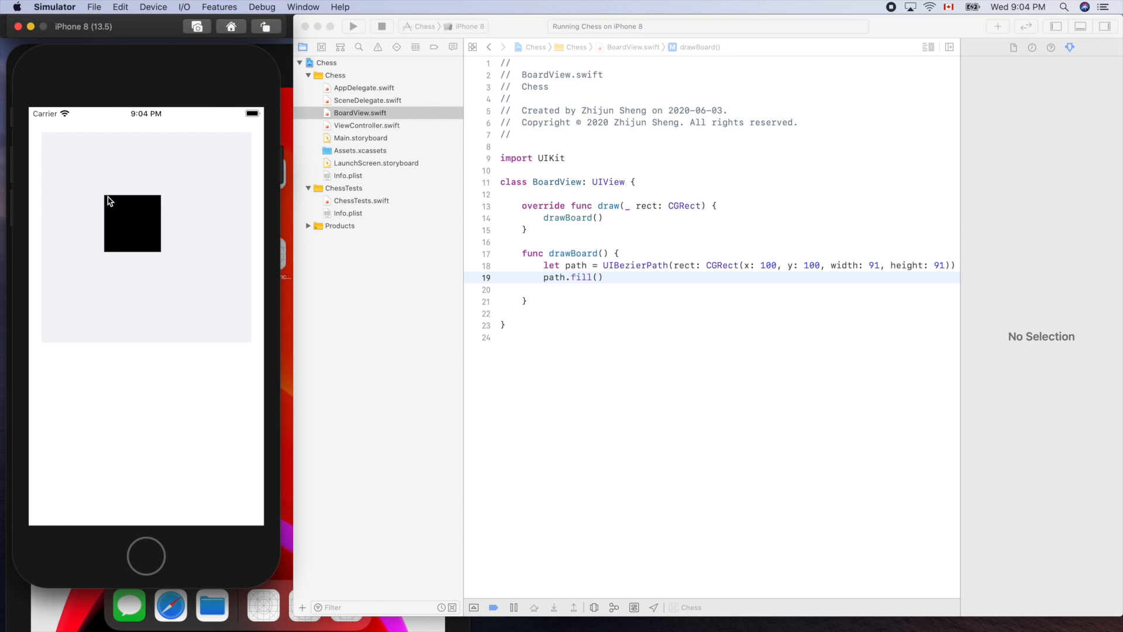
mouse_move(105, 266)
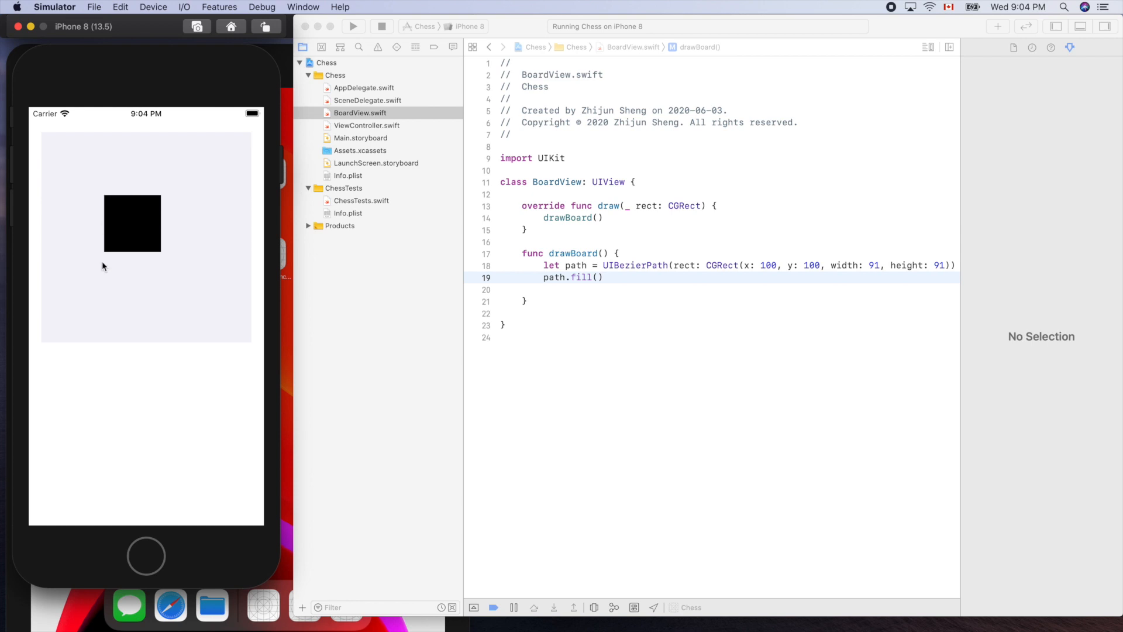
mouse_move(106, 200)
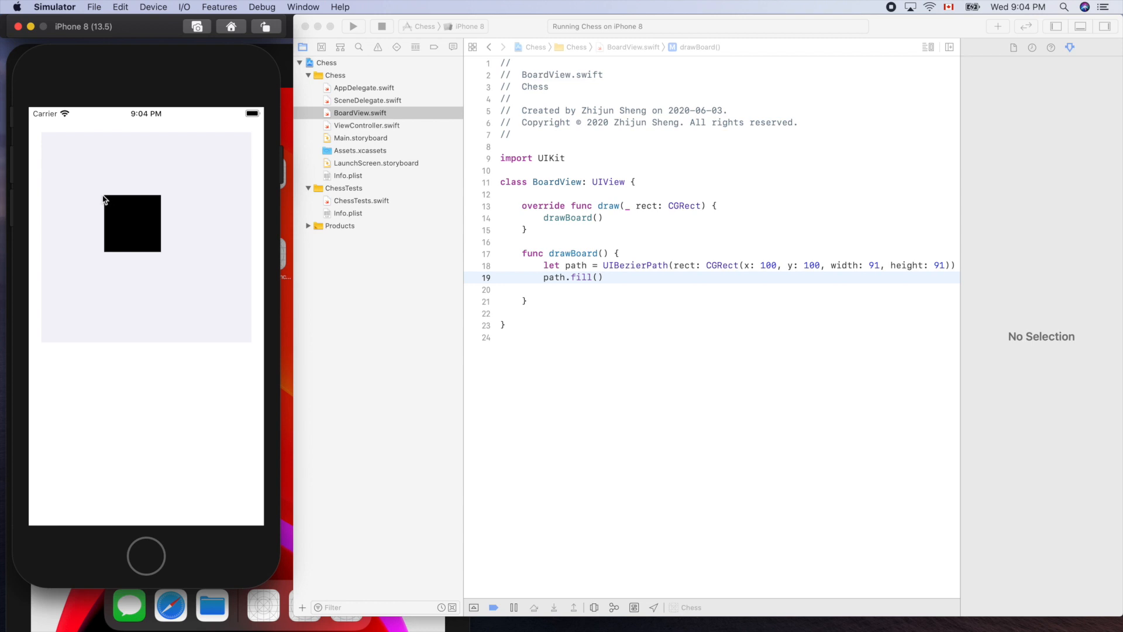
mouse_move(114, 212)
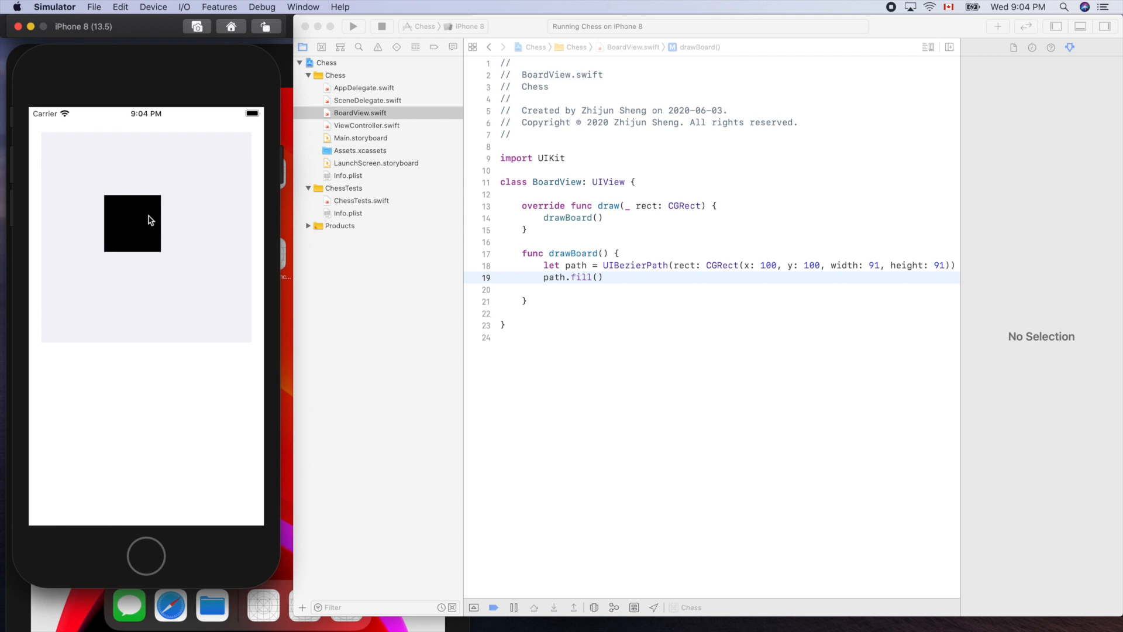
mouse_move(648, 184)
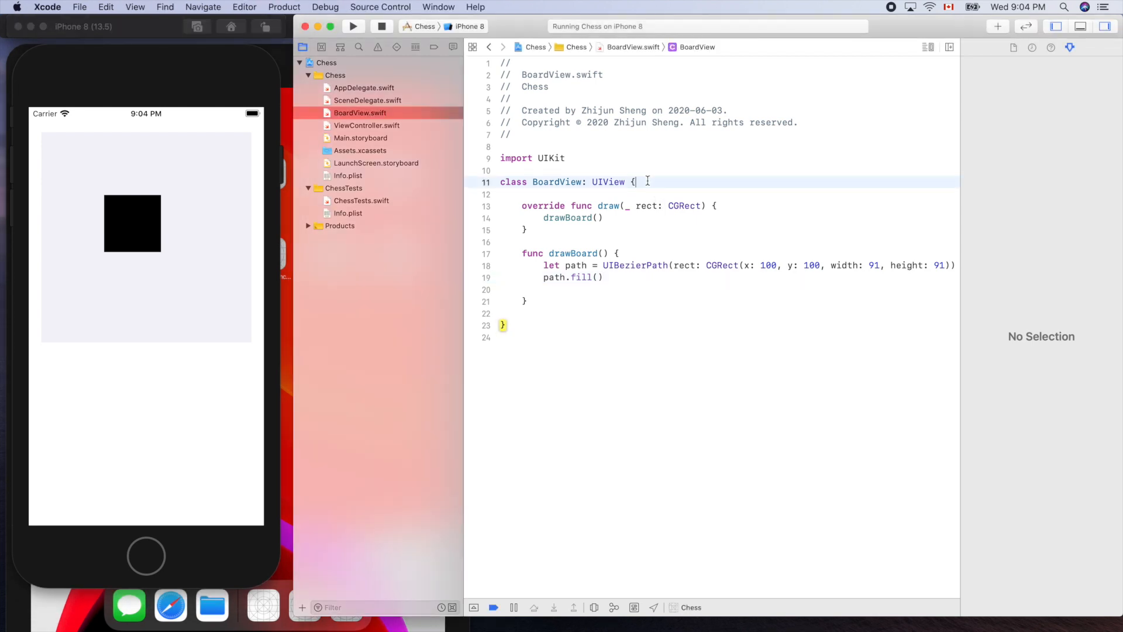
Step: Add 'let originX: CGFloat =' above draw(_:), leaving the value as a placeholder
type("let name = value")
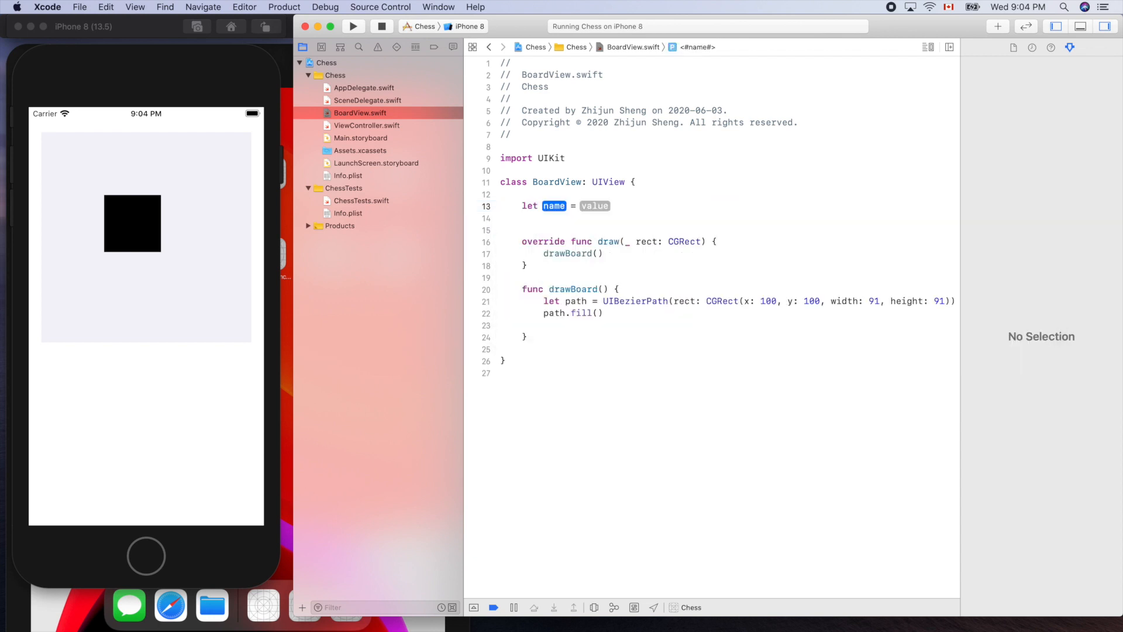
type("originX")
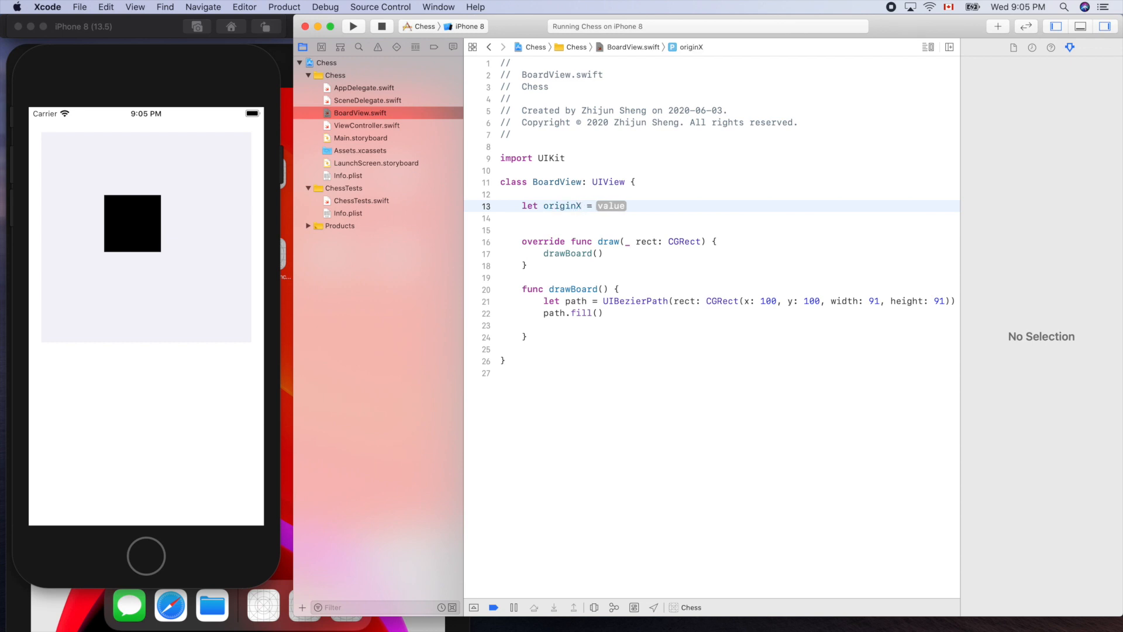
type(": cg")
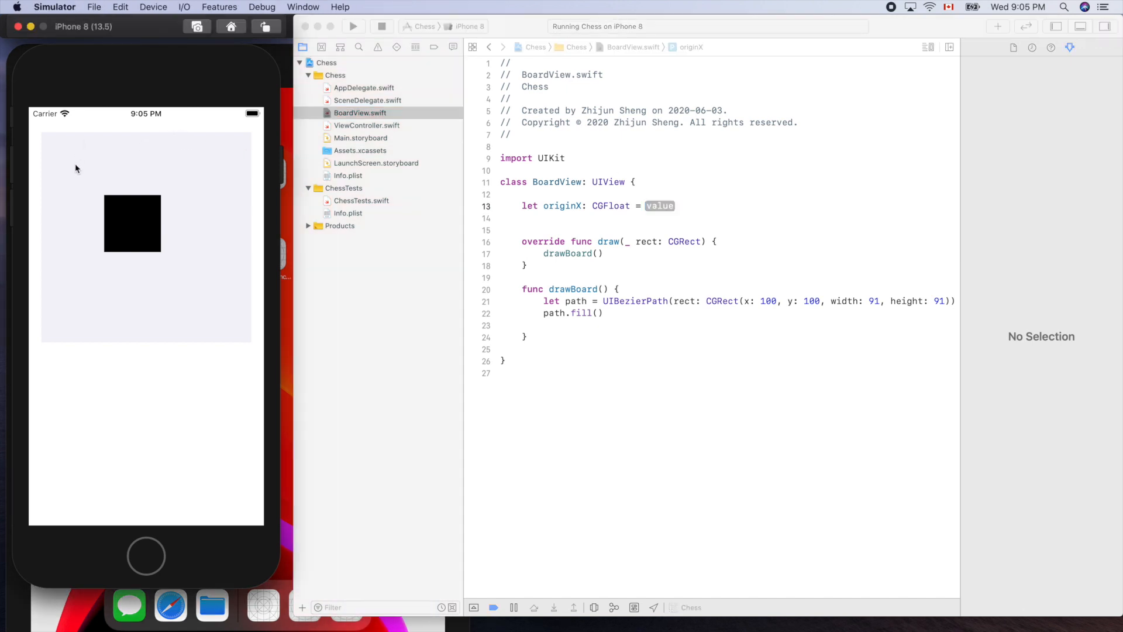
mouse_move(229, 190)
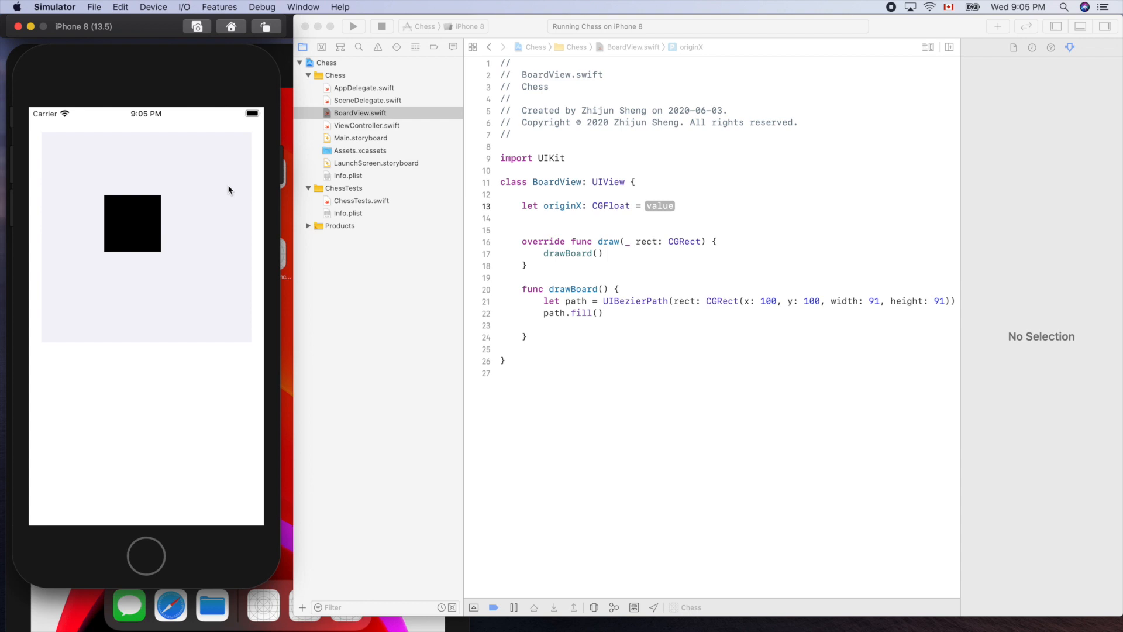
mouse_move(74, 157)
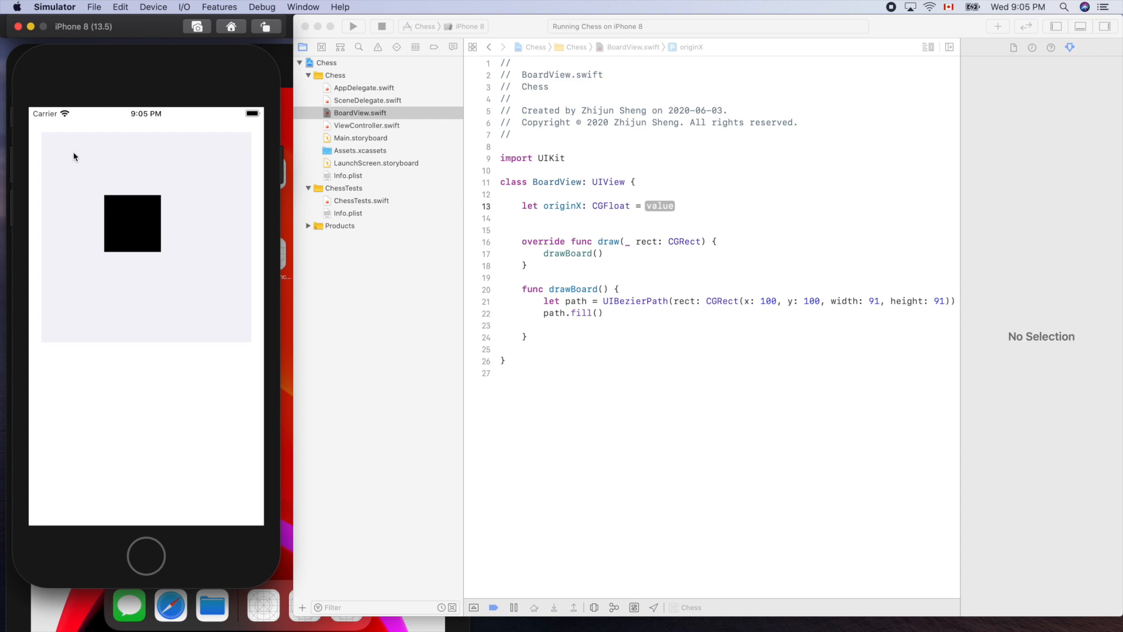
mouse_move(50, 280)
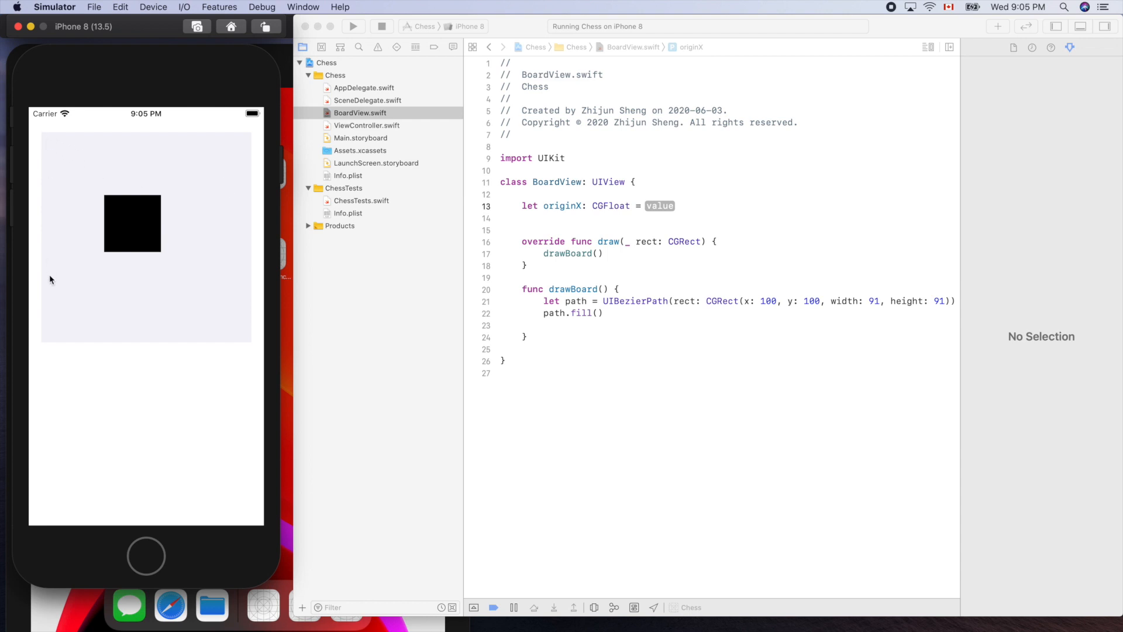
mouse_move(62, 130)
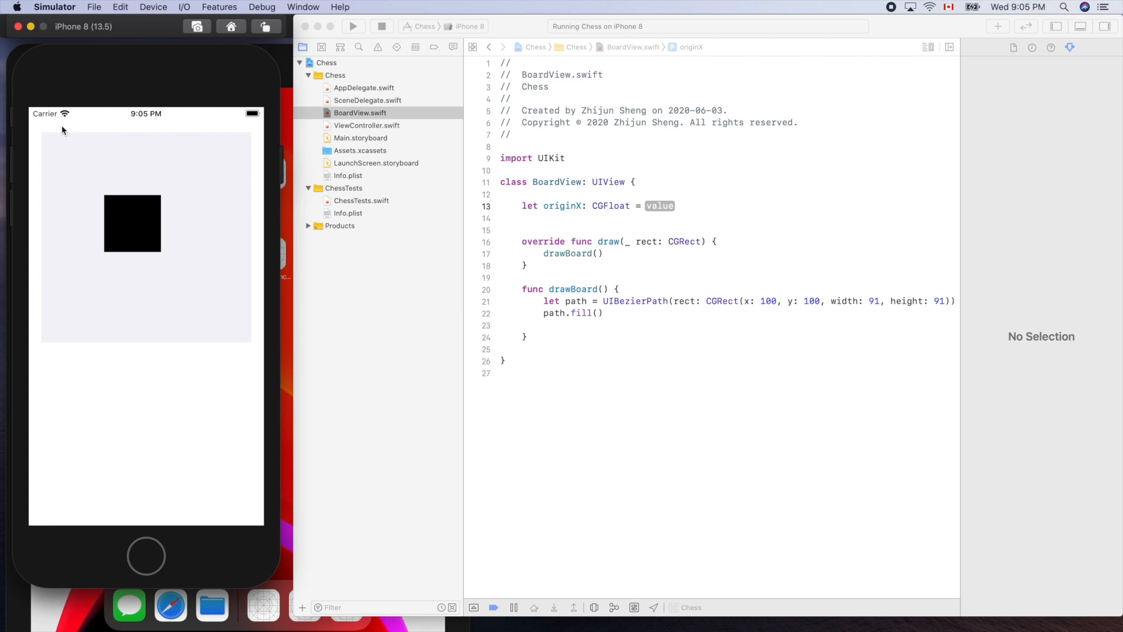
mouse_move(31, 113)
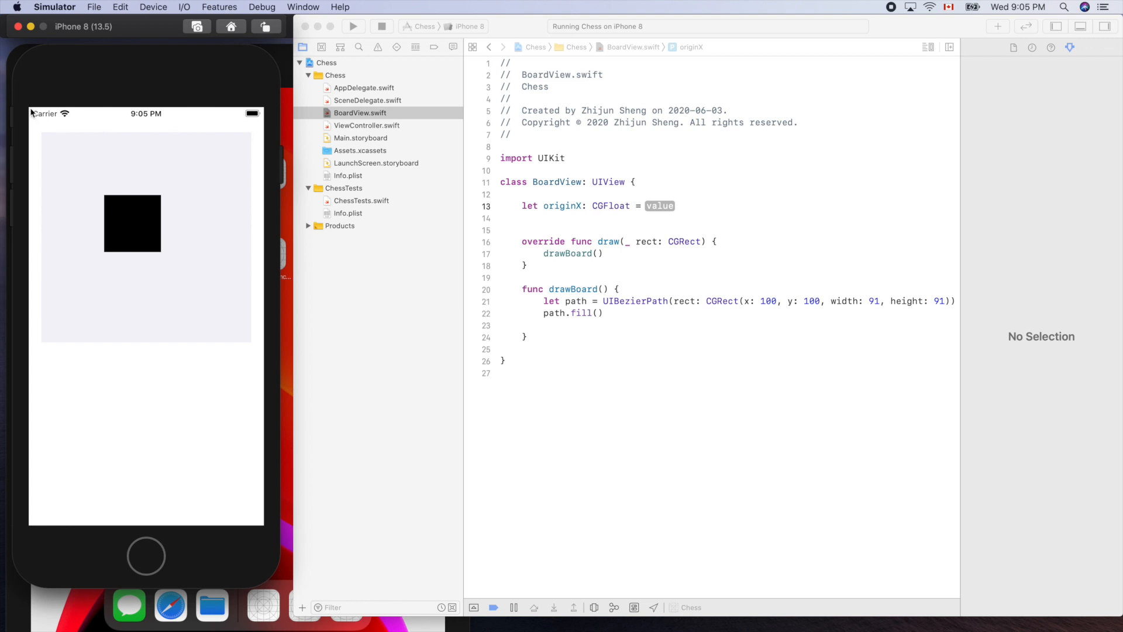
mouse_move(34, 115)
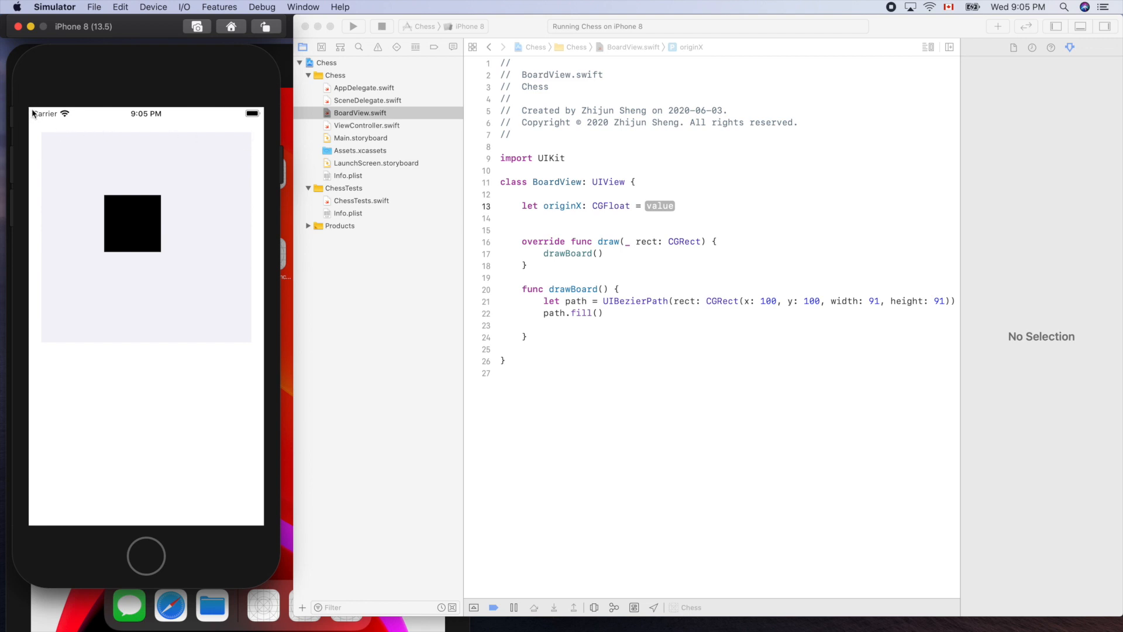
mouse_move(272, 115)
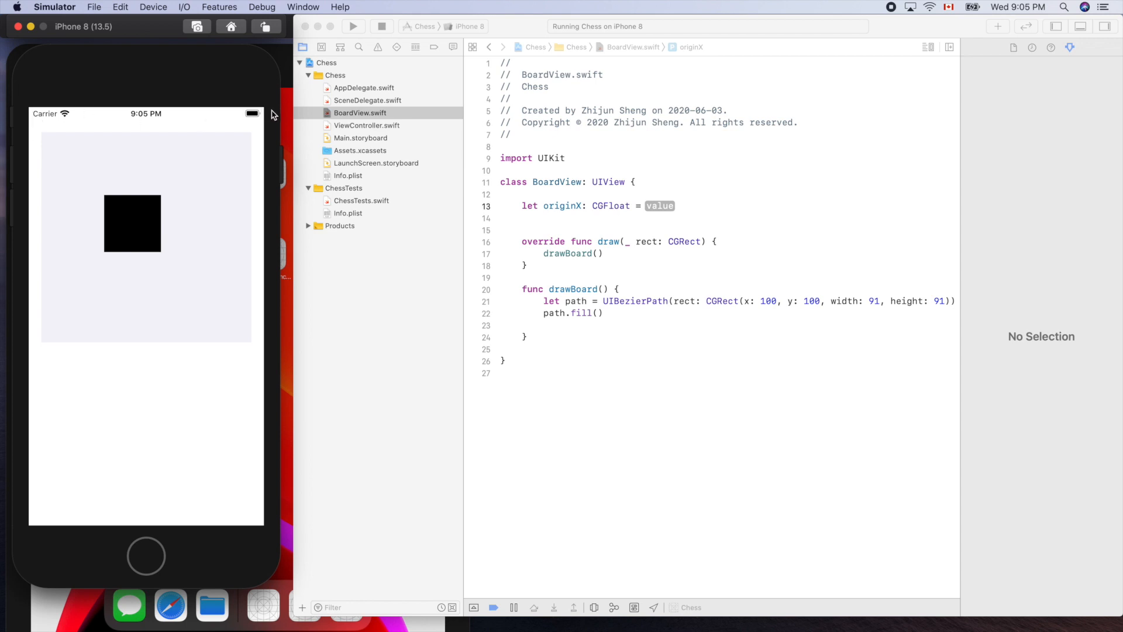
mouse_move(88, 491)
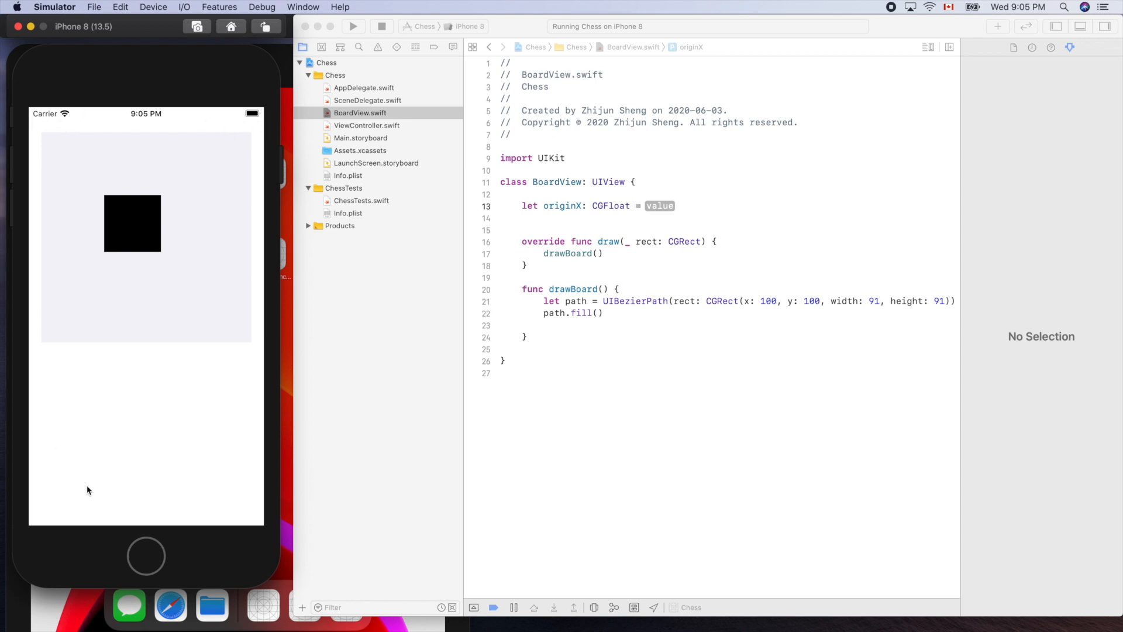
mouse_move(583, 271)
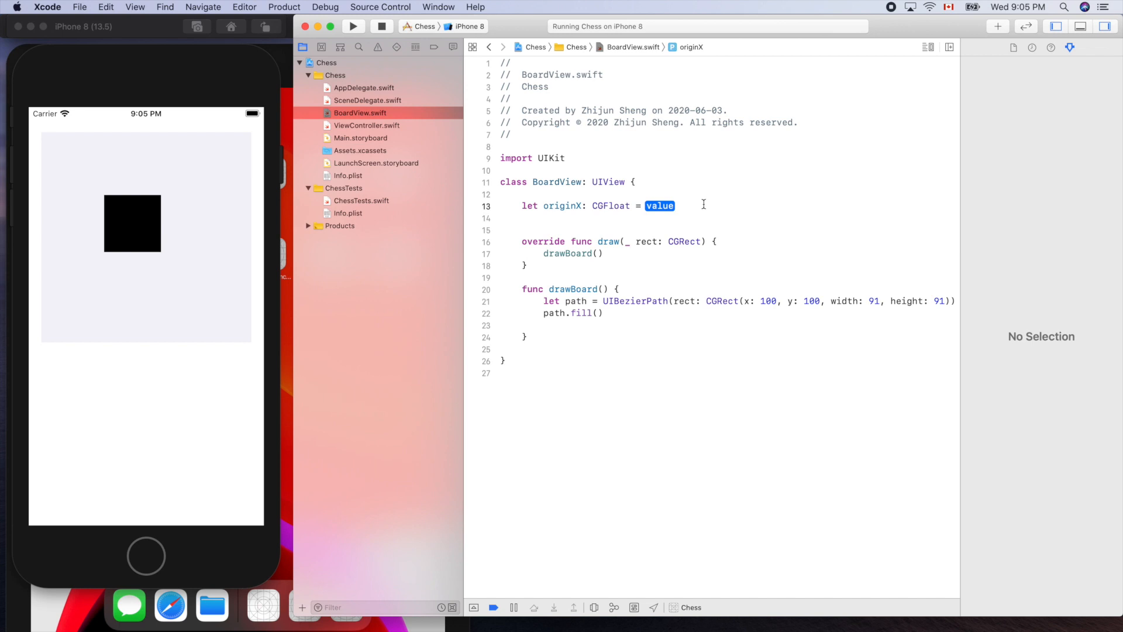
Step: Set originX to 23 and declare originY: CGFloat = 37
type("23")
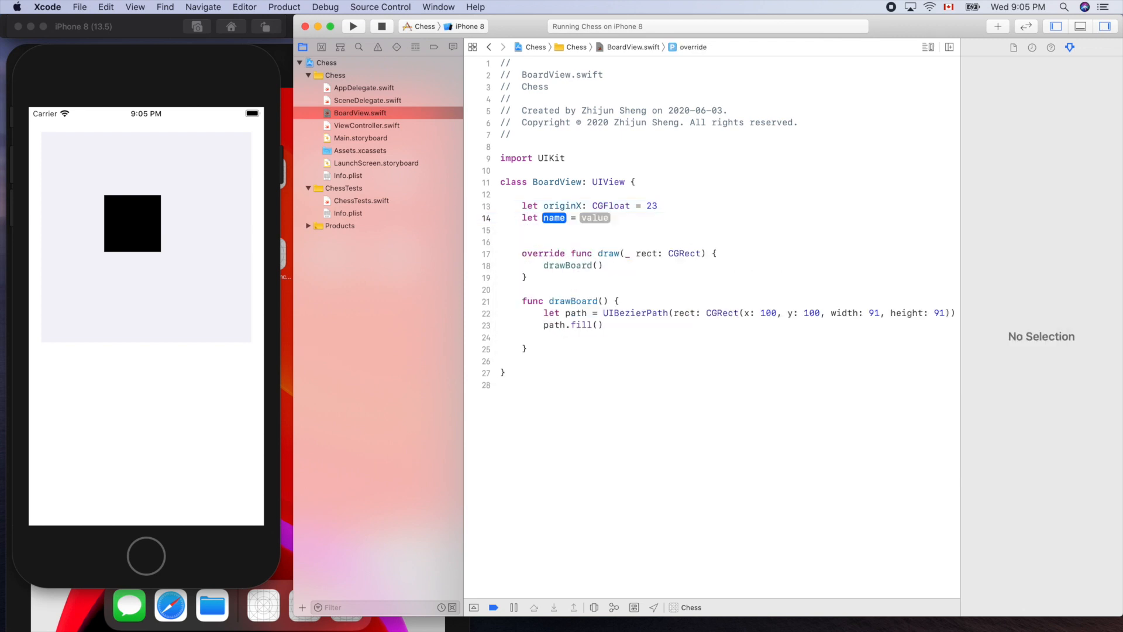
type("origin")
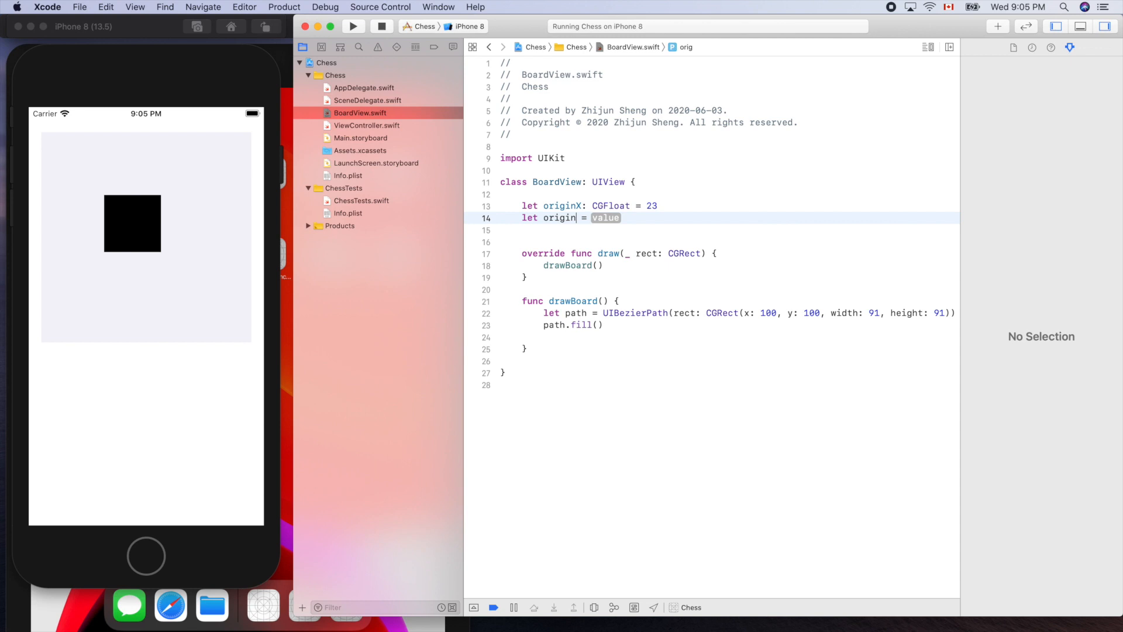
type("Y: cg")
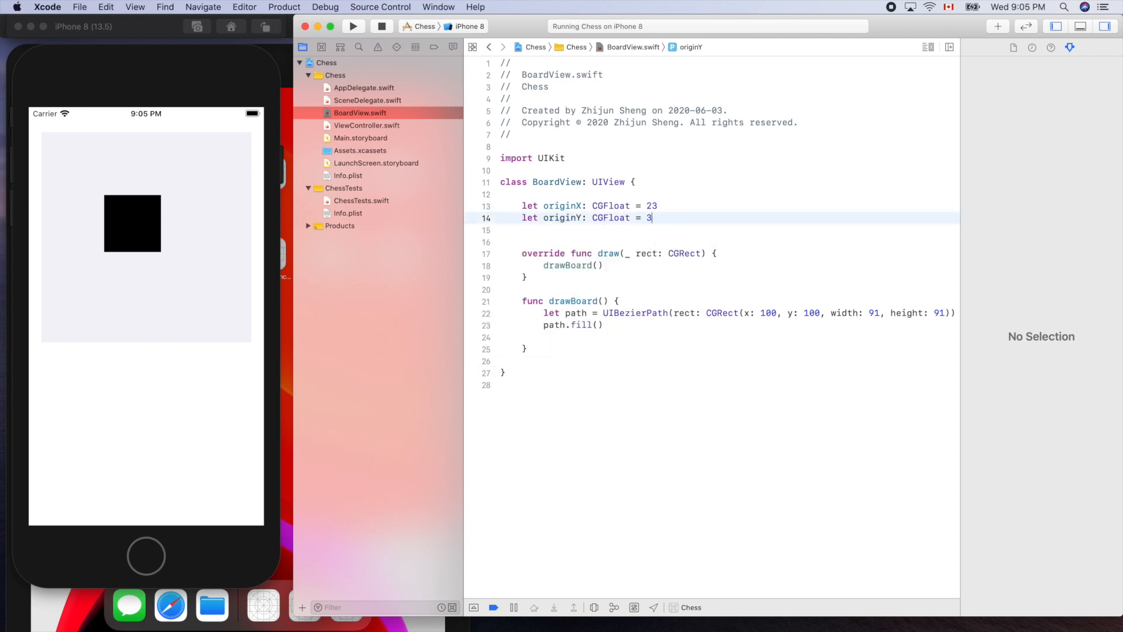
type("7")
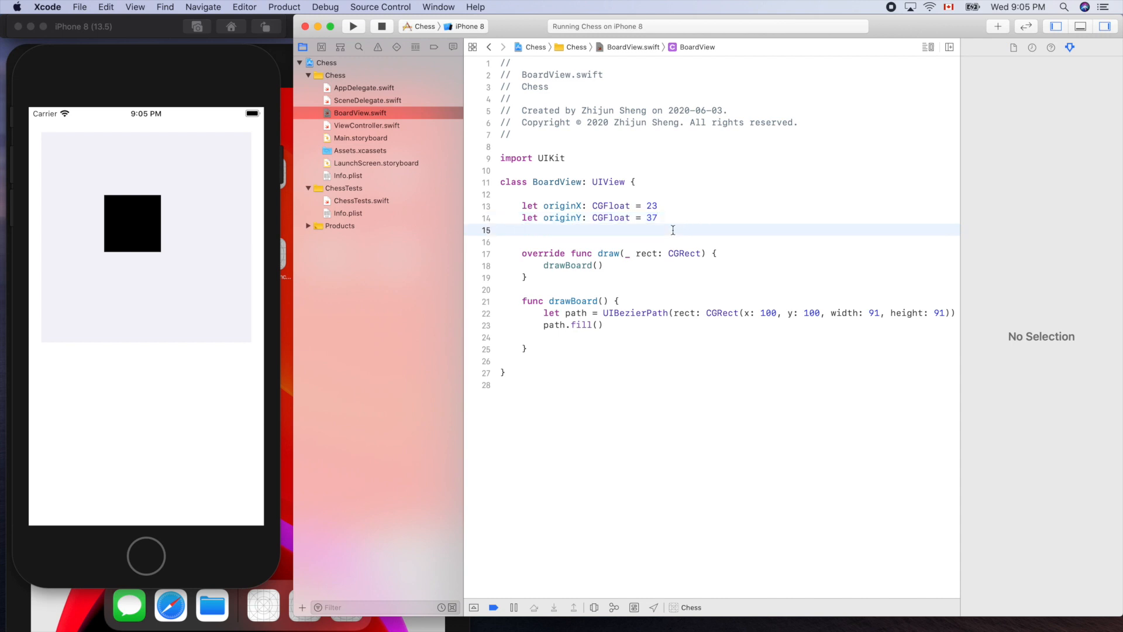
Step: Declare let cellSide: CGFloat = 41 below originY
type("let")
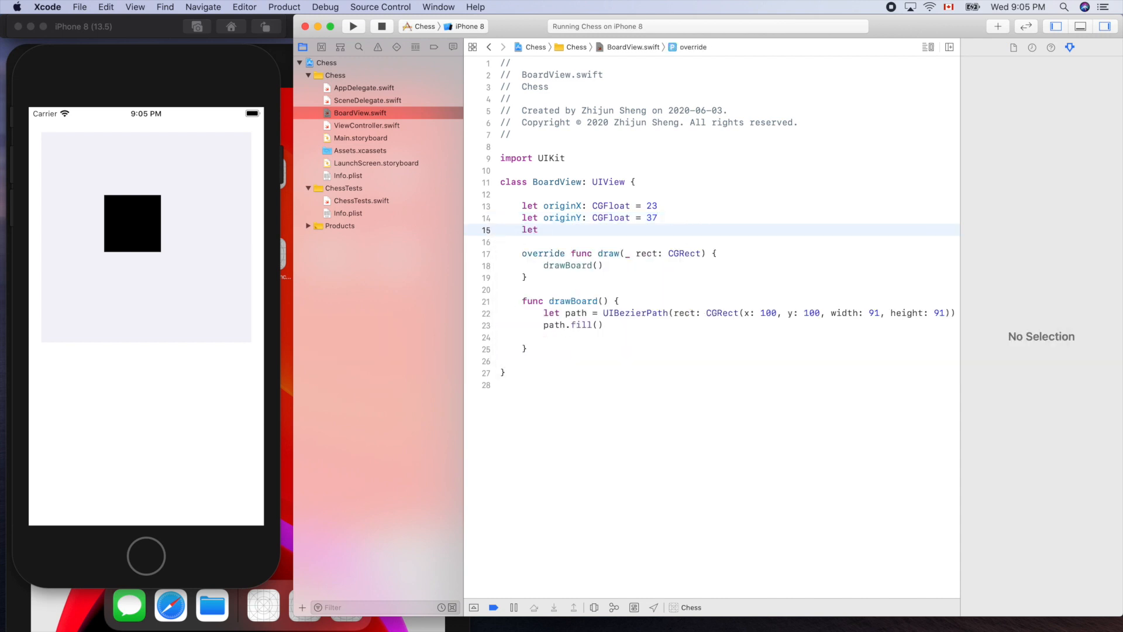
type("c")
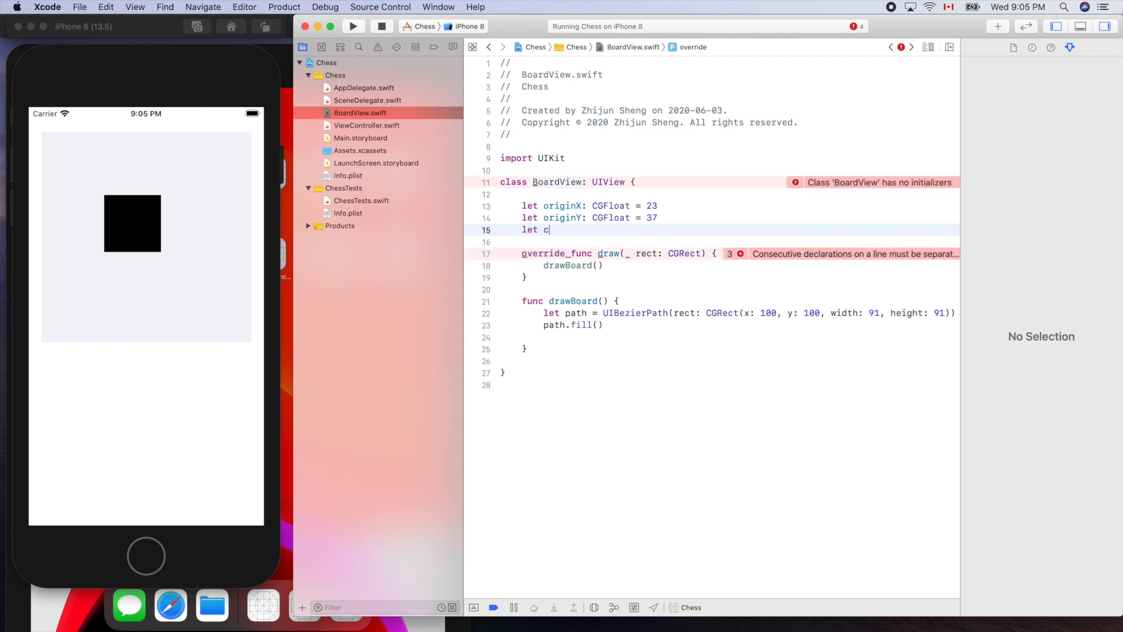
type("ellS")
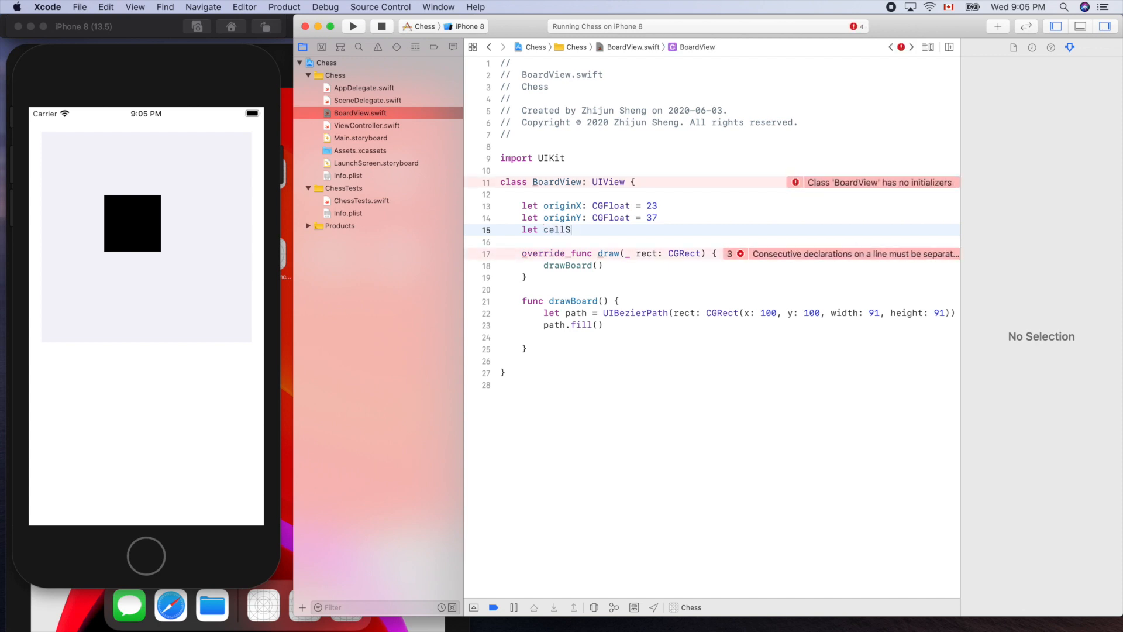
type("ide:")
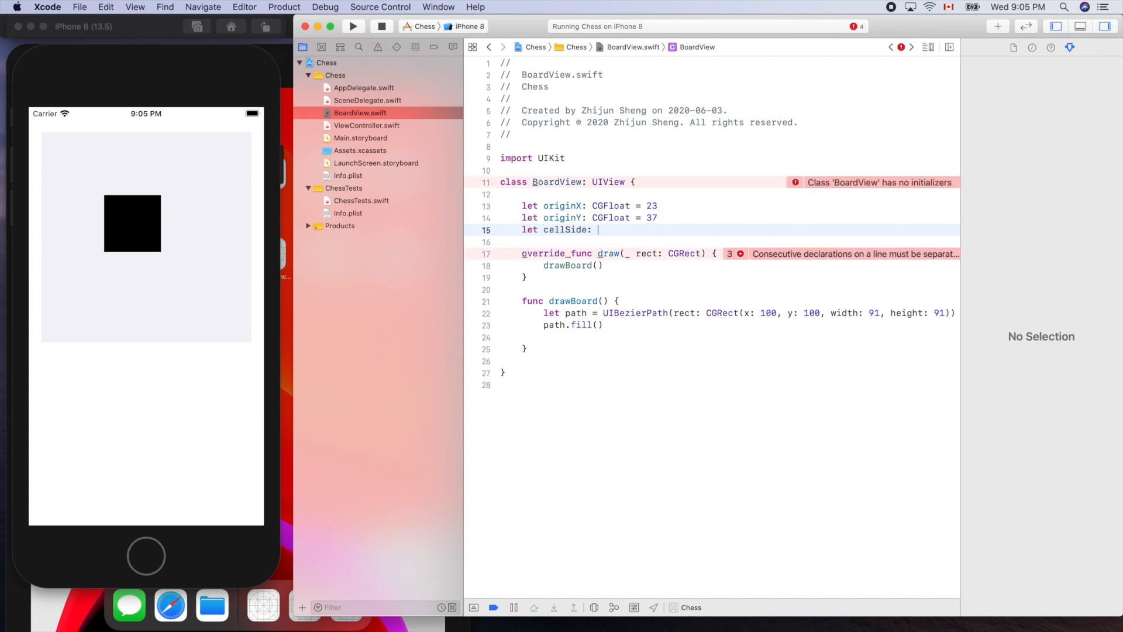
type("cg")
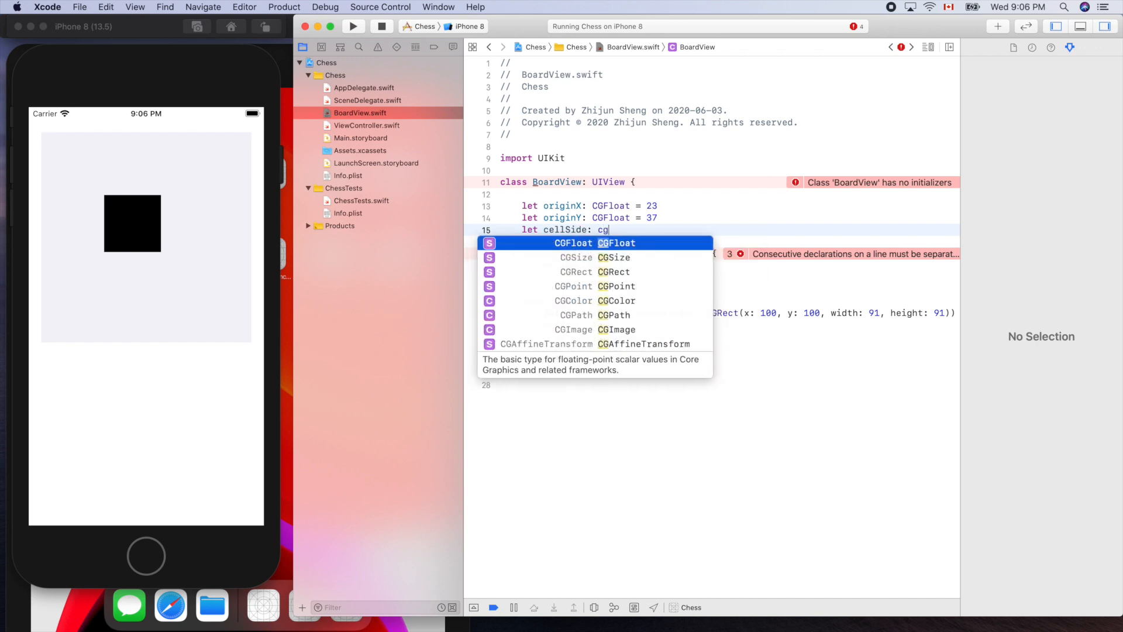
key("return")
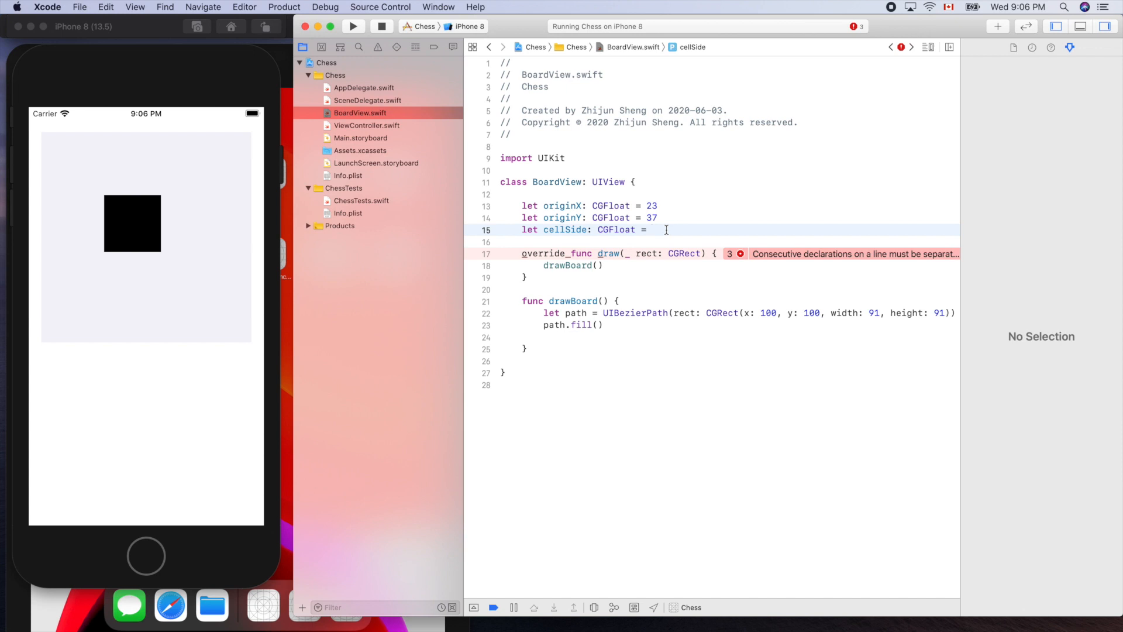
type("4")
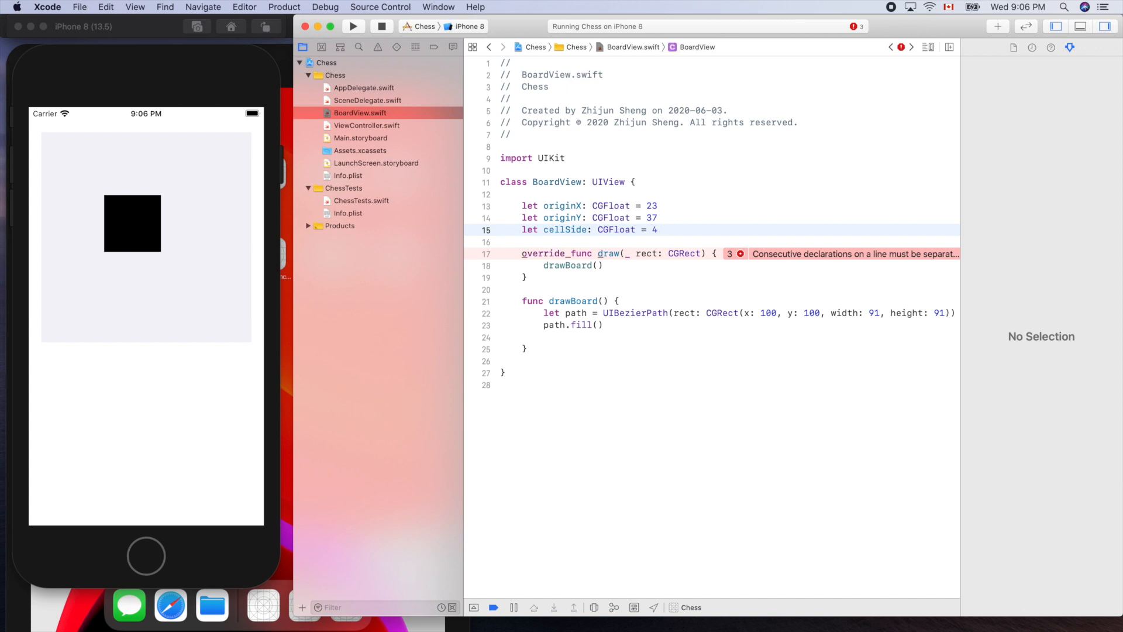
type("1")
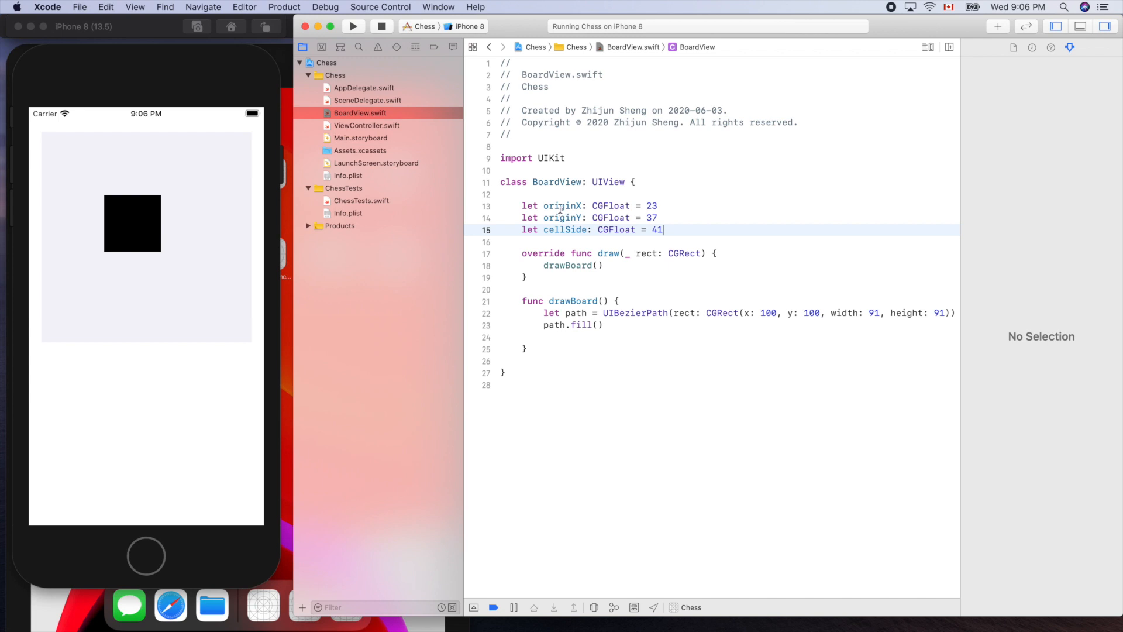
Step: Make drawBoard's rectangle use originX, originY and cellSide, then rebuild and view the app
double_click(562, 206)
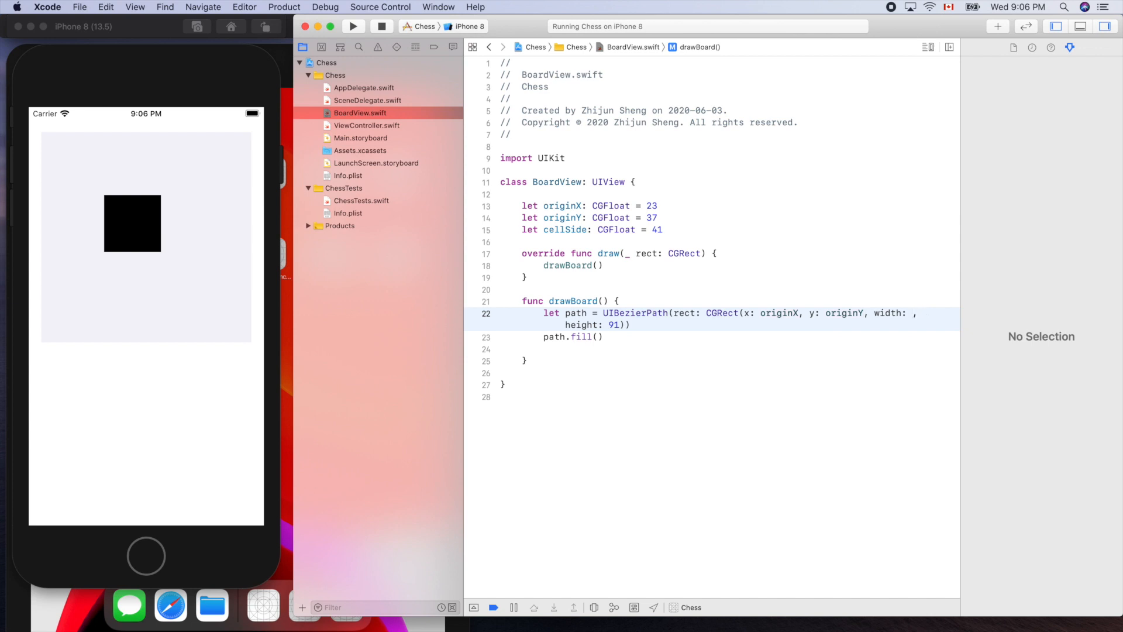
type("cellSide")
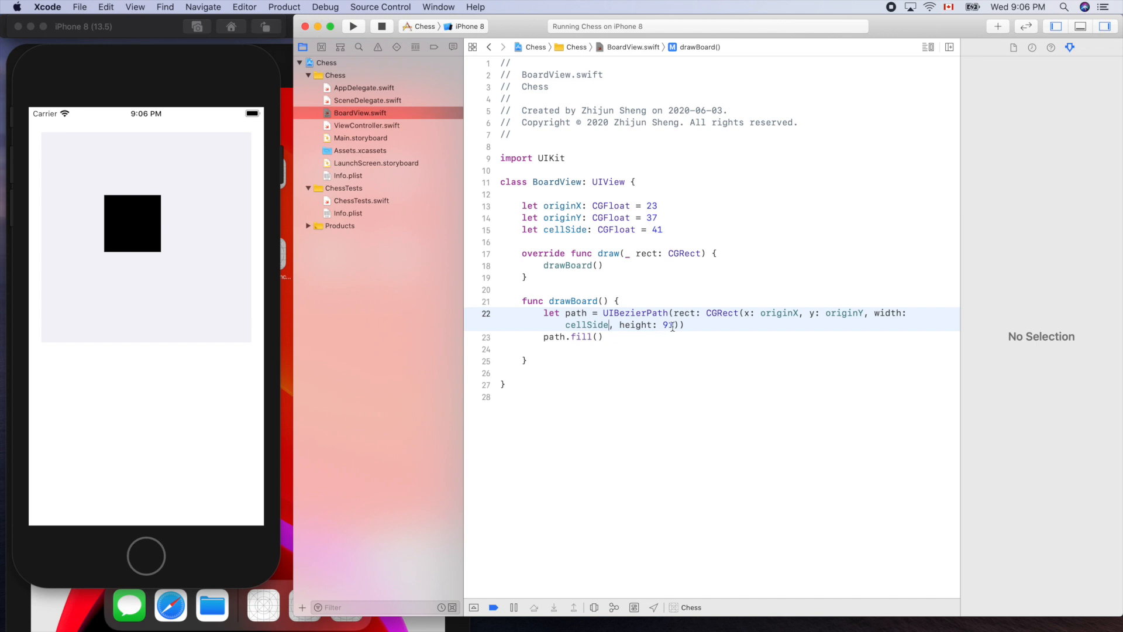
type("cellSide")
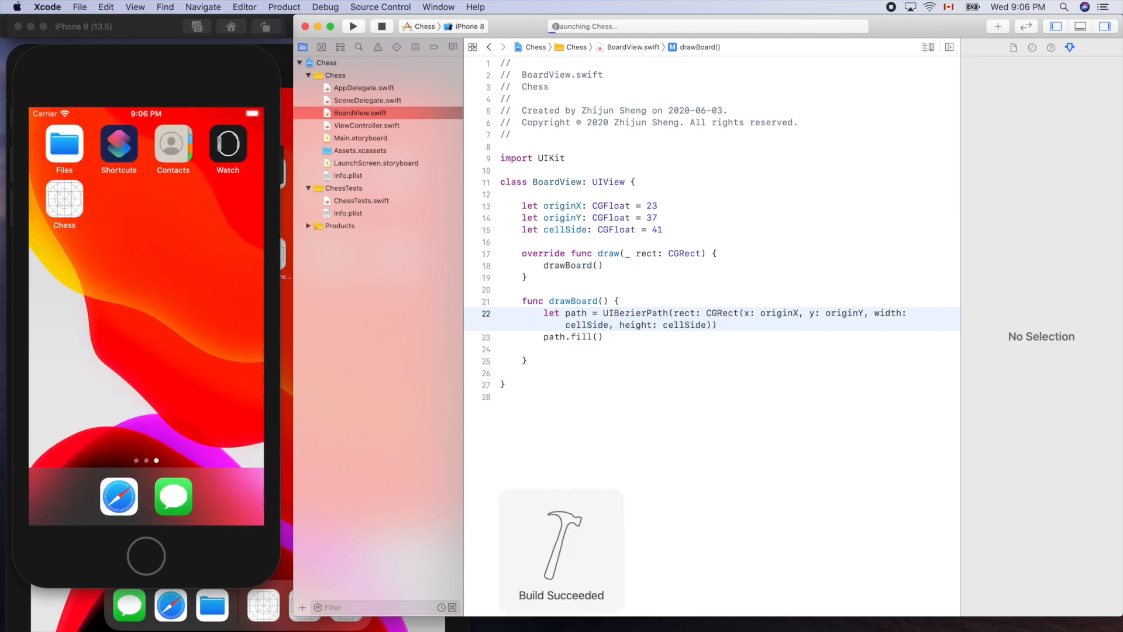
left_click(351, 26)
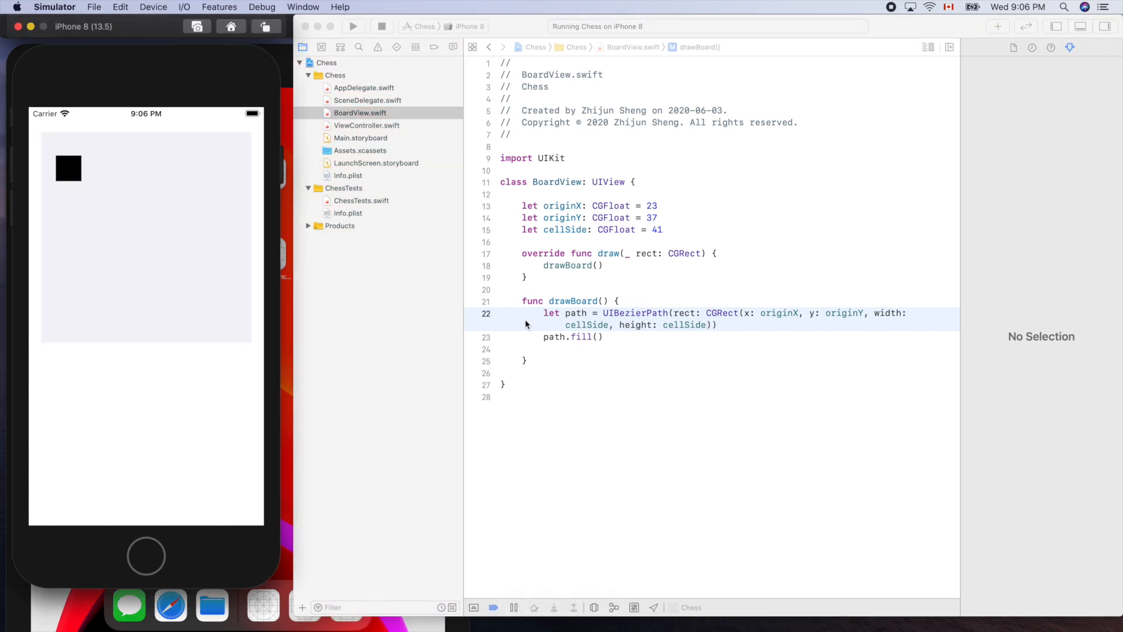
mouse_move(617, 346)
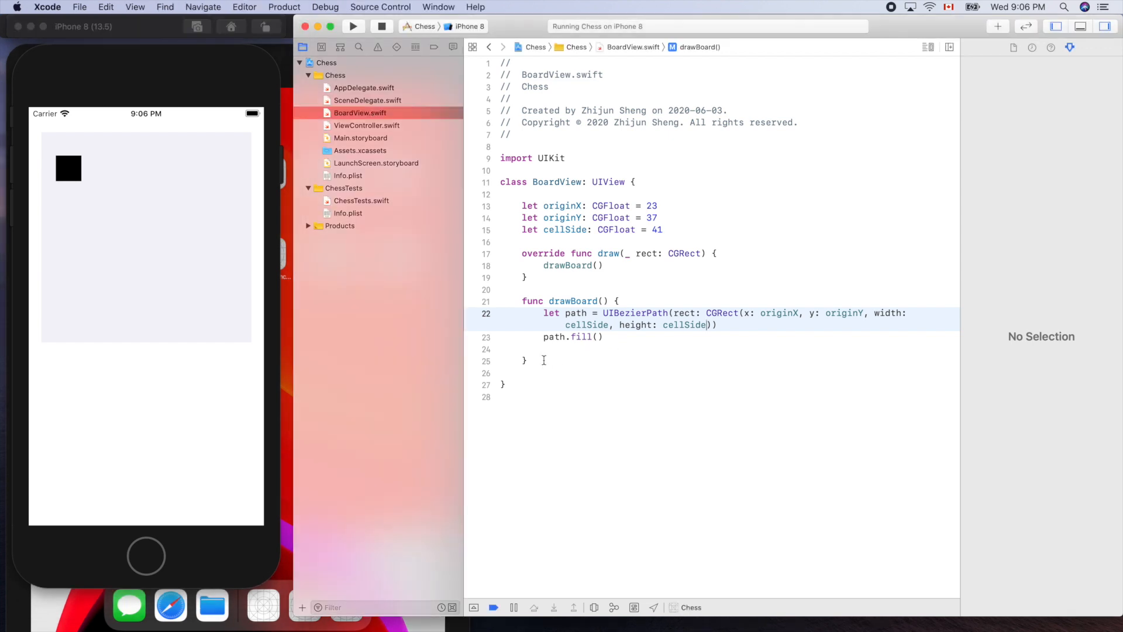
Step: Start a new line after drawBoard's closing brace for the new function
left_click(526, 361)
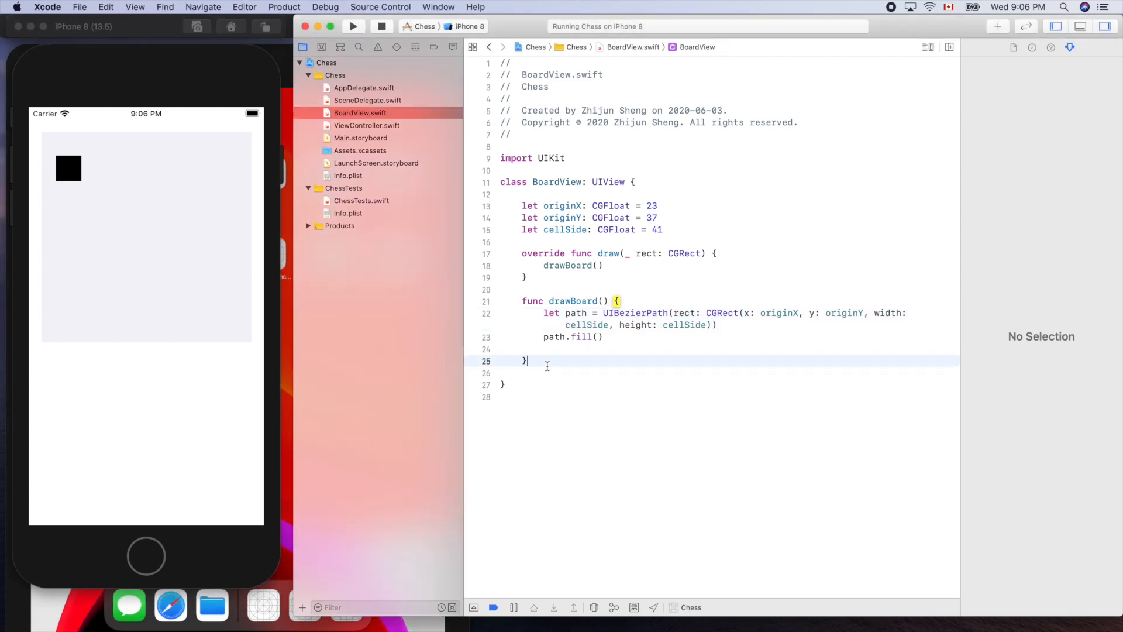
key("enter")
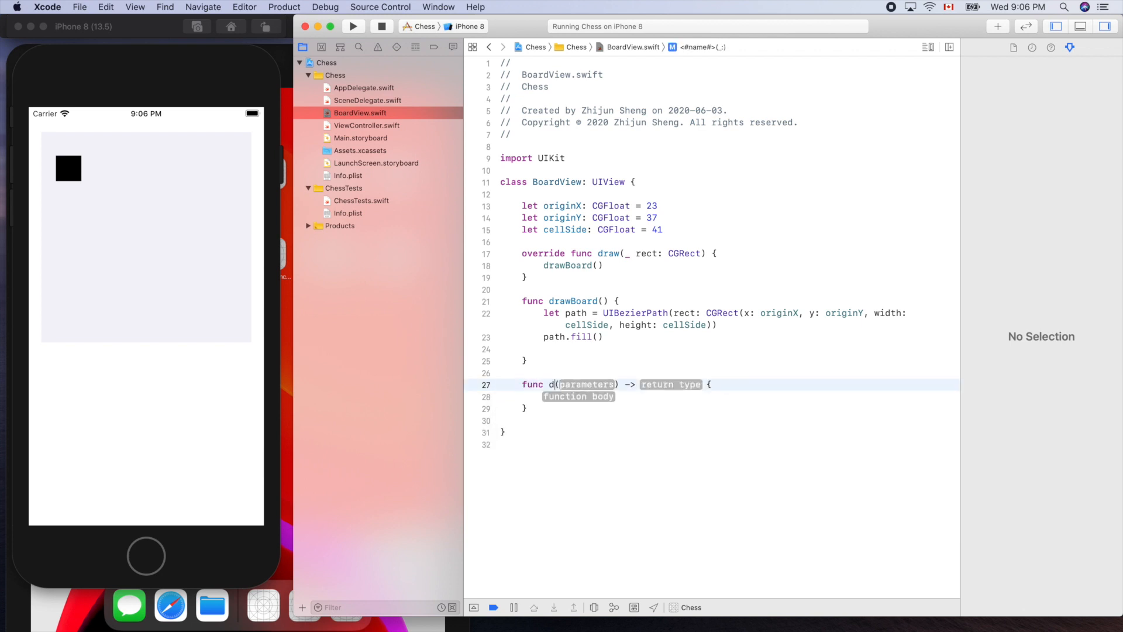
Step: Name the stub drawSquare and give it col: Int and row: Int parameters
type("rawSq")
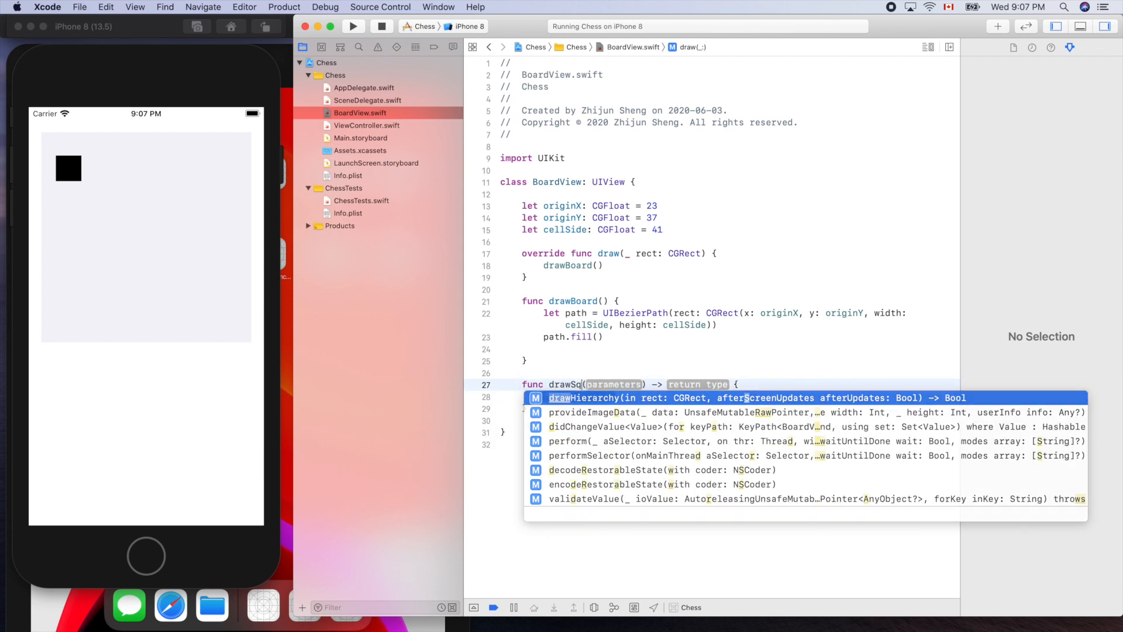
type("uare")
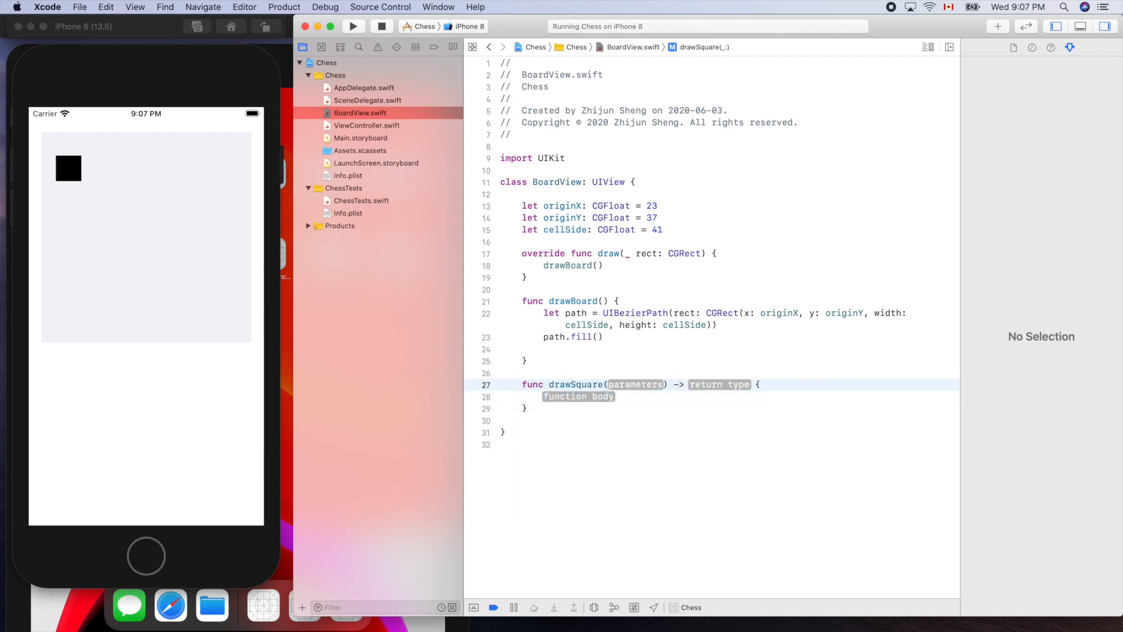
left_click(634, 385)
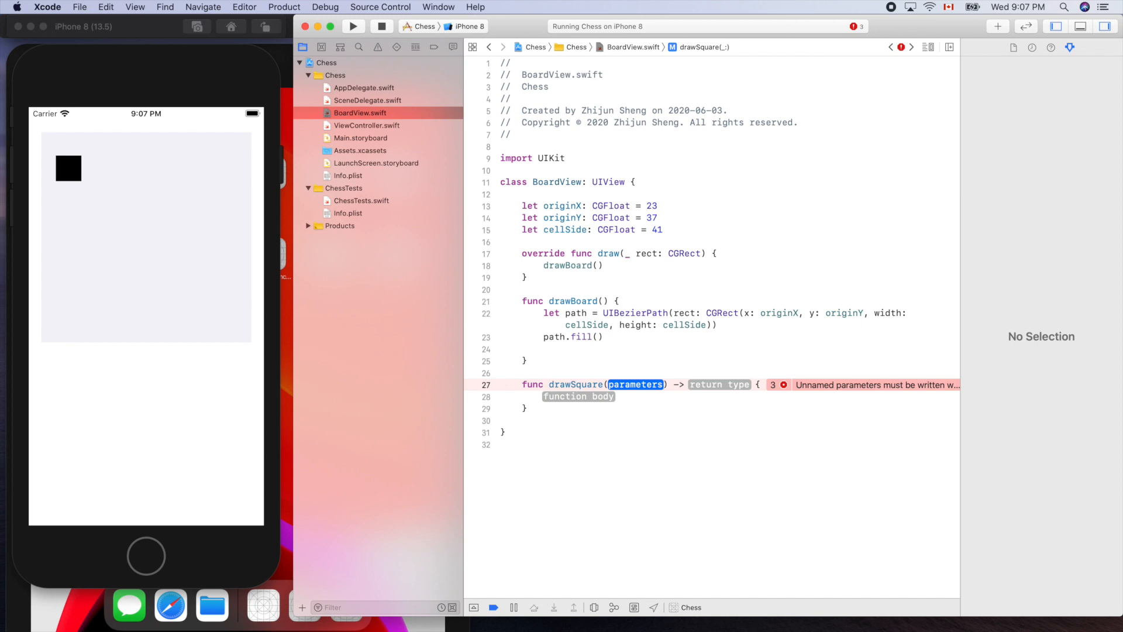
type("c")
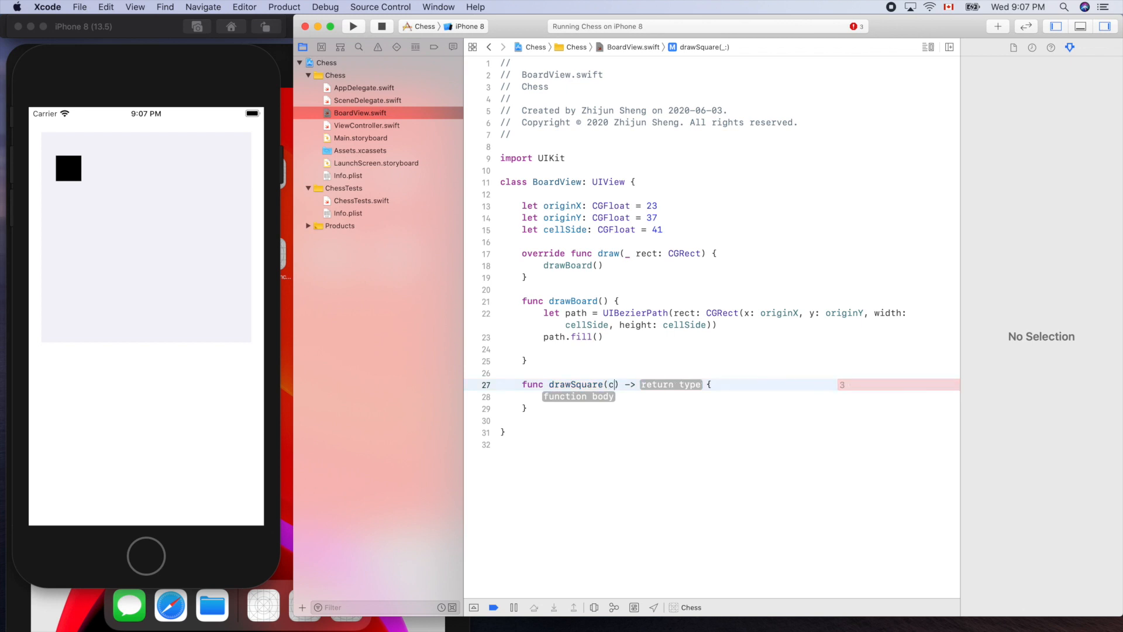
type("ol:")
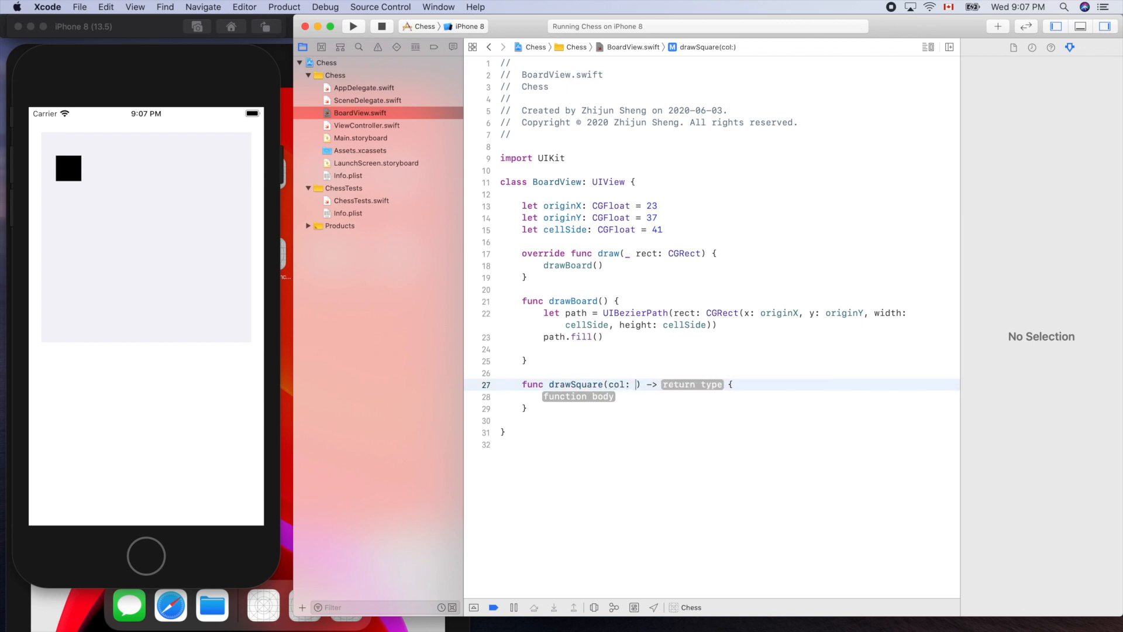
type("int")
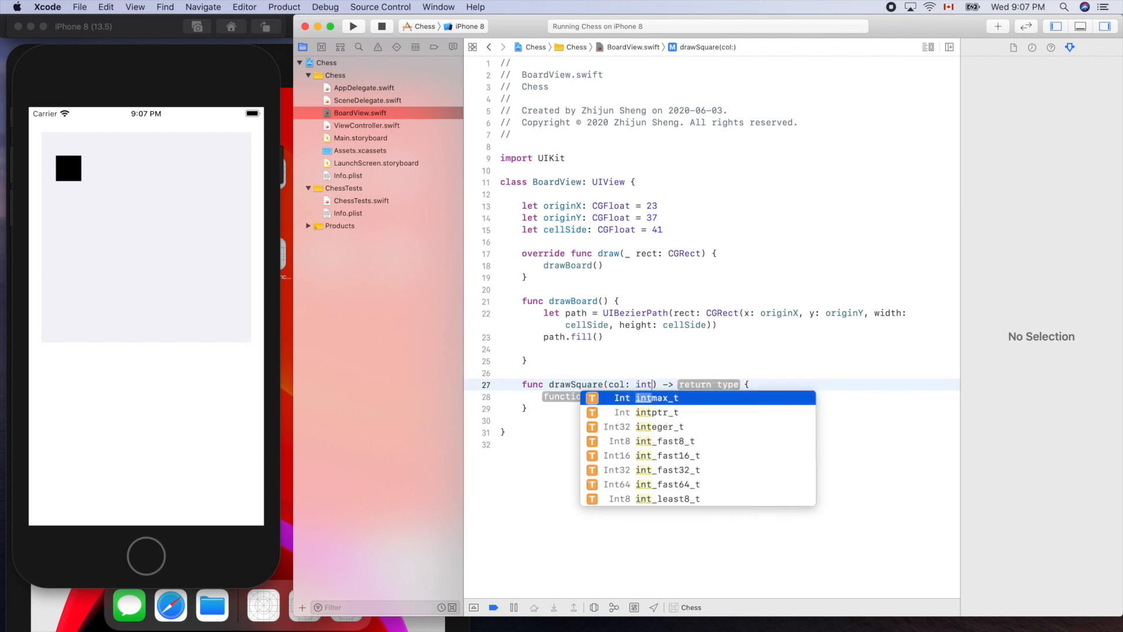
type("Int,")
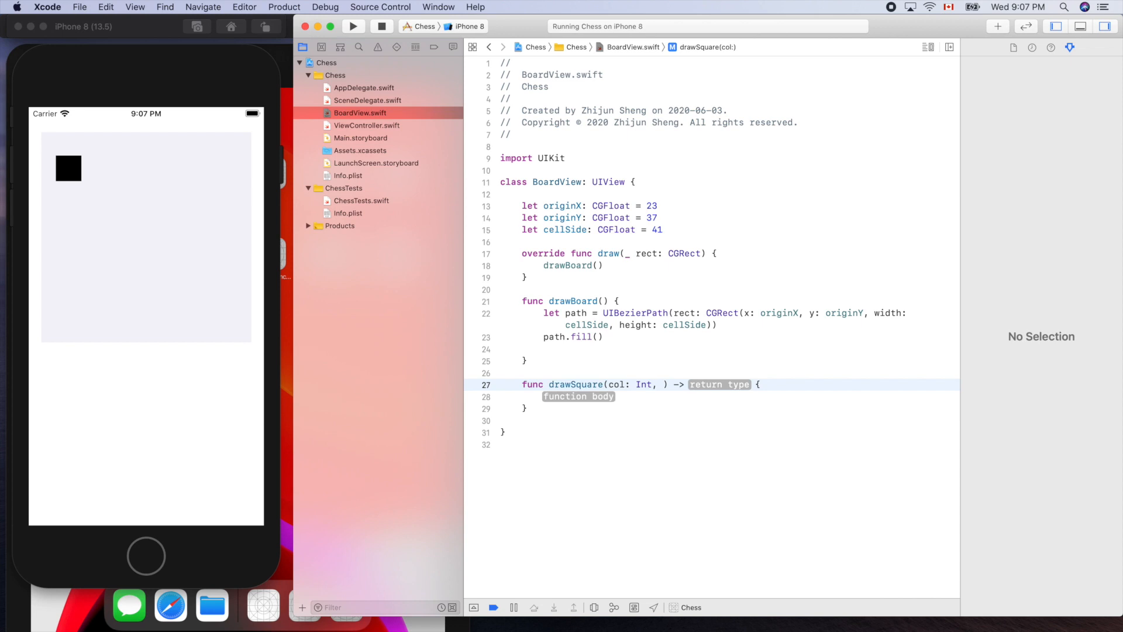
type("row: Int")
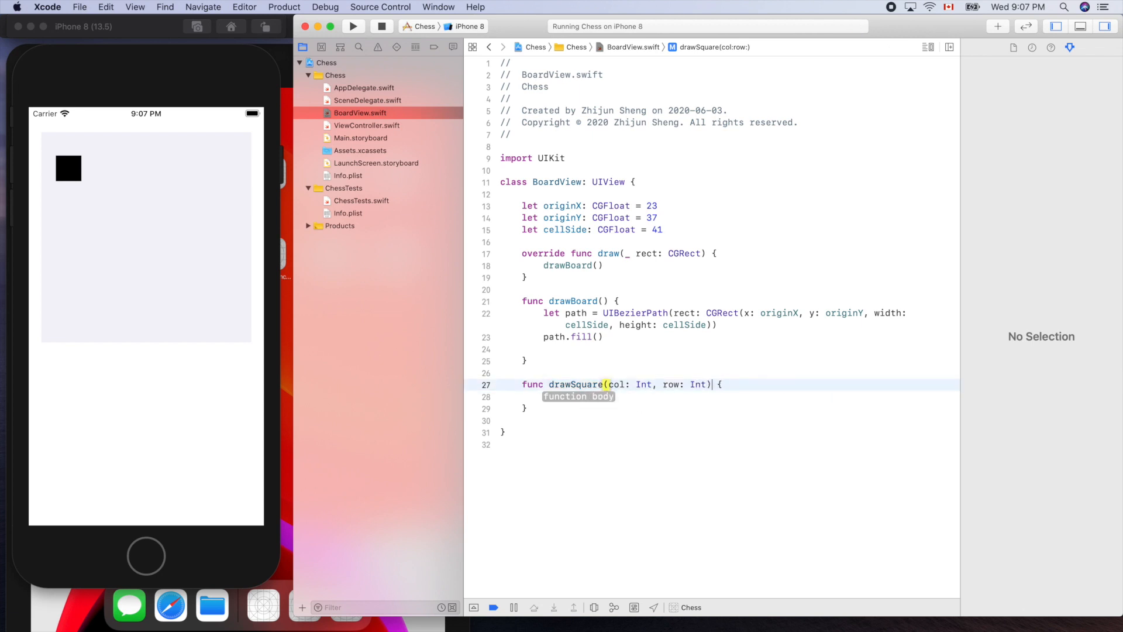
Step: Add a color: UIColor parameter to drawSquare
type(",")
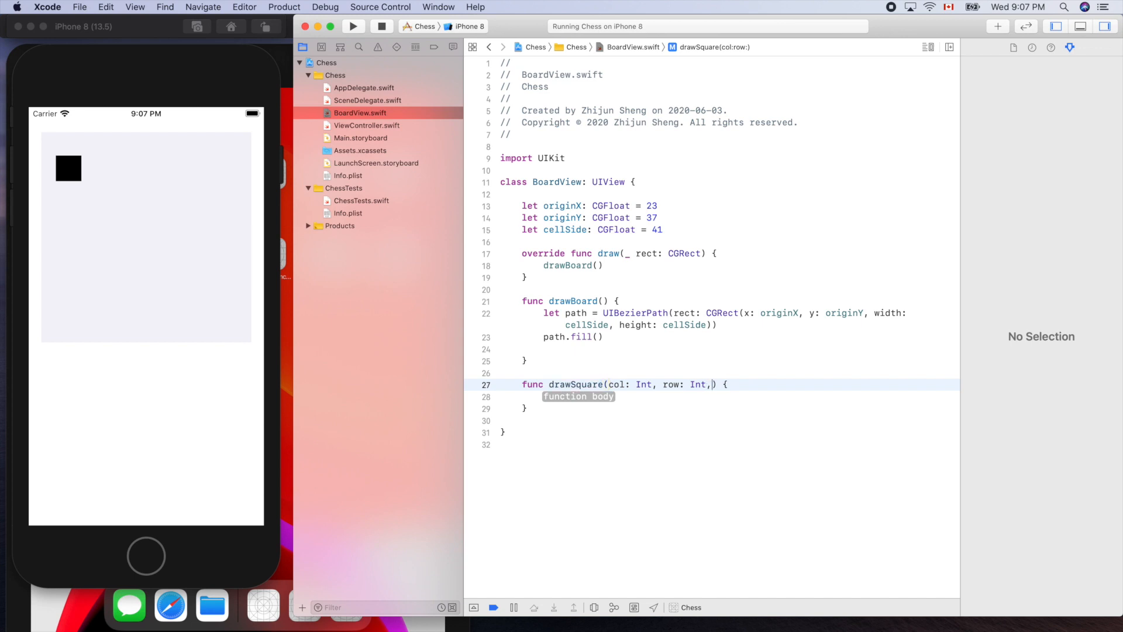
type("uic")
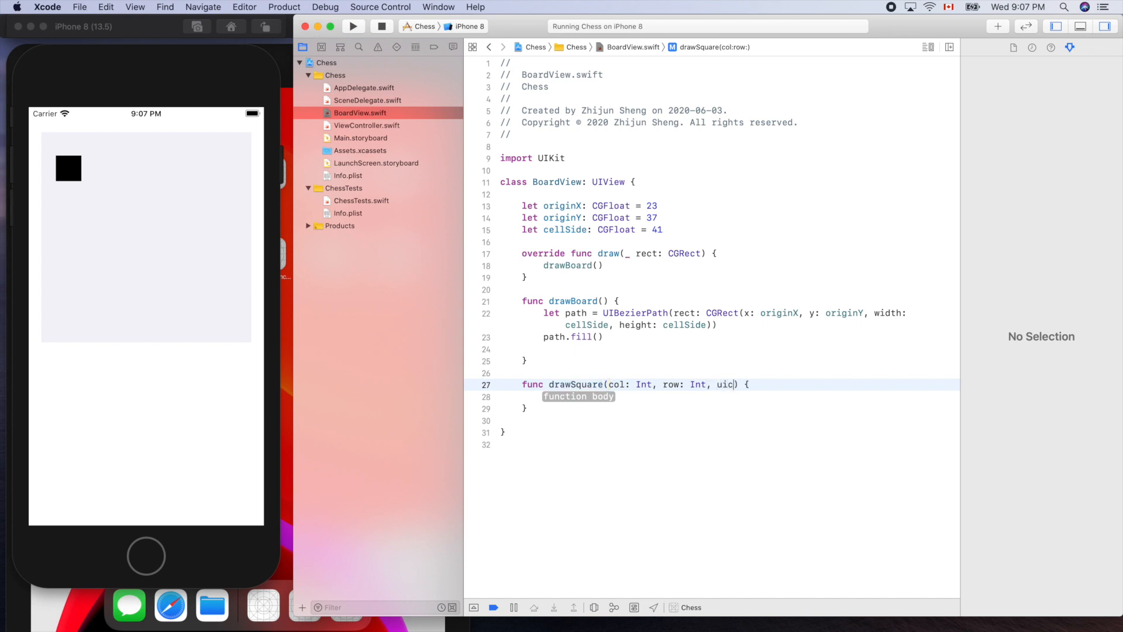
type("col")
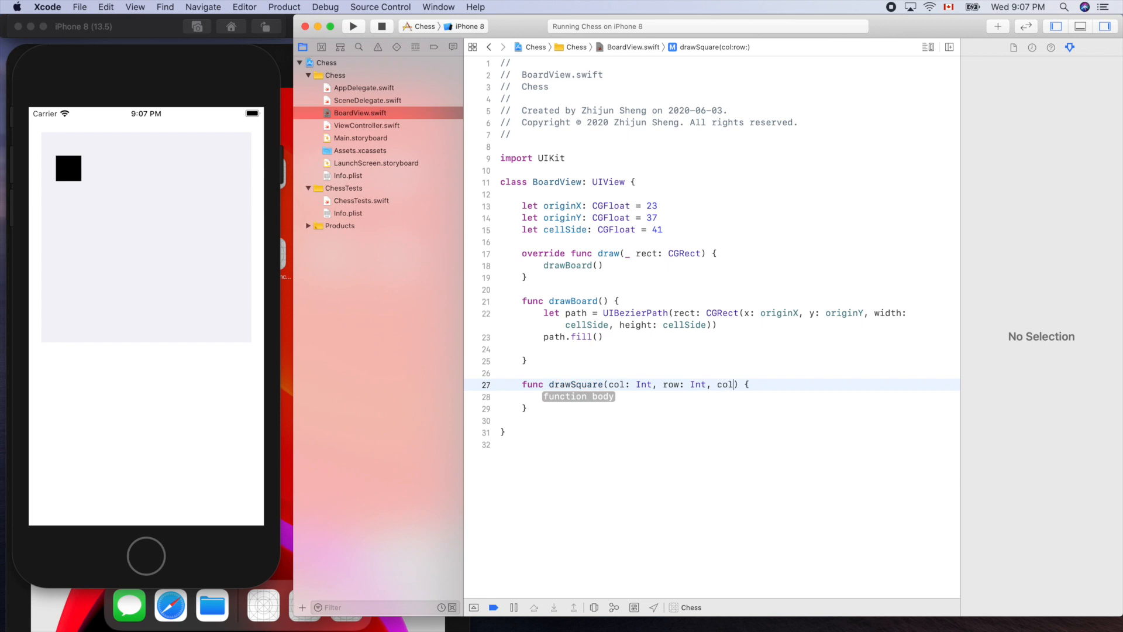
type("o")
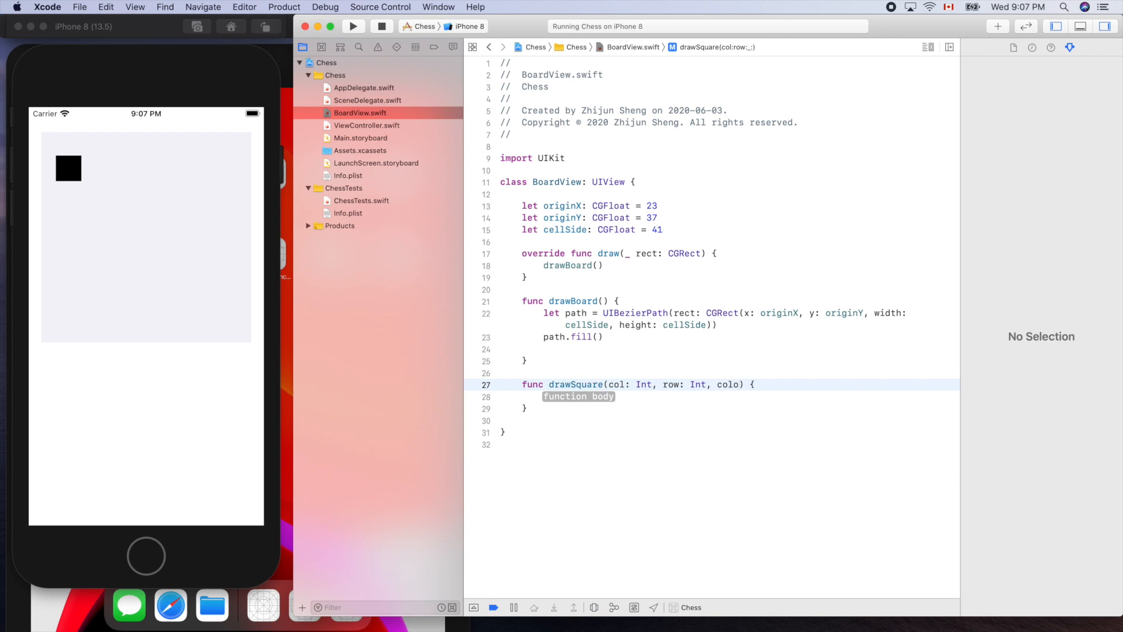
type("color: ui")
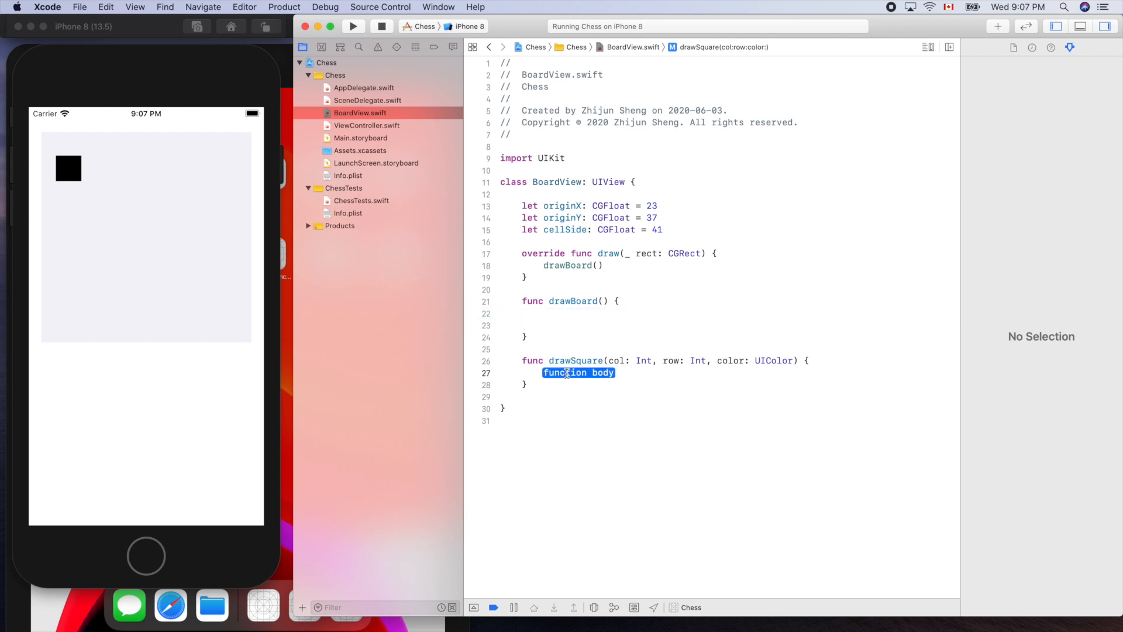
Step: Fill drawSquare's body with the originX/originY cellSide square path and color.setFill()
type("let path = UIBezierPath(rect: CGRect(x: originX, y: originY, width: cellSide, height: cellSide))")
type("path.fill(")
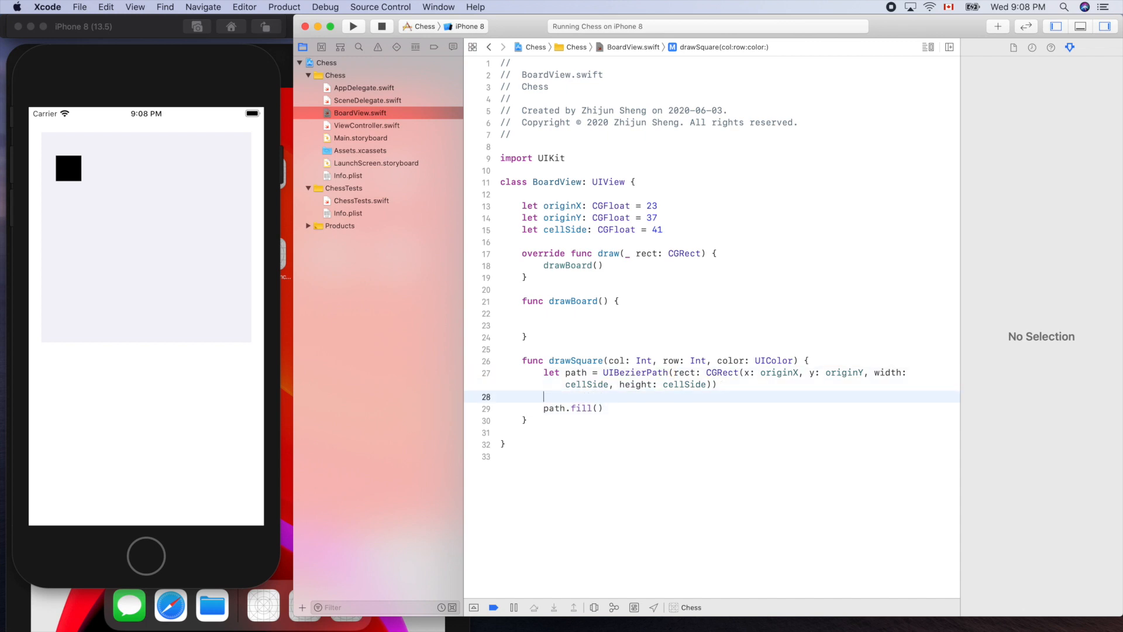
type("colo")
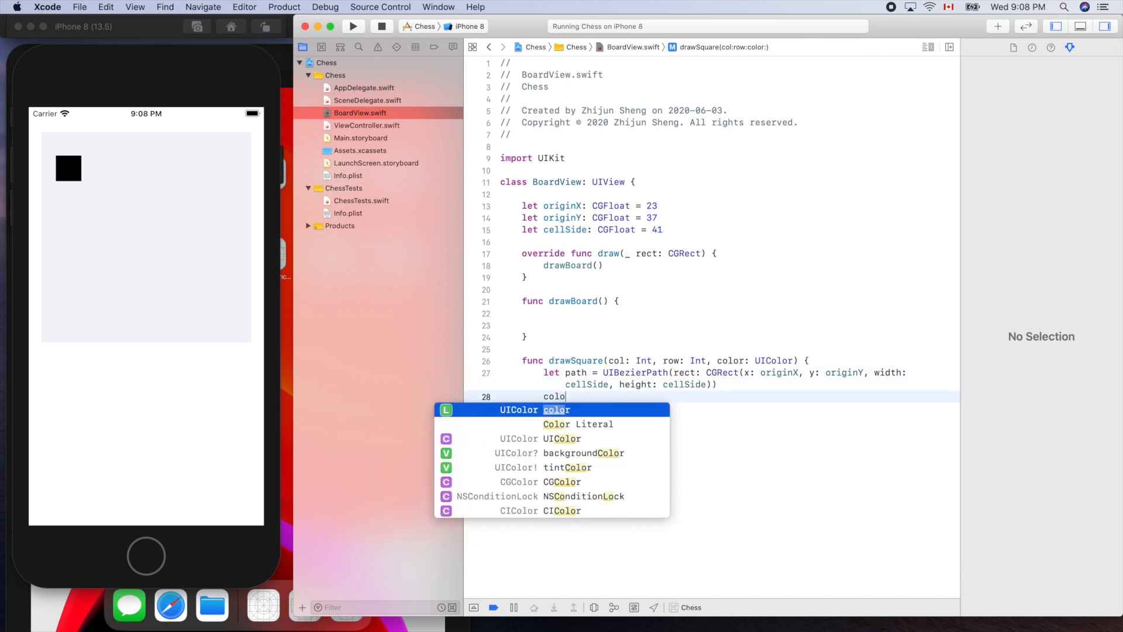
type(".setFill(")
type("path.fill(")
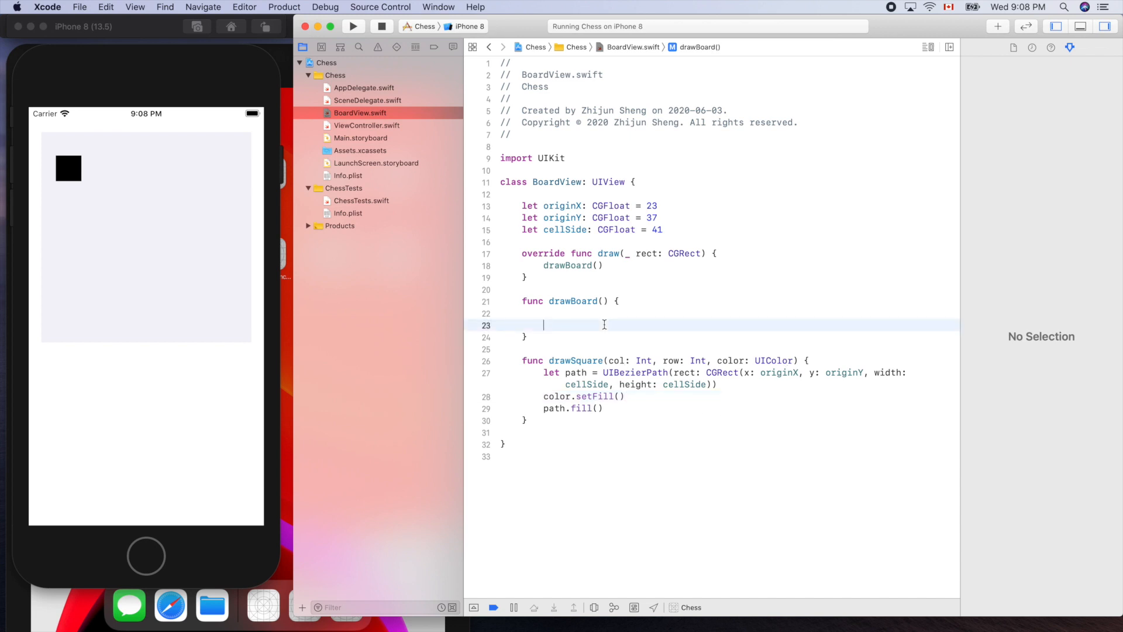
Step: Call drawSquare(col: 0, row: 0, color: UIColor.lightGray) in drawBoard and rebuild
type("draw")
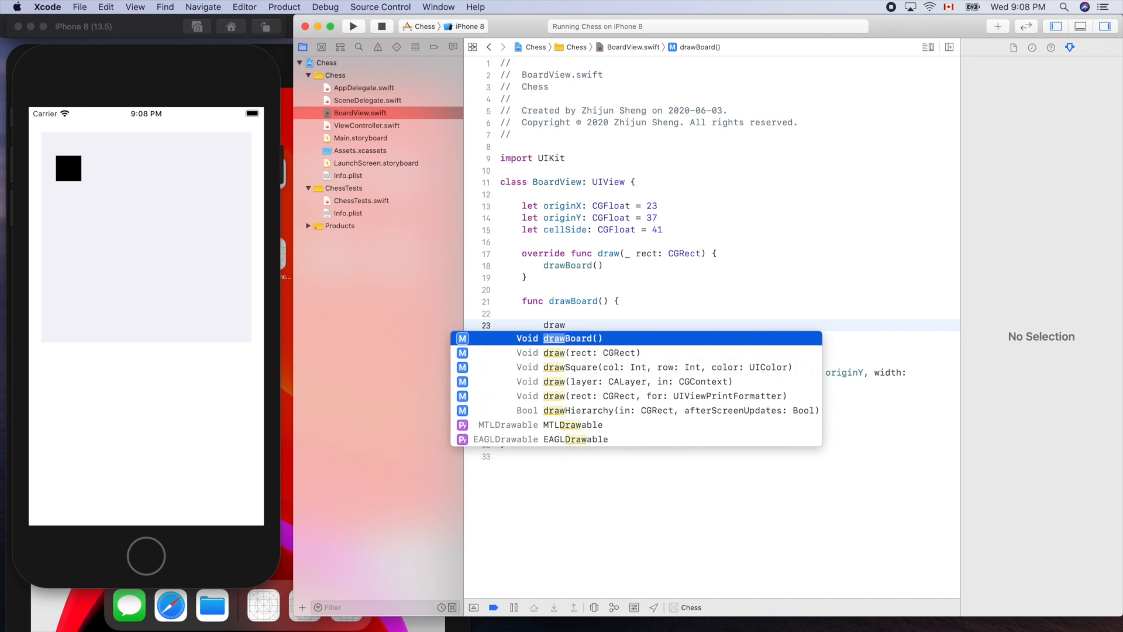
left_click(599, 367)
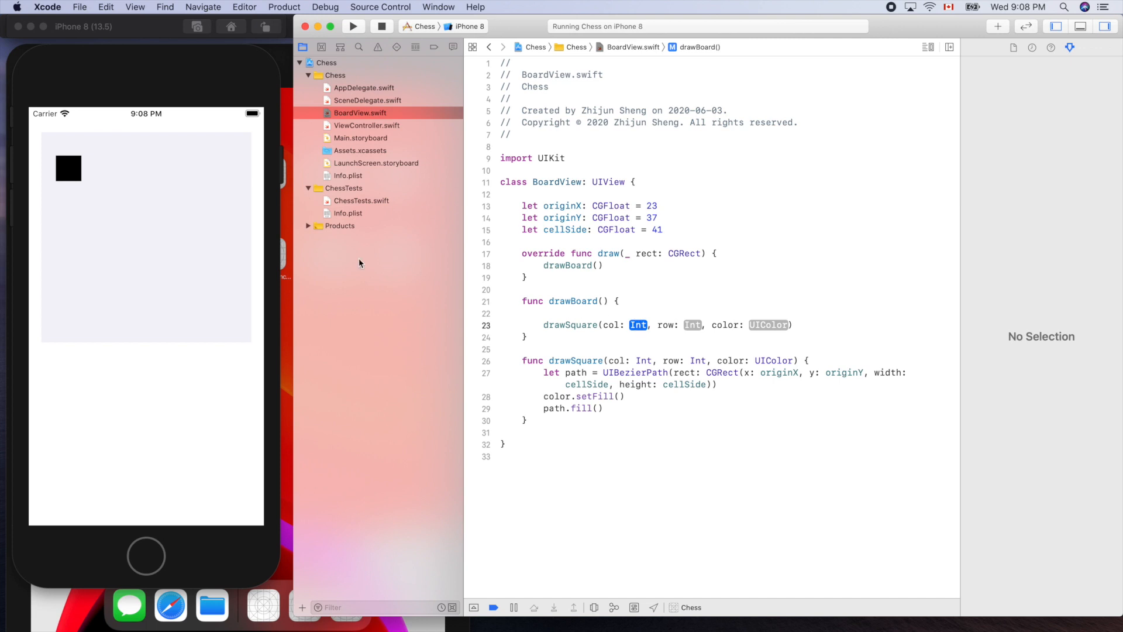
type("0")
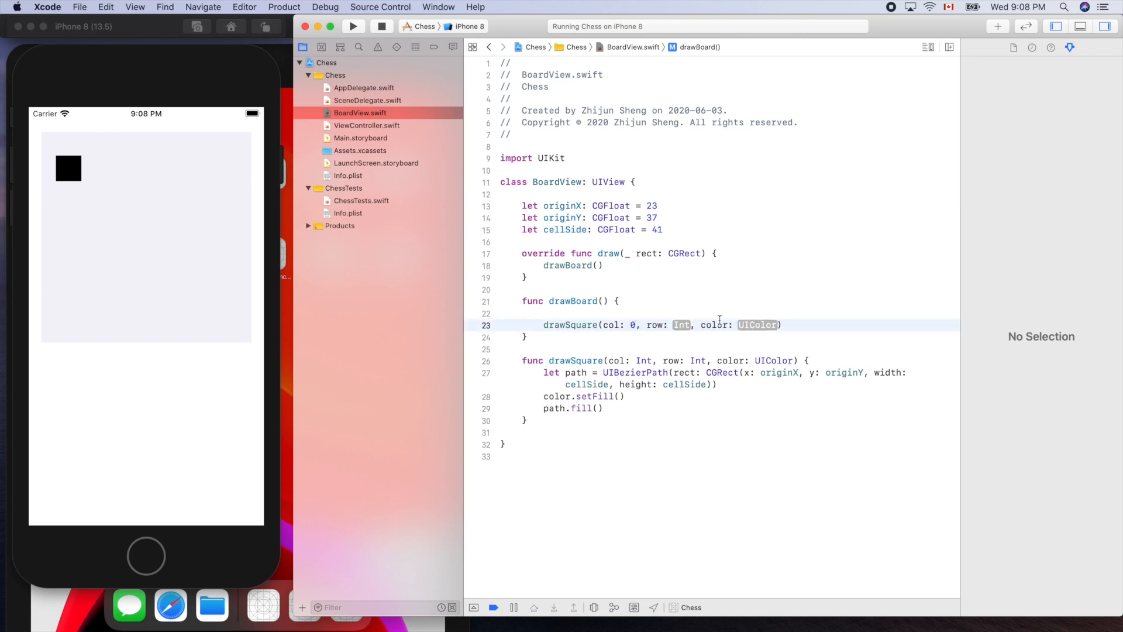
type("0")
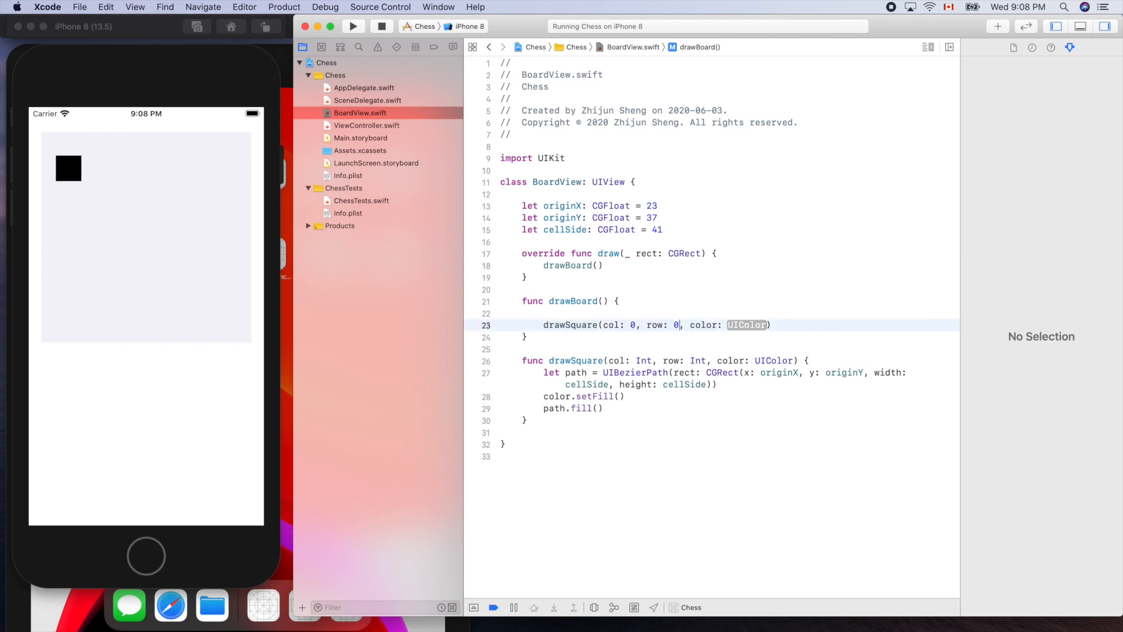
type("UIColor")
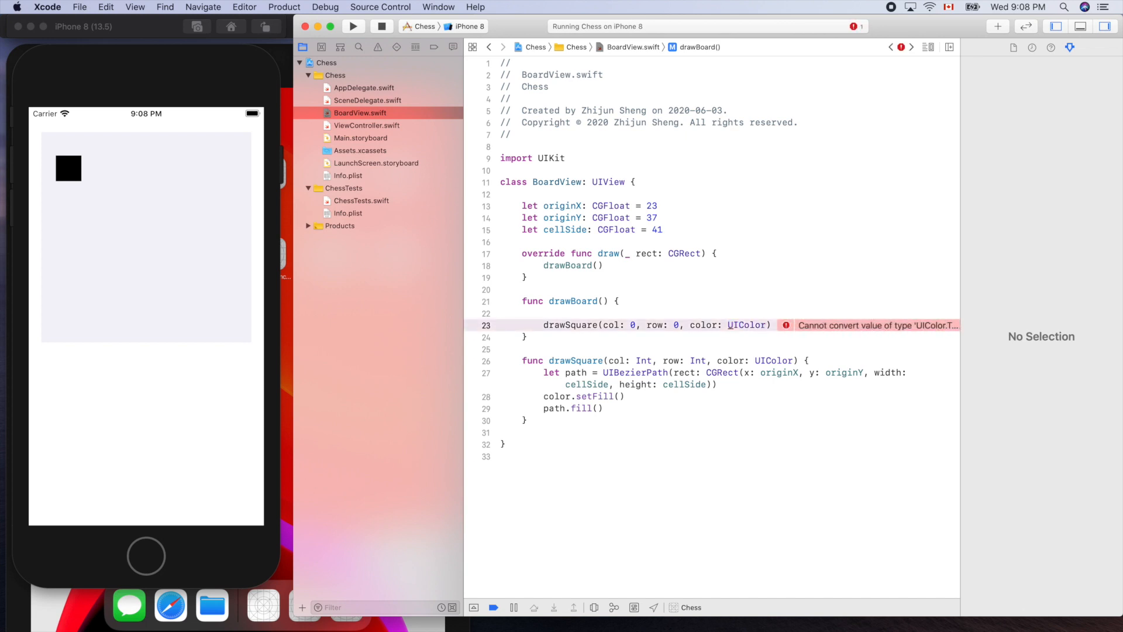
type(".")
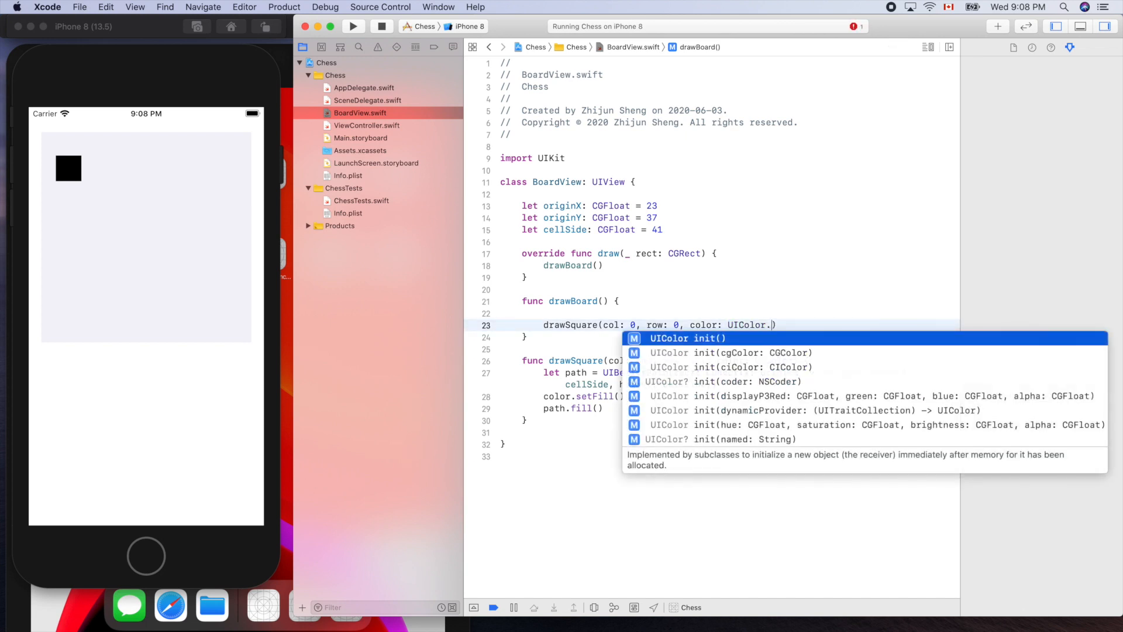
type("lightGray")
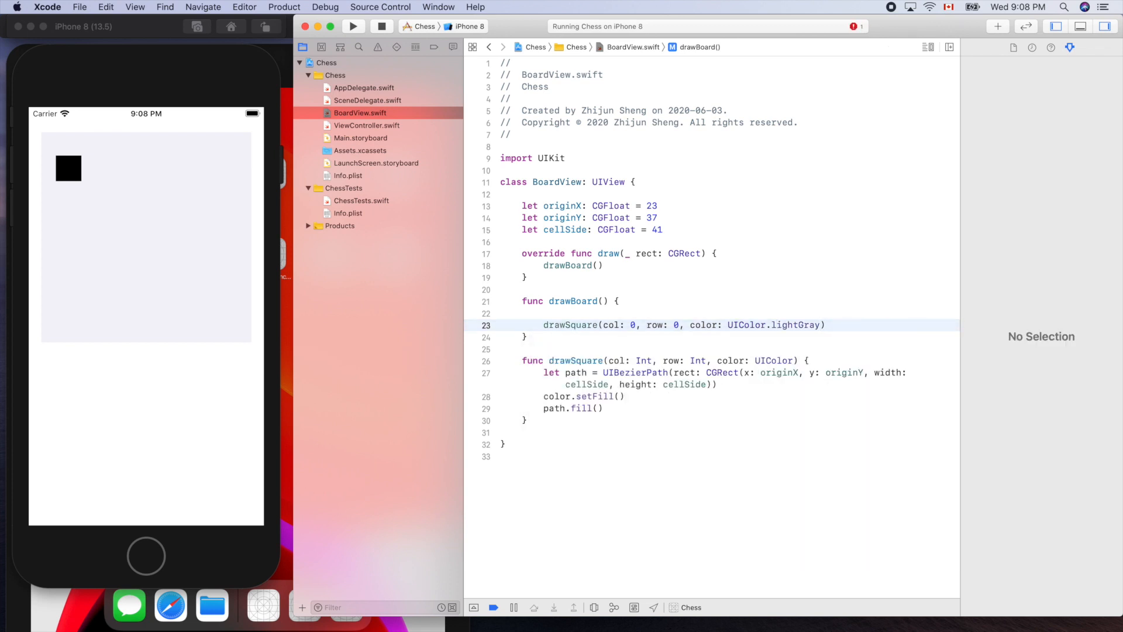
left_click(770, 325)
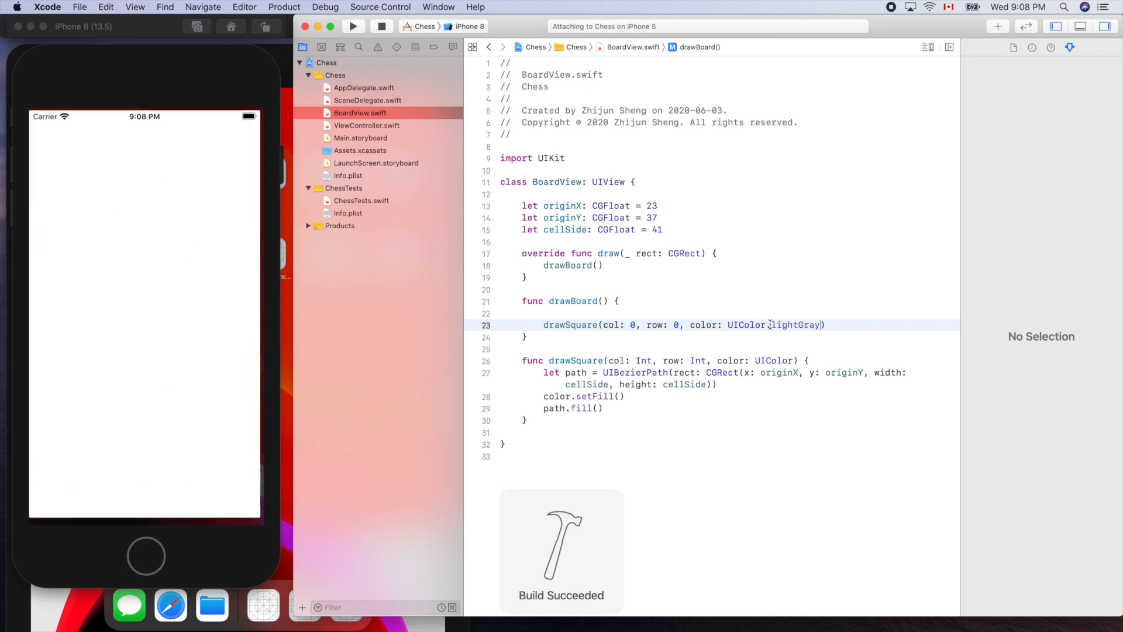
Step: View the relaunched app's light gray top-left square in the Simulator
left_click(352, 26)
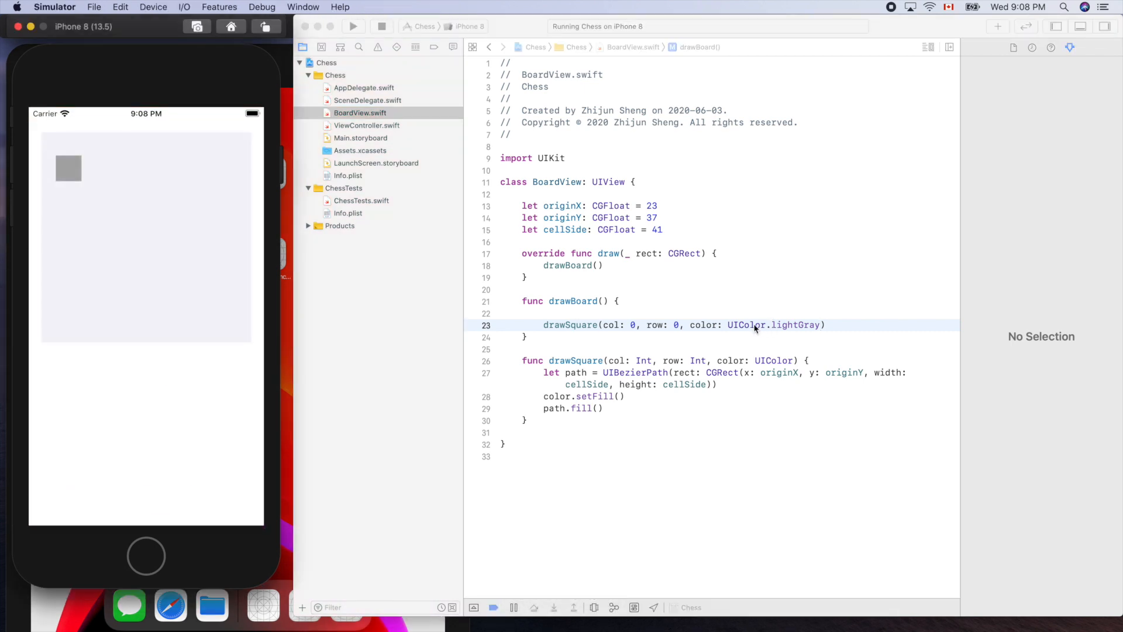
mouse_move(666, 324)
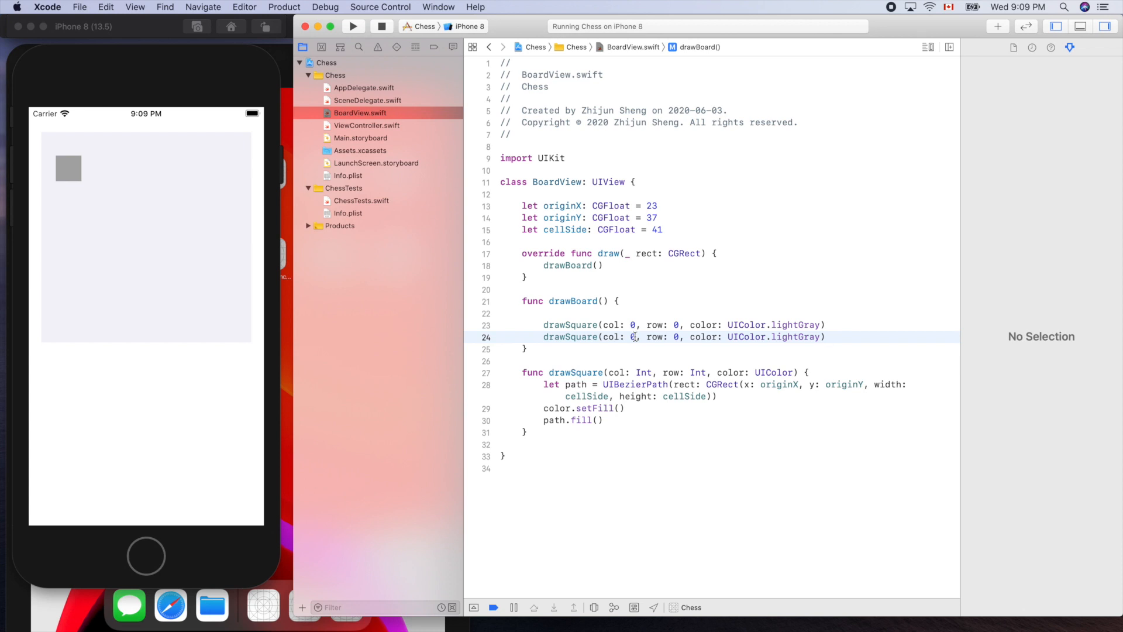
Step: Add a second drawSquare call at column 1, row 0 in UIColor.black
type("1")
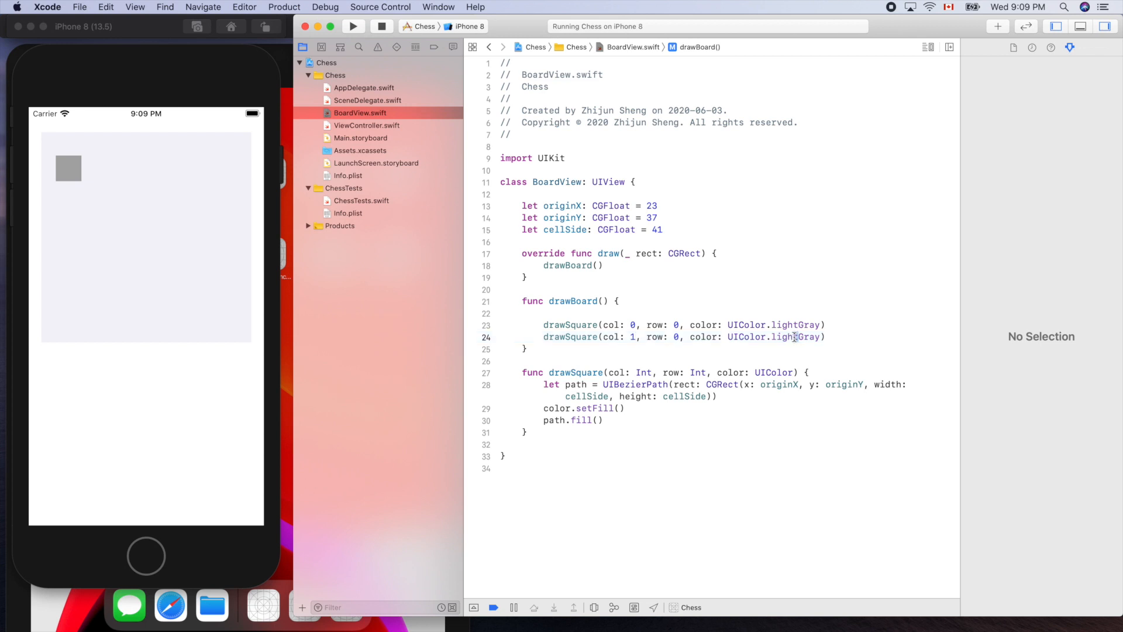
double_click(795, 337)
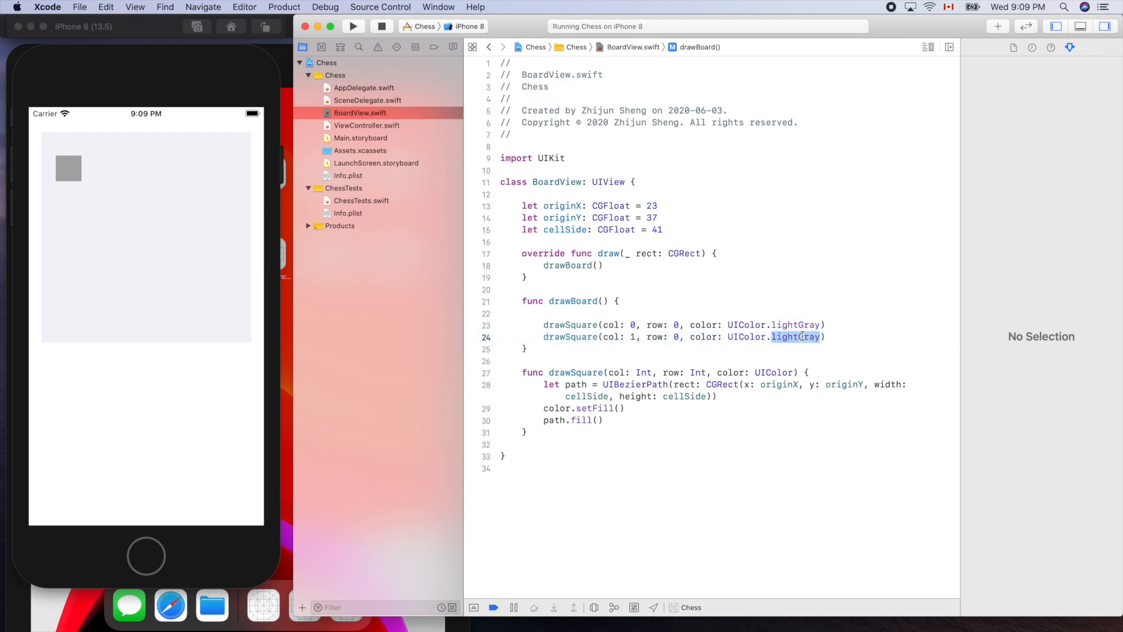
type("black")
left_click(728, 389)
type(" + ")
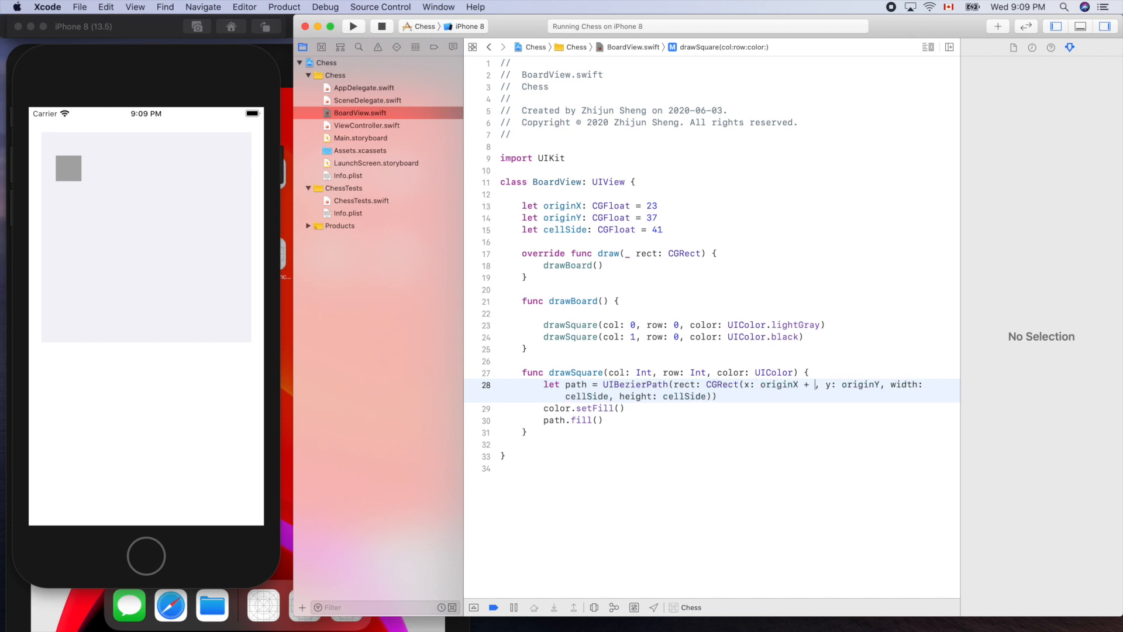
Step: Set the square's x to originX + col * cellSide, inspect the error, hide the Inspector
type("col *")
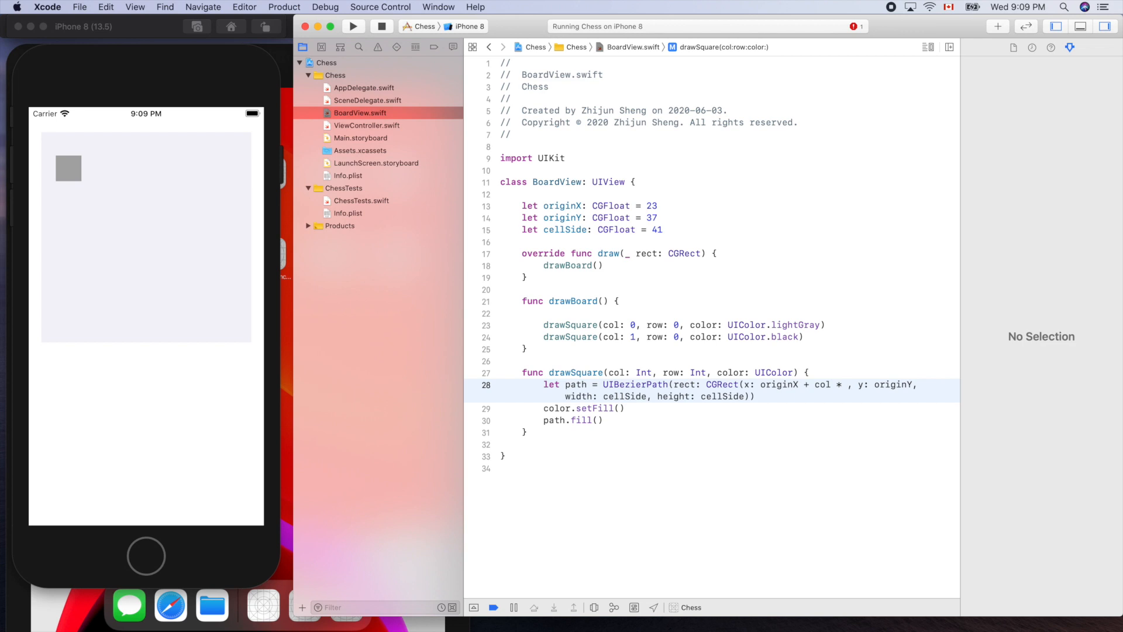
type("cellSide")
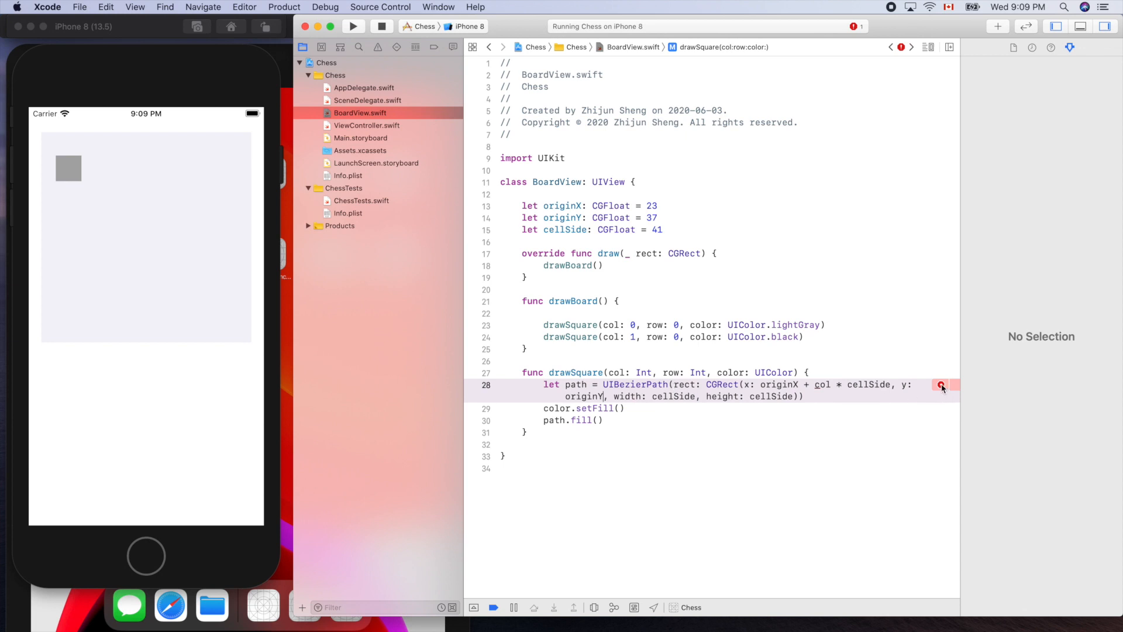
left_click(941, 386)
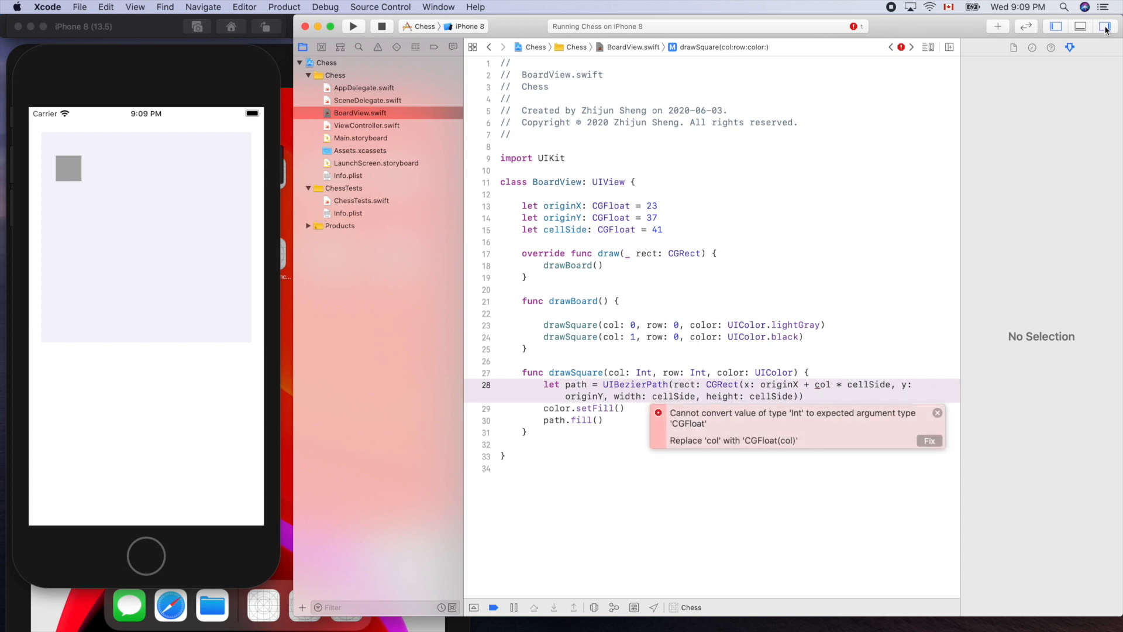
left_click(1107, 26)
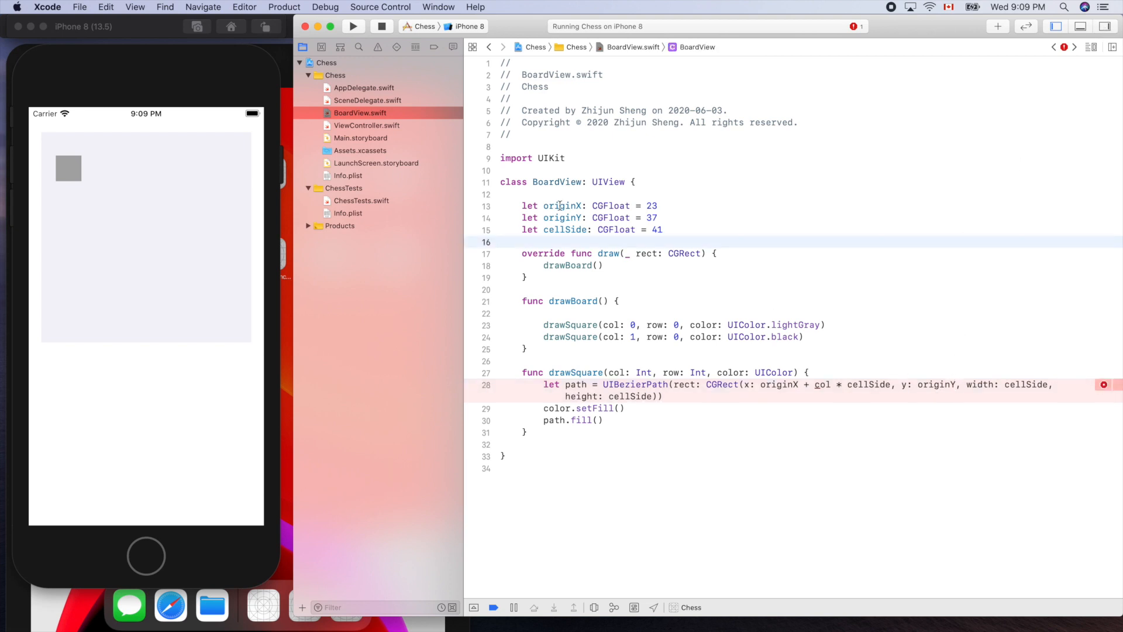
mouse_move(1036, 48)
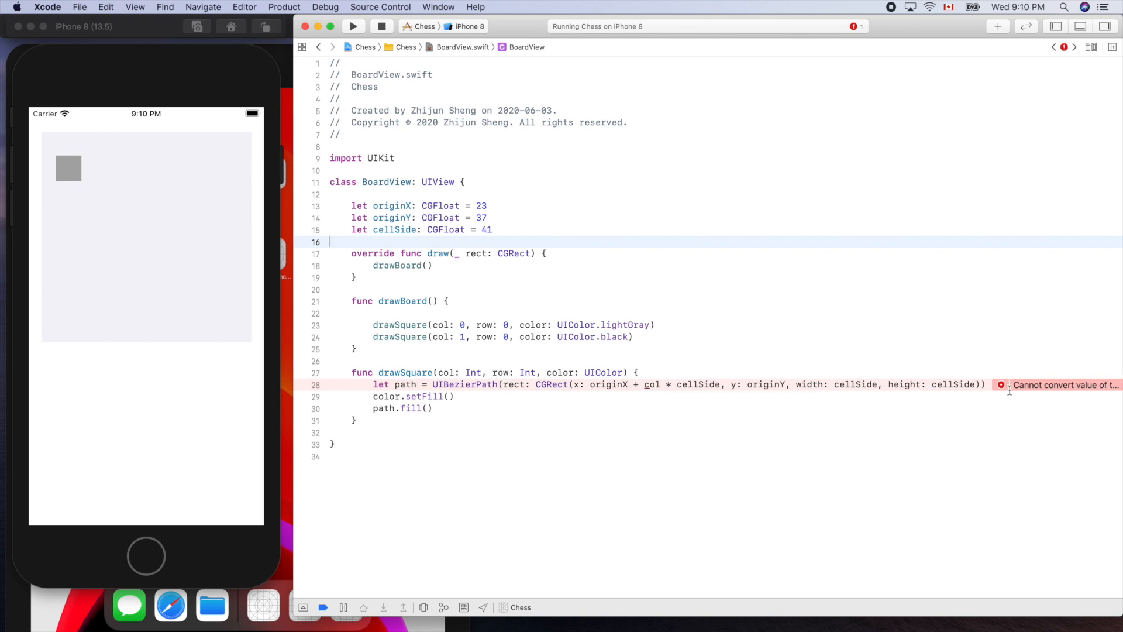
Step: Apply the CGFloat(col) fix and set y to originY + CGFloat(row) * cellSide
left_click(1001, 385)
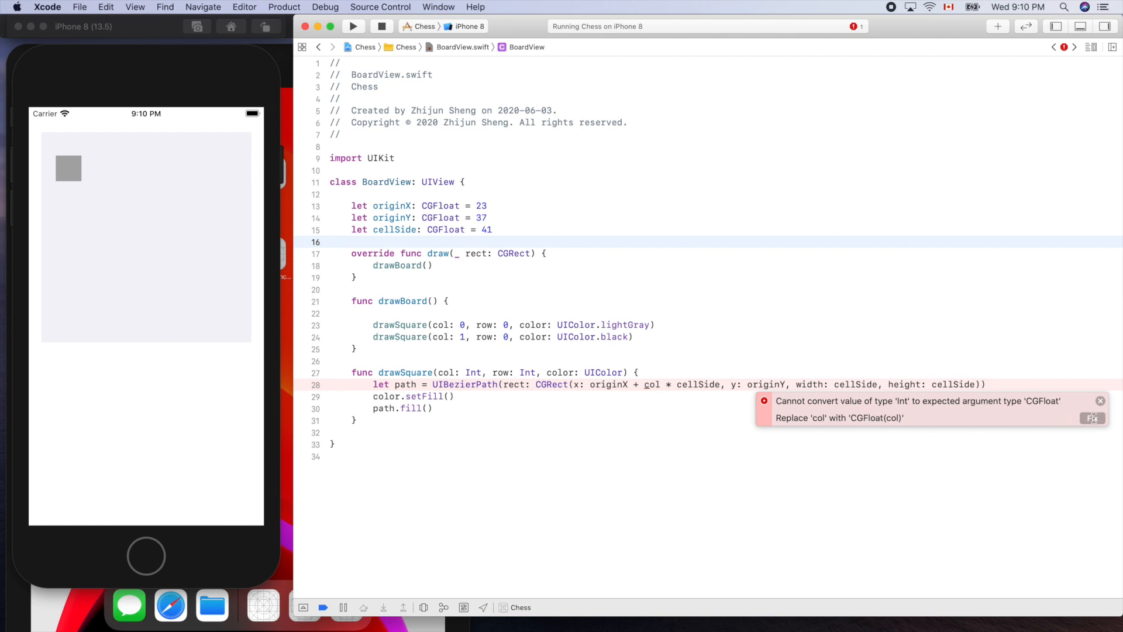
left_click(1092, 417)
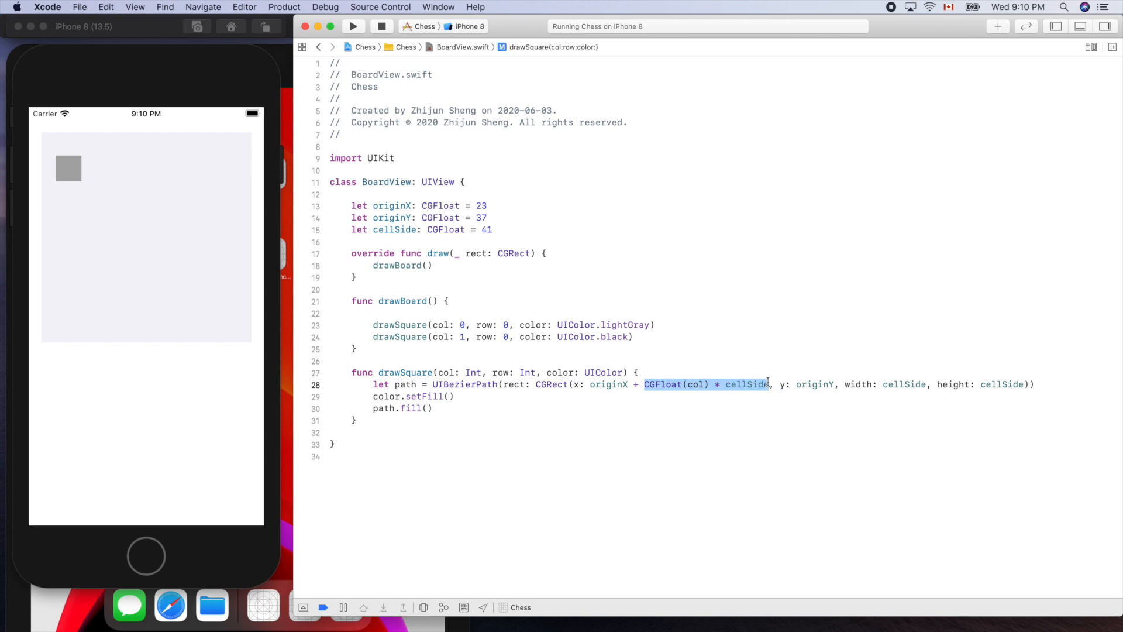
left_click(840, 384)
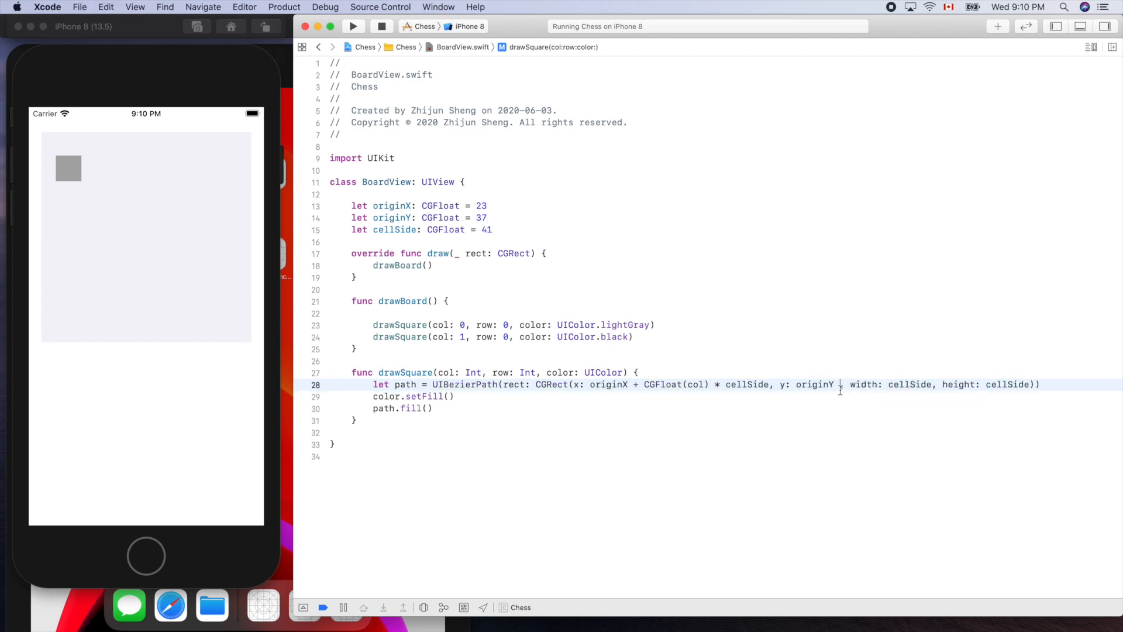
type("* CGFloat(col) * cellSide")
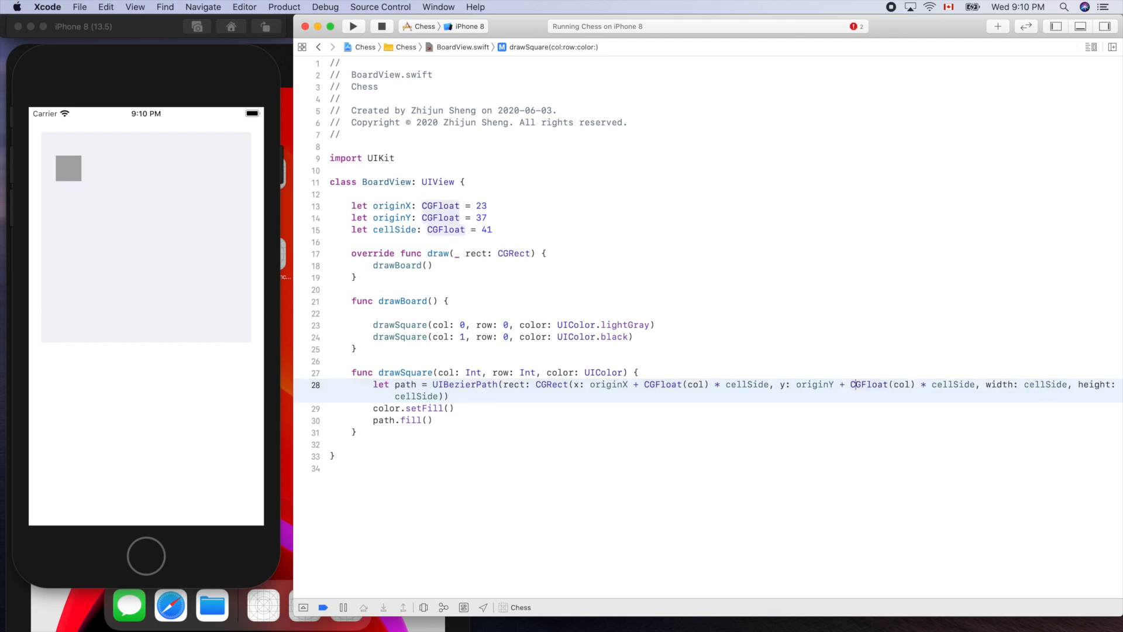
type("r")
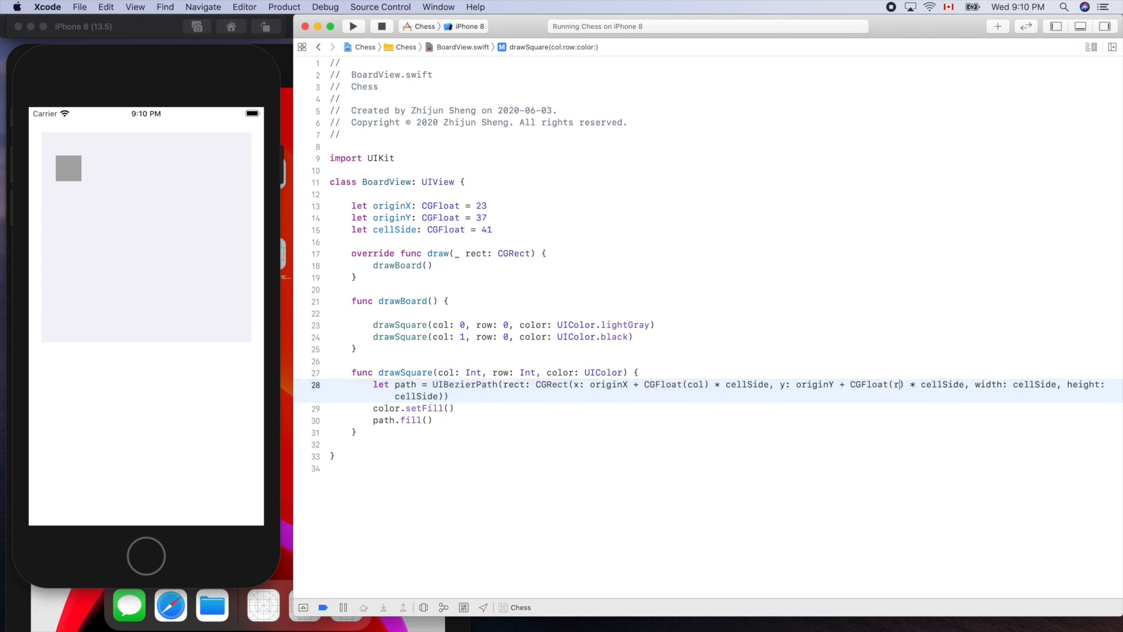
type("ow")
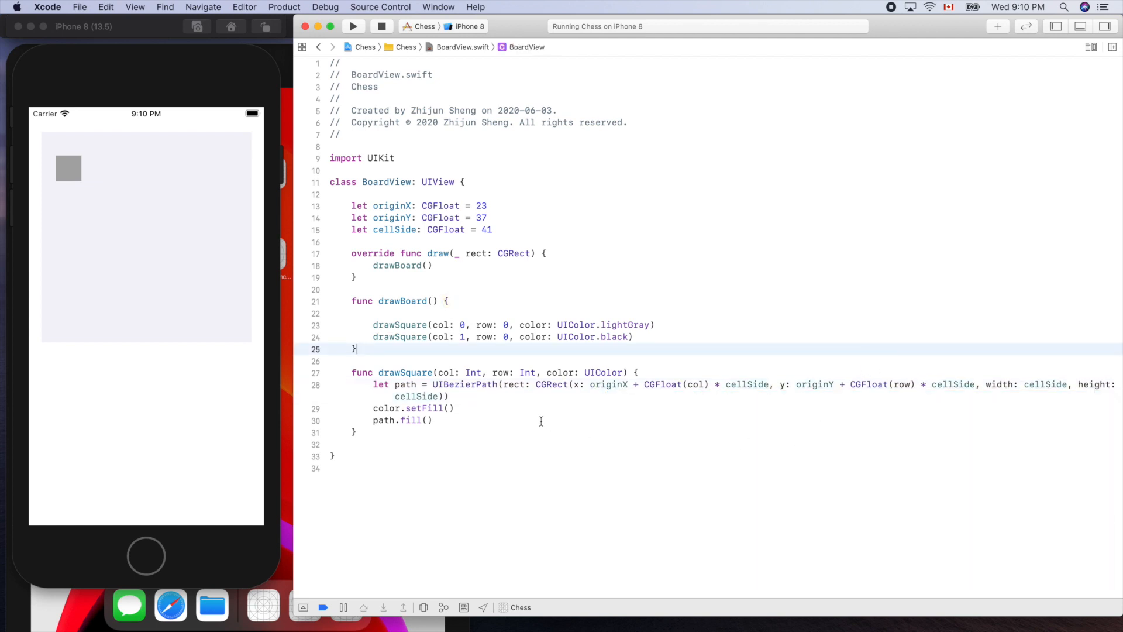
mouse_move(718, 421)
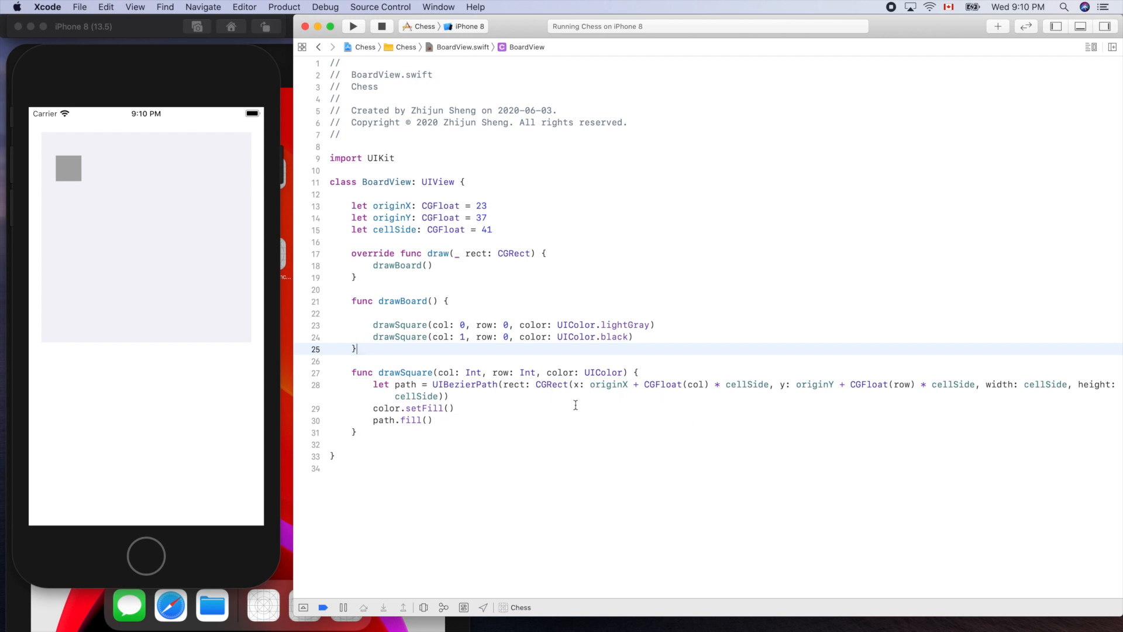
Step: Rebuild, change the first square to white, and check both squares in the iPhone 8 simulator
left_click(352, 26)
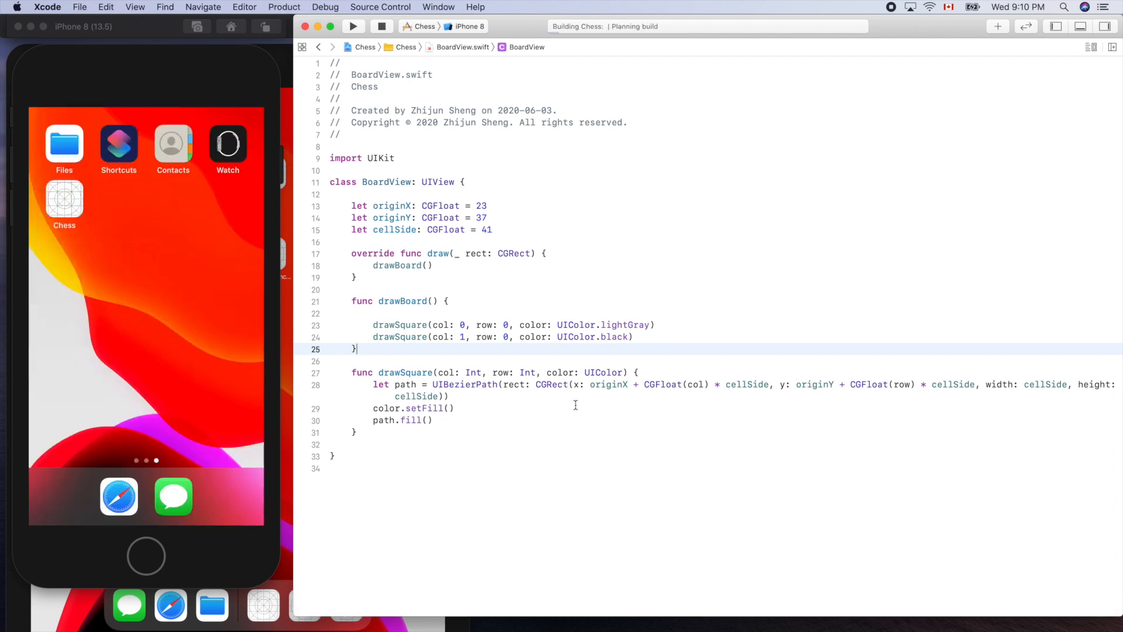
left_click(352, 27)
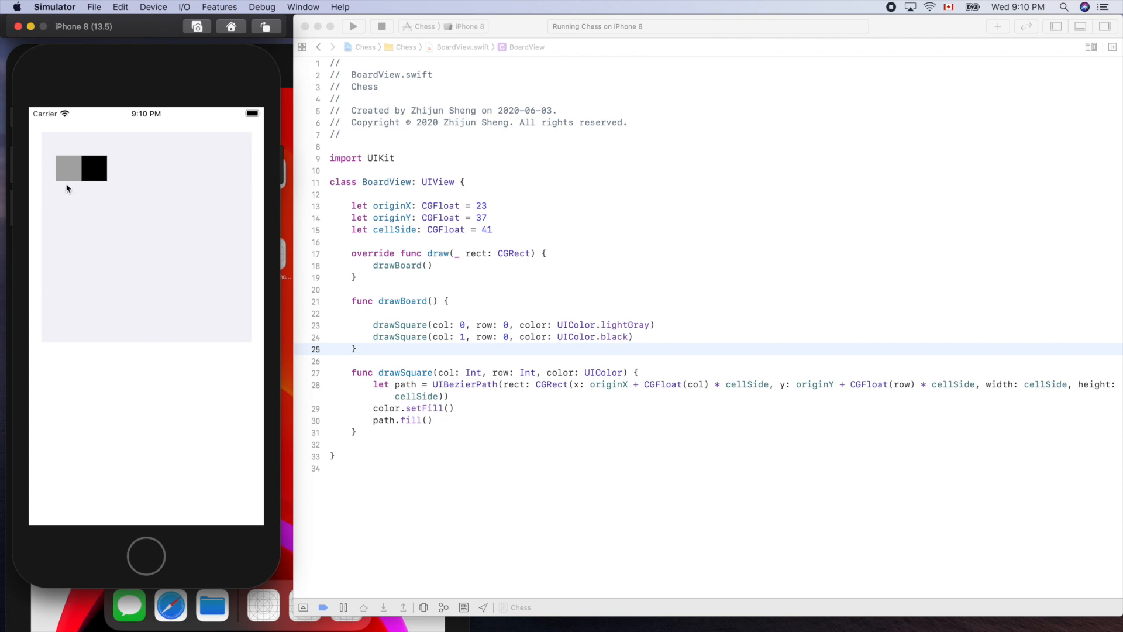
mouse_move(68, 175)
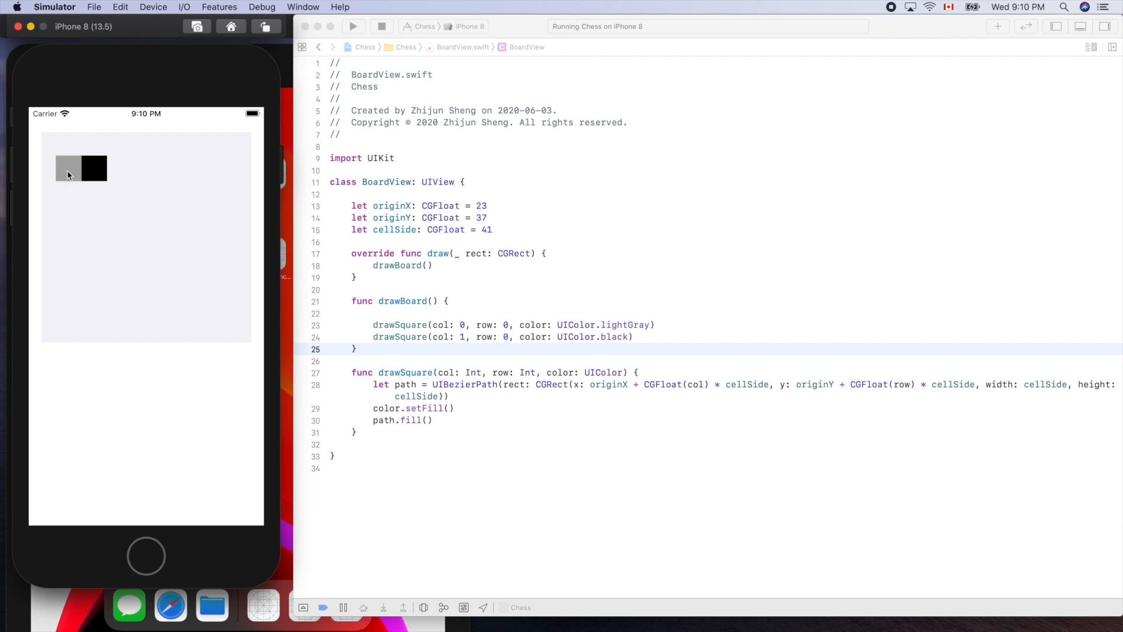
mouse_move(622, 329)
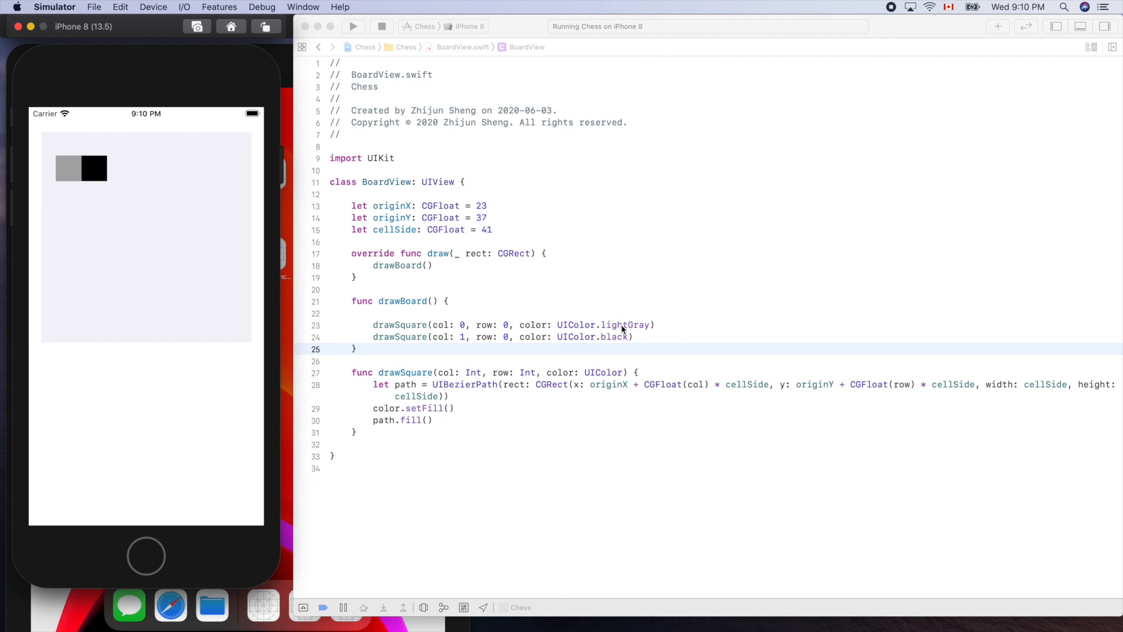
type("white")
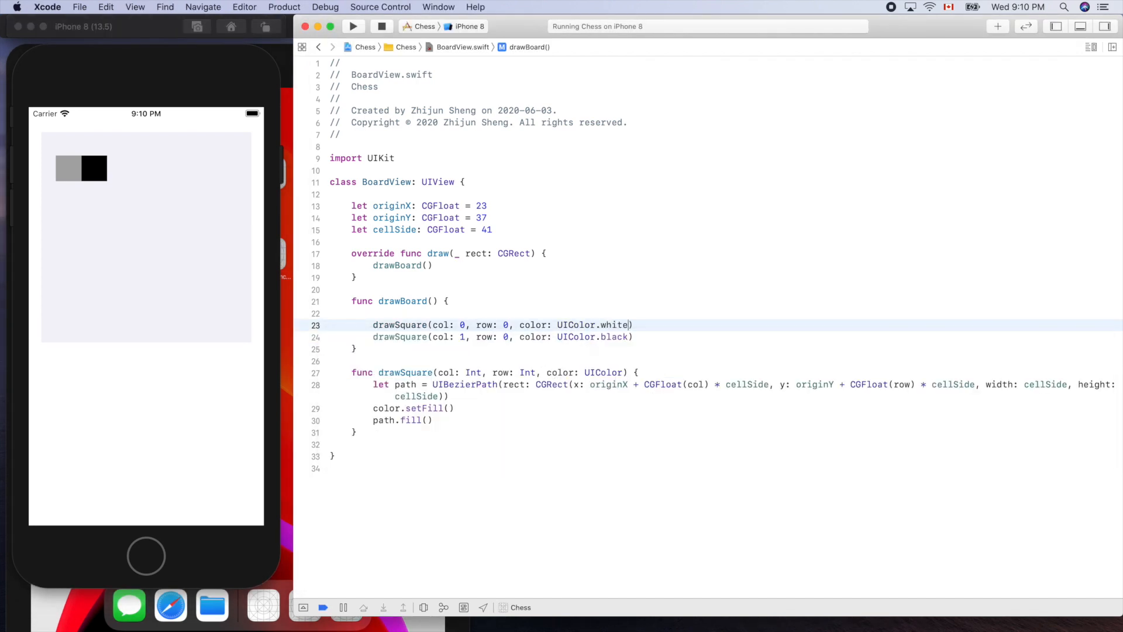
left_click(352, 27)
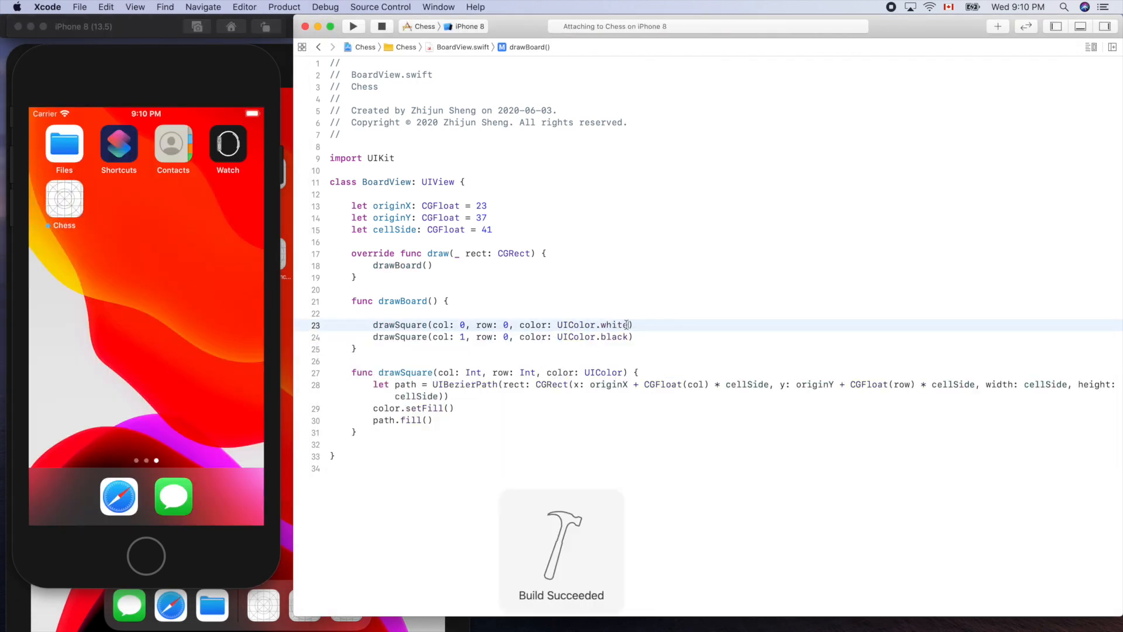
left_click(352, 27)
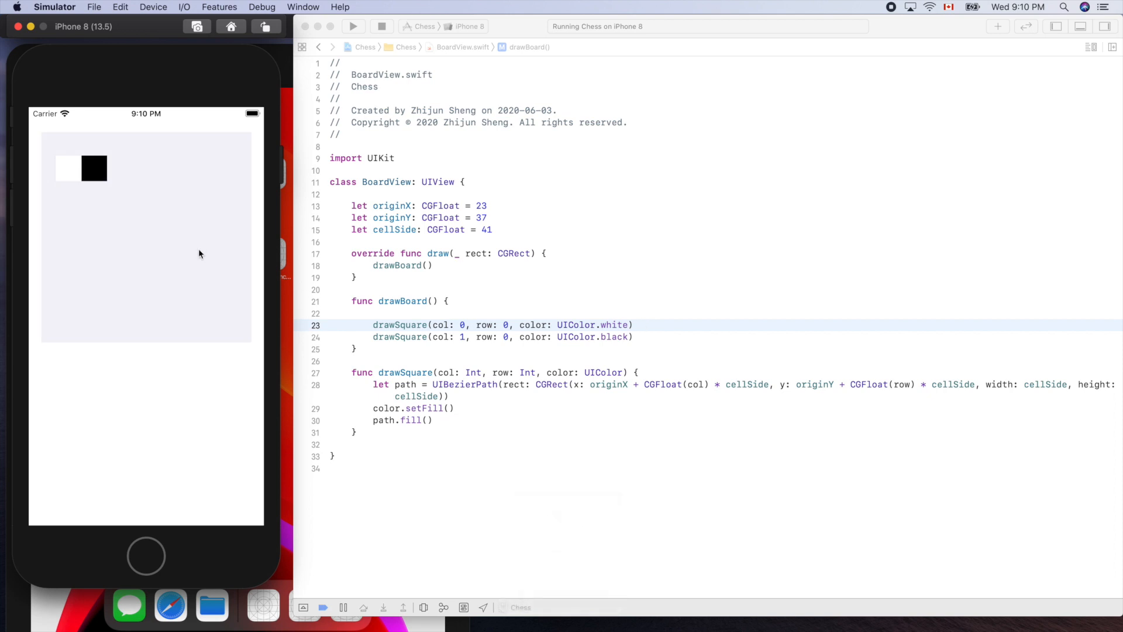
mouse_move(137, 189)
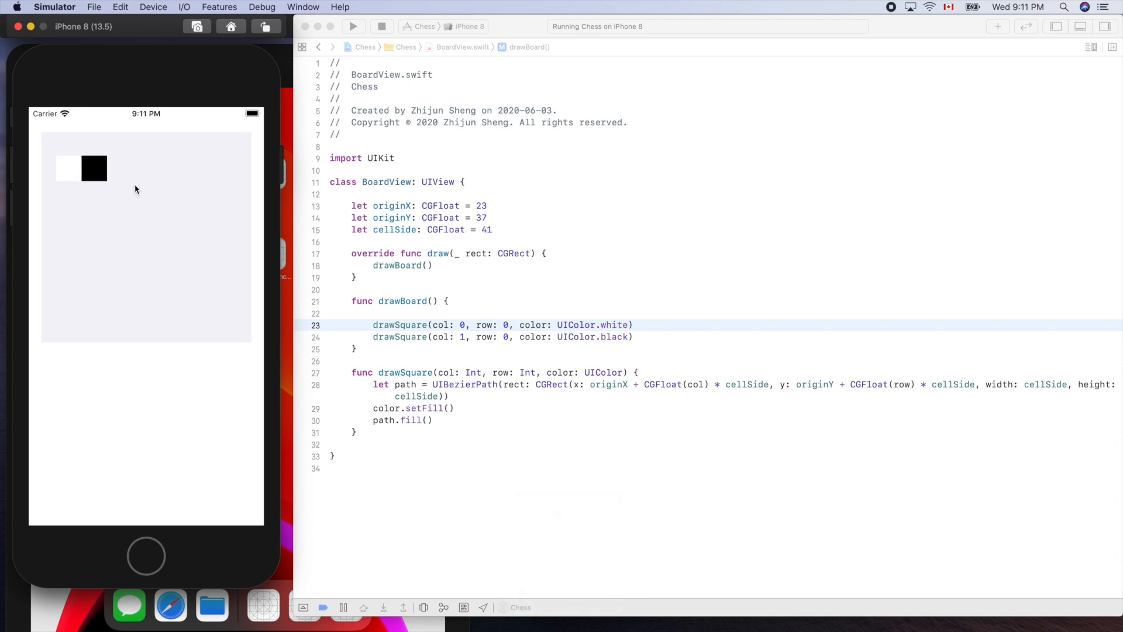
mouse_move(123, 165)
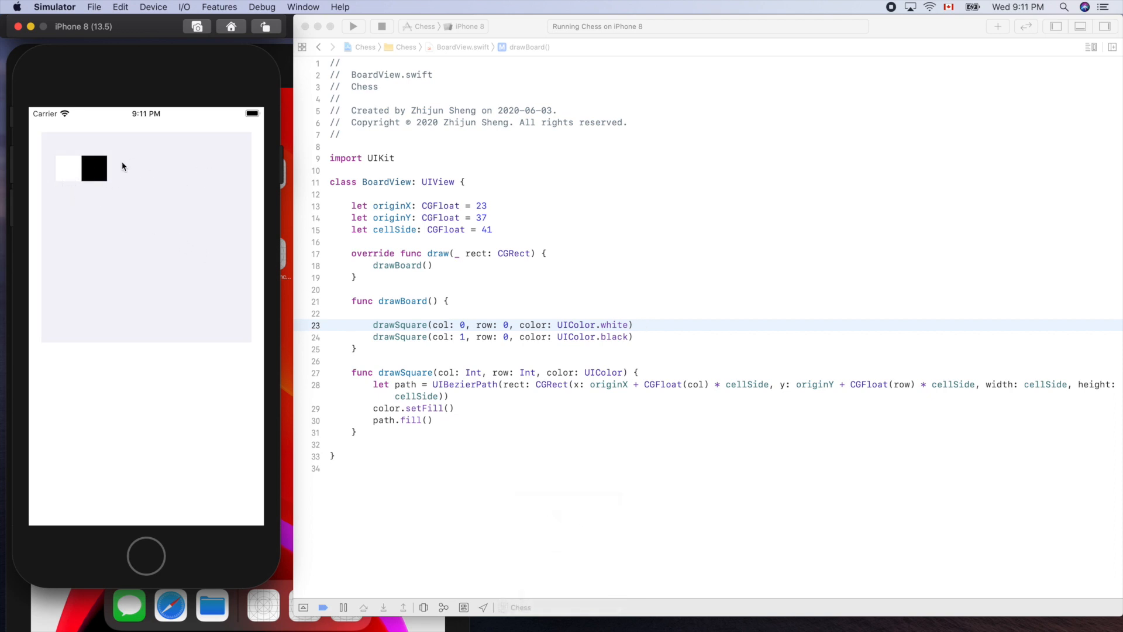
mouse_move(98, 169)
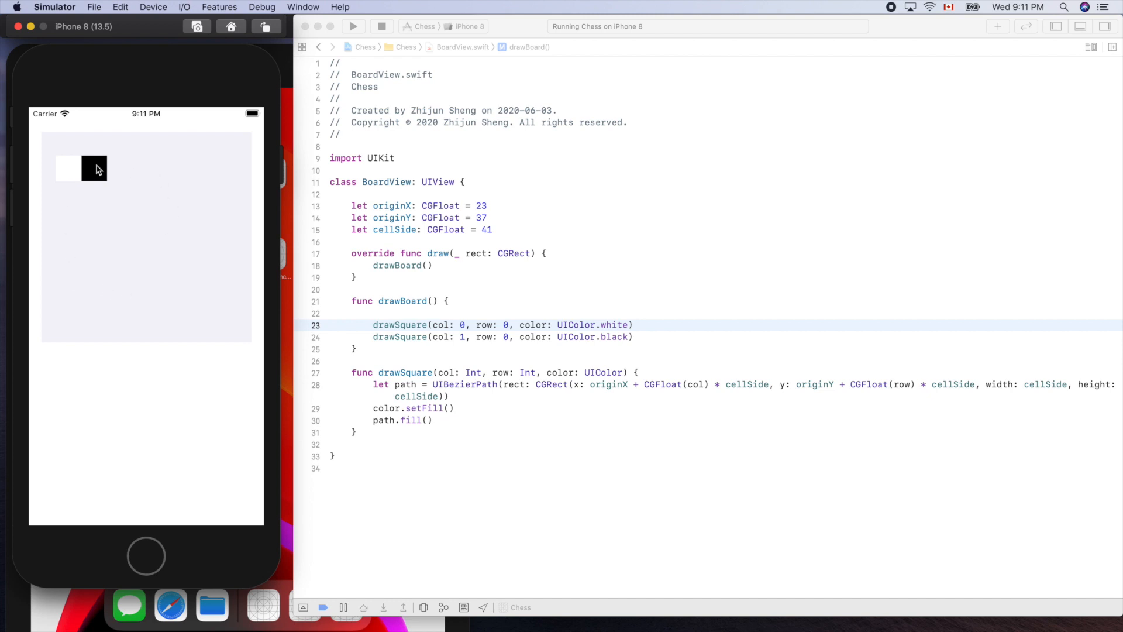
mouse_move(223, 194)
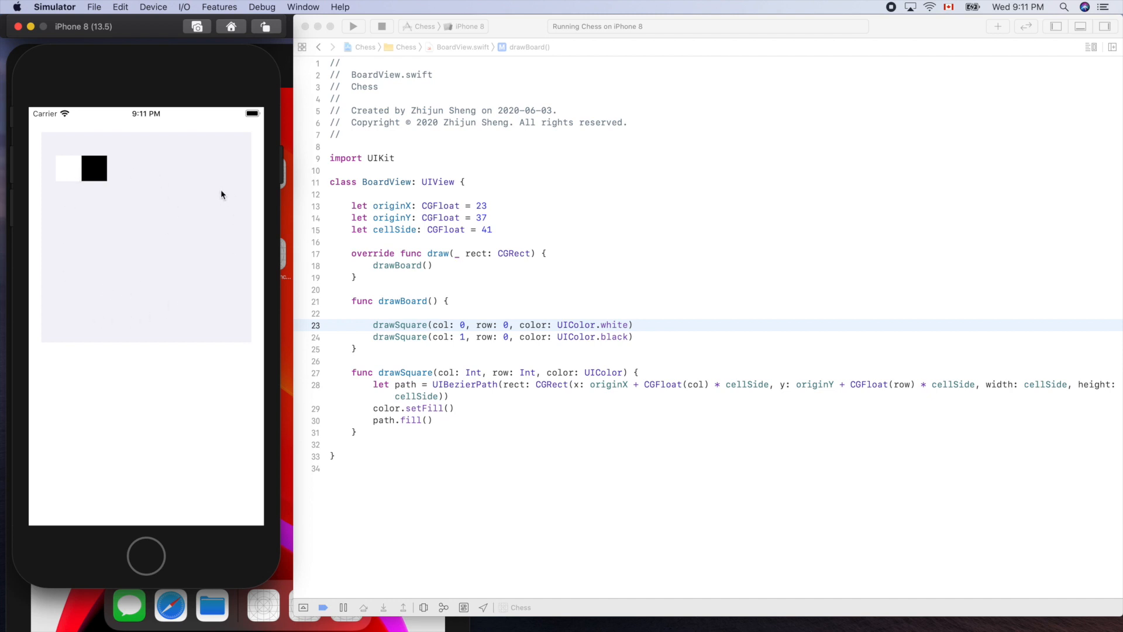
left_click(631, 324)
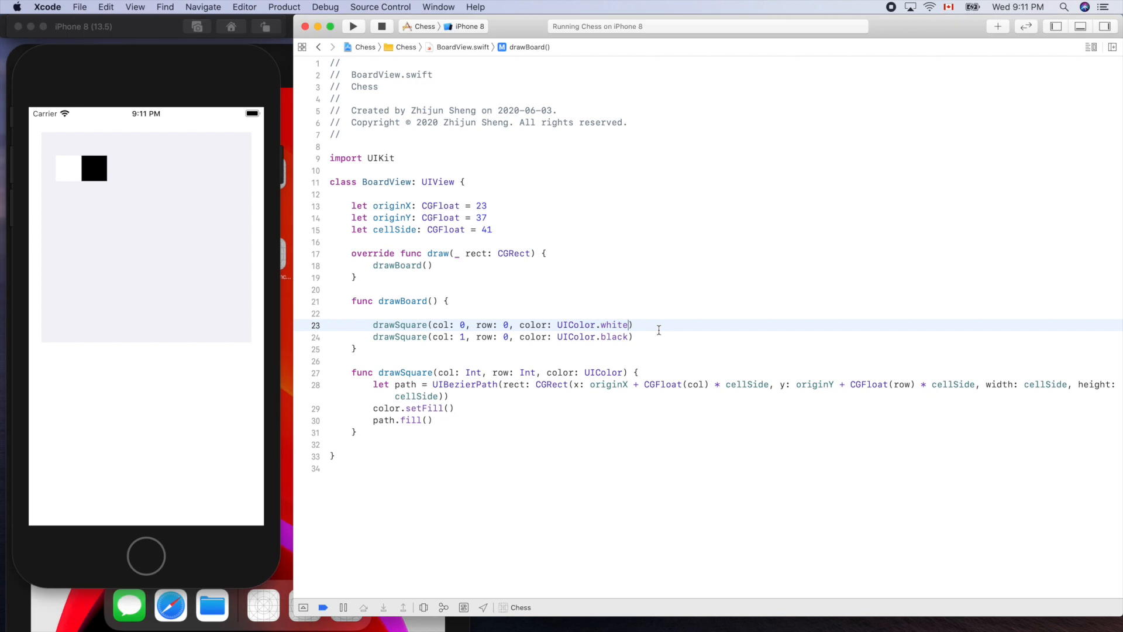
mouse_move(610, 317)
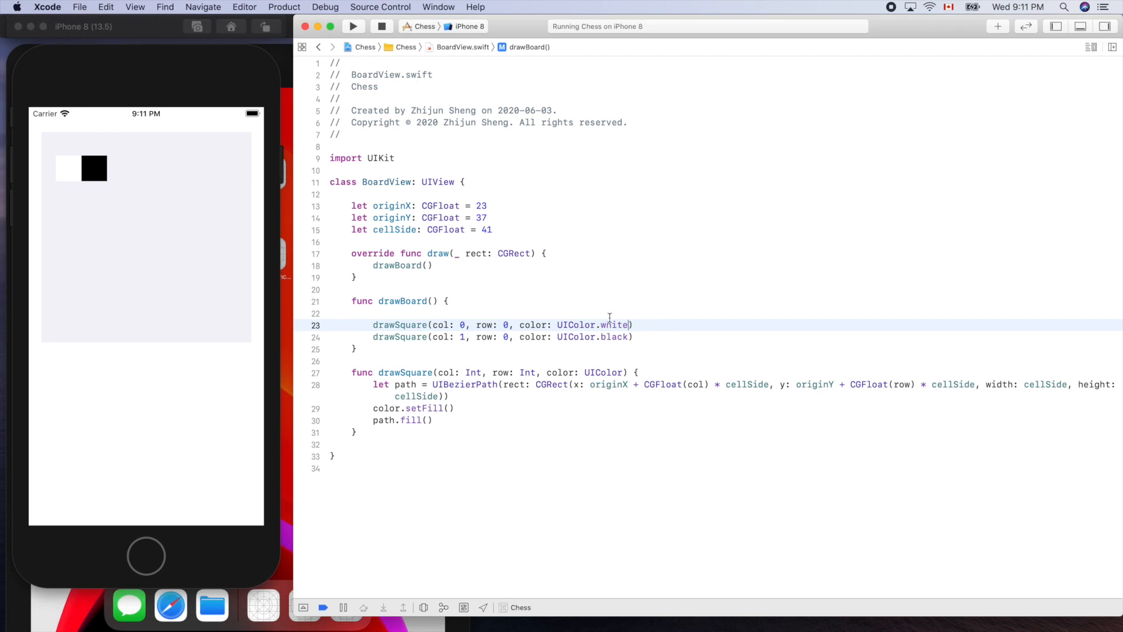
mouse_move(151, 255)
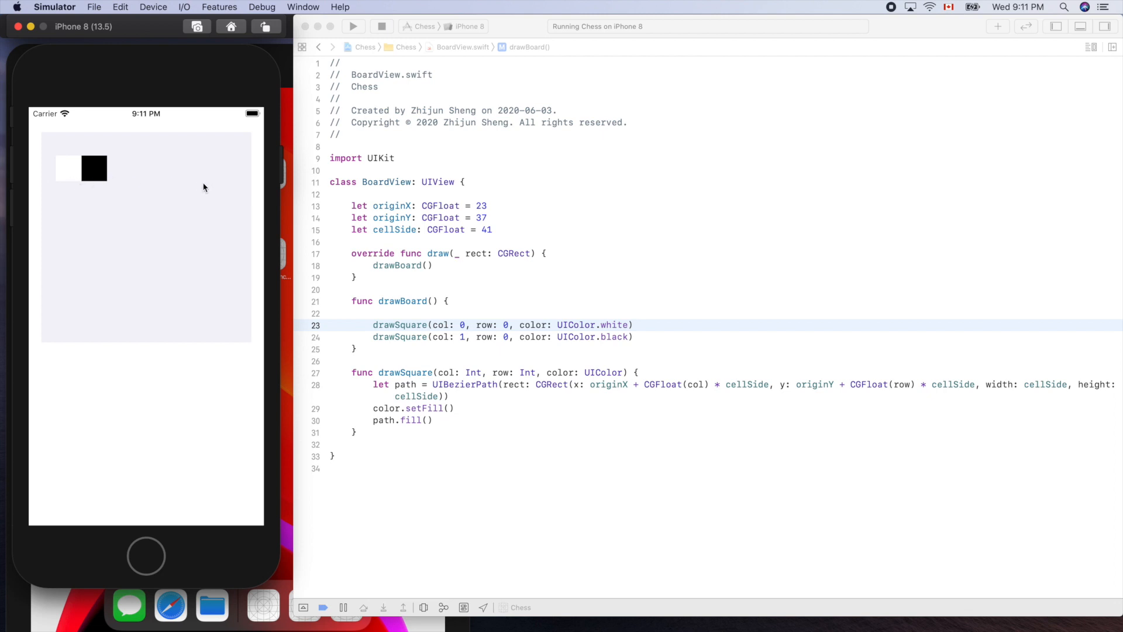
mouse_move(79, 179)
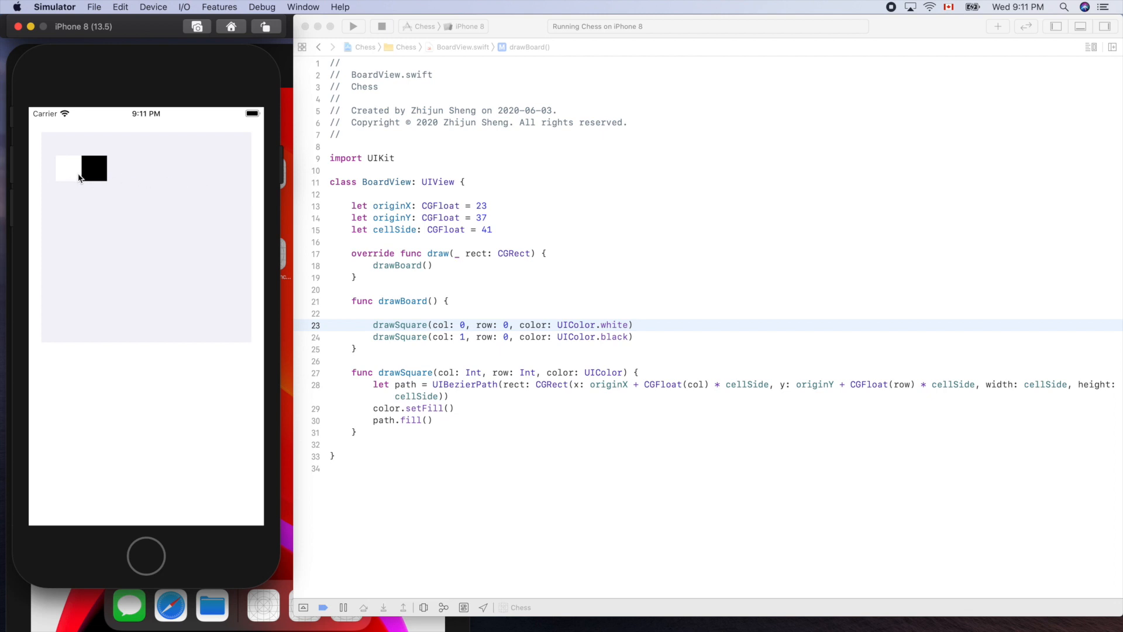
mouse_move(667, 322)
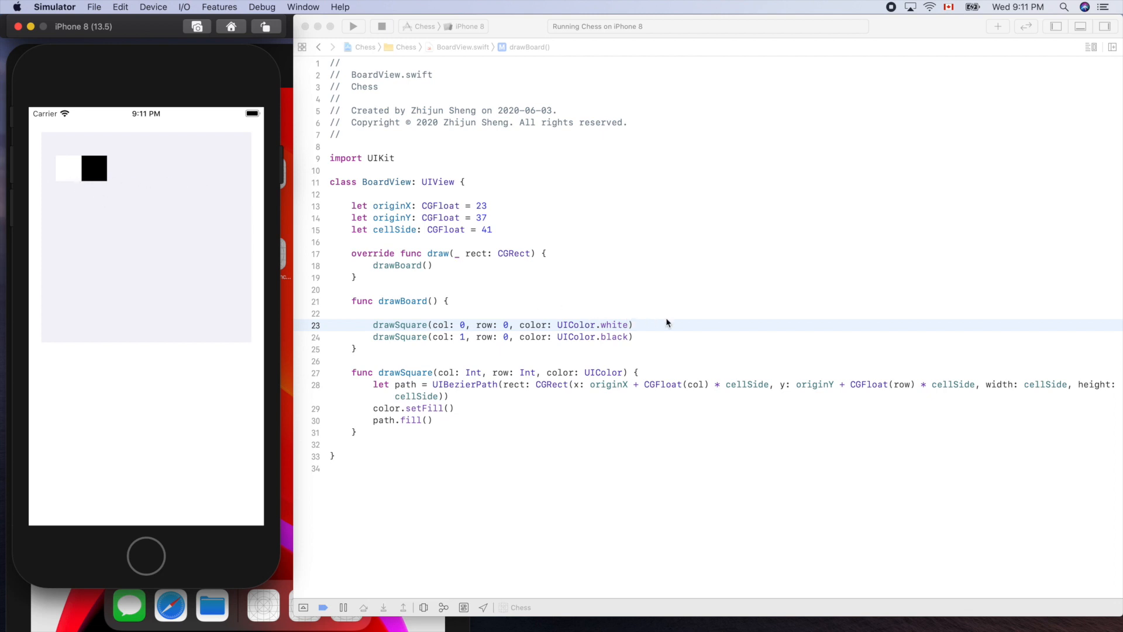
mouse_move(451, 296)
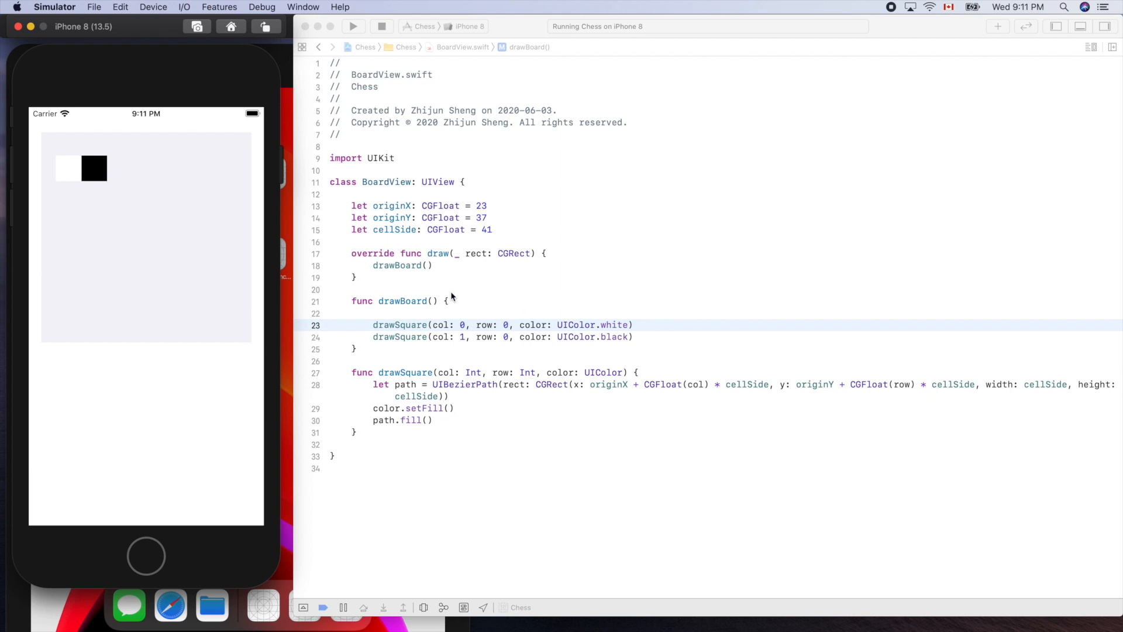
mouse_move(121, 184)
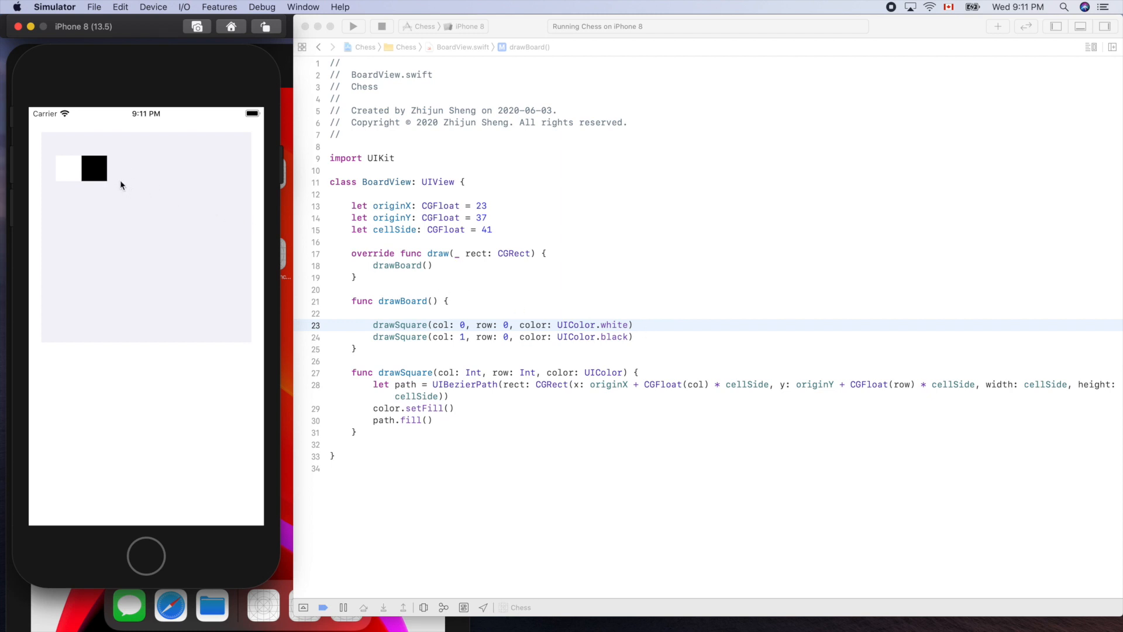
mouse_move(67, 177)
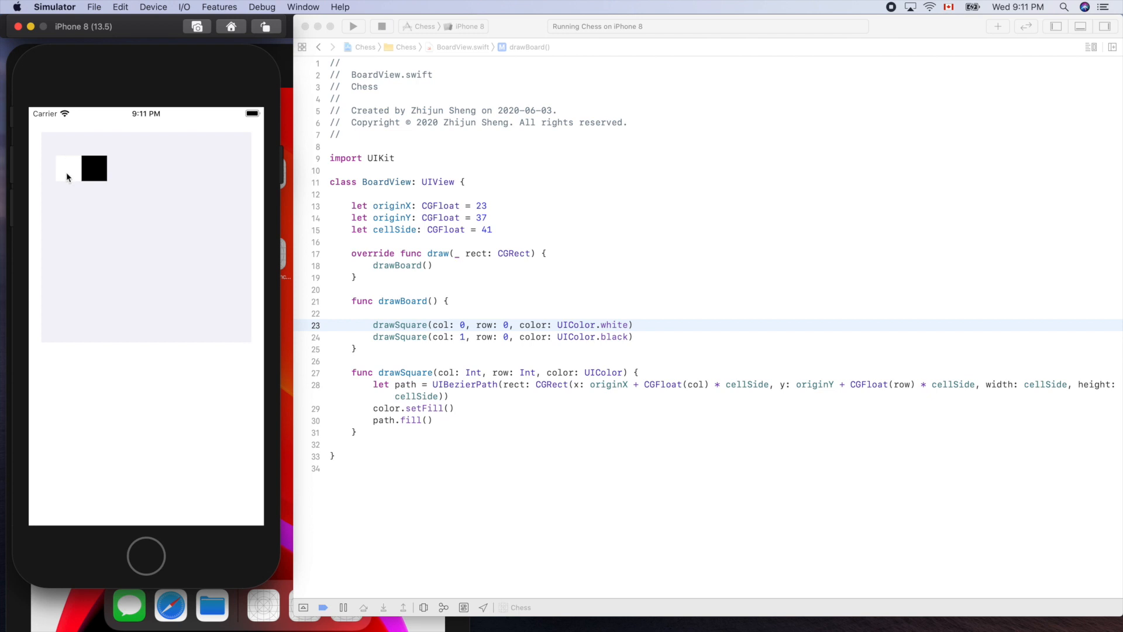
mouse_move(98, 179)
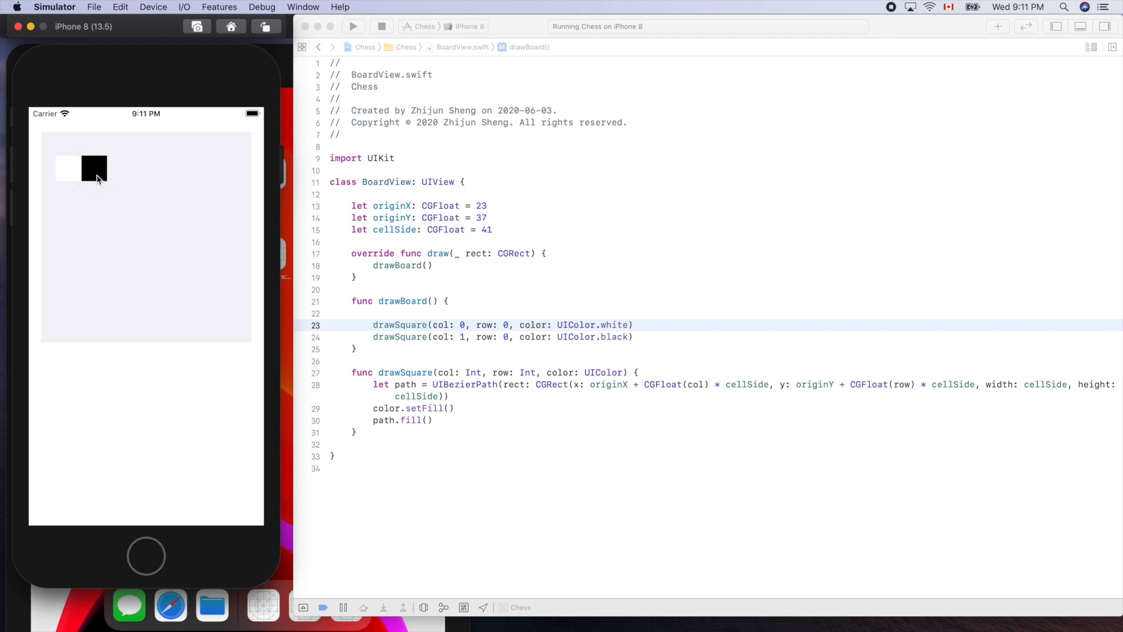
mouse_move(77, 190)
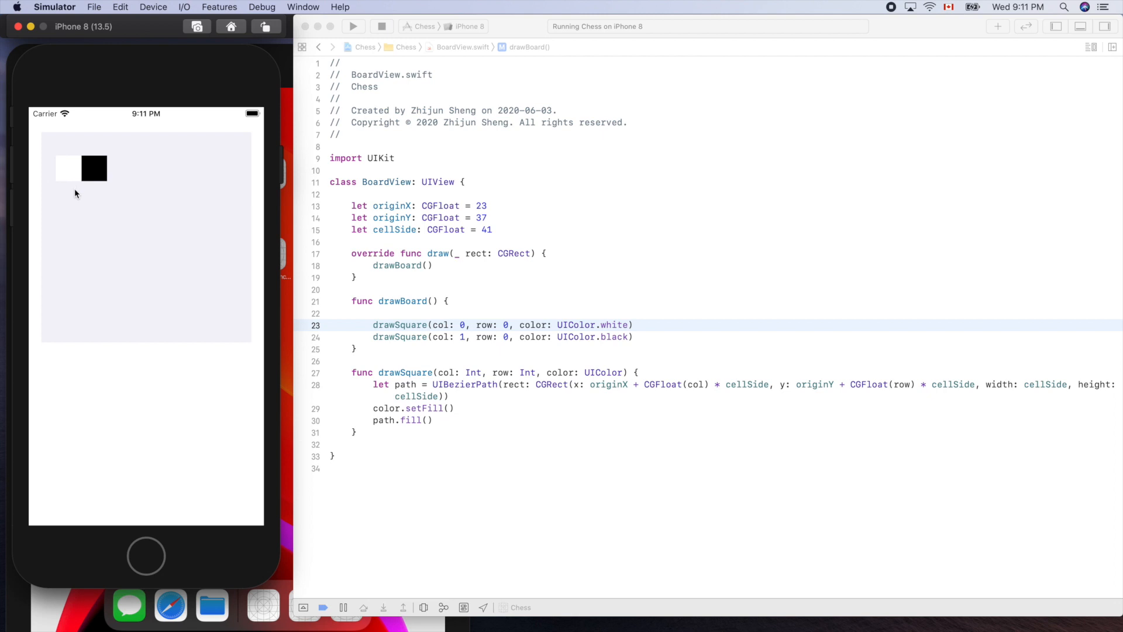
mouse_move(186, 171)
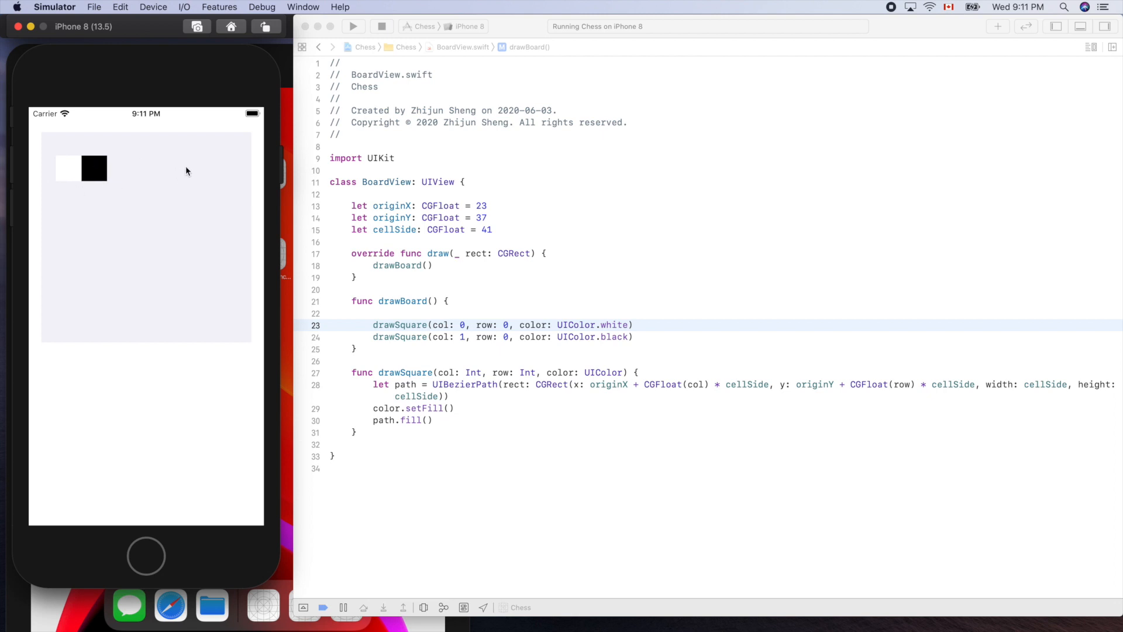
mouse_move(141, 180)
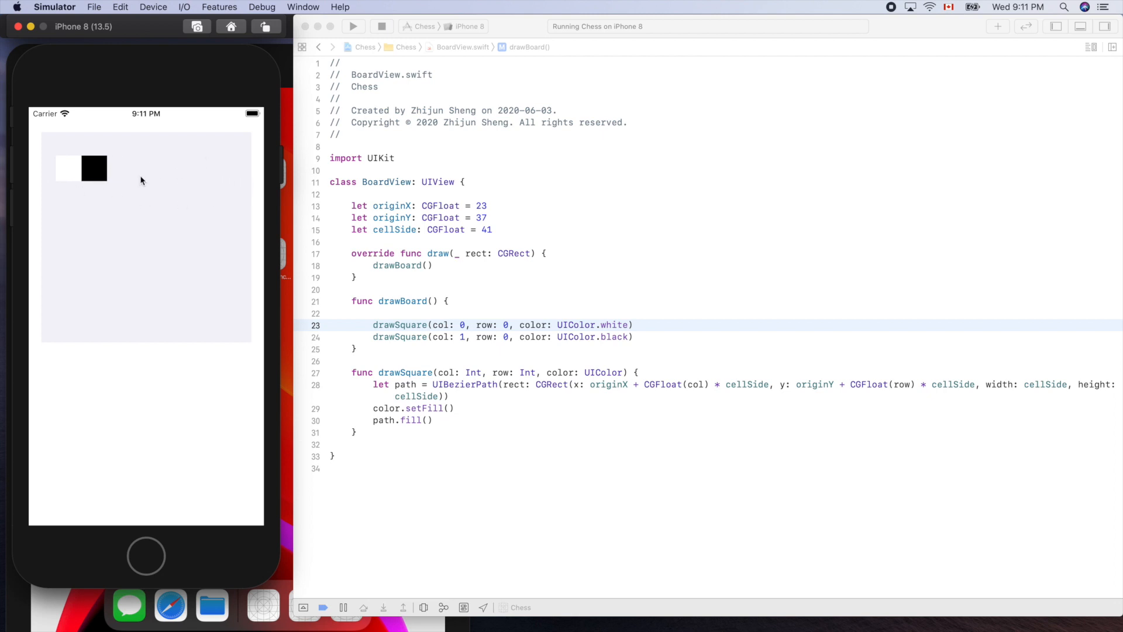
mouse_move(697, 330)
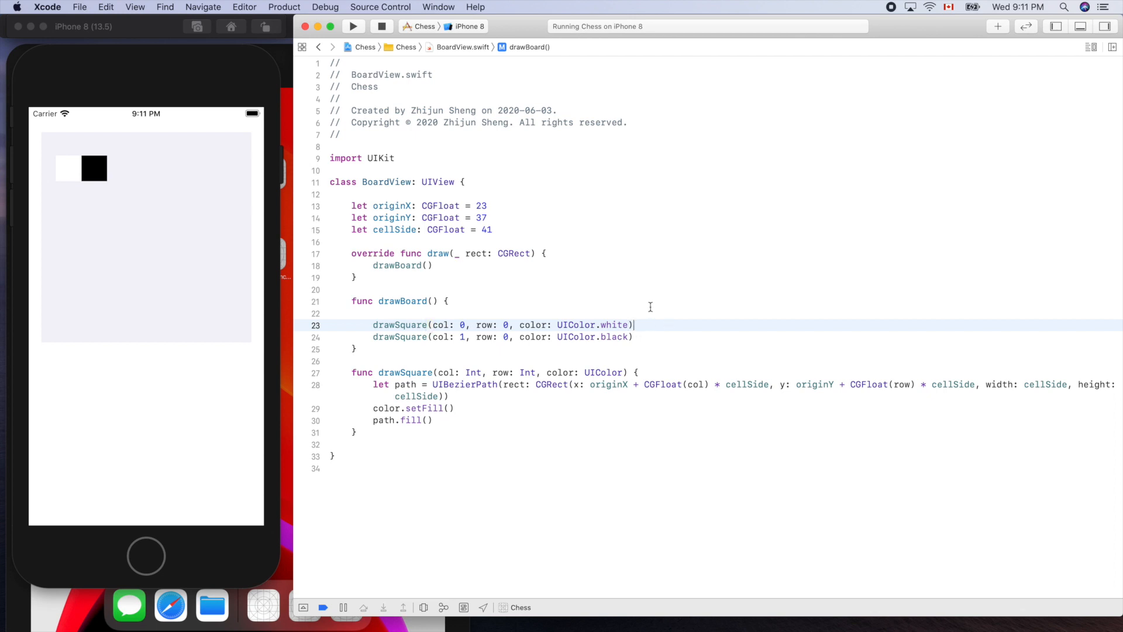
Step: Stop the iPhone 8 run and relaunch Chess on the iPad Pro (9.7-inch) simulator
left_click(382, 26)
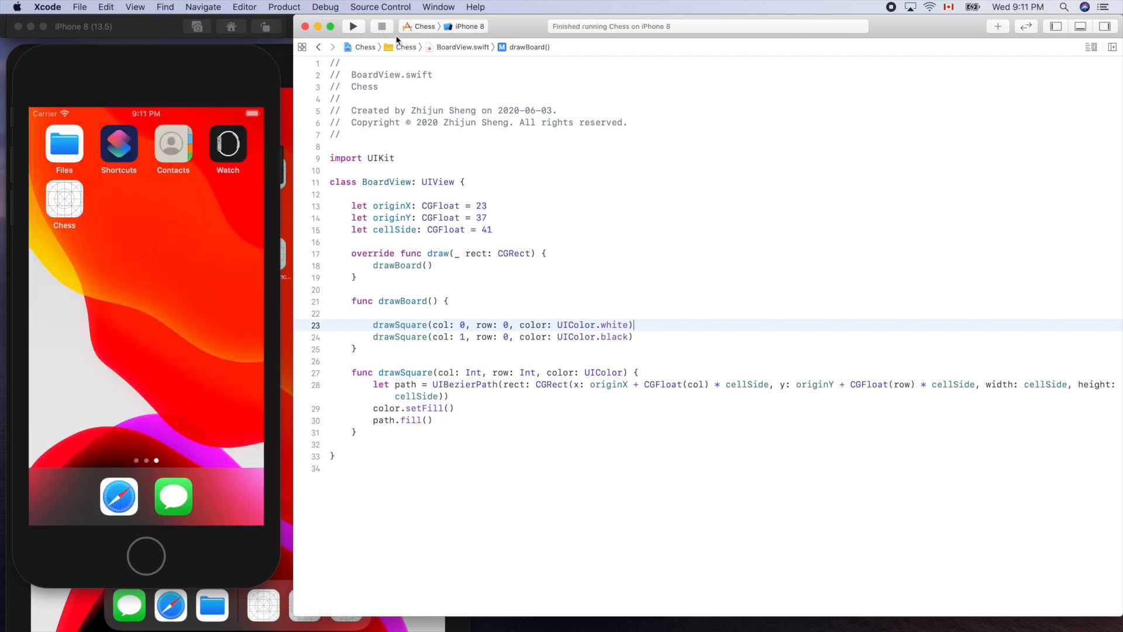
left_click(471, 26)
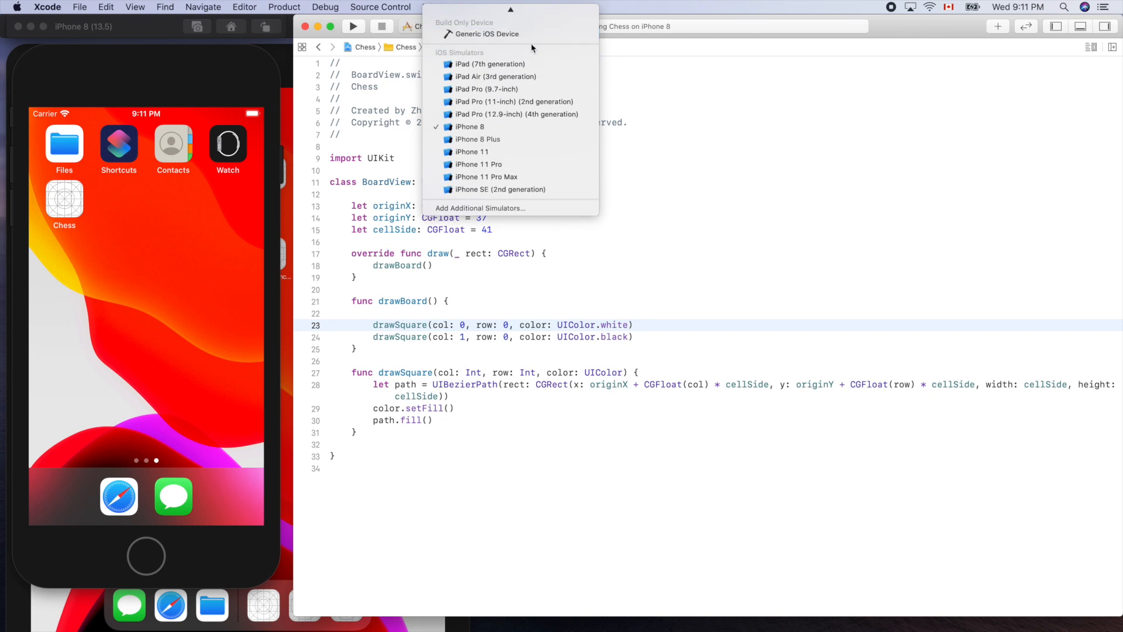
left_click(486, 88)
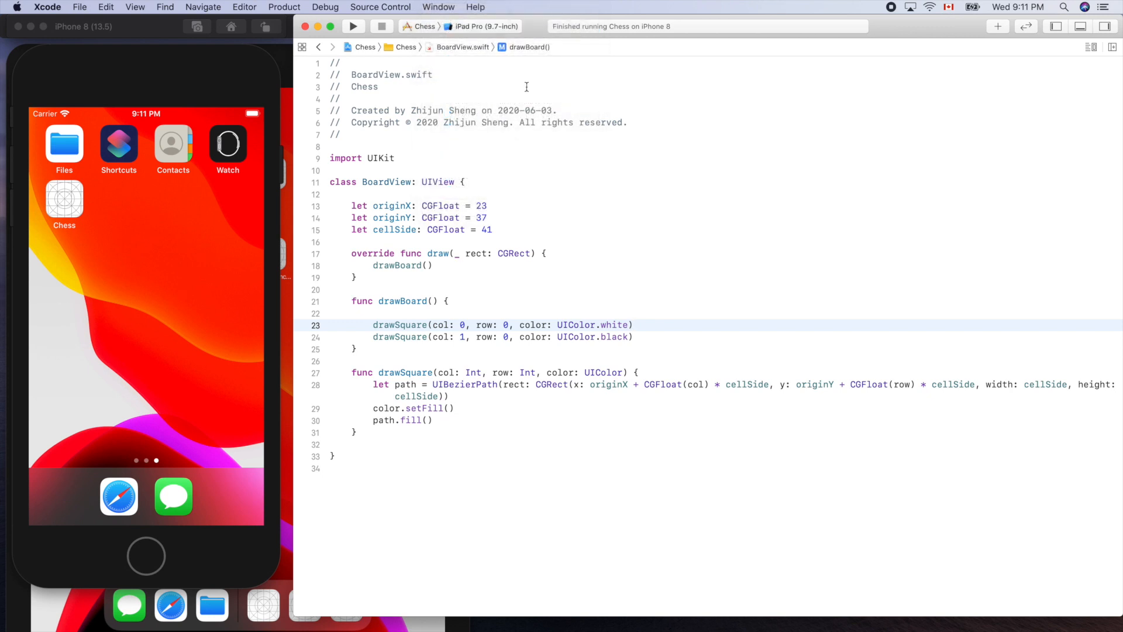
left_click(352, 27)
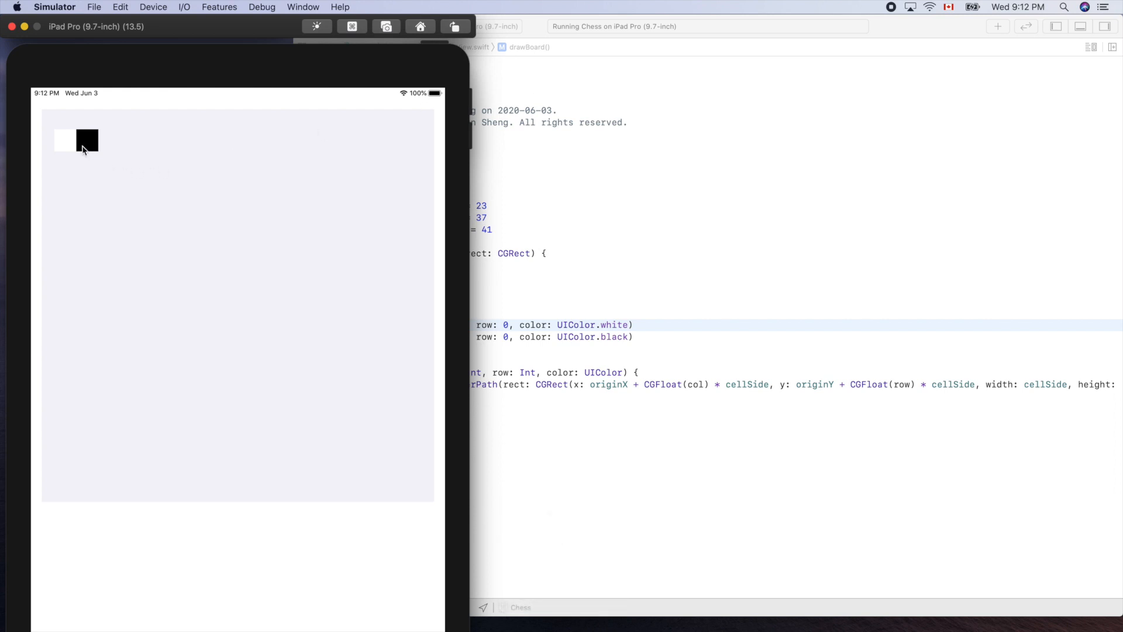
mouse_move(248, 201)
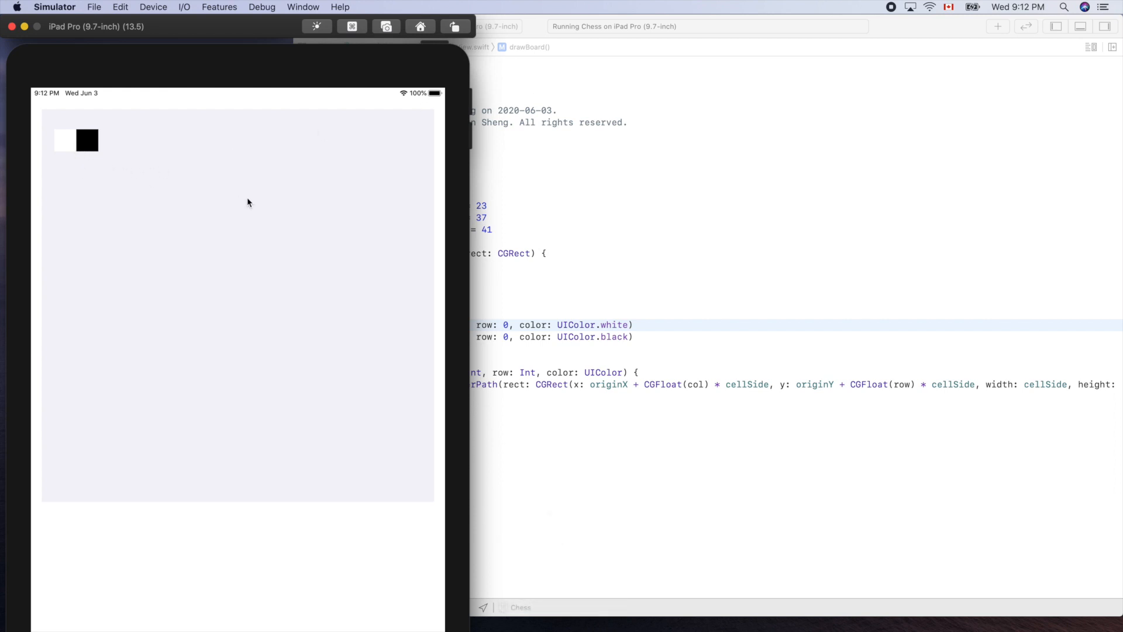
mouse_move(236, 198)
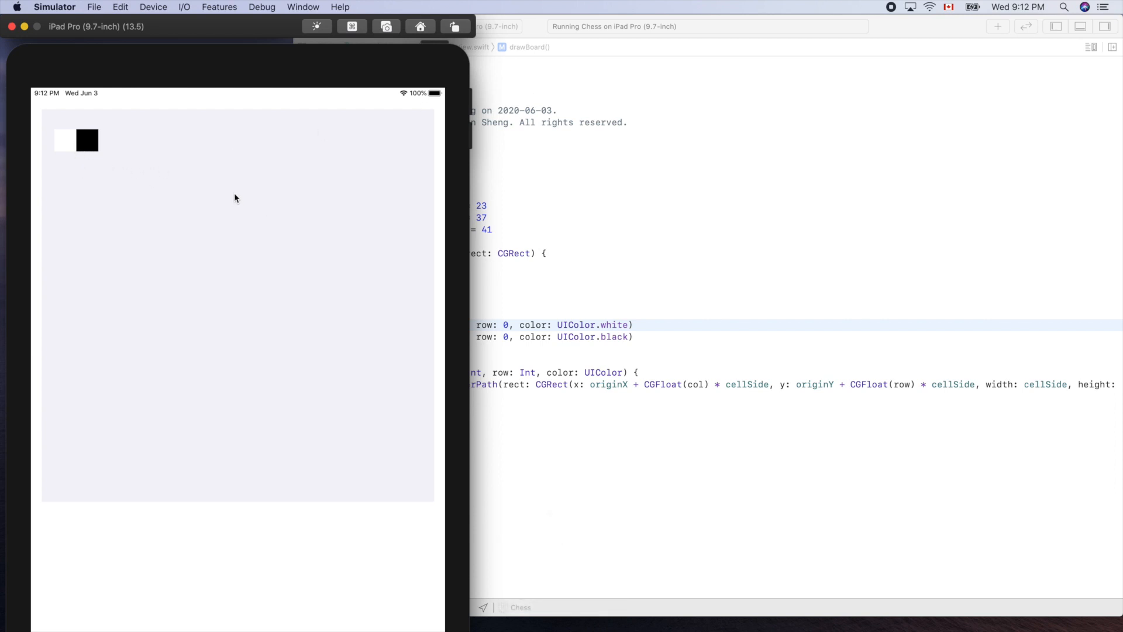
mouse_move(540, 202)
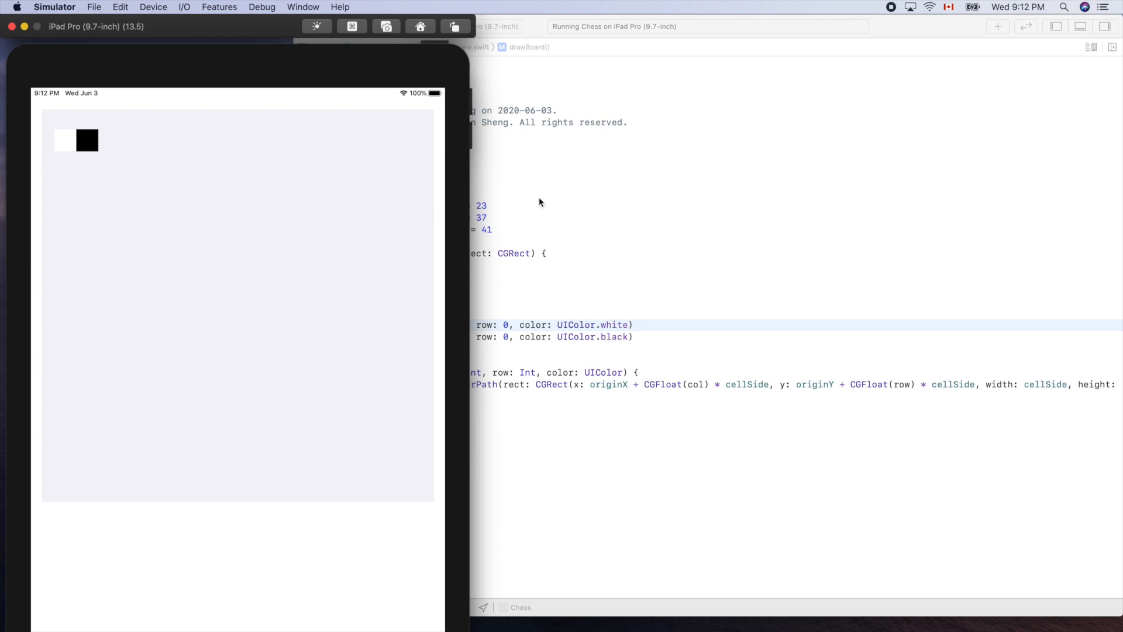
mouse_move(766, 194)
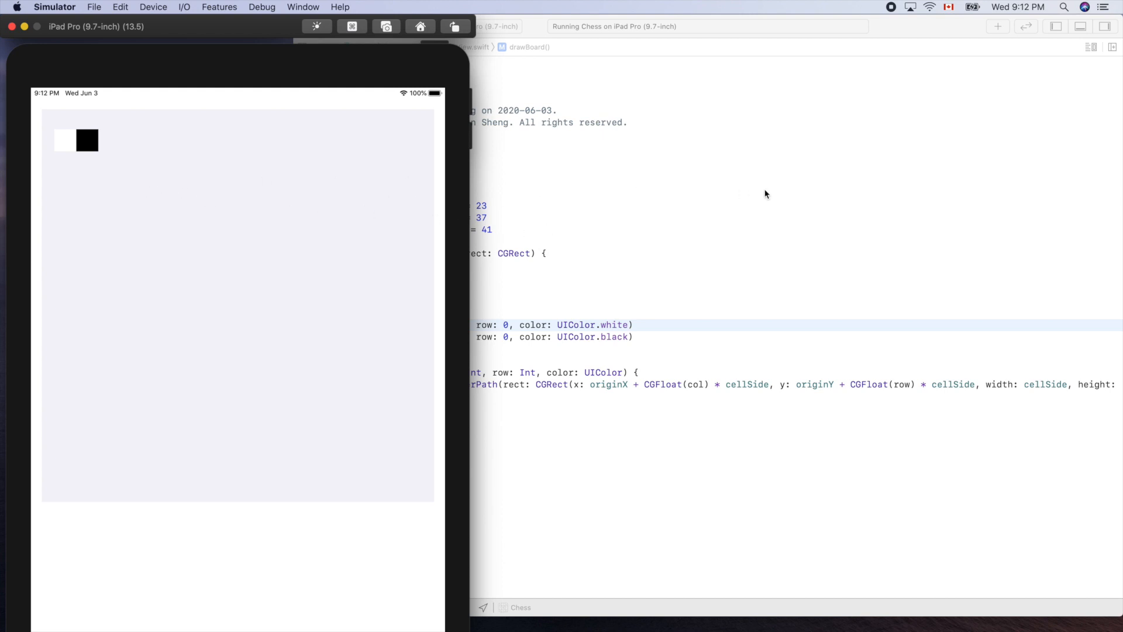
mouse_move(863, 151)
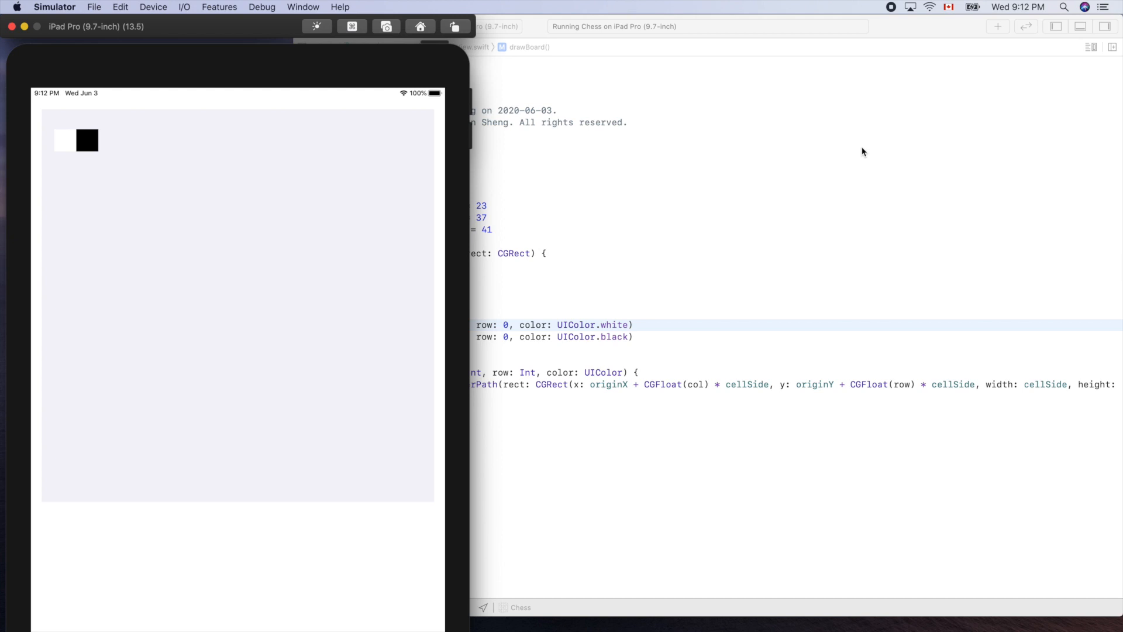
mouse_move(887, 116)
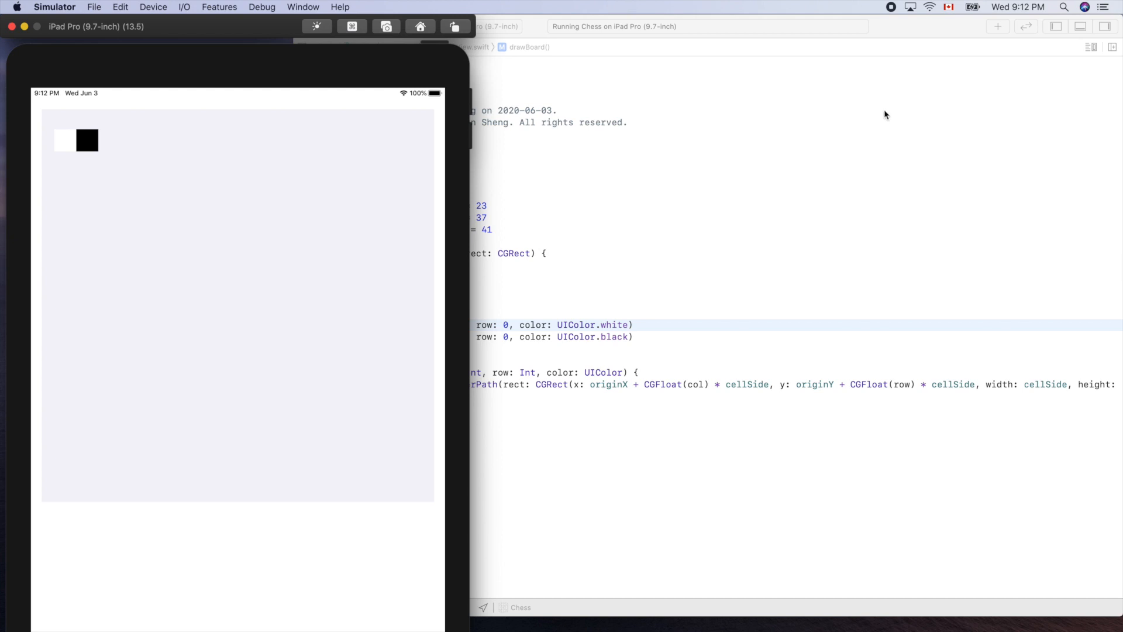
mouse_move(892, 10)
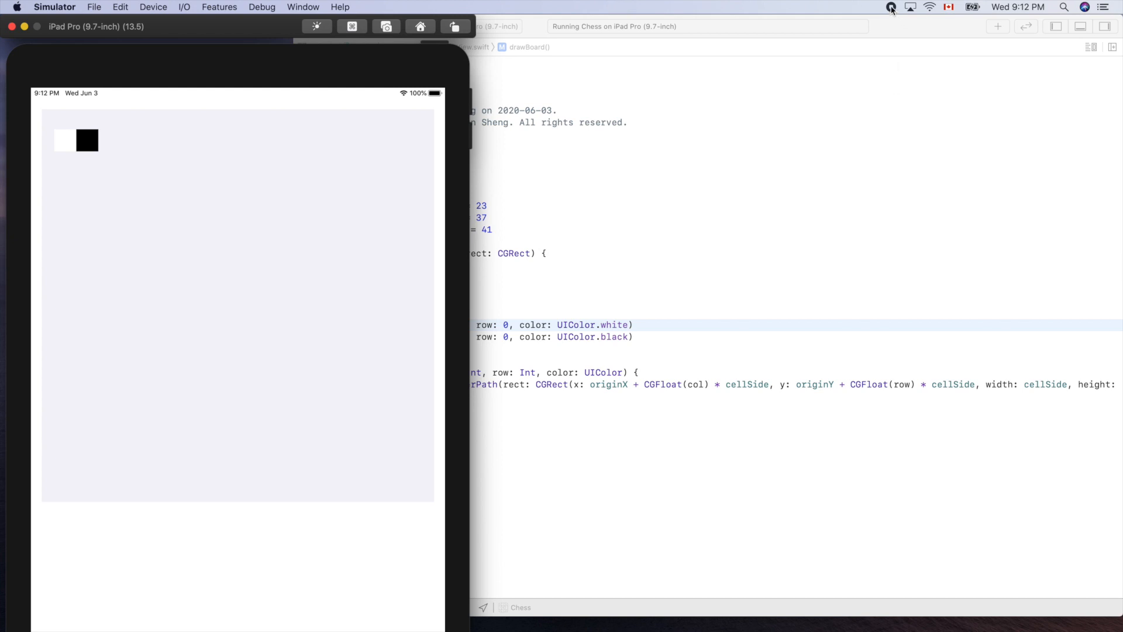